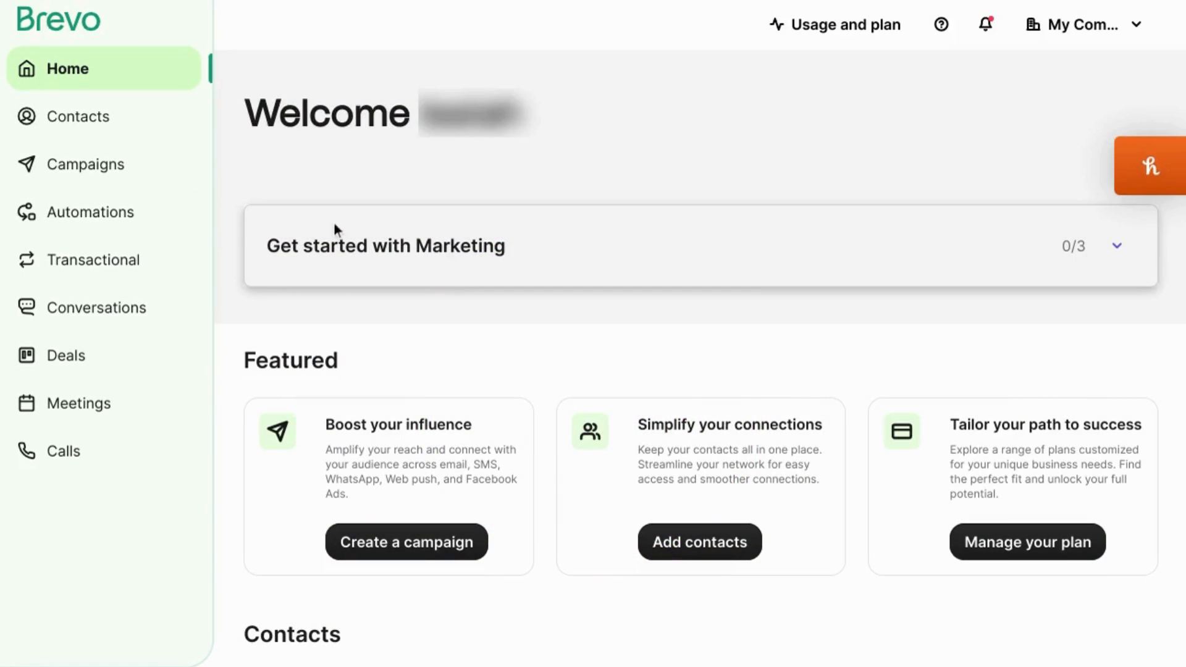
mouse_move(95, 116)
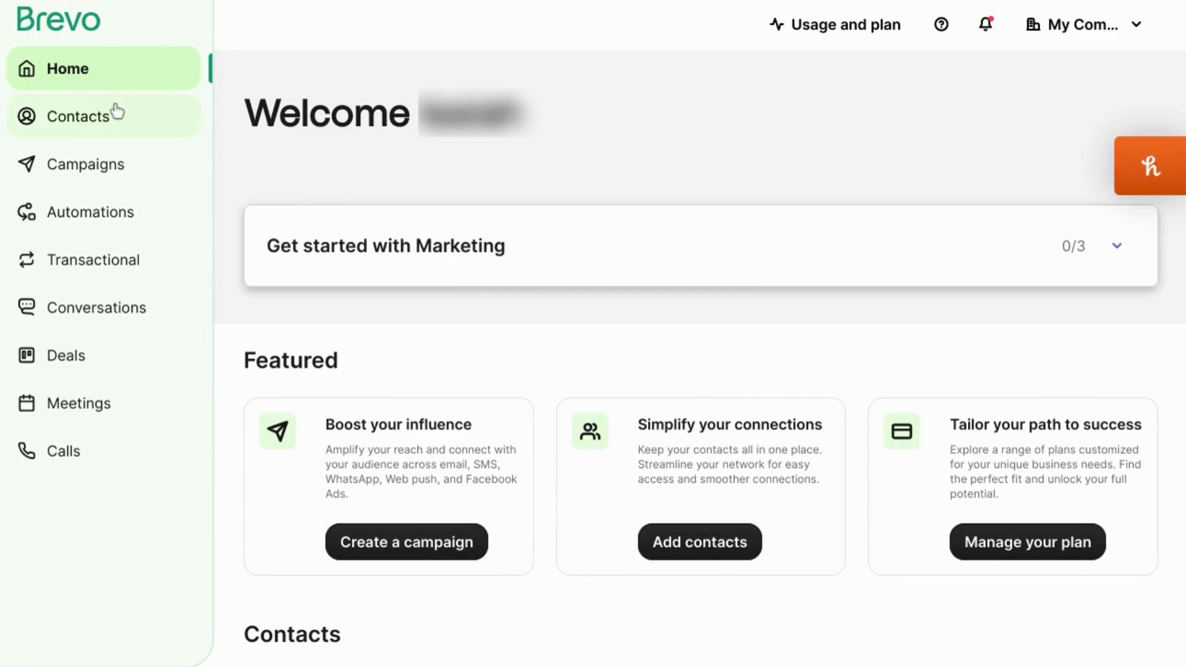
mouse_move(89, 211)
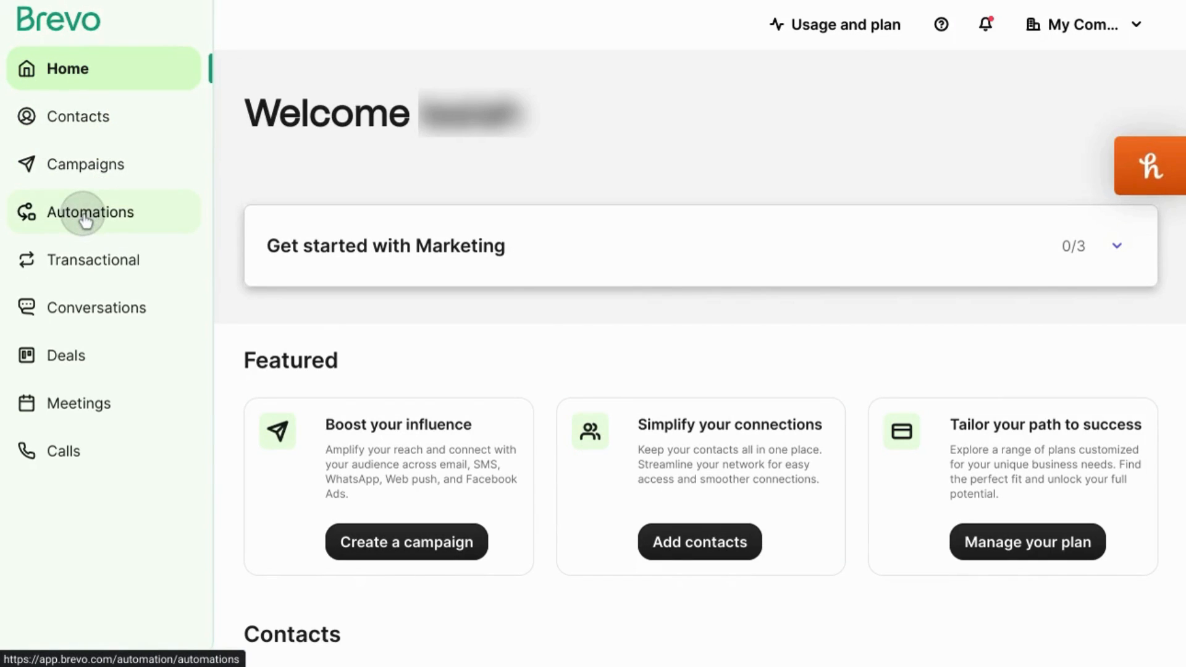
From Automations, start a new automation and preview the ready-made Welcome message template
left_click(91, 211)
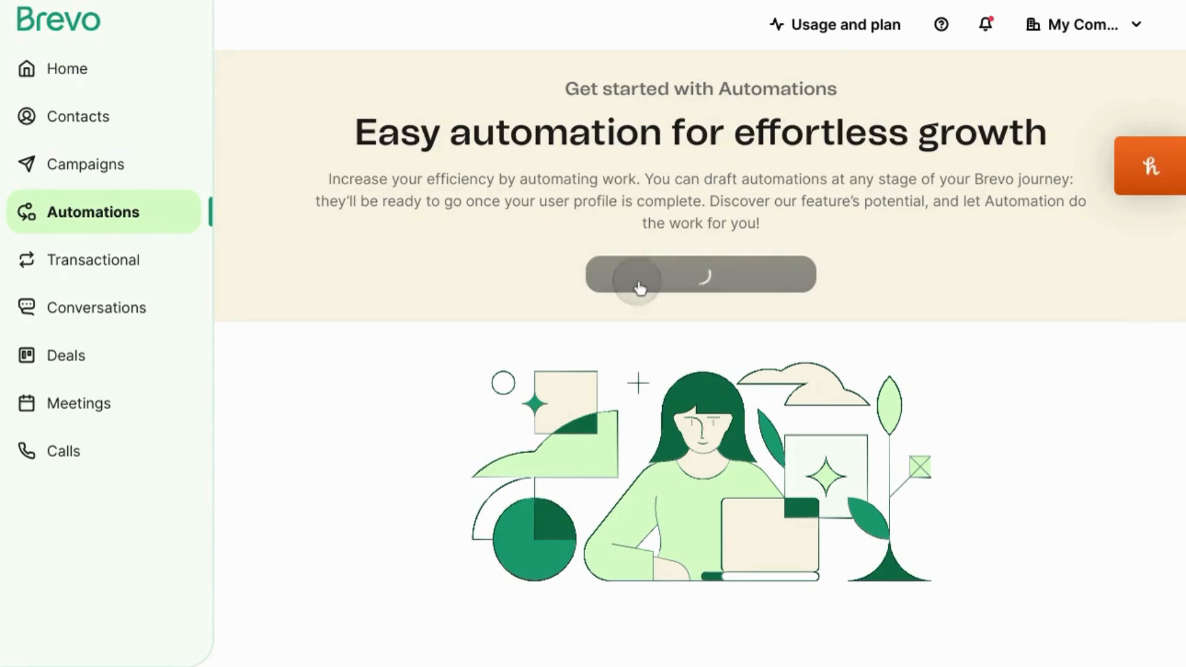
left_click(699, 274)
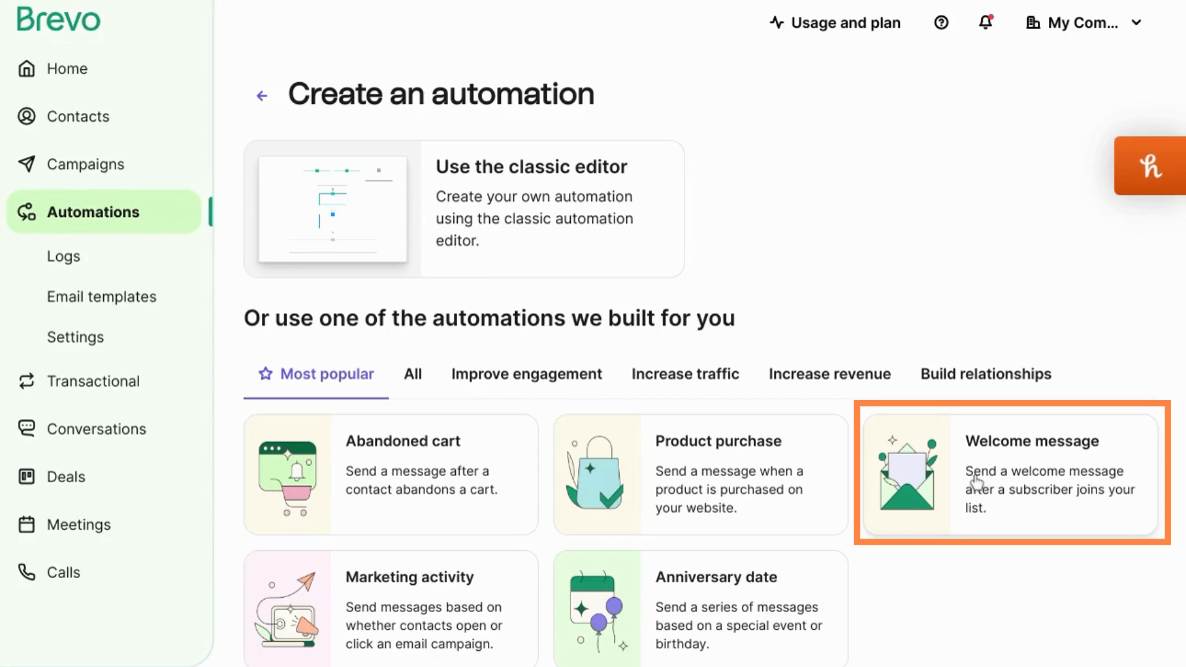
mouse_move(503, 425)
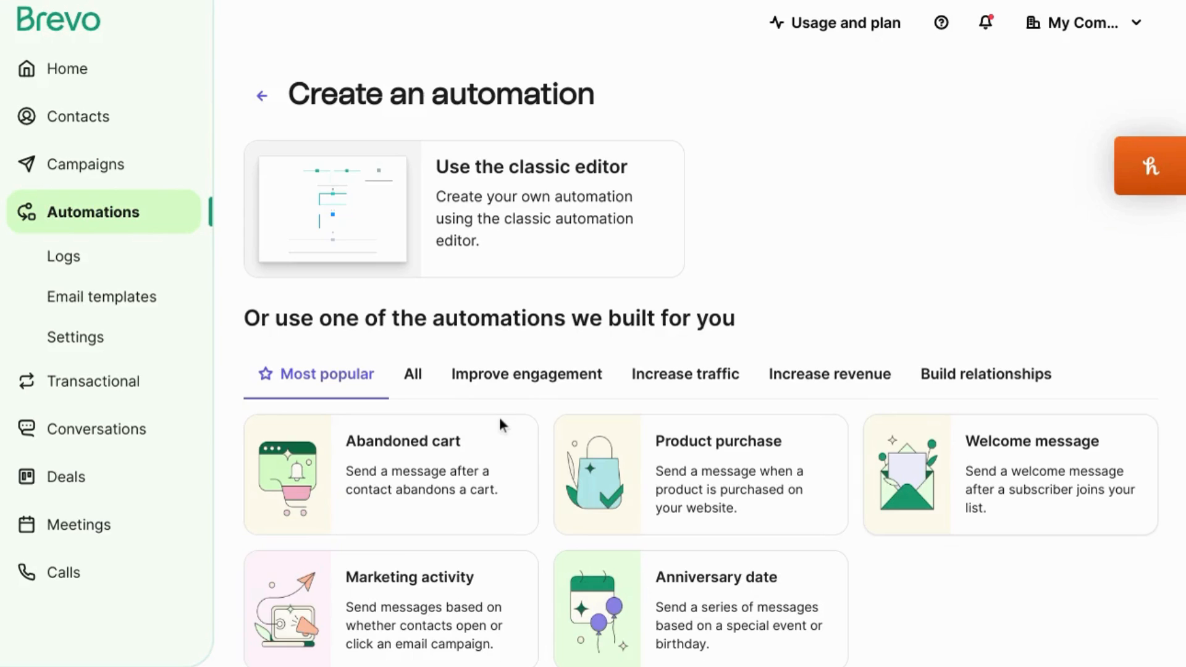
left_click(1009, 474)
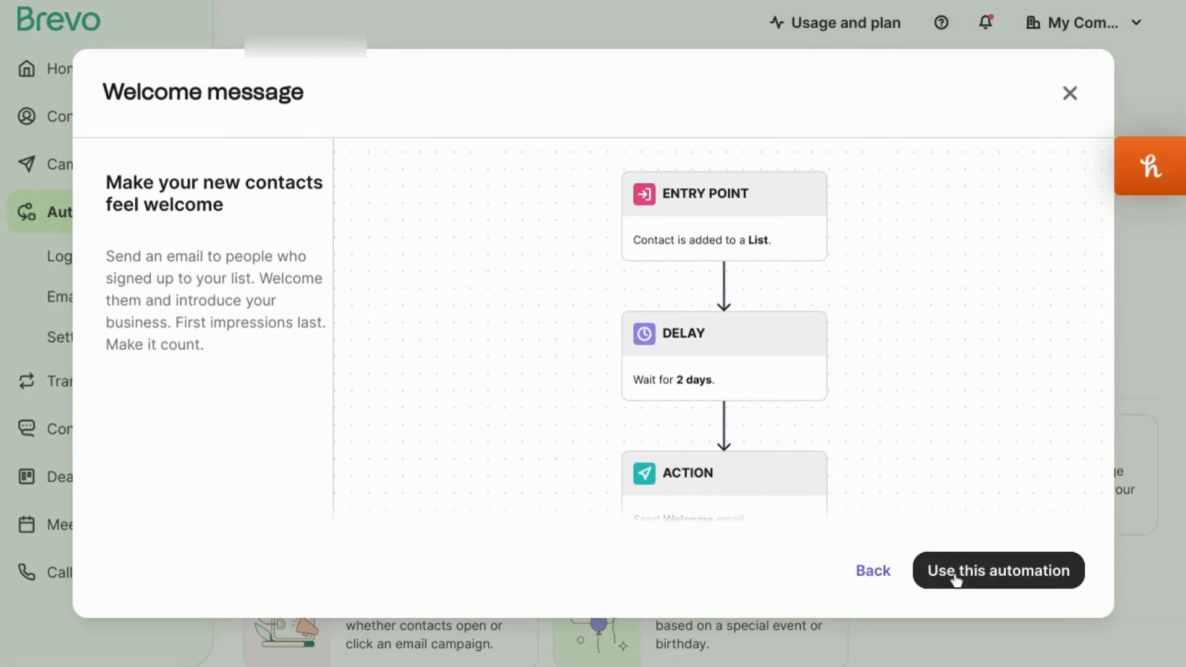
Use the Welcome message automation with [#2] Your first list as trigger and a 1-minute wait before emailing
left_click(997, 571)
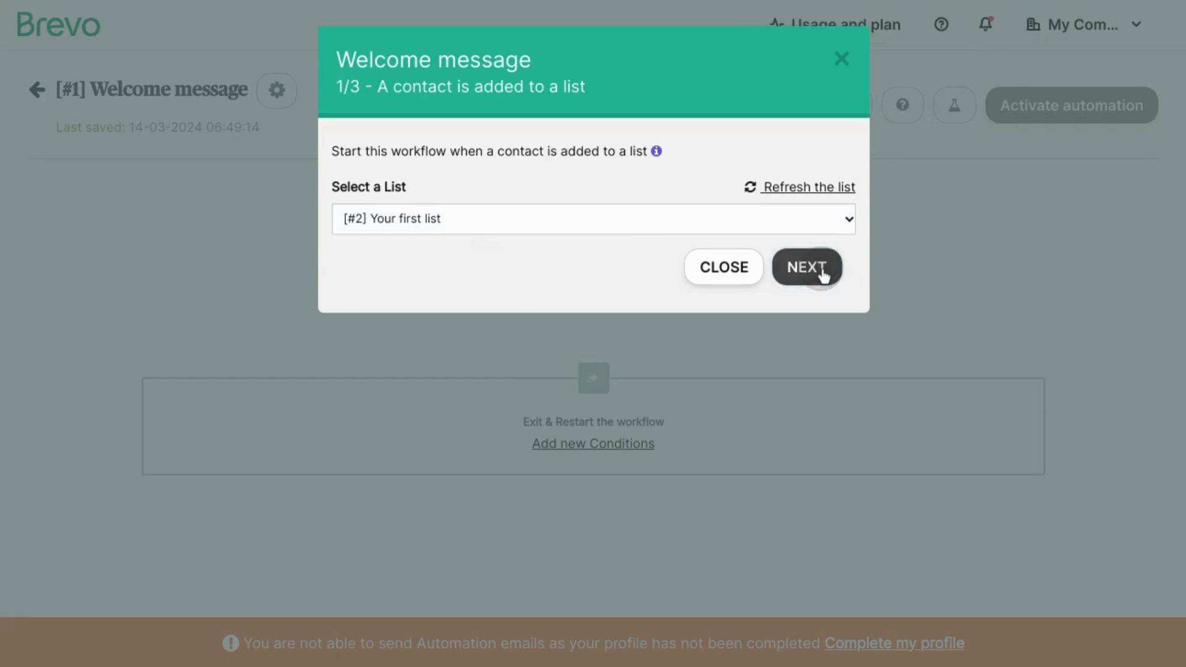
left_click(807, 267)
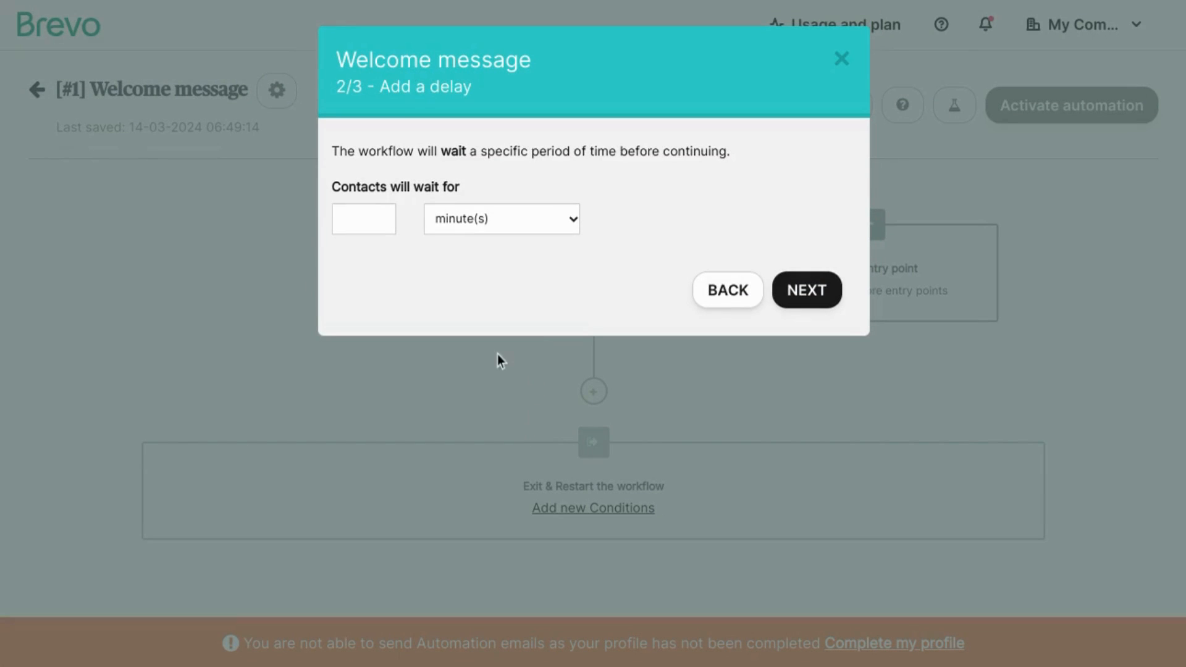
mouse_move(510, 314)
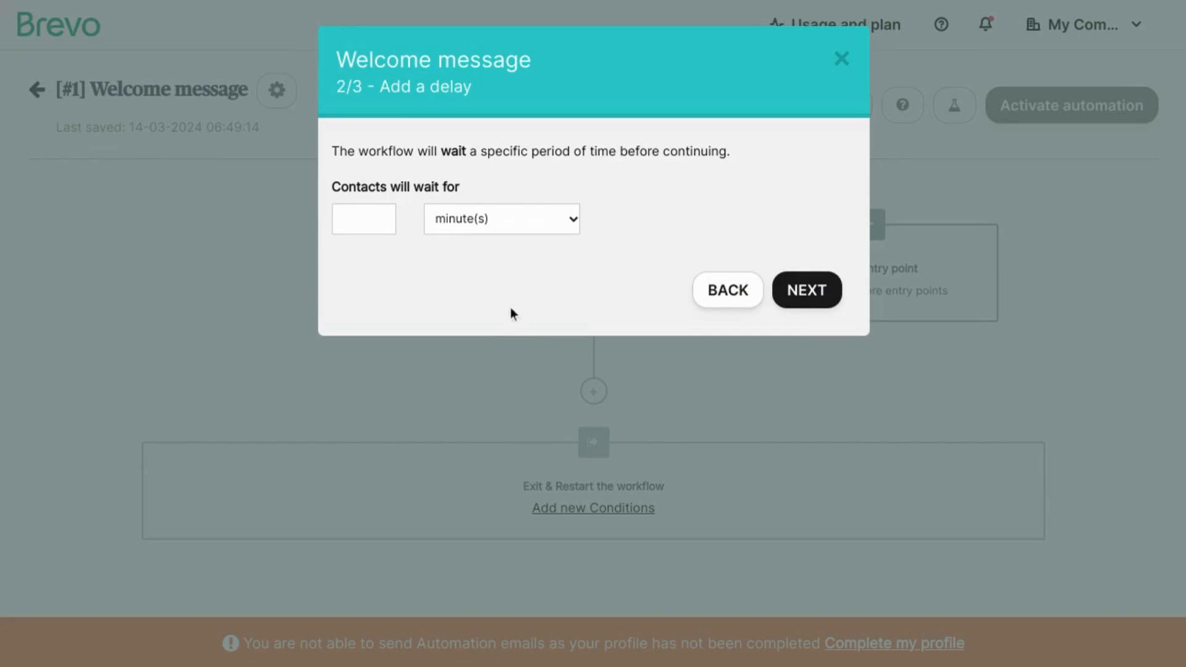
mouse_move(520, 312)
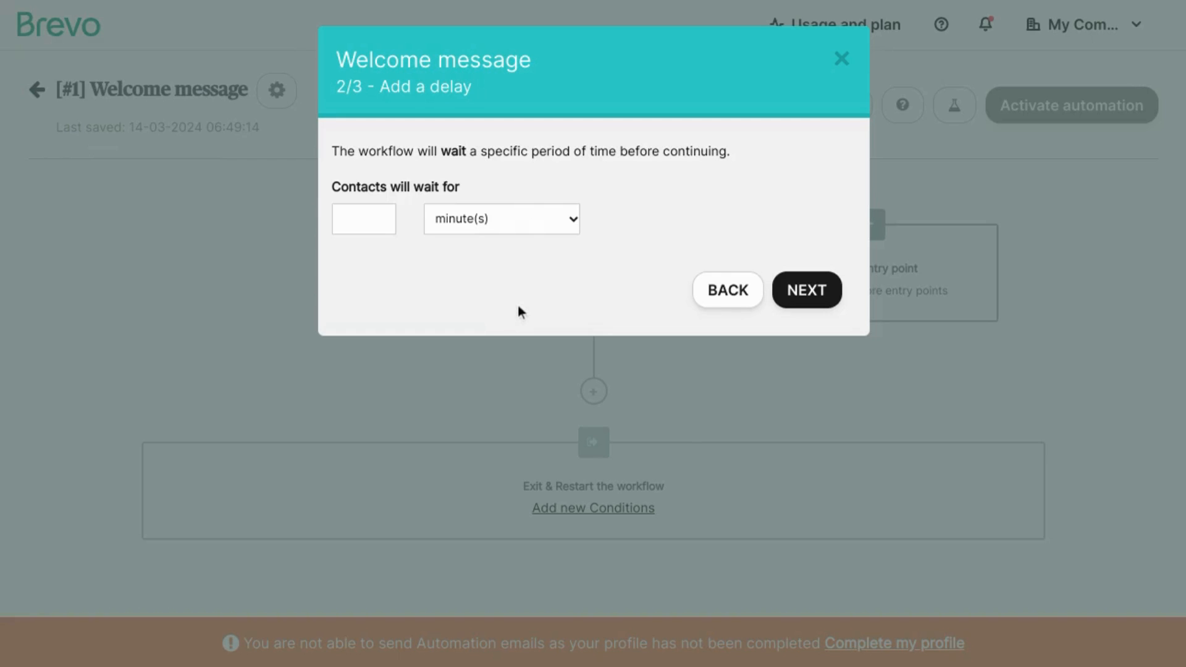
mouse_move(350, 278)
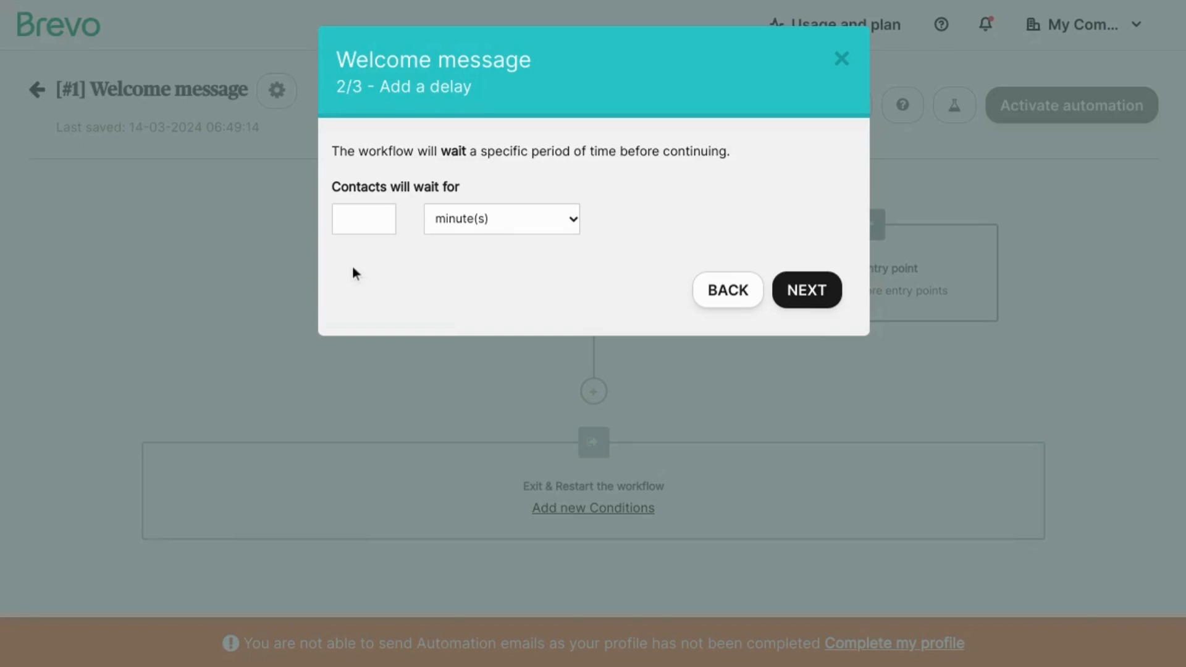
mouse_move(363, 241)
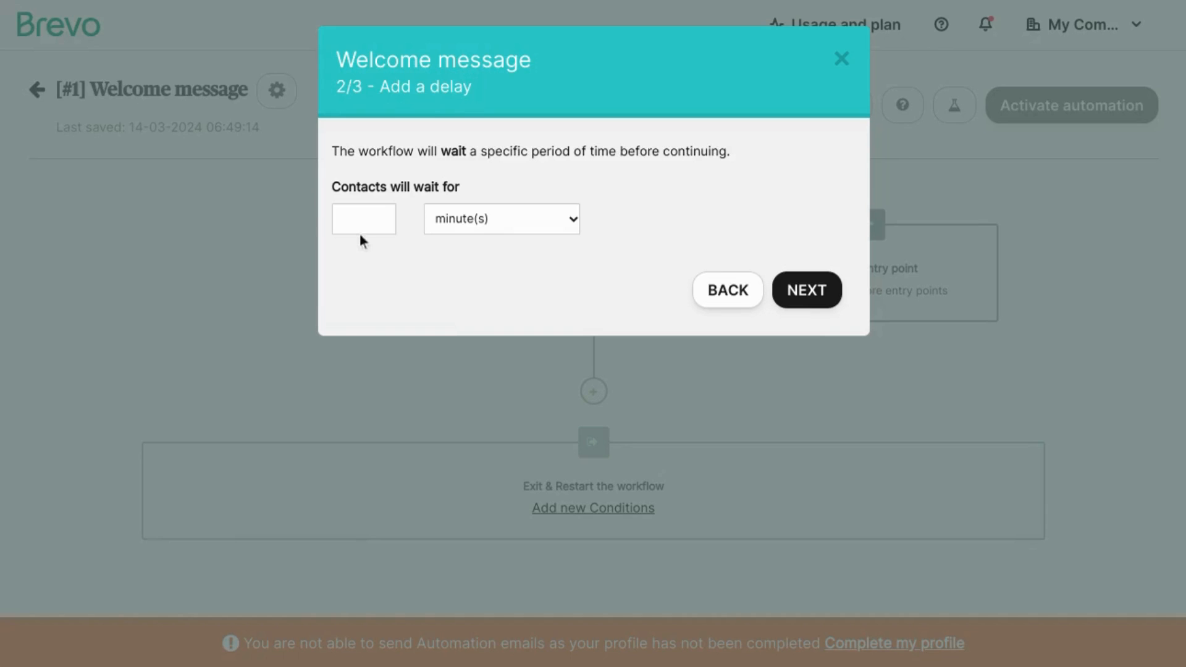
left_click(363, 218)
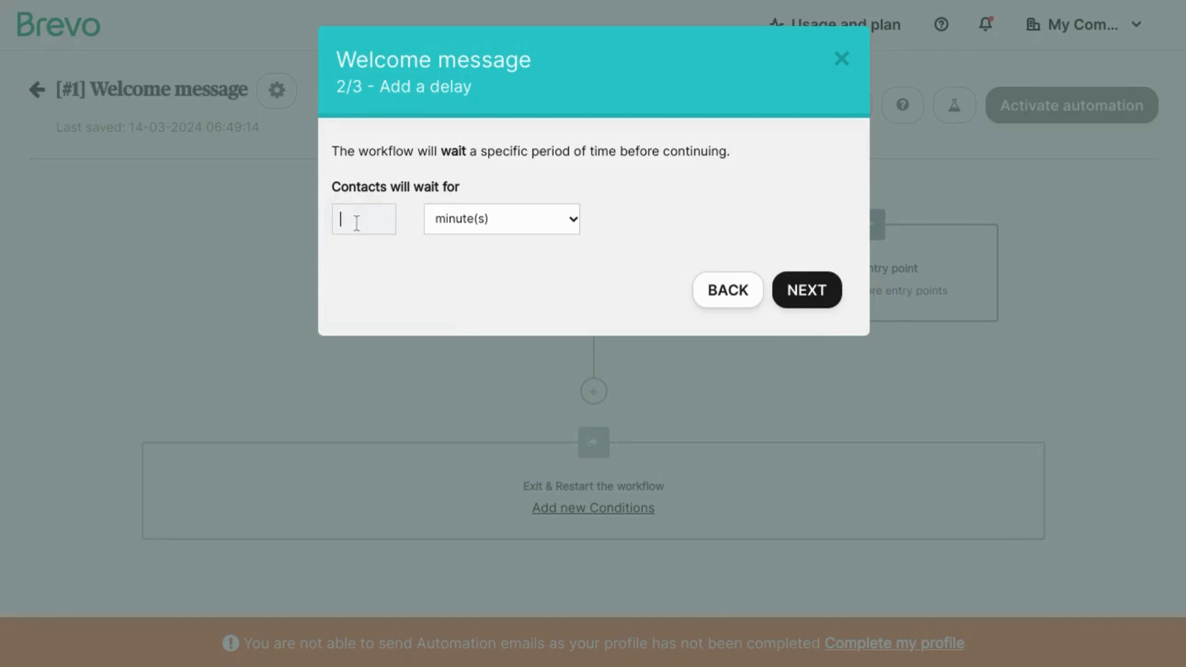
left_click(806, 289)
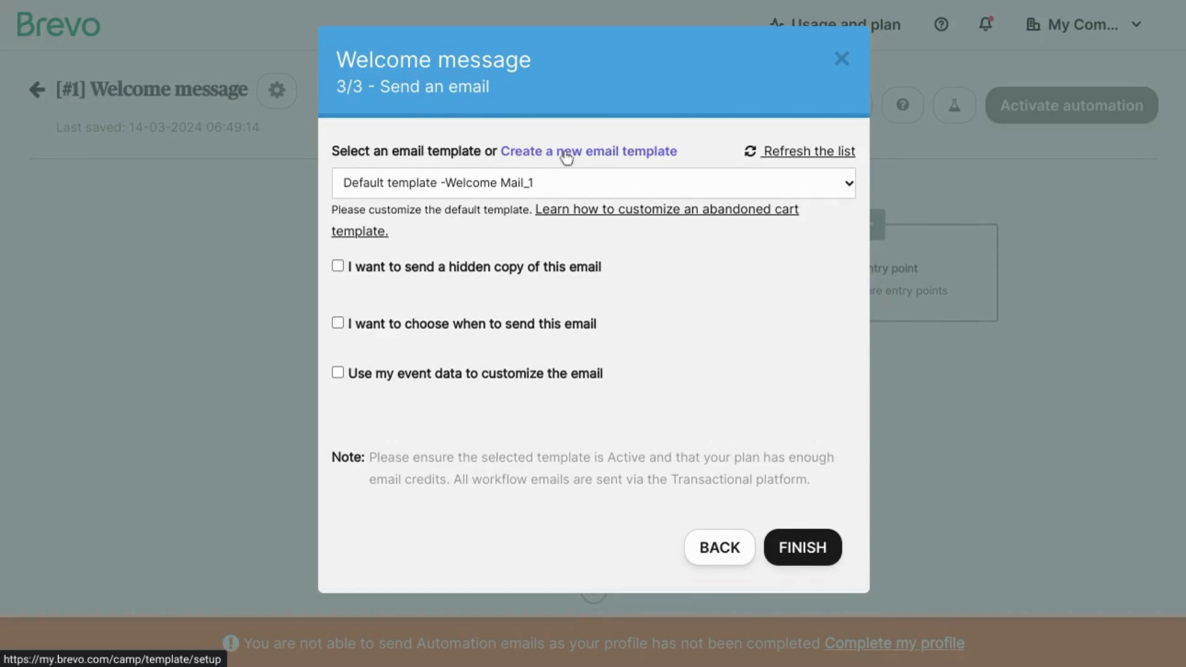
Start a new email template named 'Welcome Email'
left_click(588, 150)
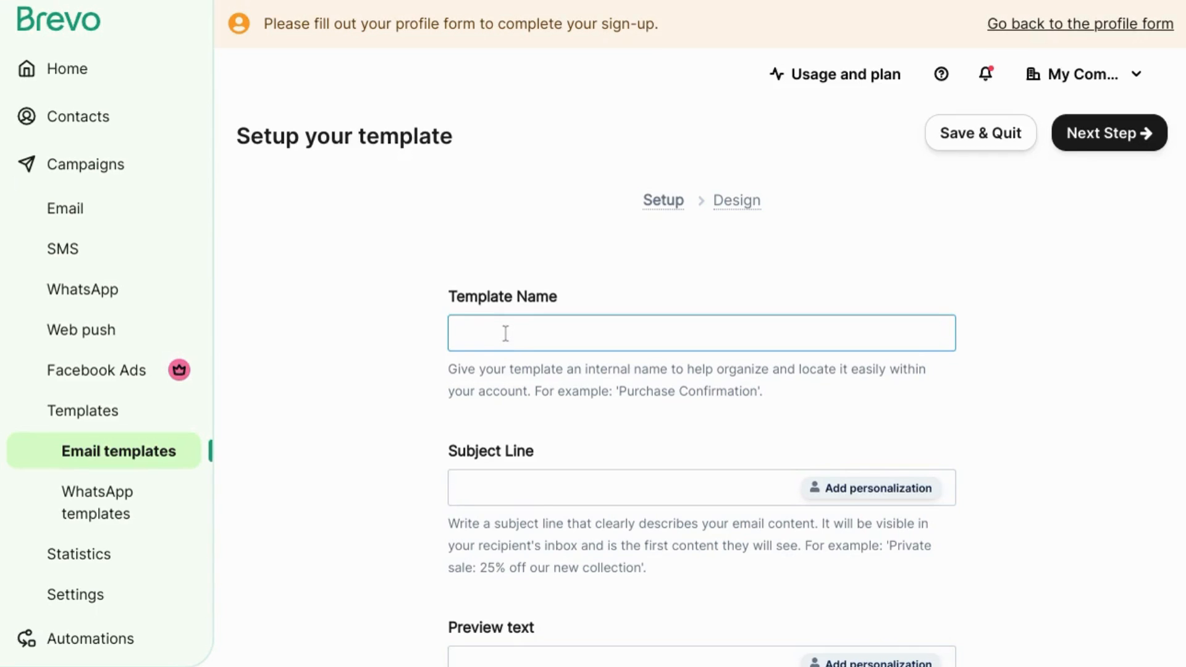
type("Welcome Ema")
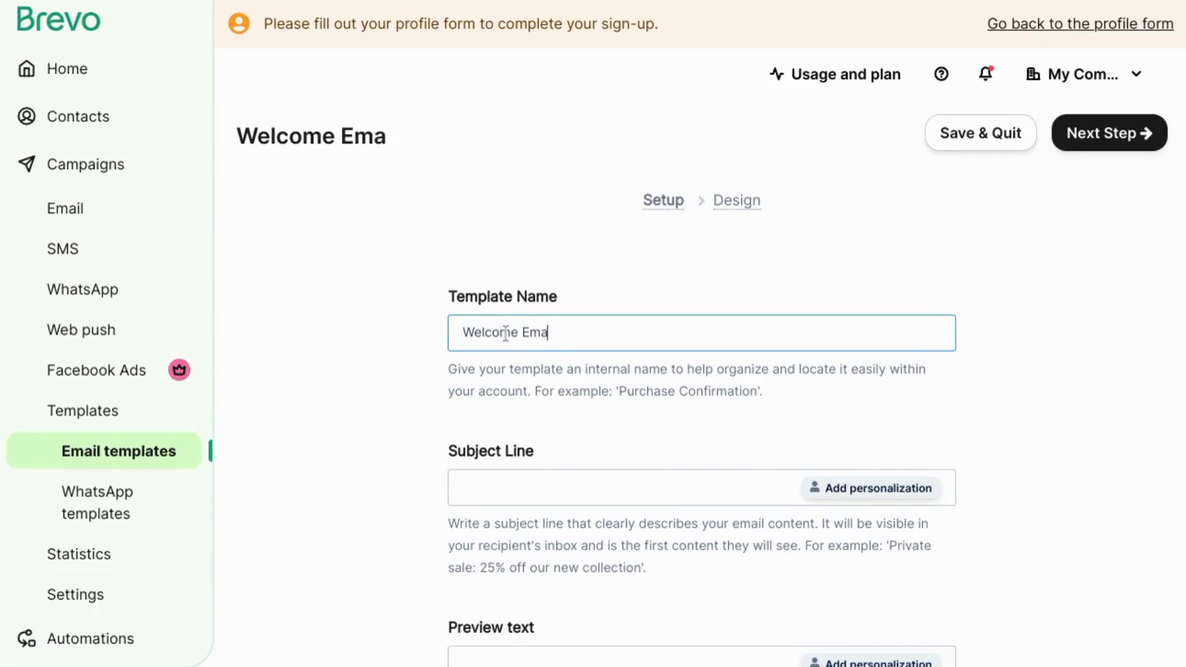
type("il")
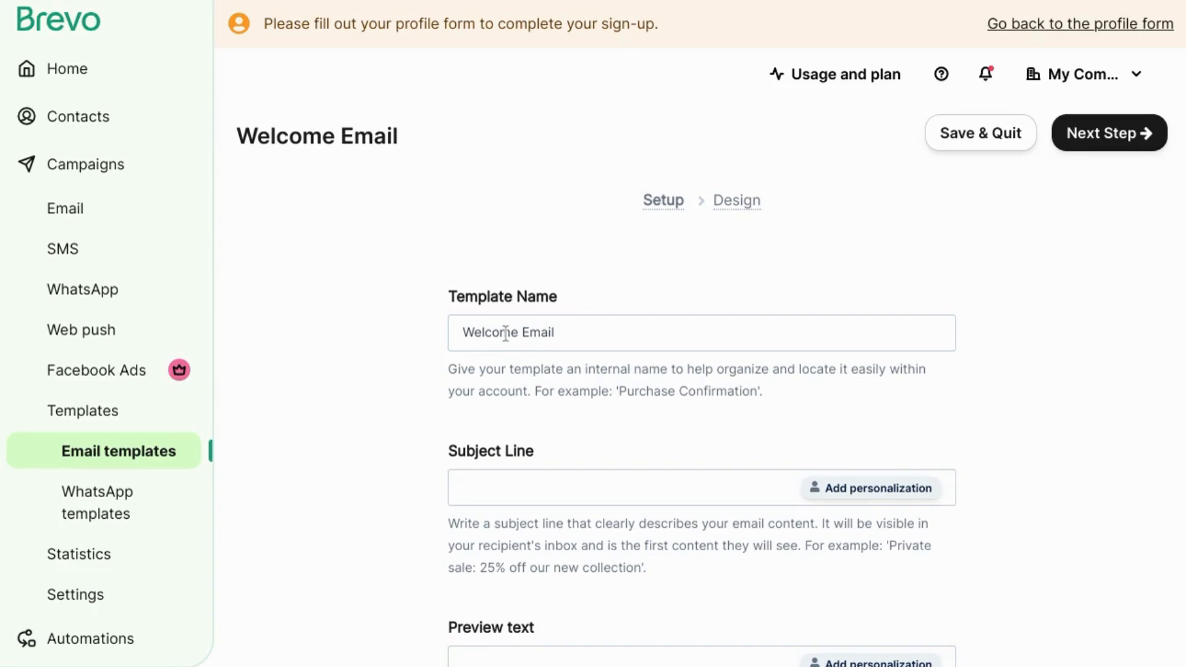
Enter the subject line 'Welcome to the Ball So Hard community!'
type("Welcome to")
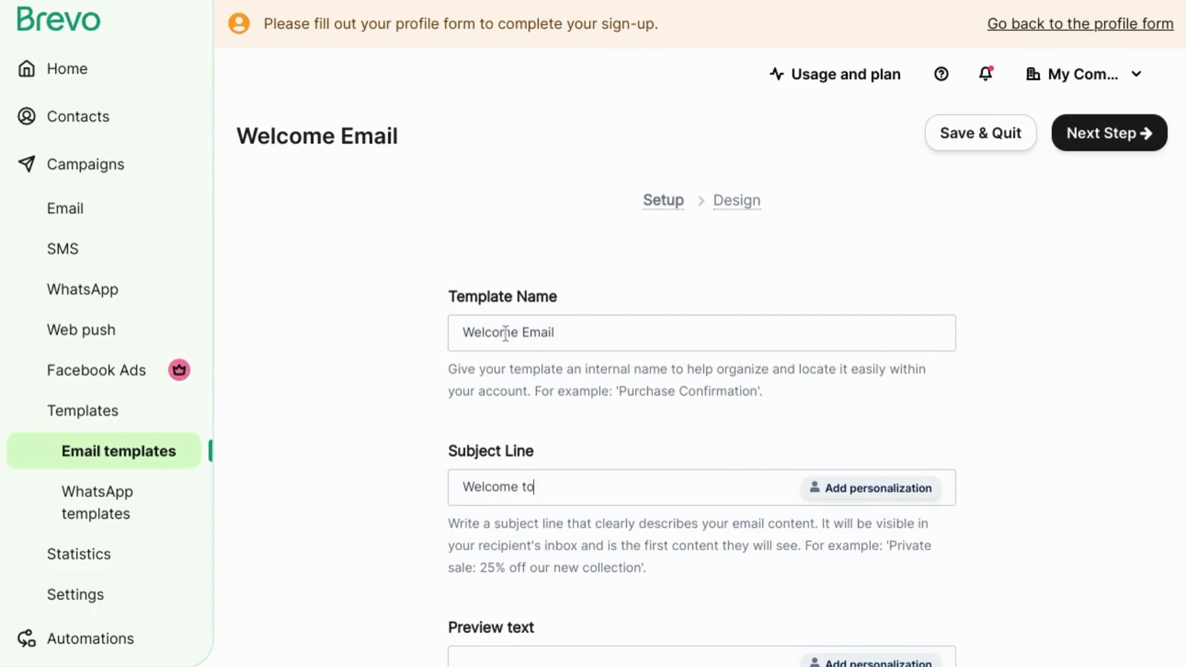
type("the")
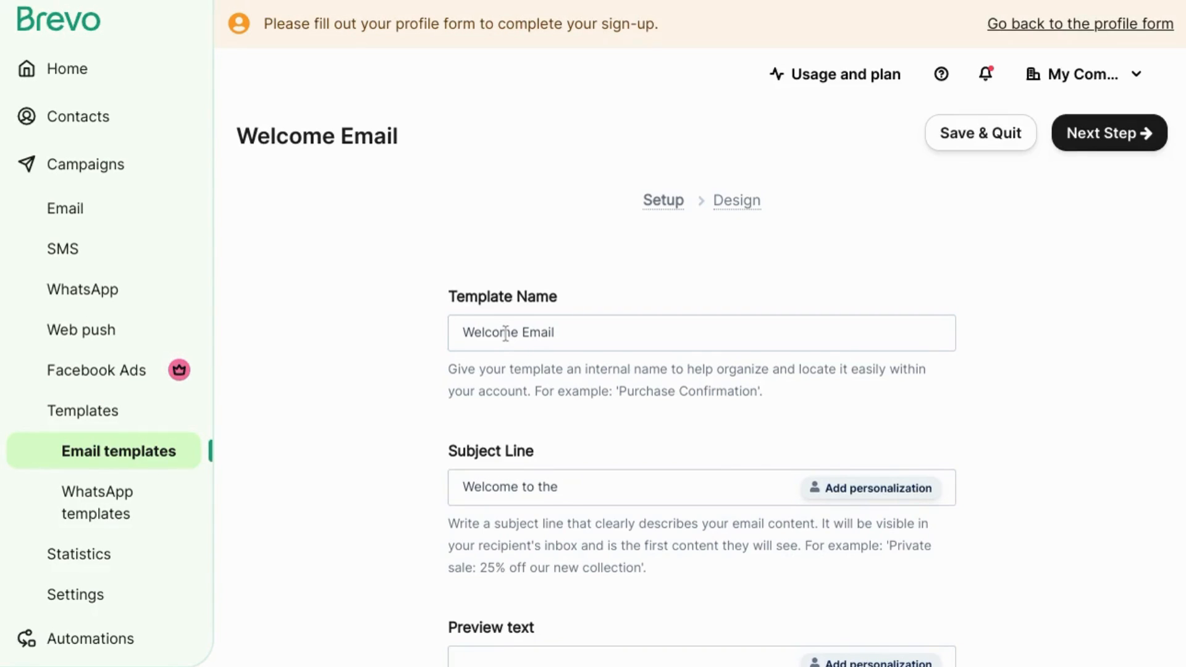
left_click(560, 487)
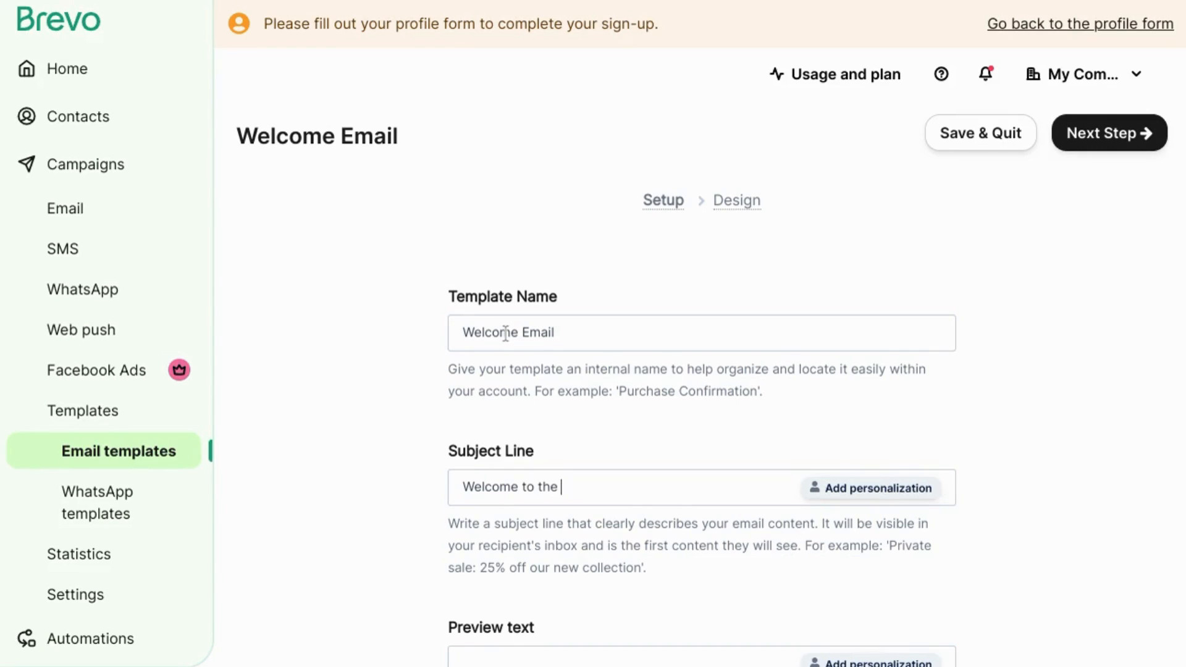
type("Ball So Hard")
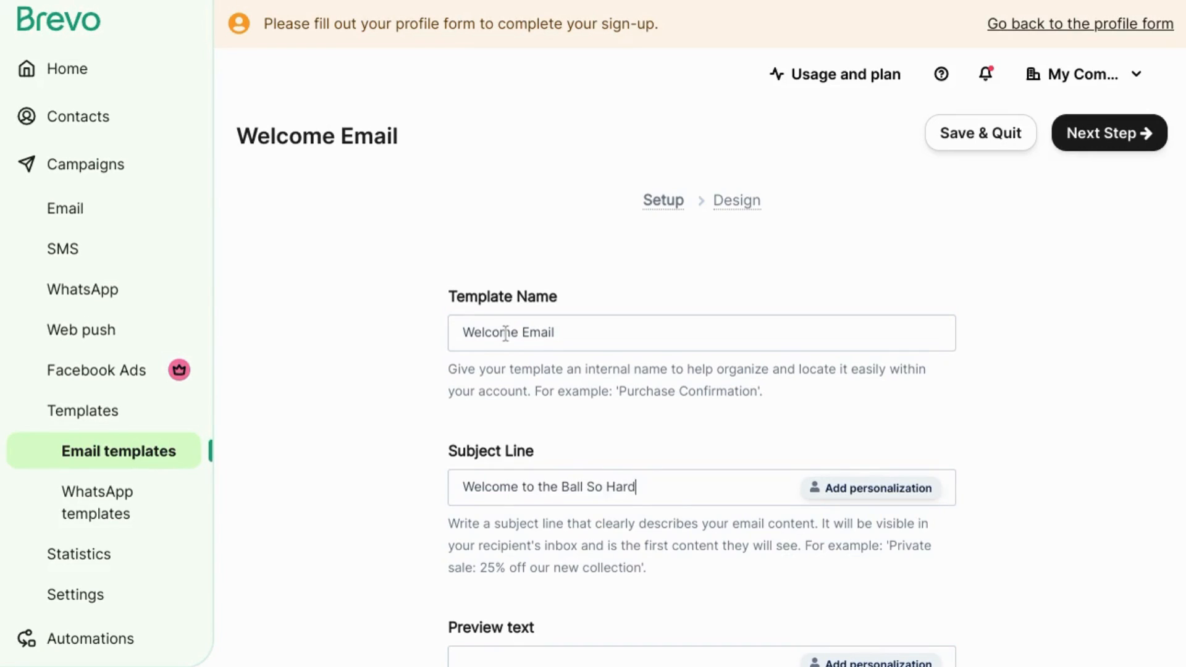
type("communit")
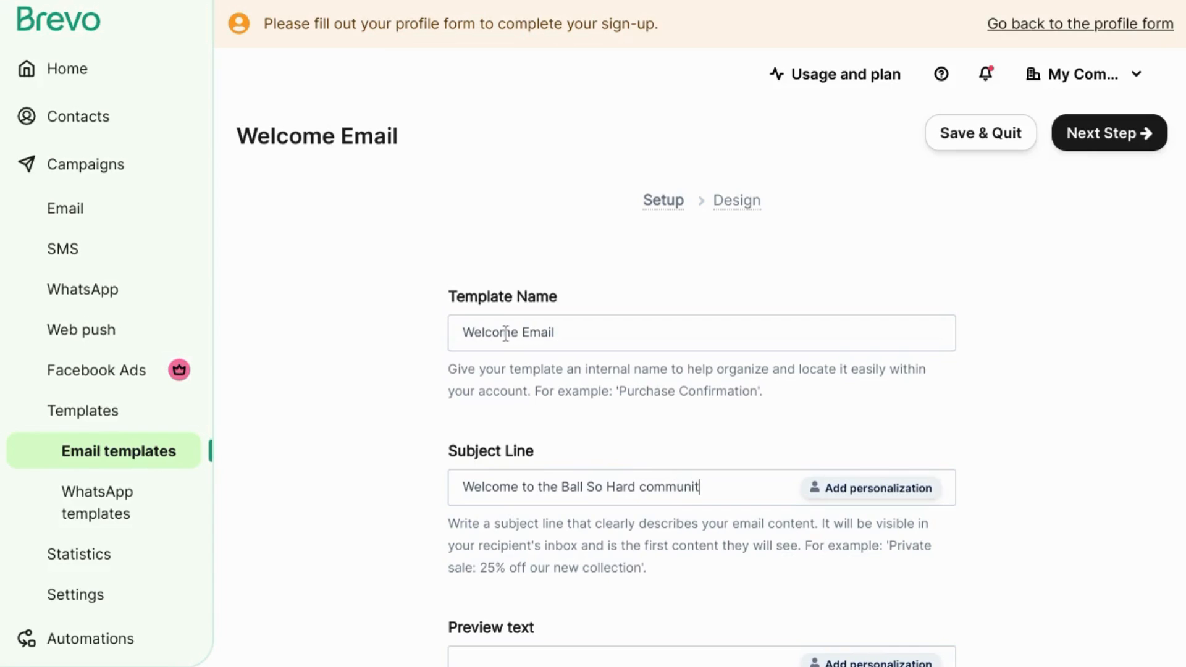
type("y!")
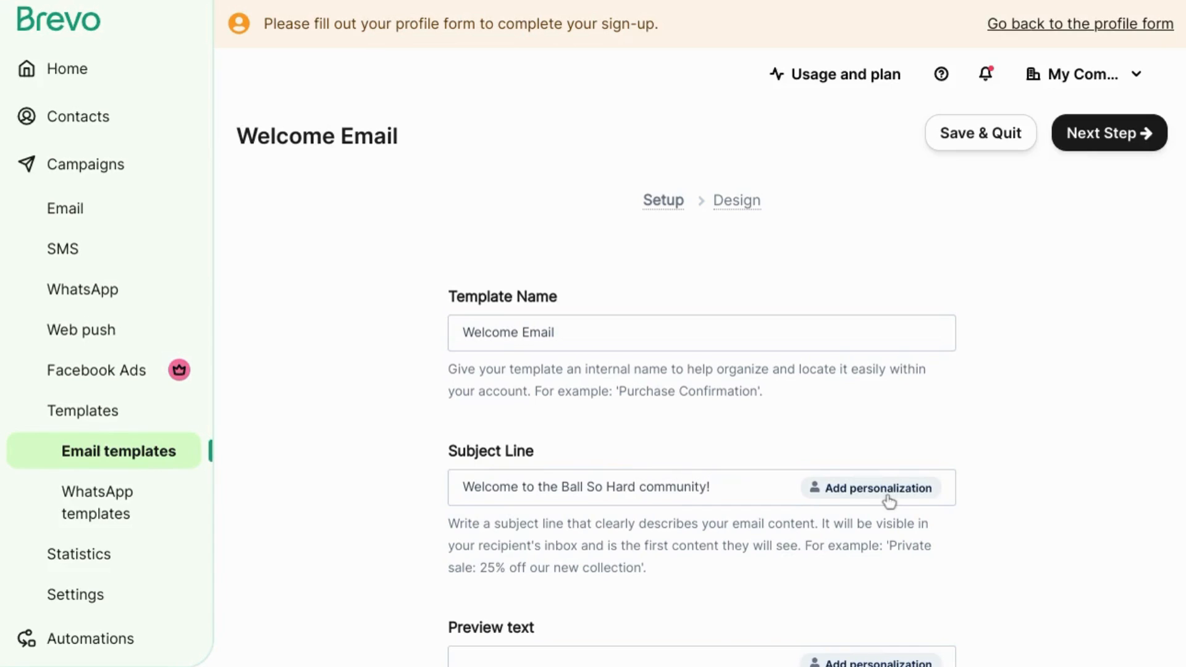
left_click(870, 487)
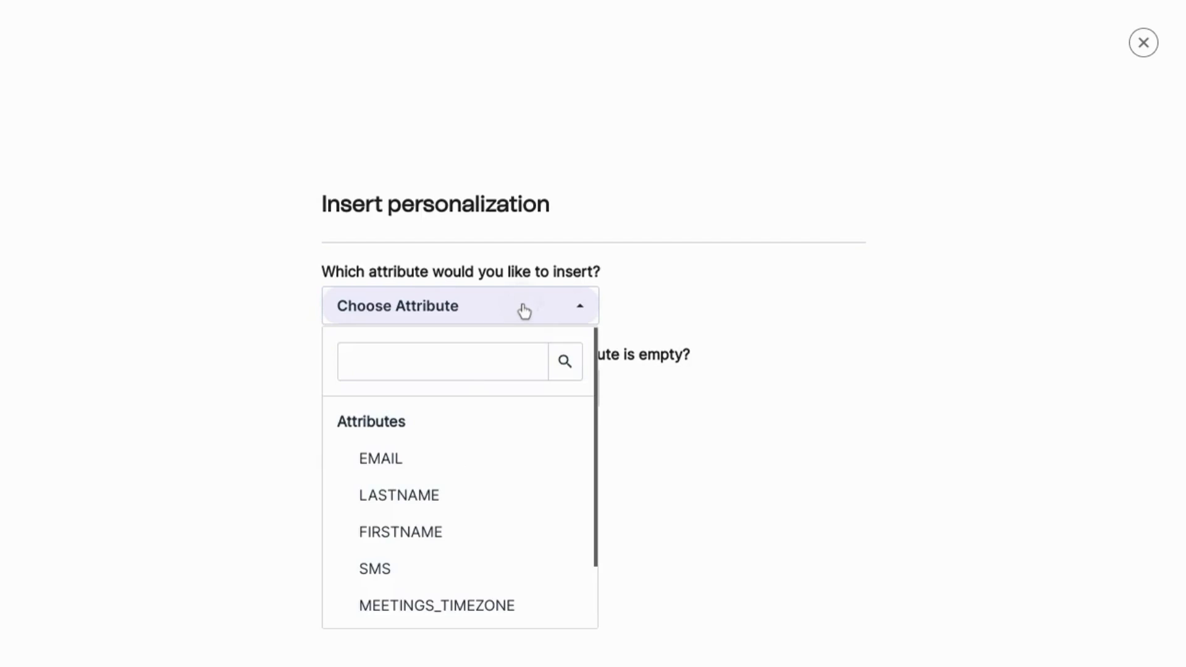
left_click(400, 531)
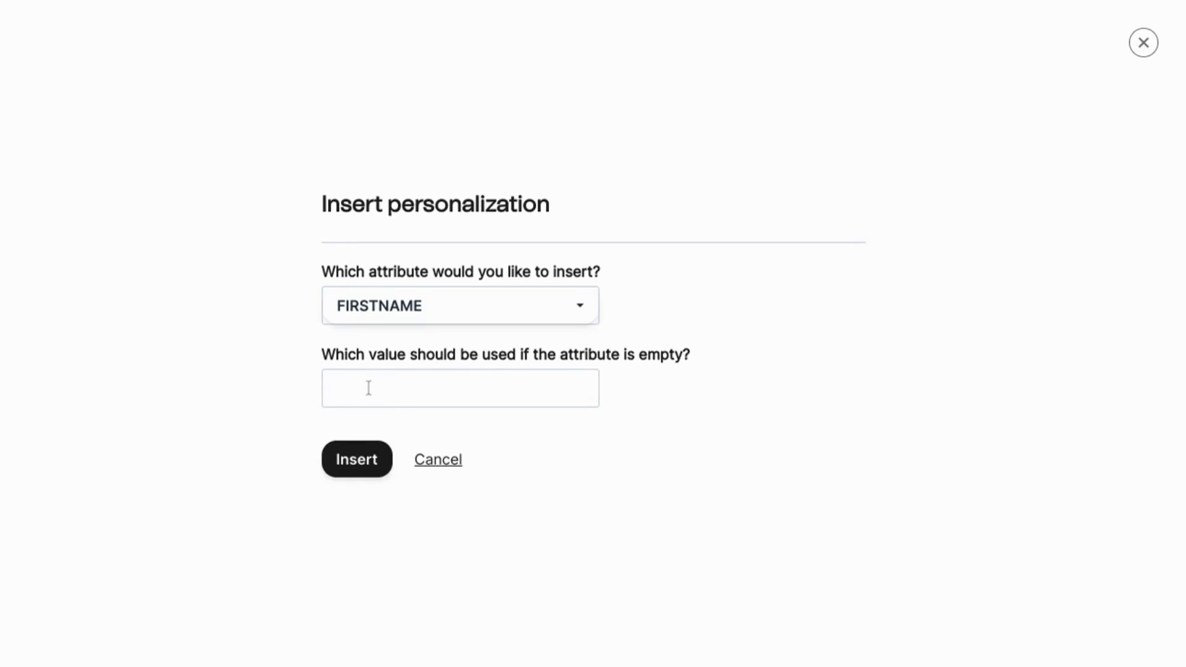
mouse_move(741, 314)
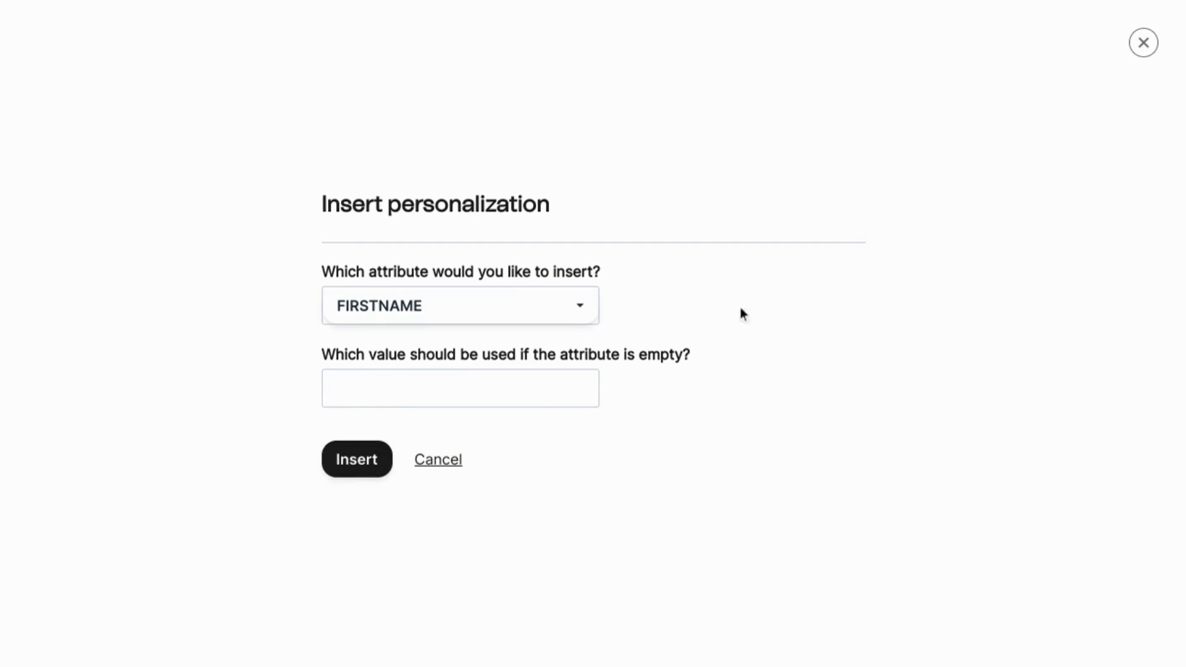
left_click(437, 459)
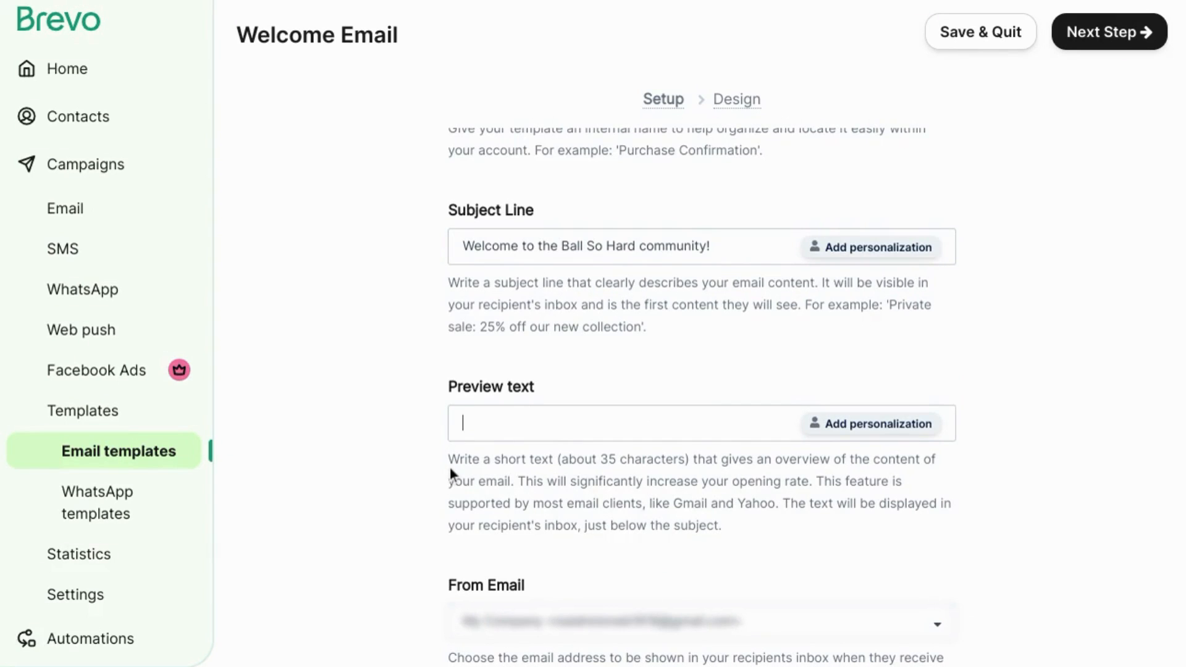
Set the preview text 'Click for the Ball So Hard Starters' Guide' and begin adding a sender address
type("Click for the Ball So Hard Starters' Guide")
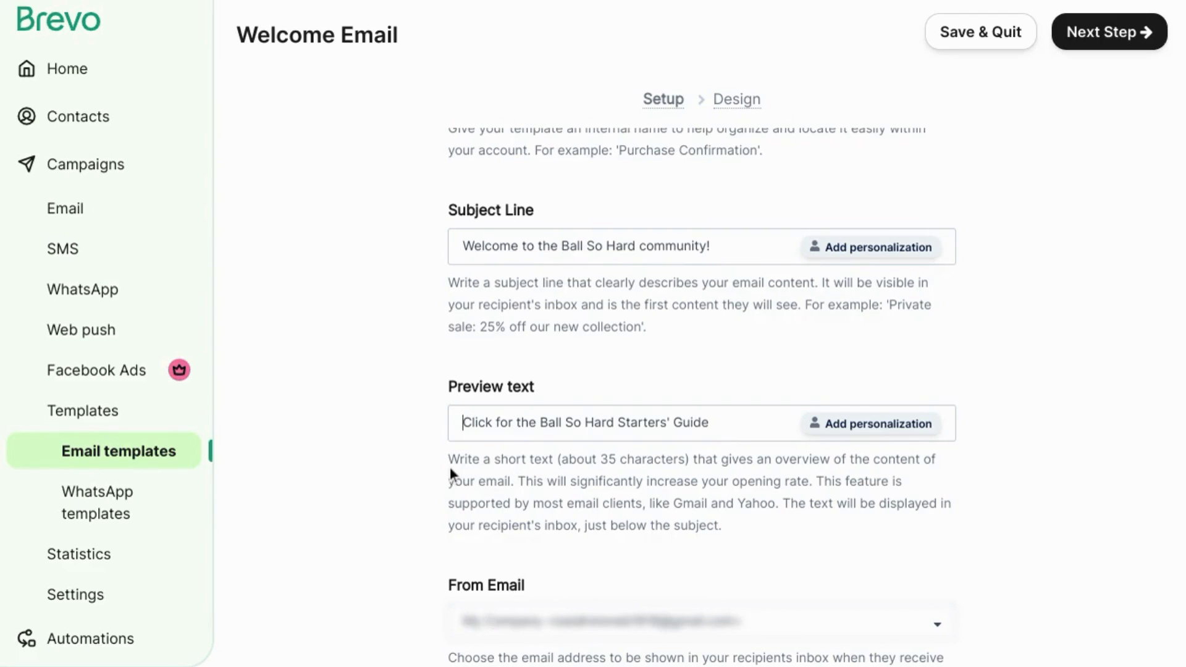
scroll("down", 3)
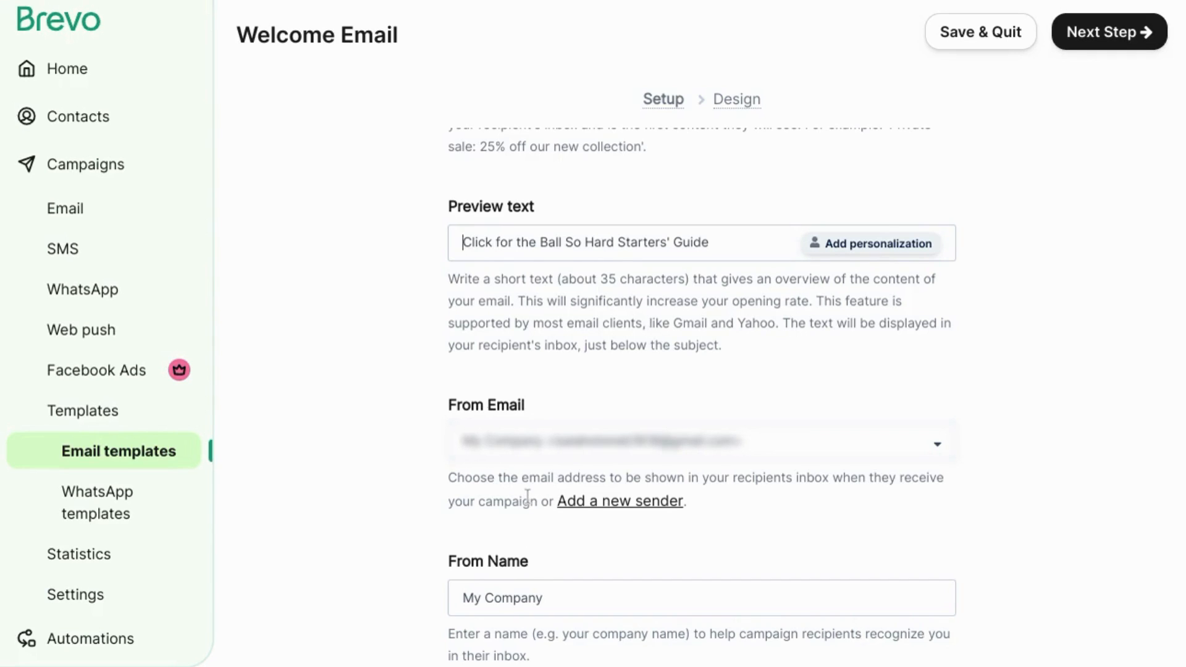
mouse_move(534, 535)
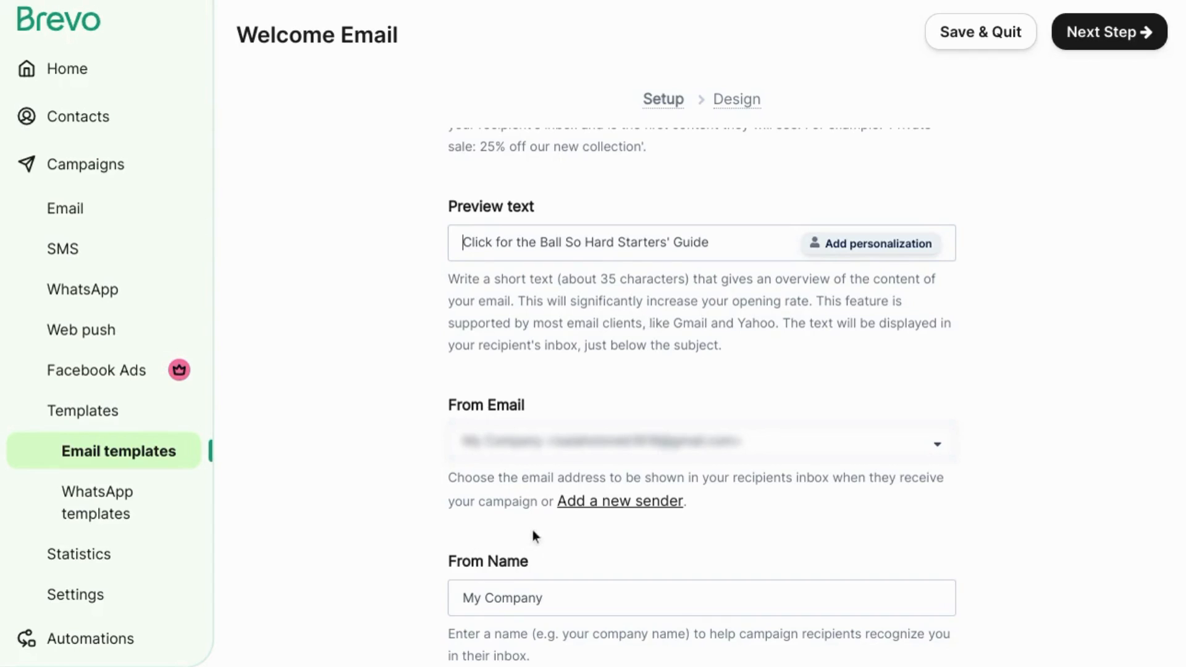
mouse_move(574, 501)
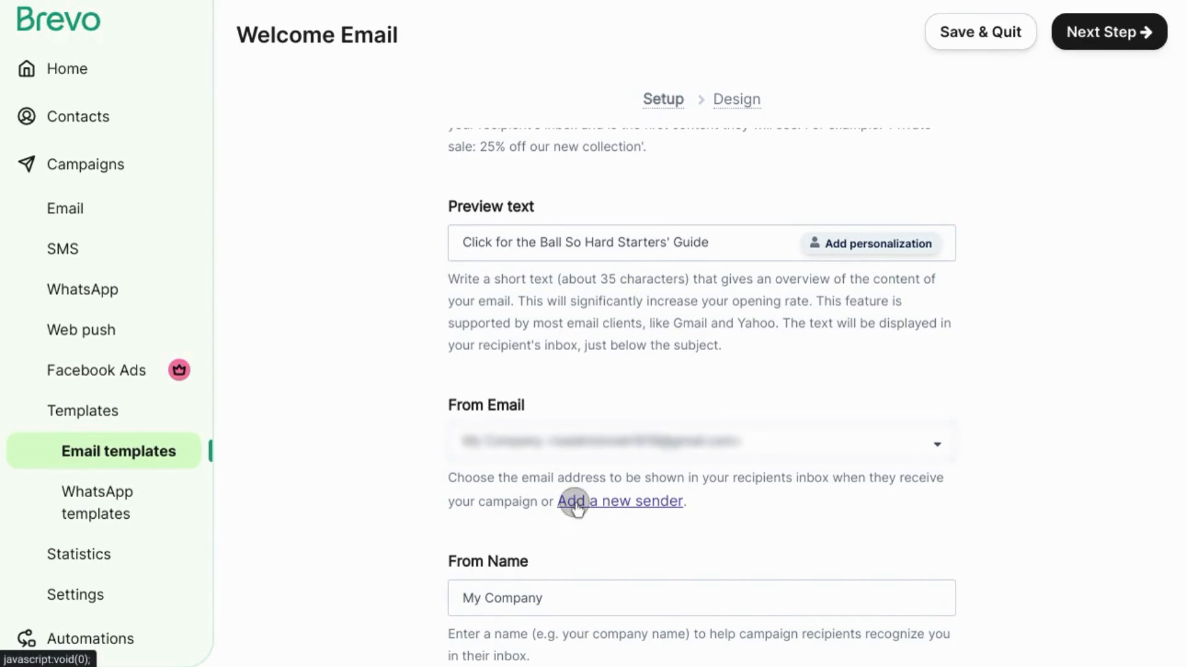
left_click(621, 501)
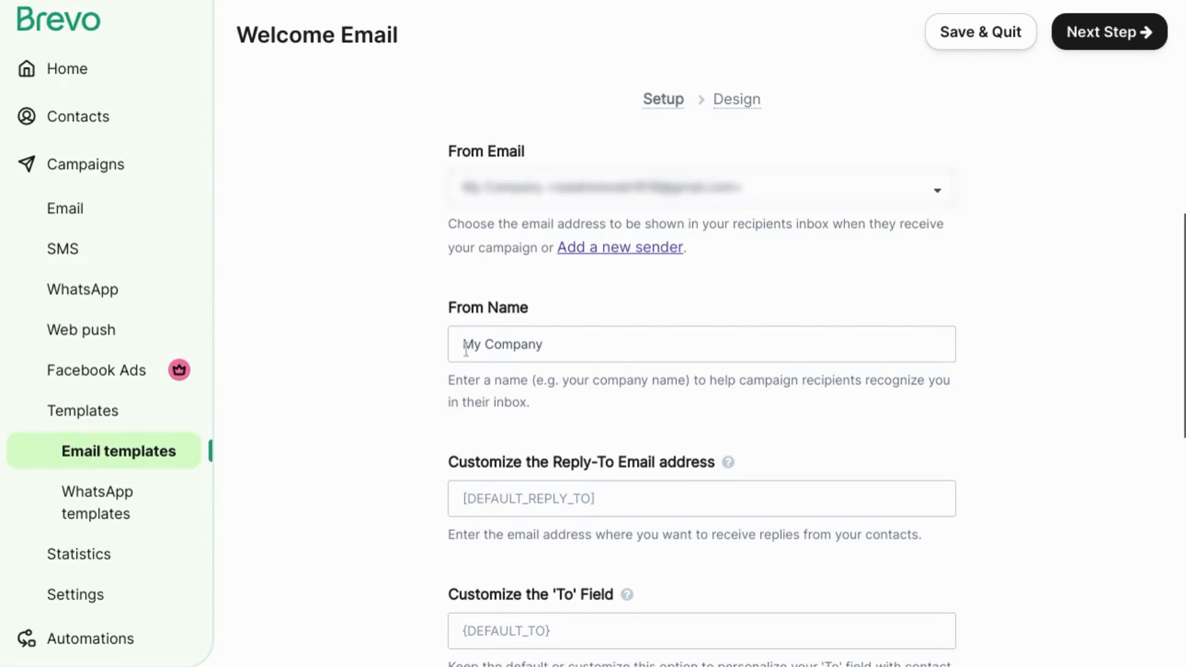
Personalize the 'To' field with {{contact.FIRSTNAME}}
scroll("down", 3)
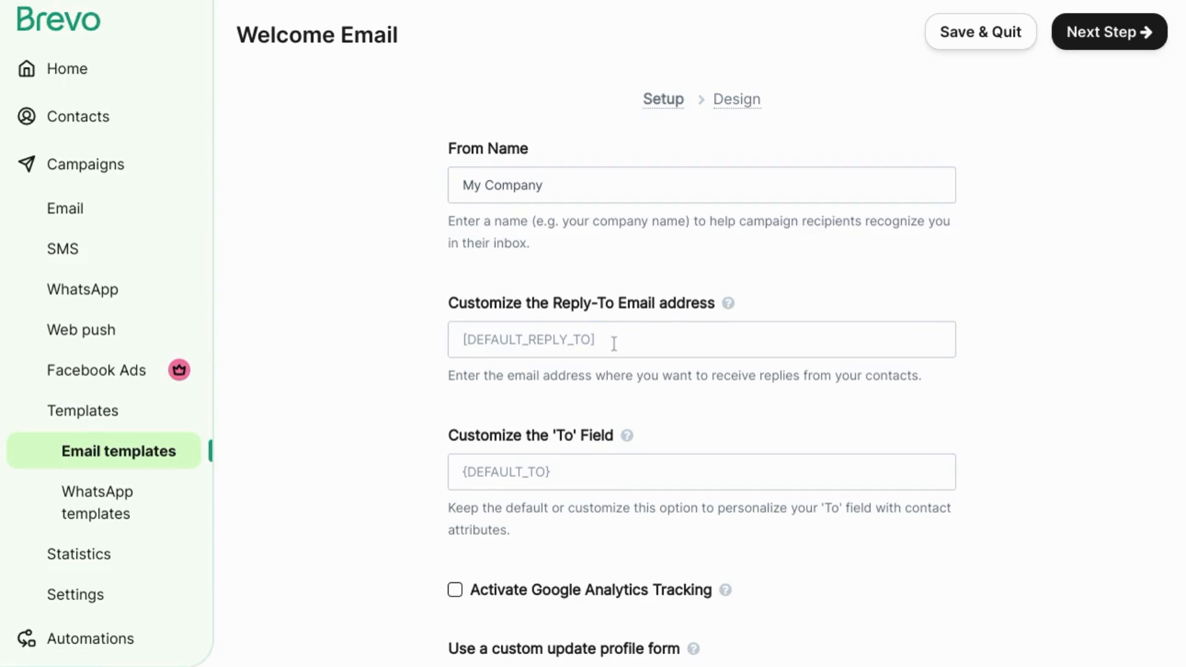
mouse_move(655, 370)
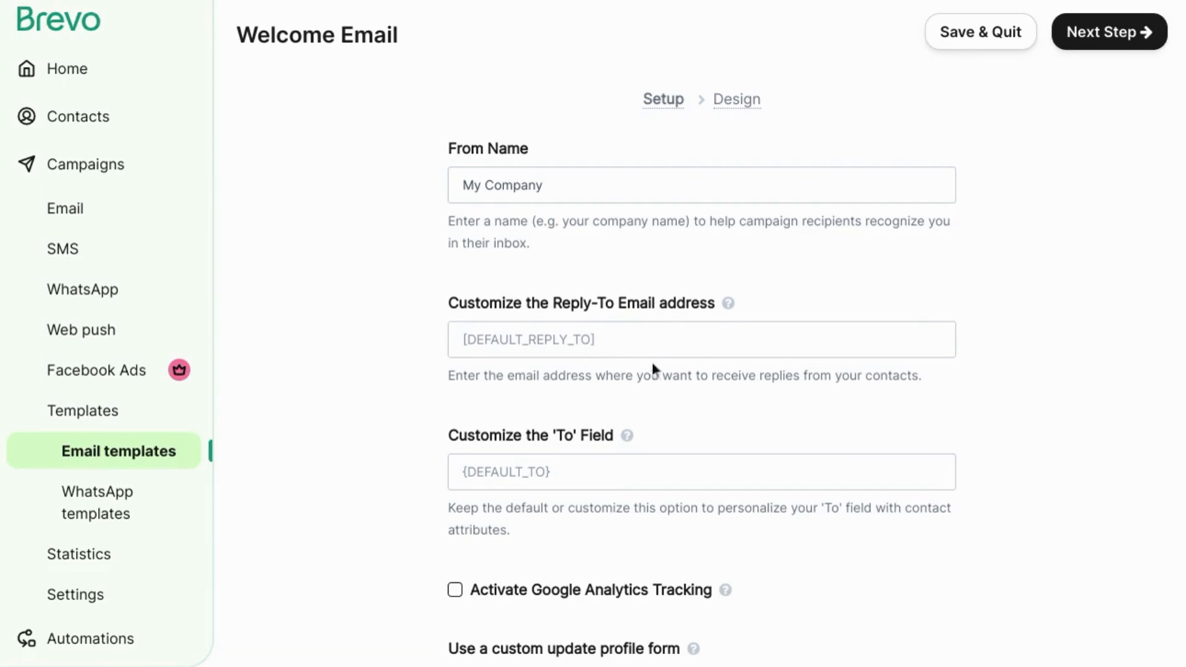
mouse_move(728, 304)
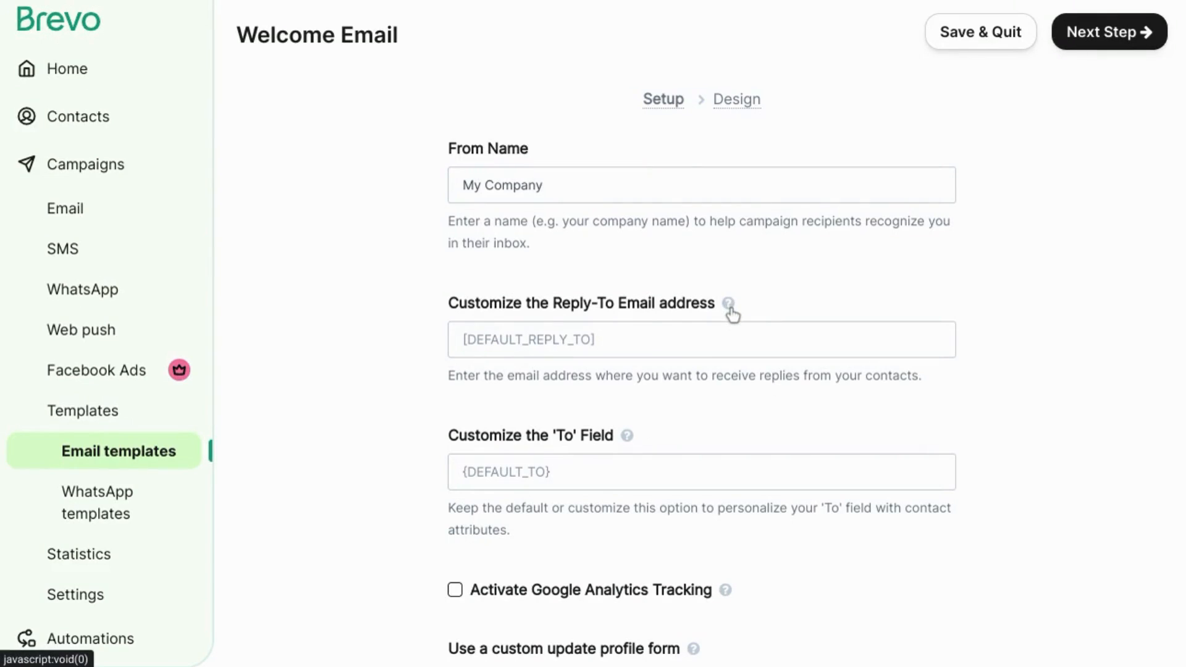
mouse_move(637, 431)
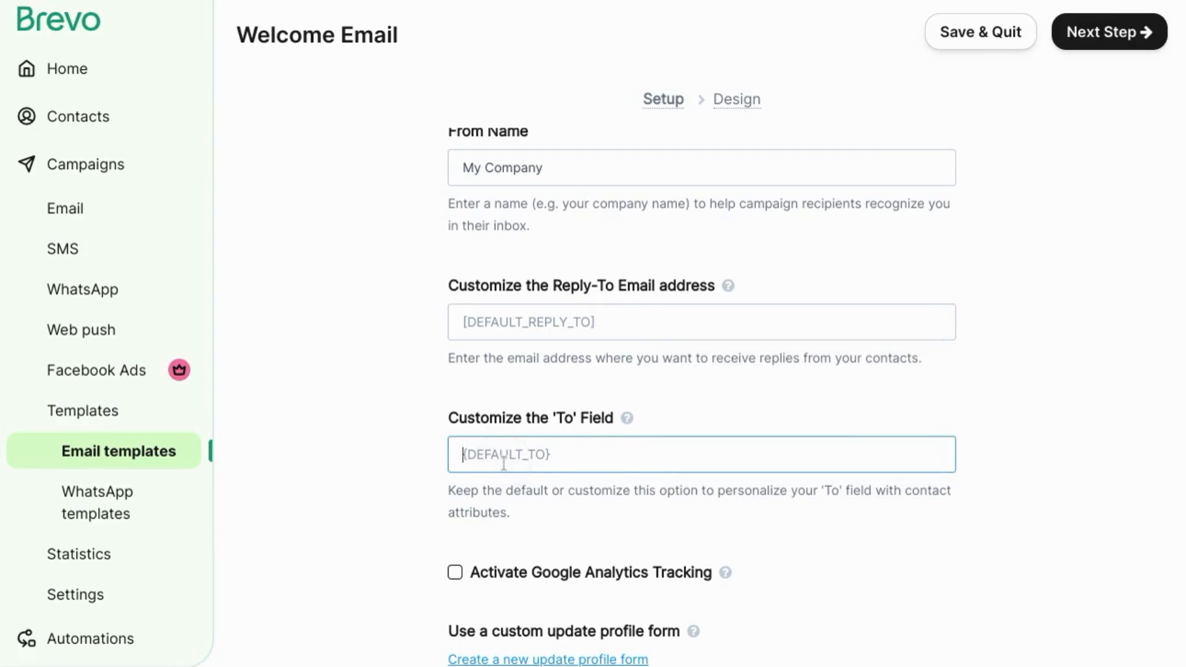
type("{{contact.FIRSTNAME}}")
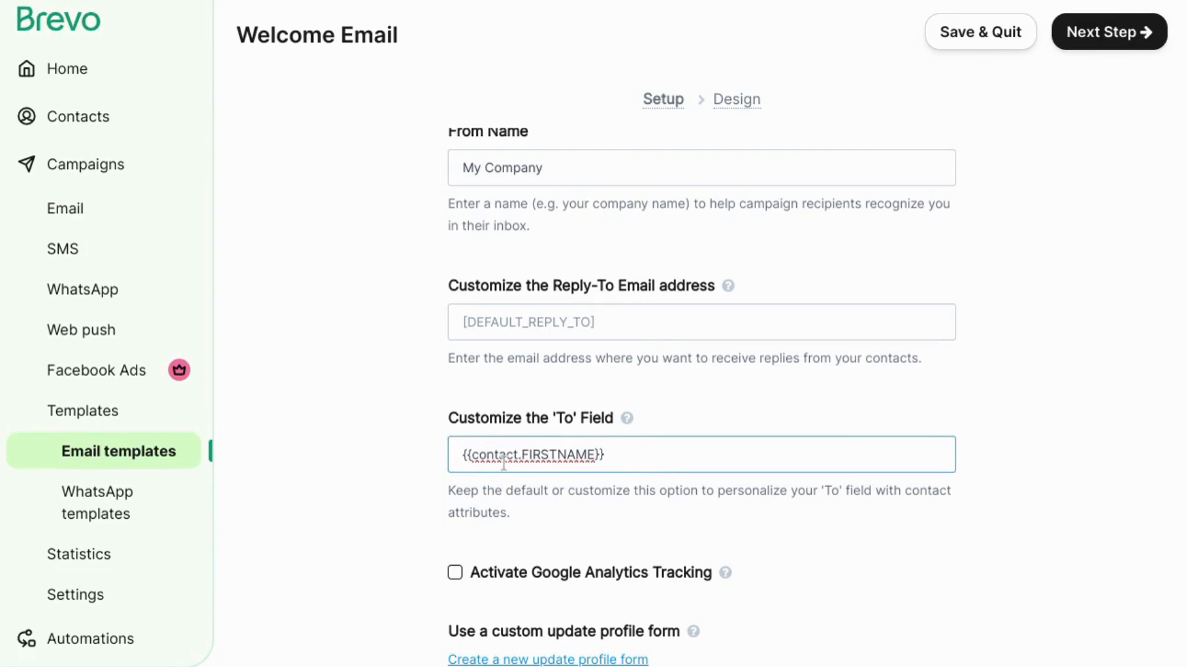
scroll("down", 3)
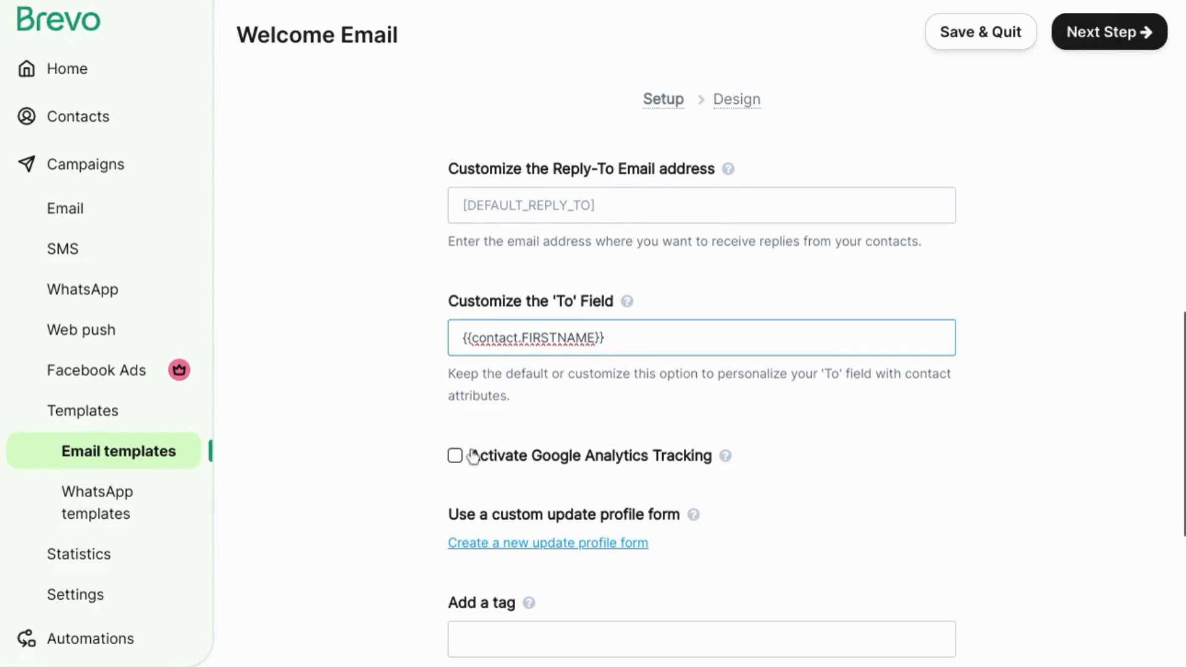
Turn on Google Analytics tracking for the template and follow a help link about its parameters
left_click(456, 456)
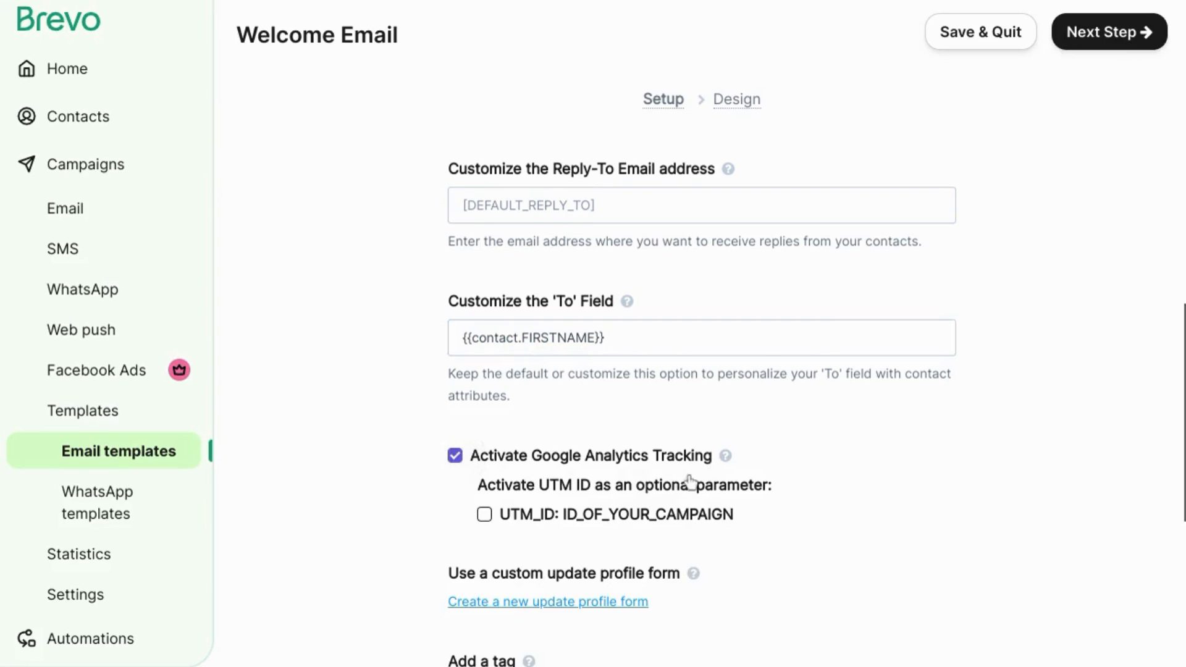
scroll("down", 3)
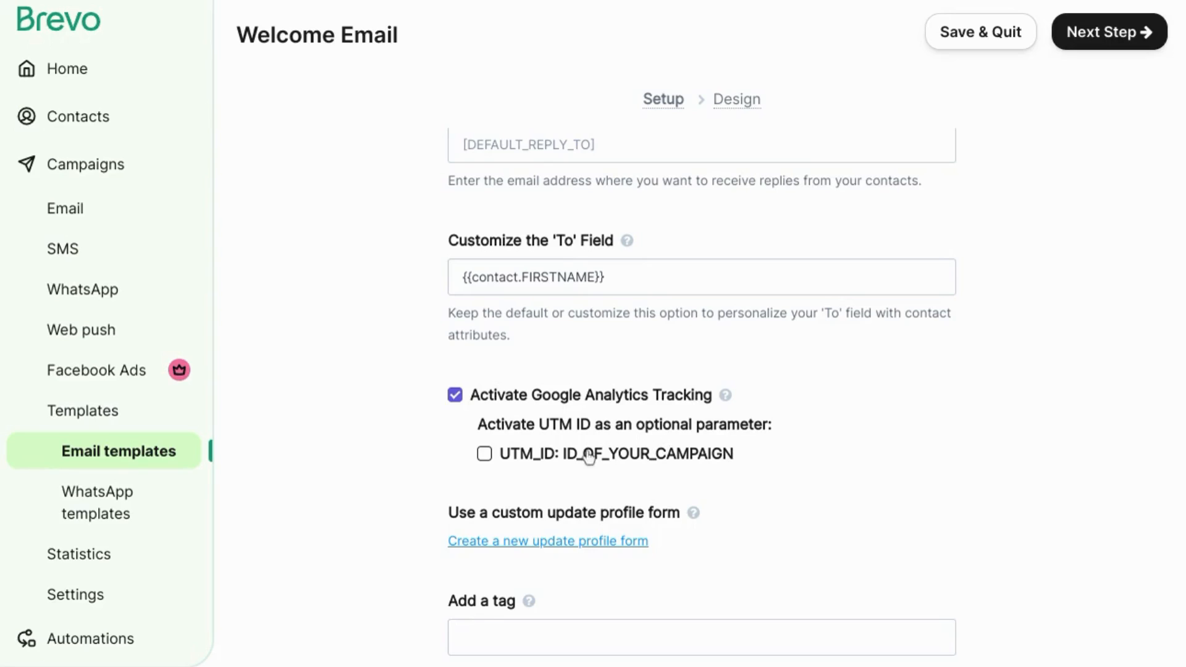
mouse_move(720, 403)
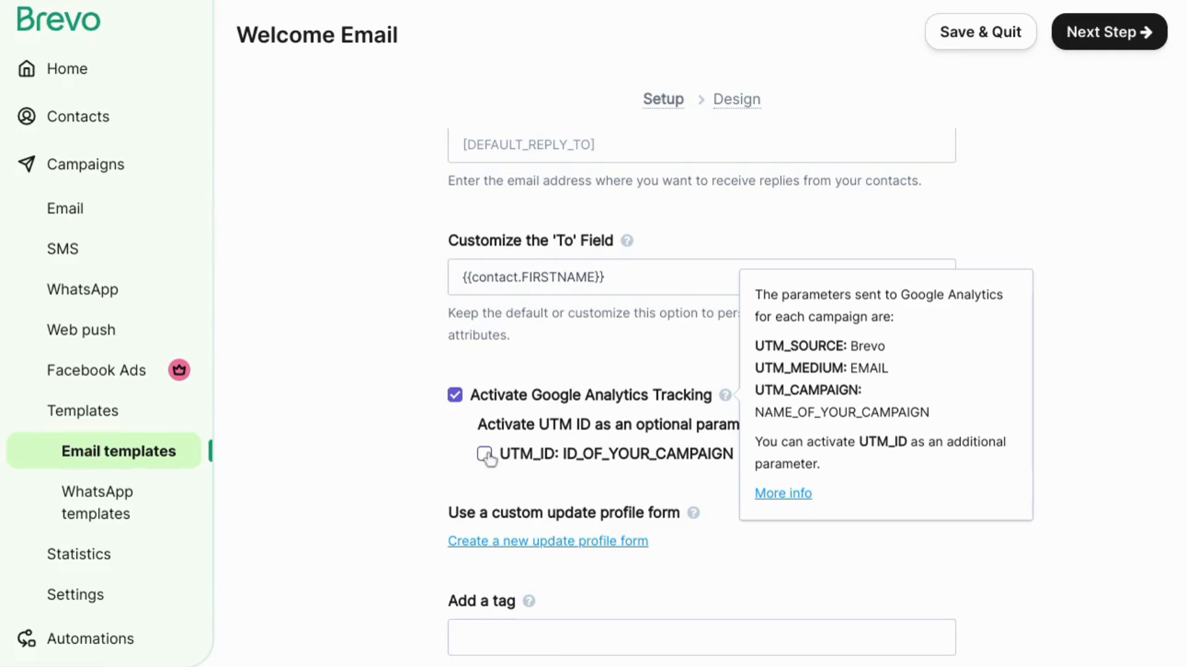
scroll("down", 3)
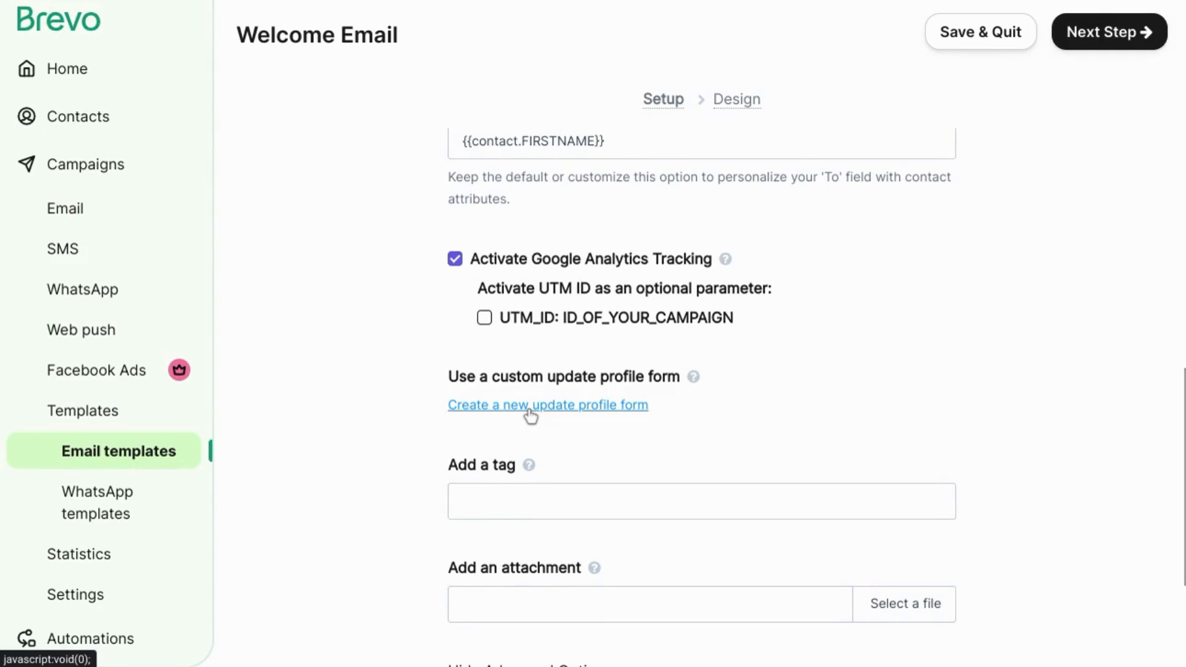
mouse_move(545, 414)
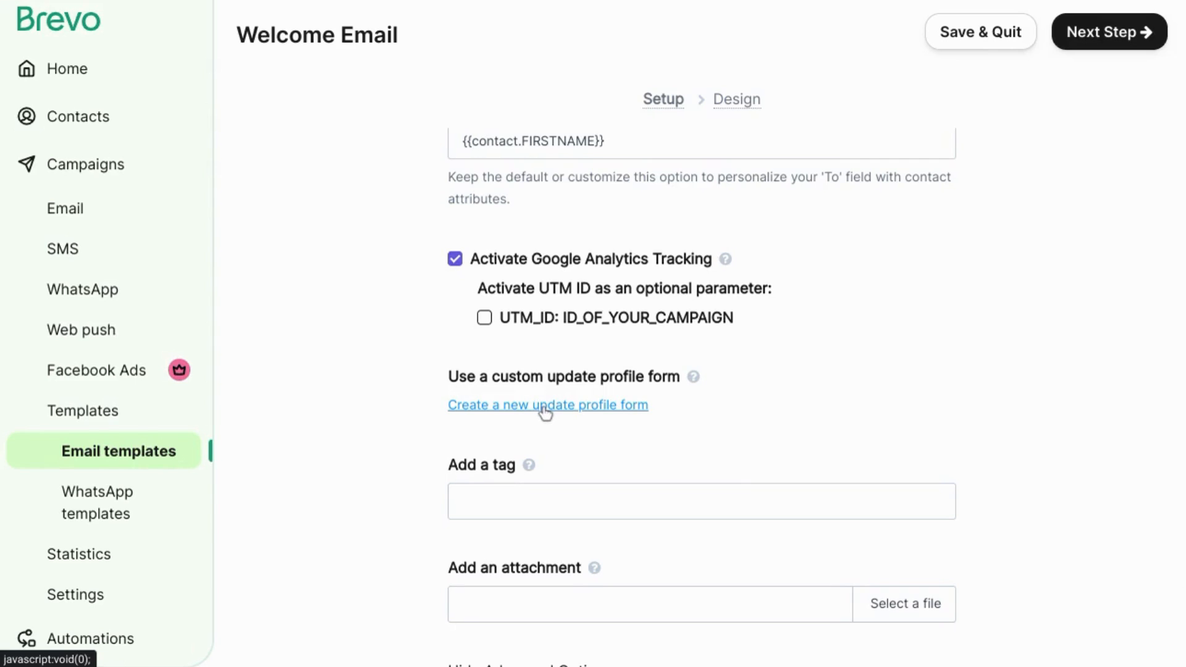
mouse_move(550, 415)
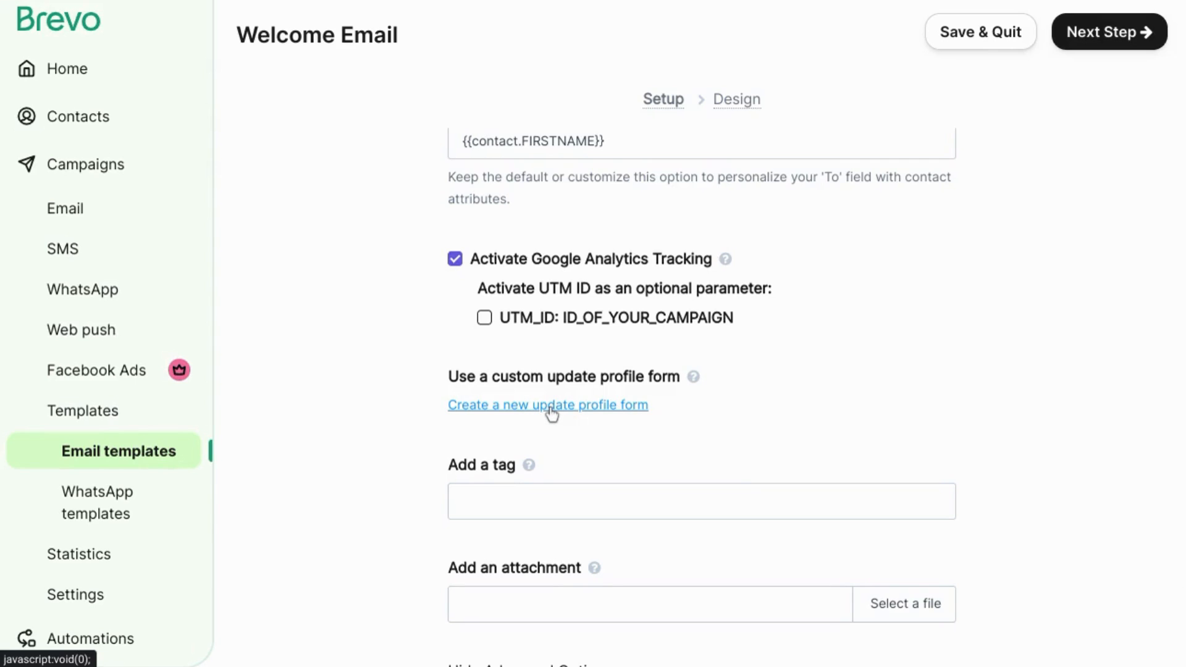
mouse_move(763, 201)
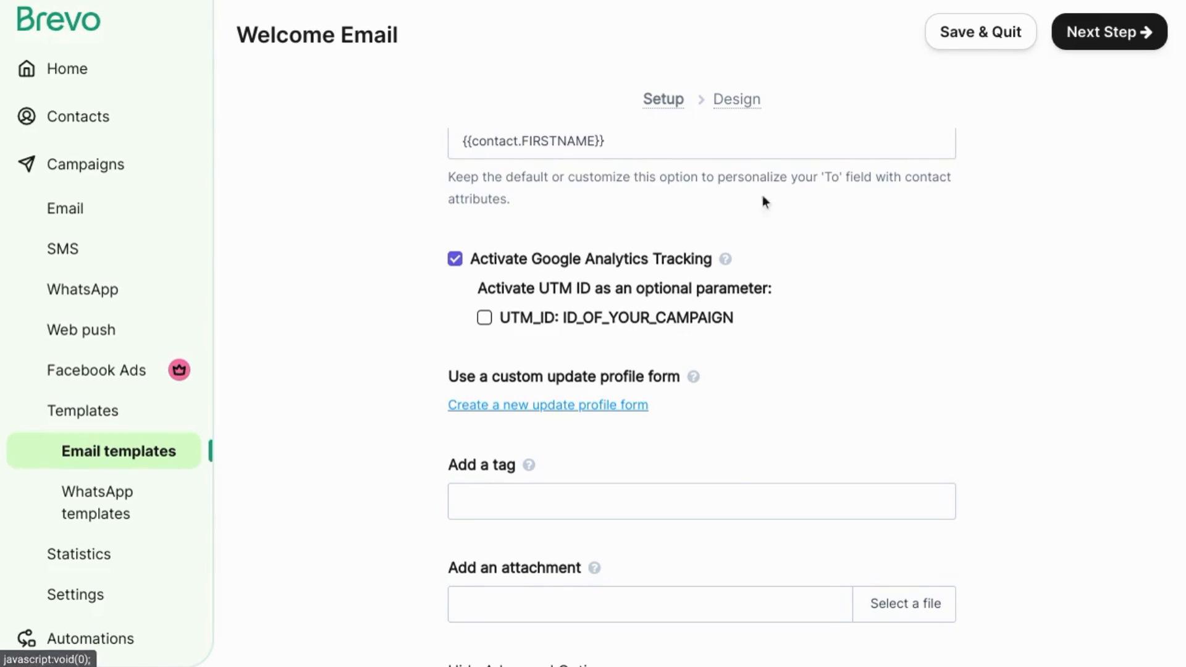
left_click(547, 406)
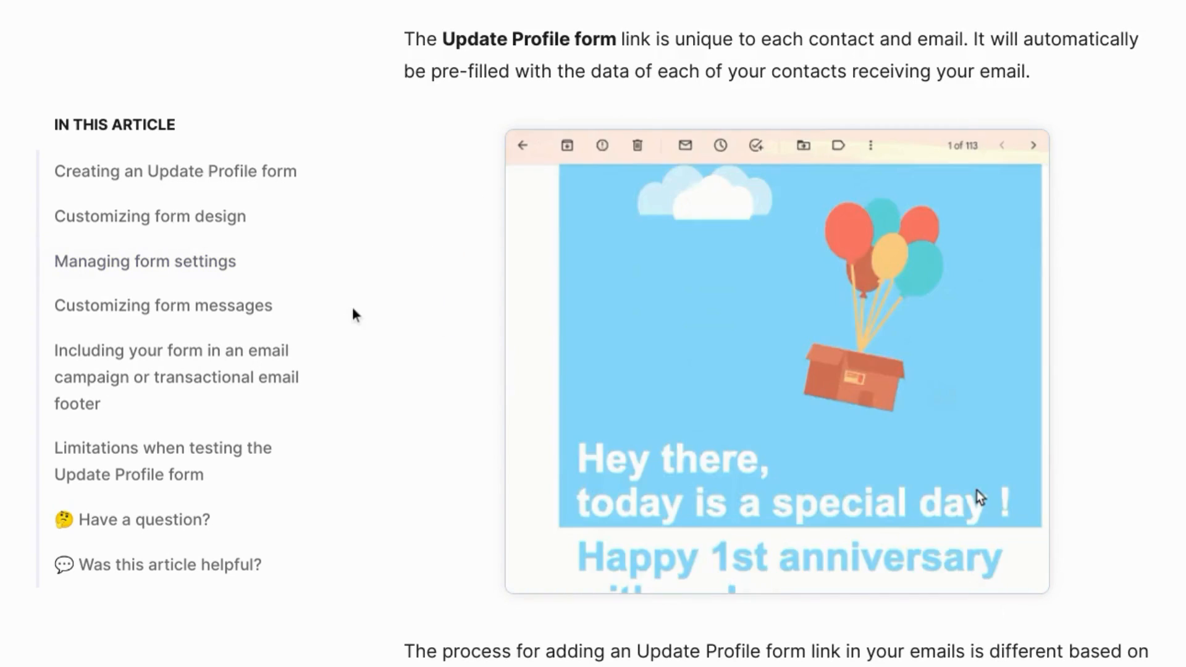
Scroll to the tag field and give the template the tag 'welcome'
scroll("down", 3)
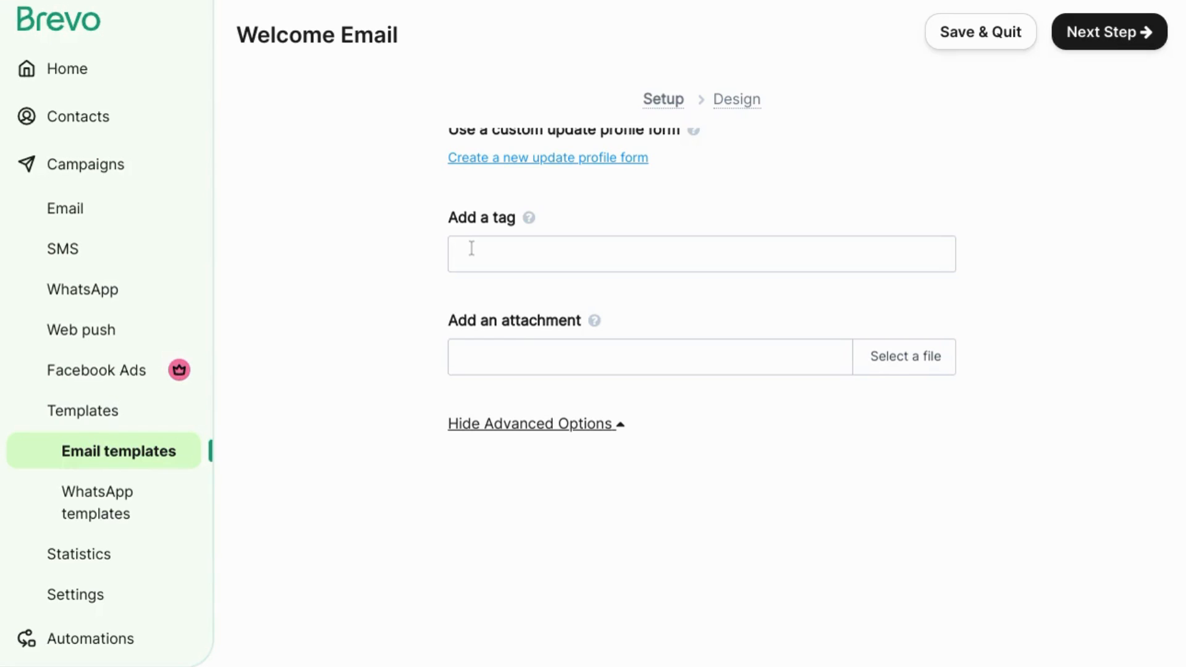
scroll("up", 3)
type("welcome")
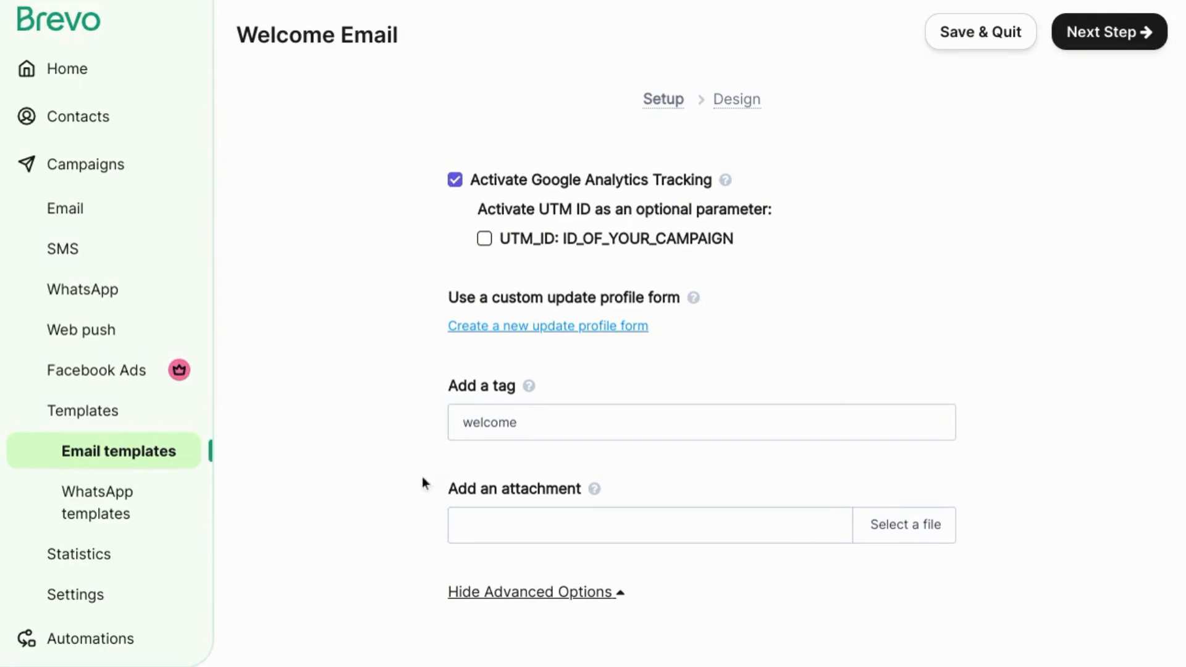
mouse_move(399, 505)
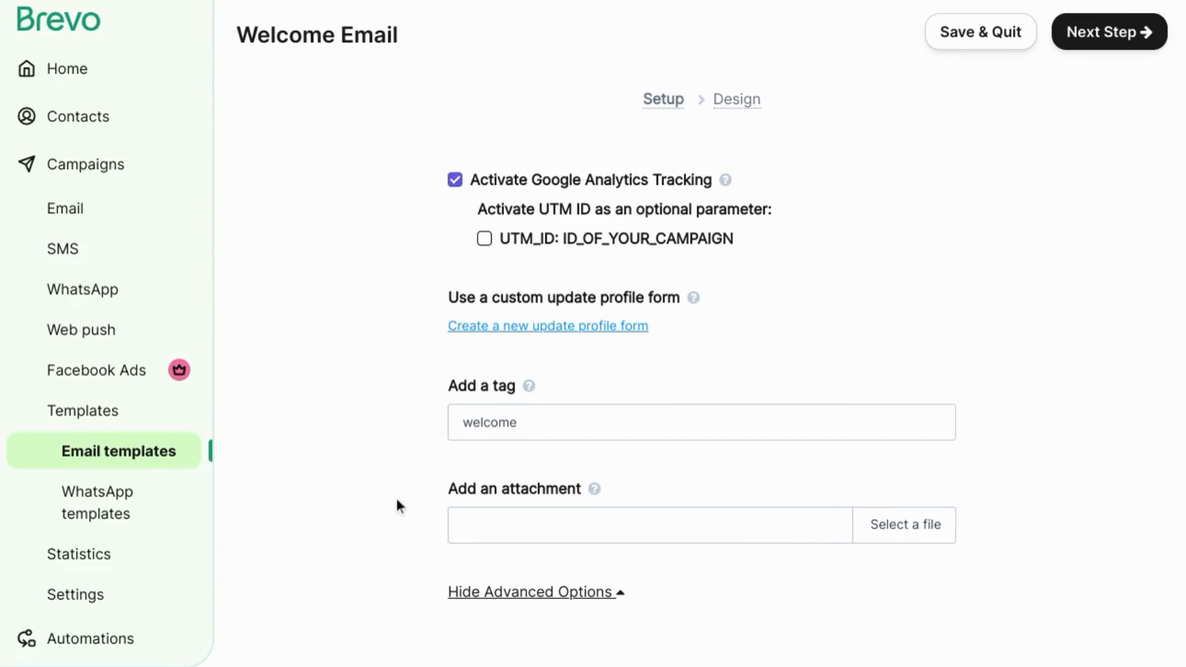
mouse_move(515, 531)
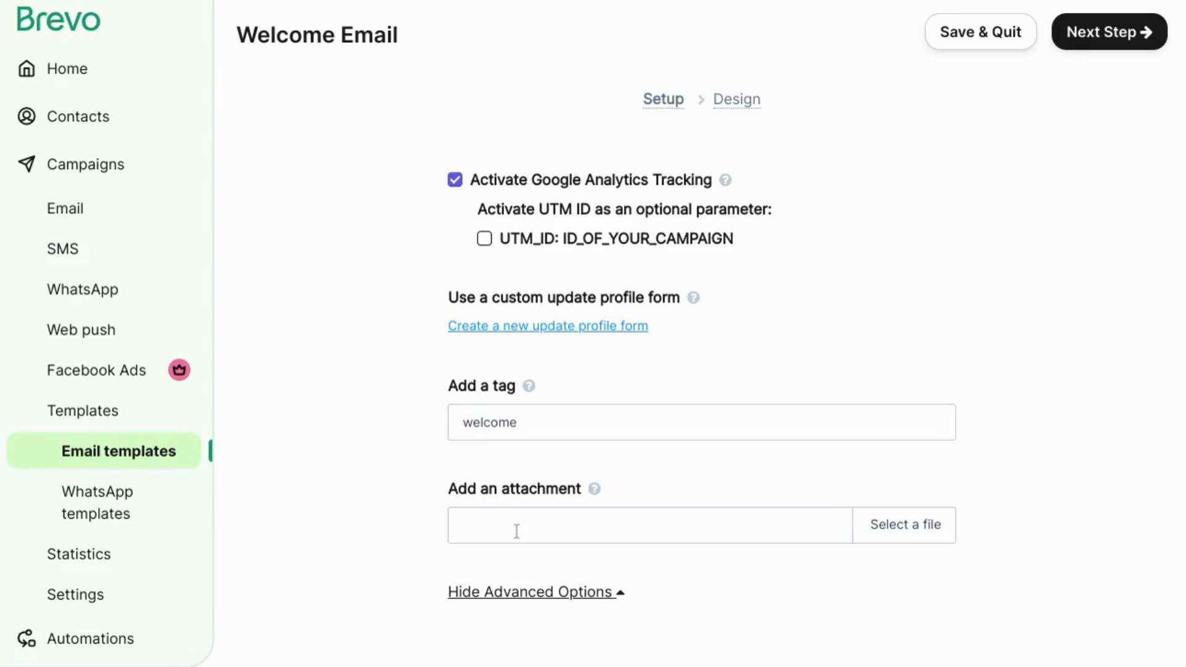
mouse_move(1072, 100)
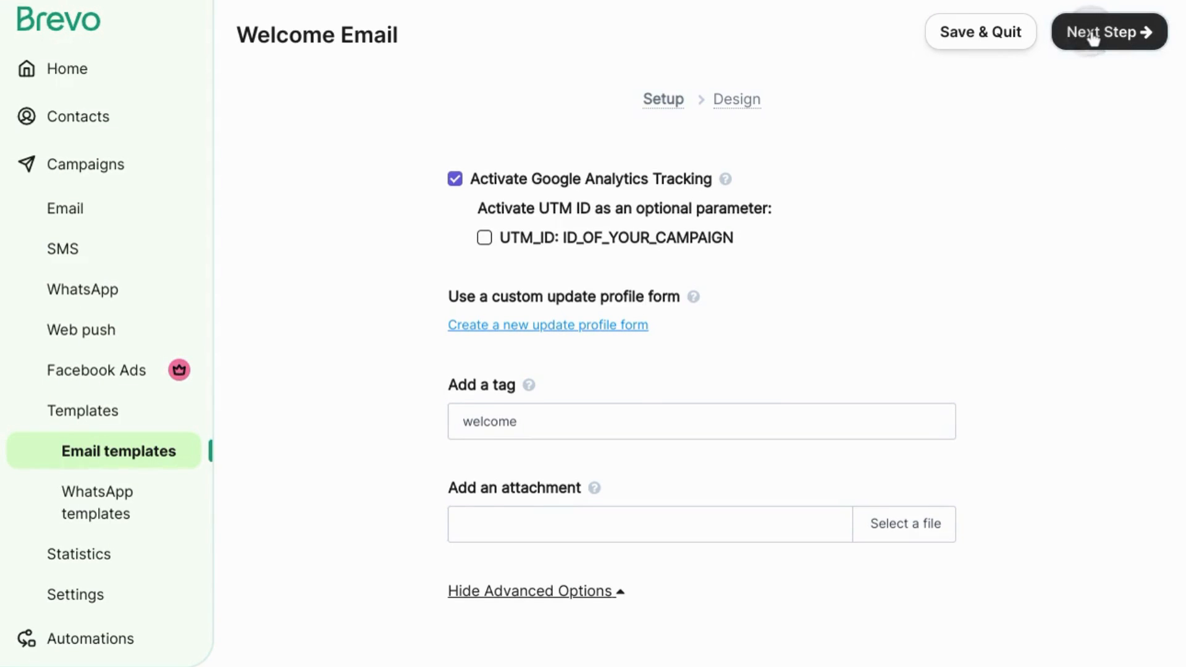
Advance the Welcome Email to the Design step and browse the offered layouts
left_click(1108, 32)
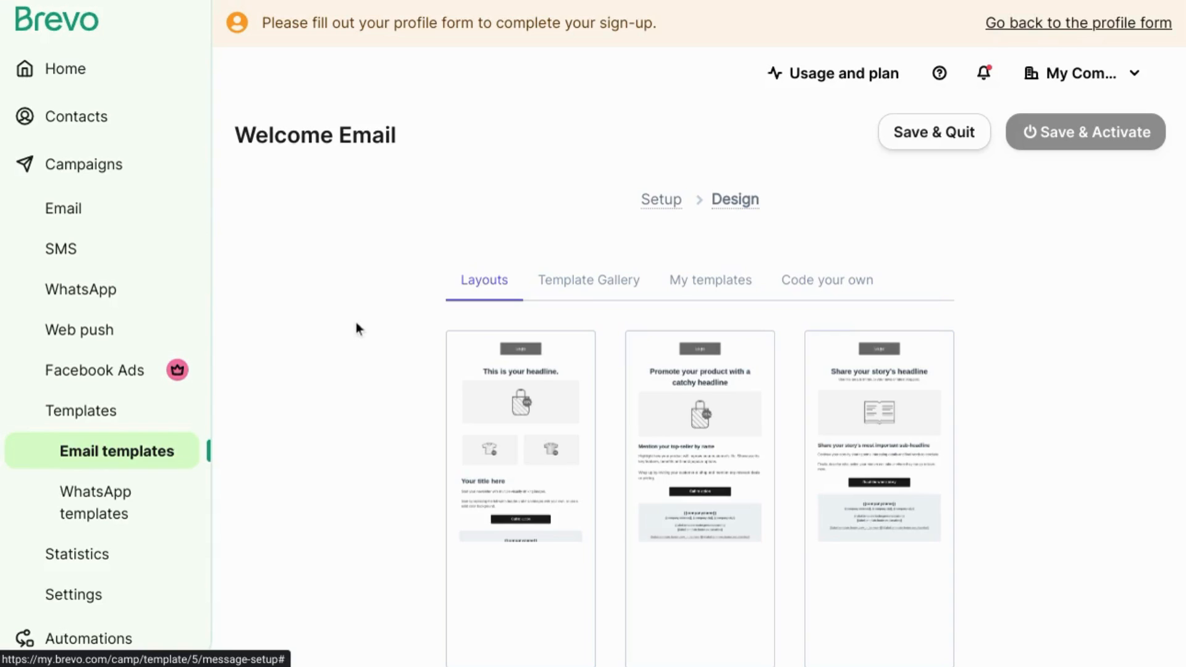
mouse_move(349, 368)
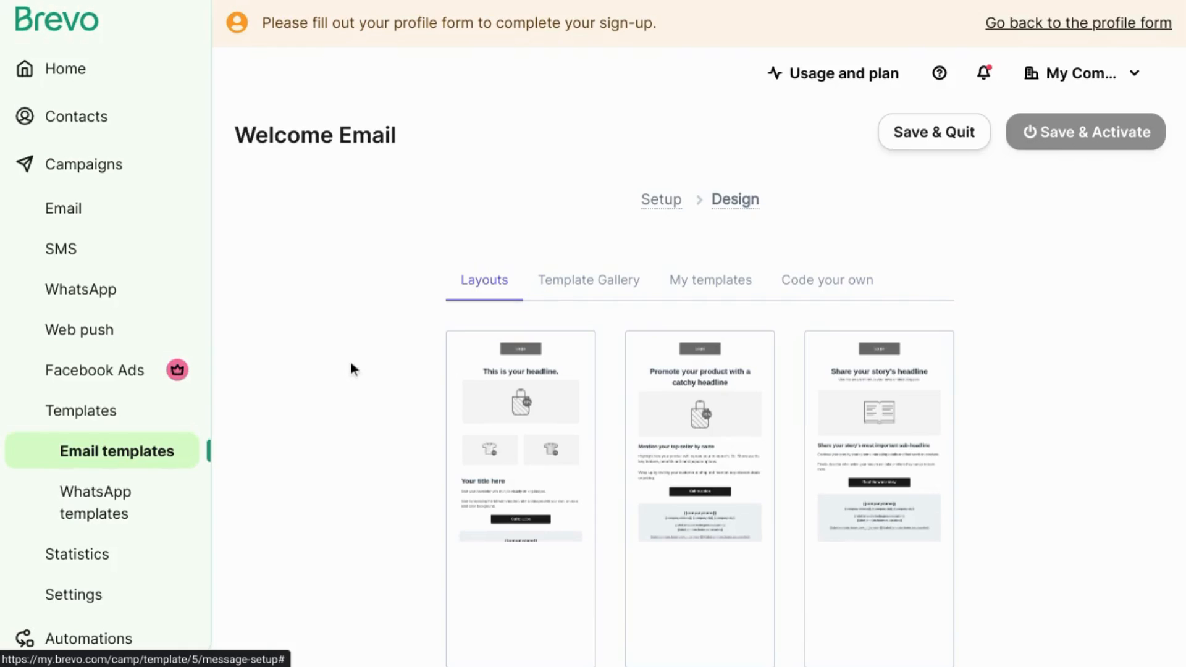
scroll("down", 3)
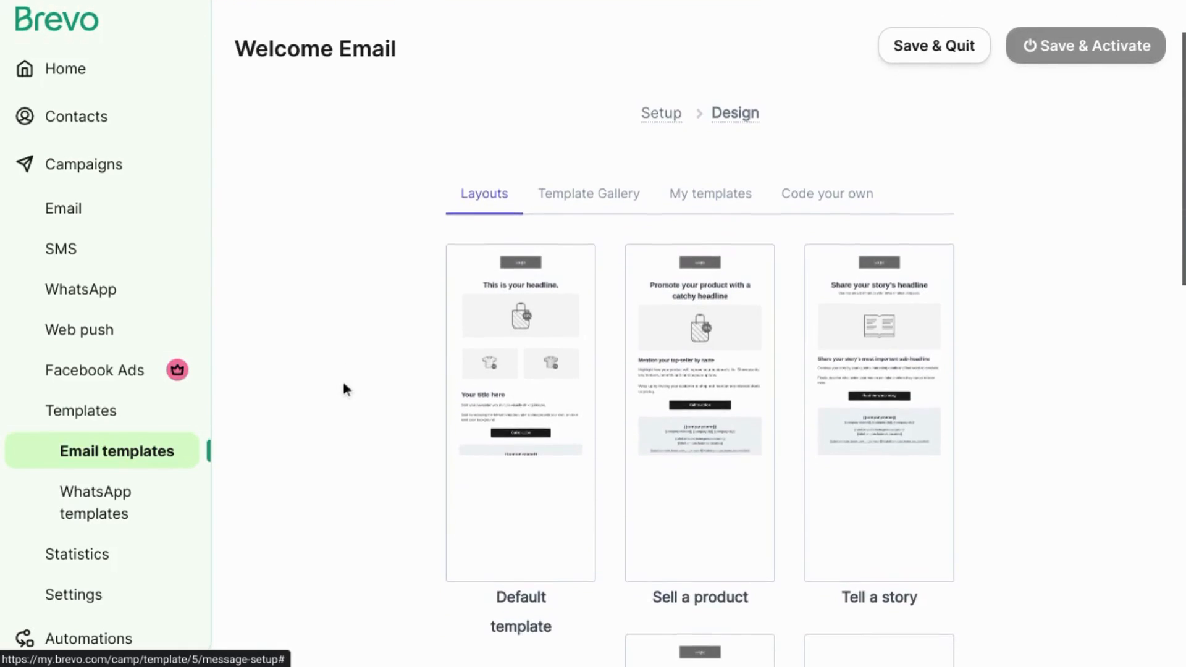
scroll("down", 3)
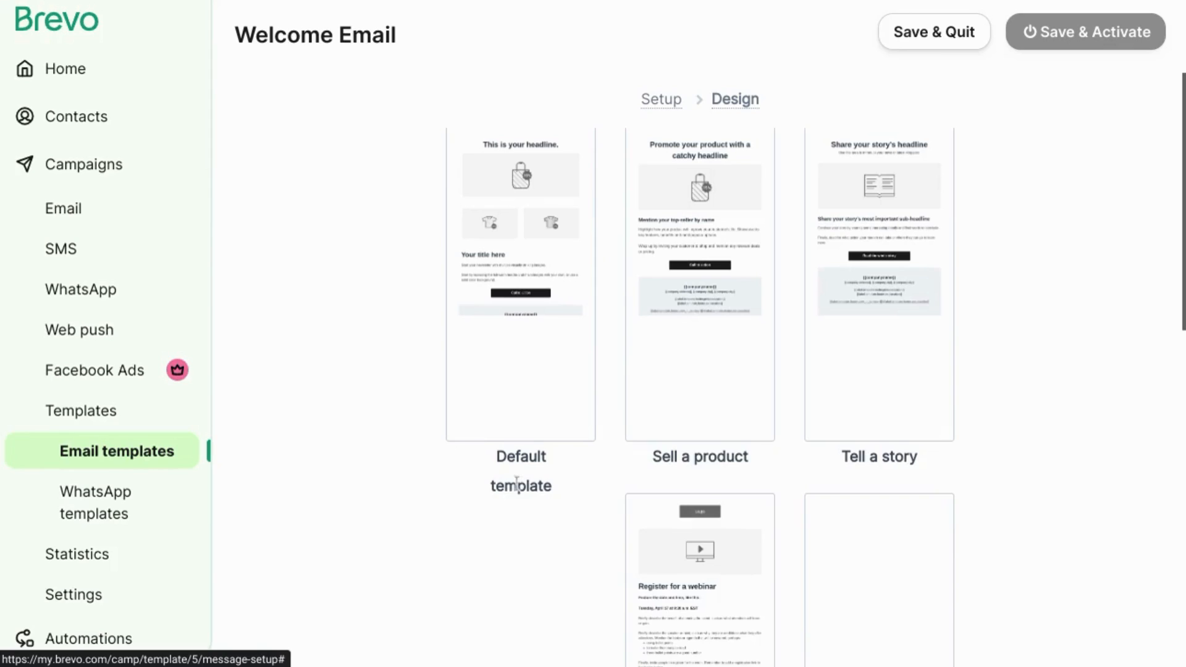
mouse_move(664, 460)
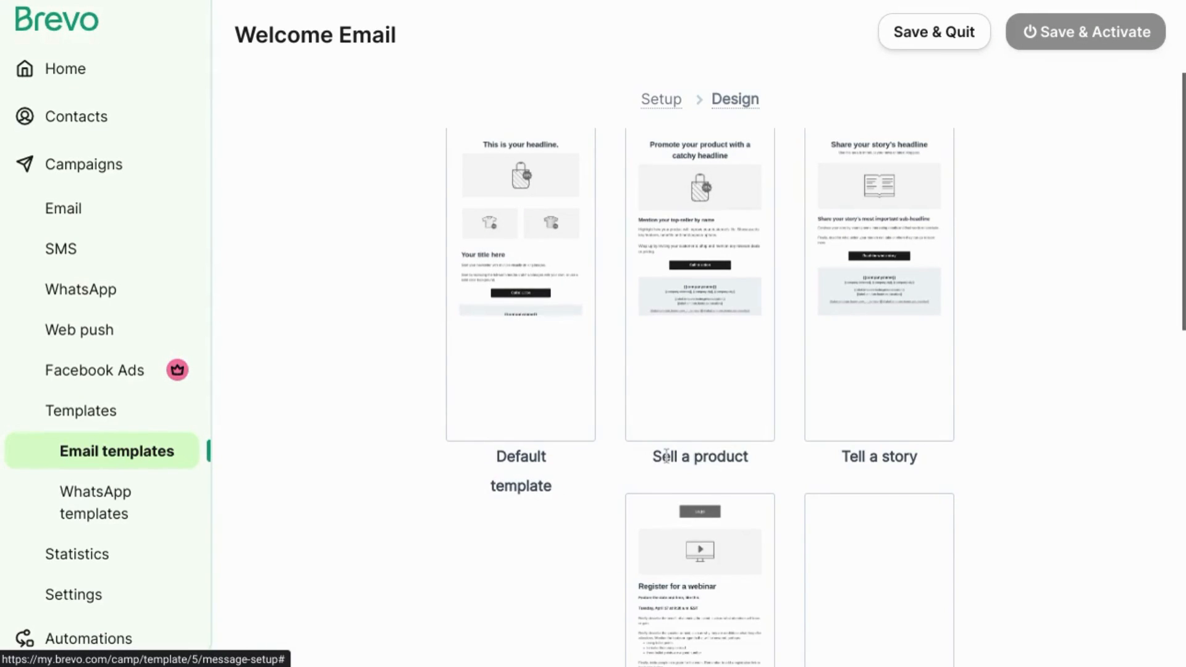
scroll("down", 3)
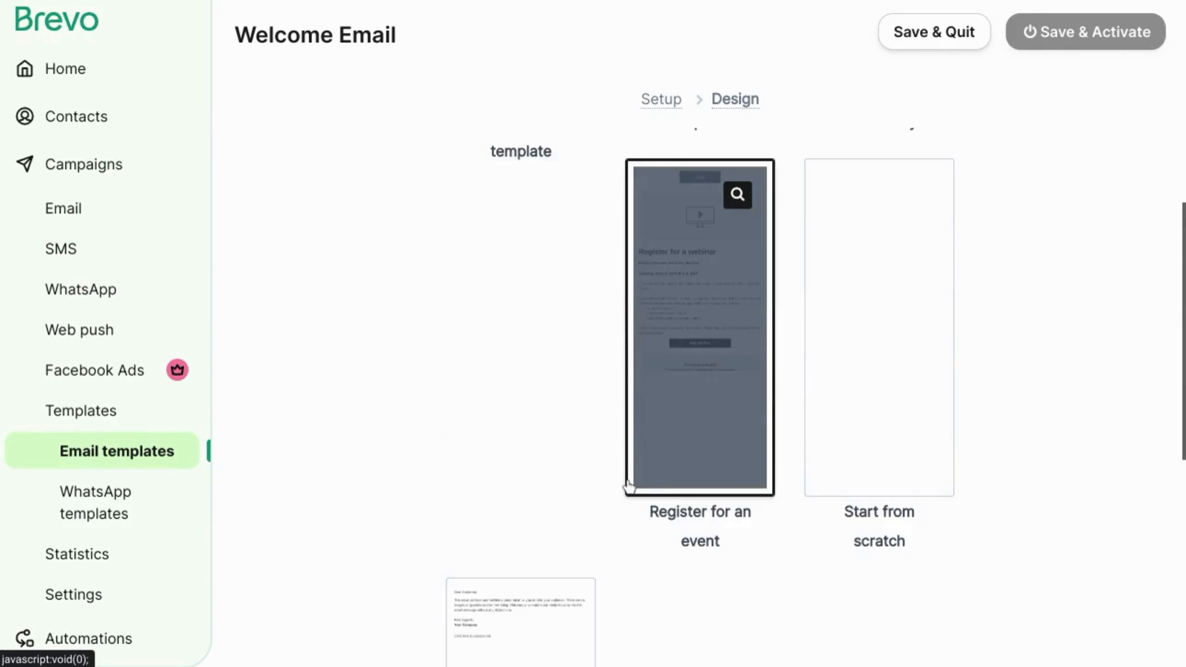
scroll("down", 3)
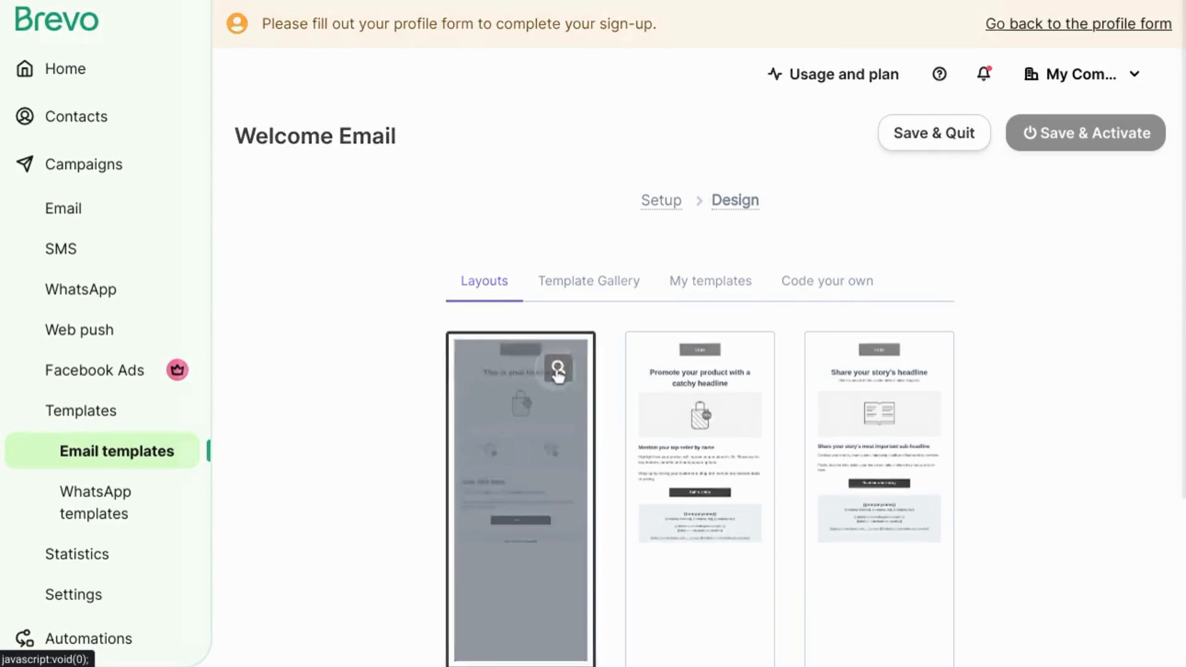
Preview the Default template layout and close the preview
left_click(558, 369)
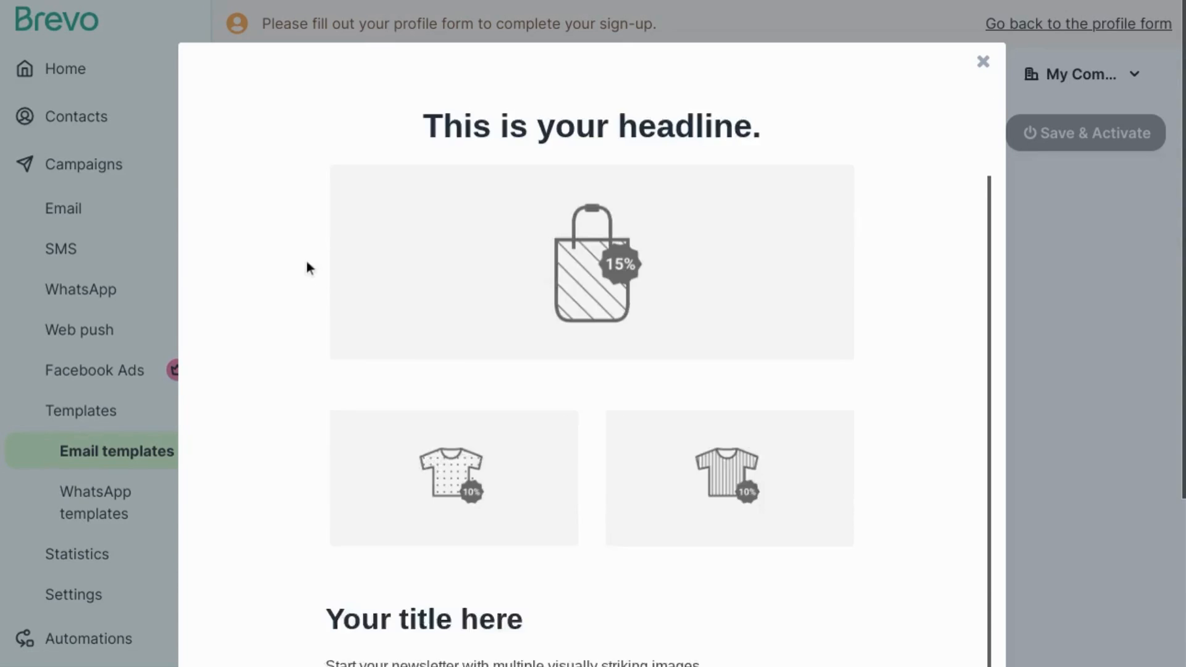
scroll("down", 3)
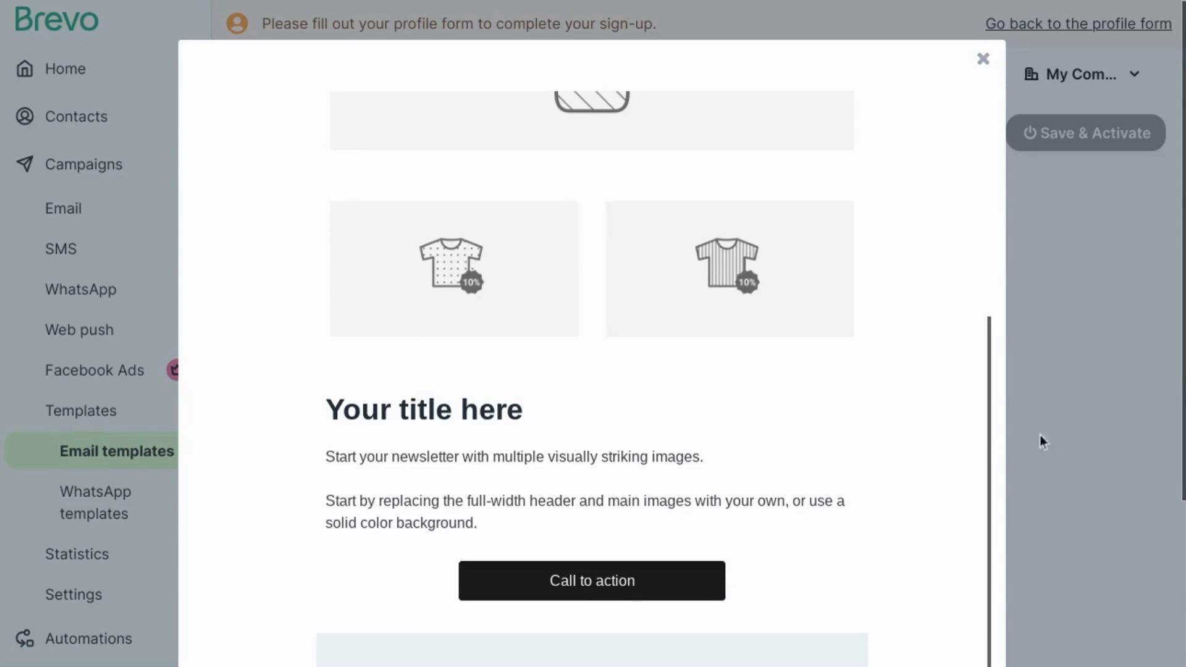
left_click(982, 60)
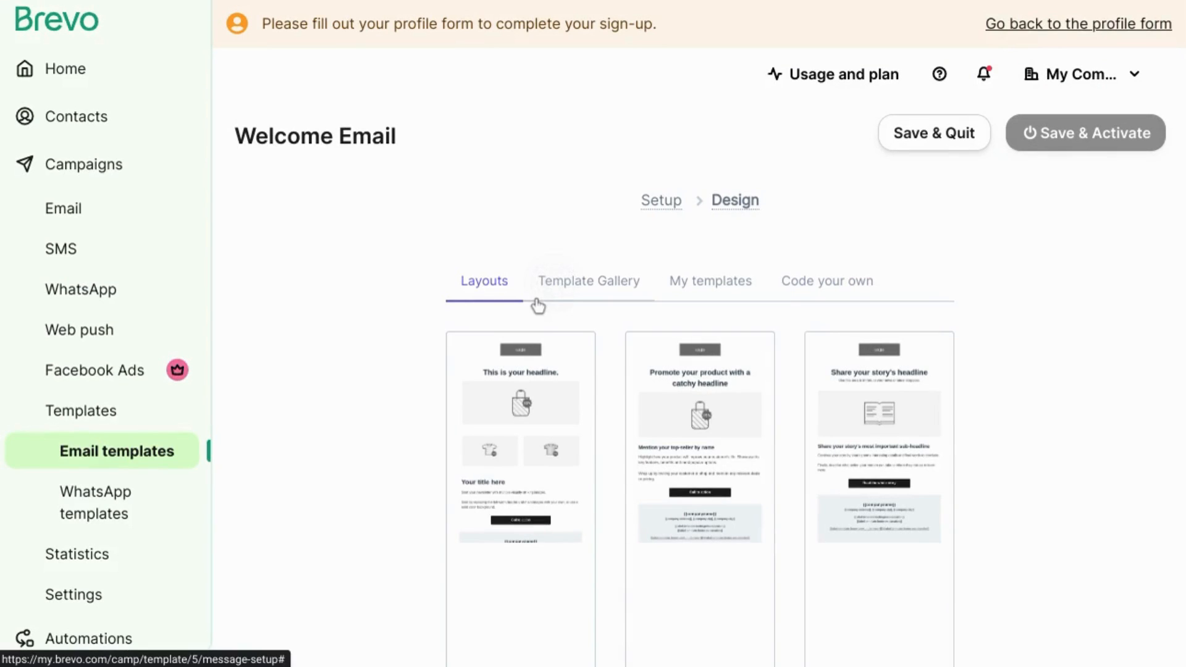
Browse the Template Gallery and look through its category list
left_click(588, 280)
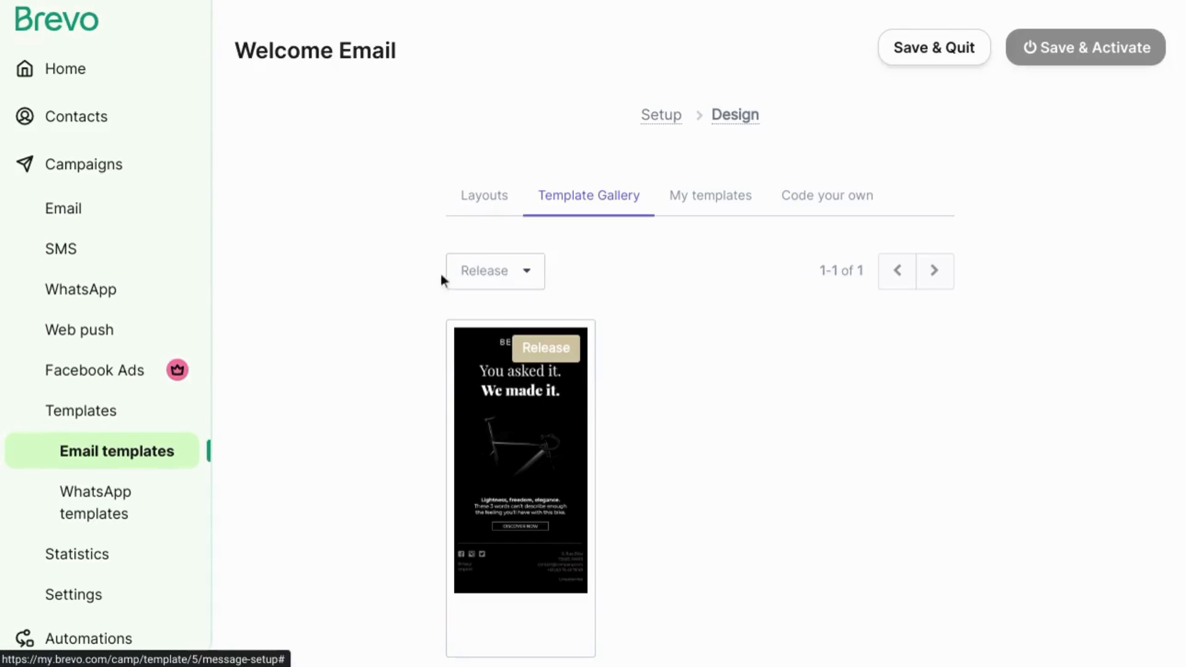
left_click(494, 270)
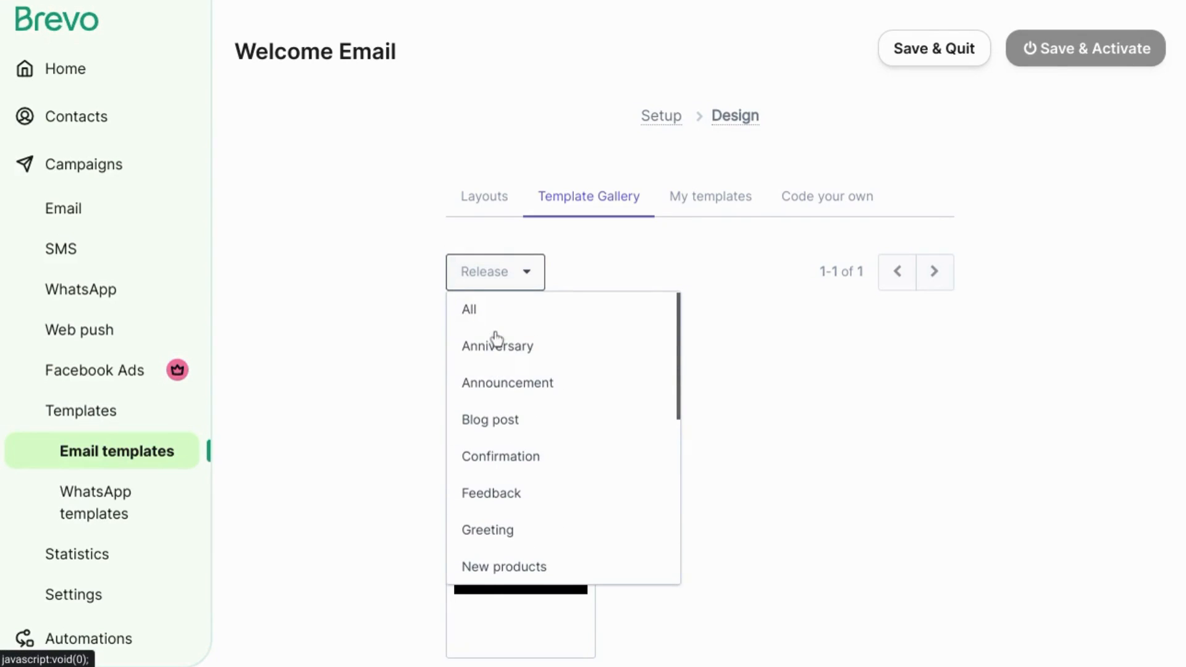
left_click(468, 309)
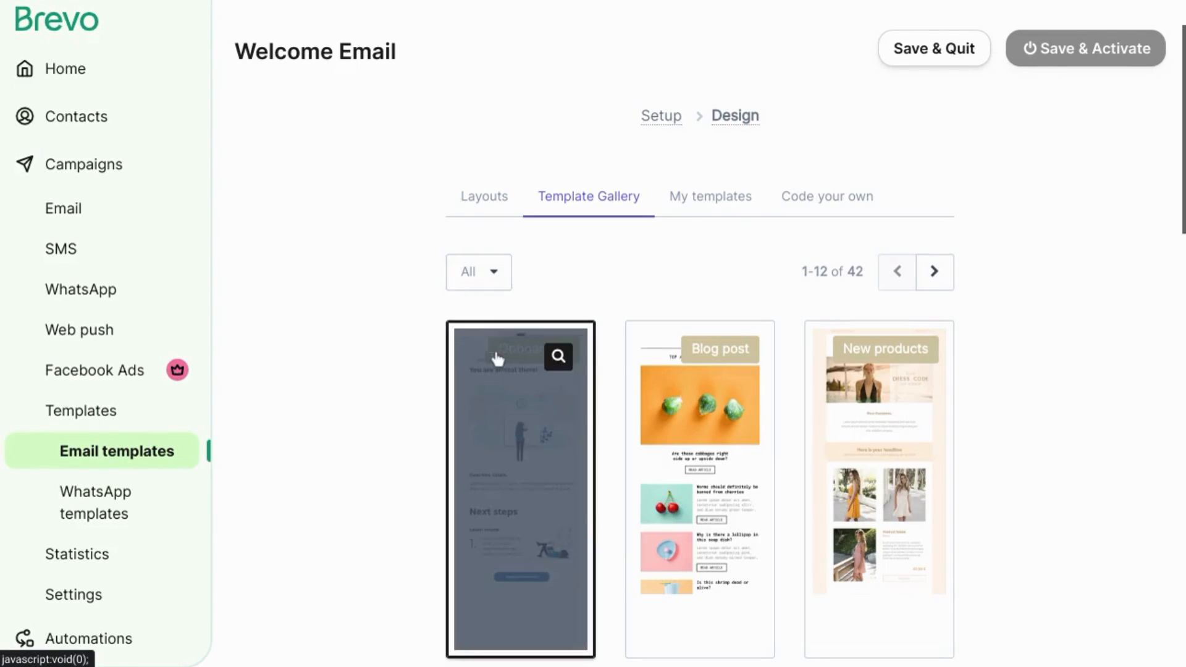
scroll("down", 3)
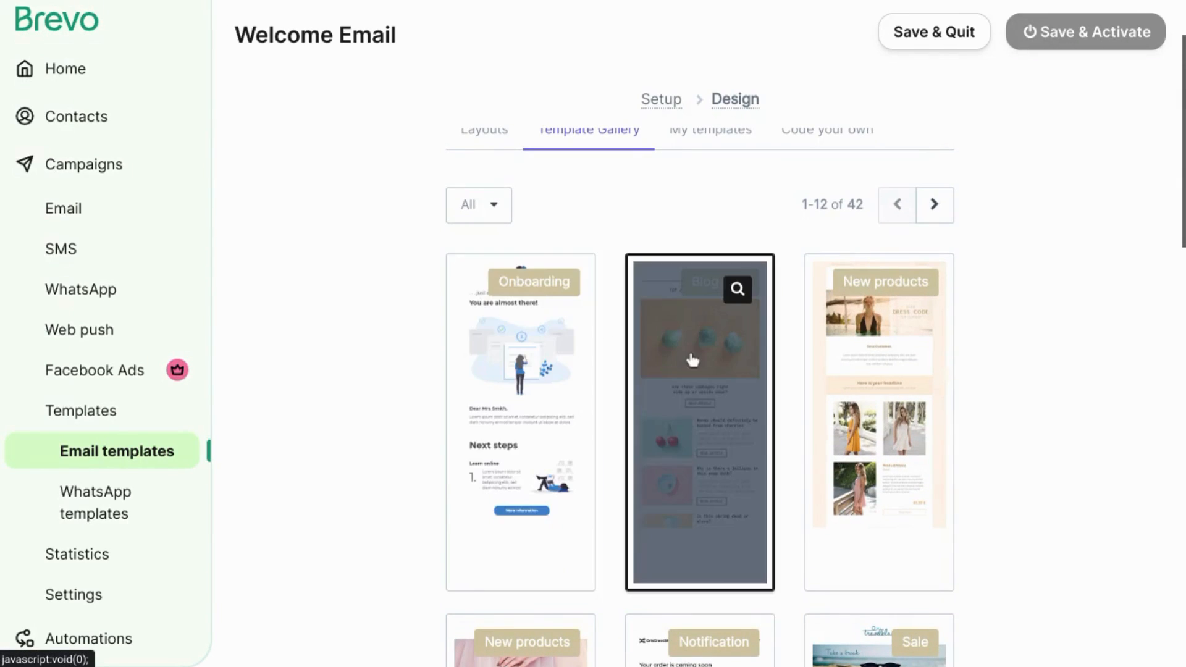
scroll("down", 3)
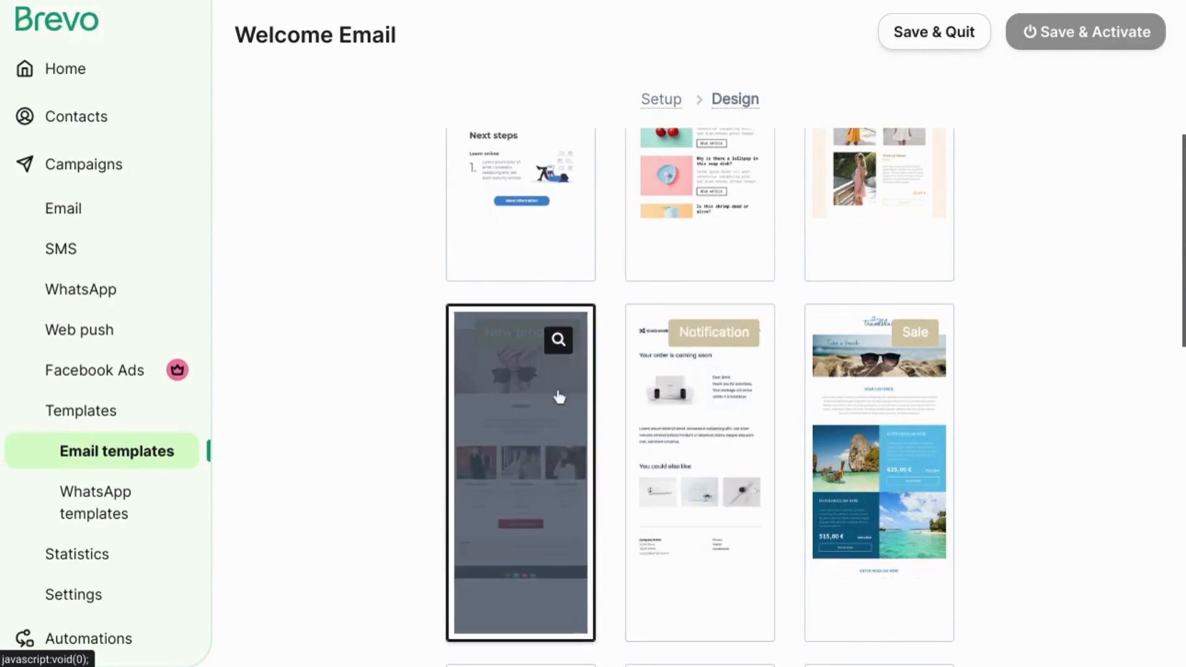
Filter the gallery to the Release category, leaving the single bicycle template
left_click(479, 356)
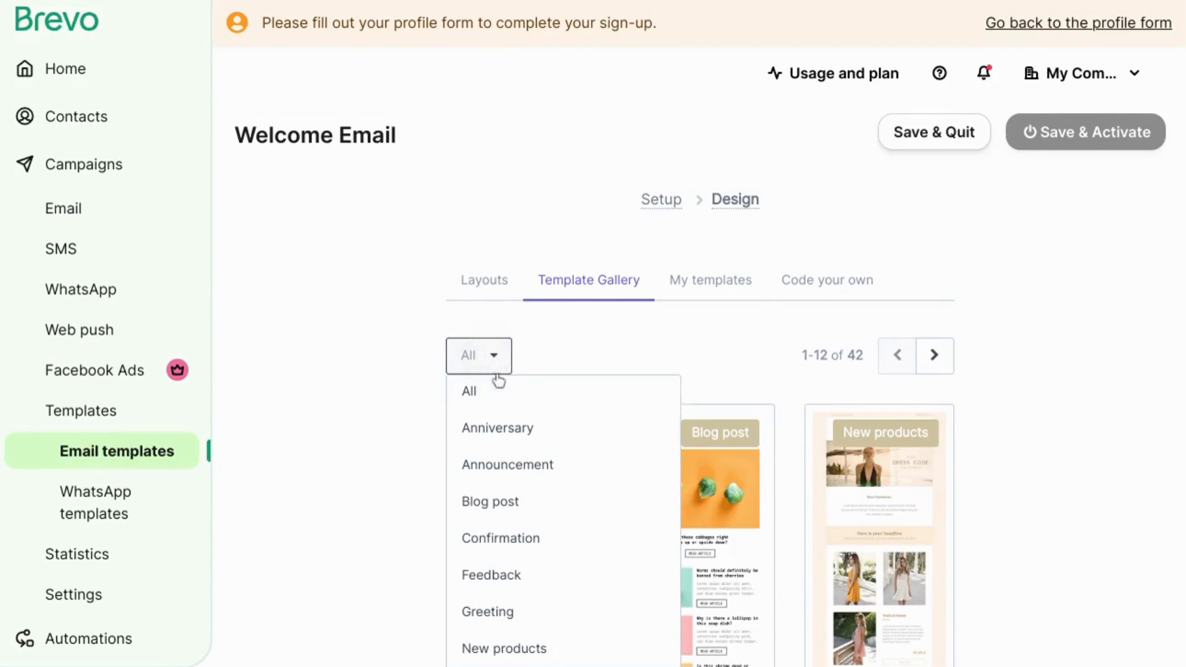
scroll("down", 3)
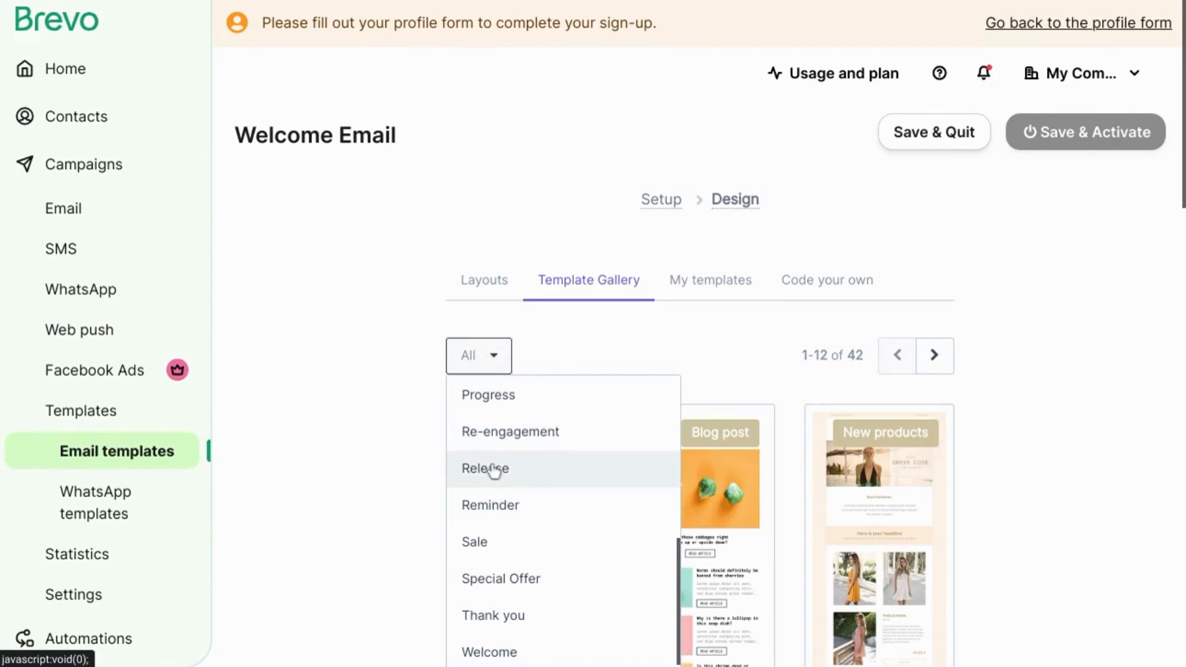
left_click(484, 468)
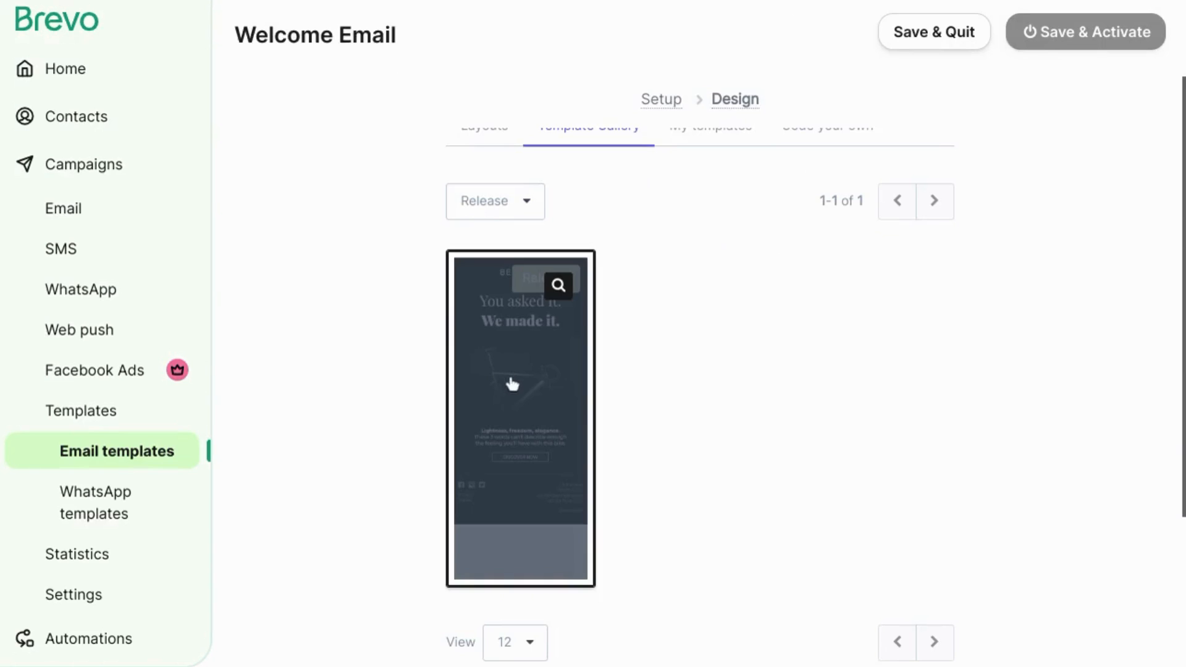
scroll("up", 3)
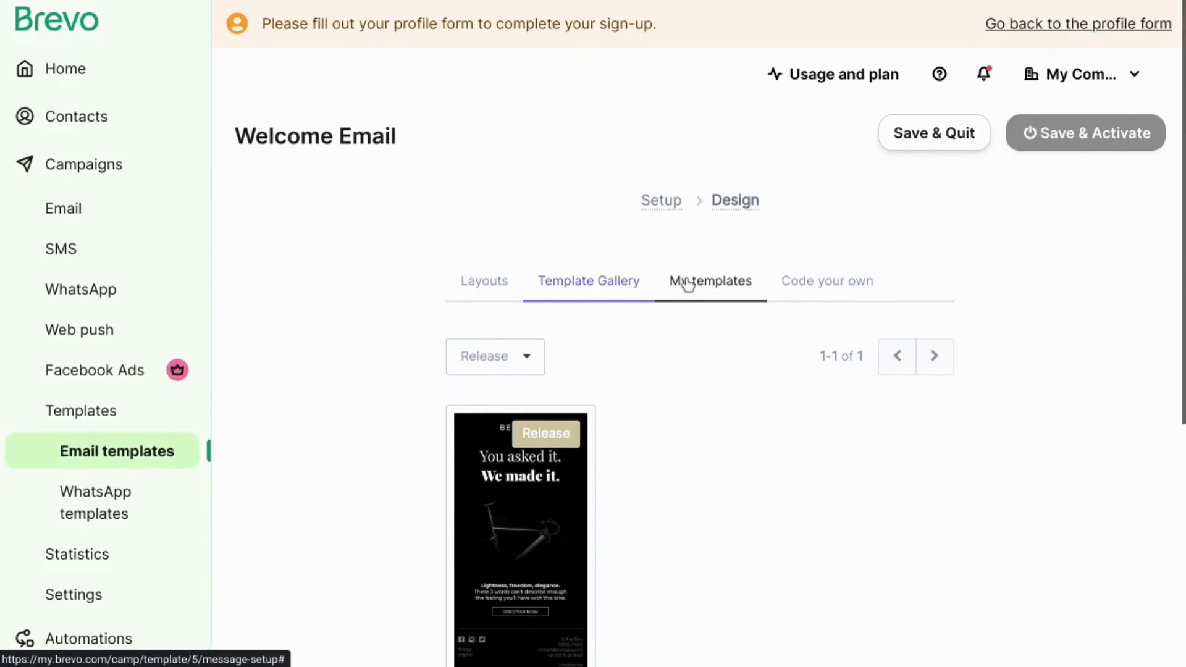
Review the saved designs under My templates, then switch to the Code your own options
left_click(709, 280)
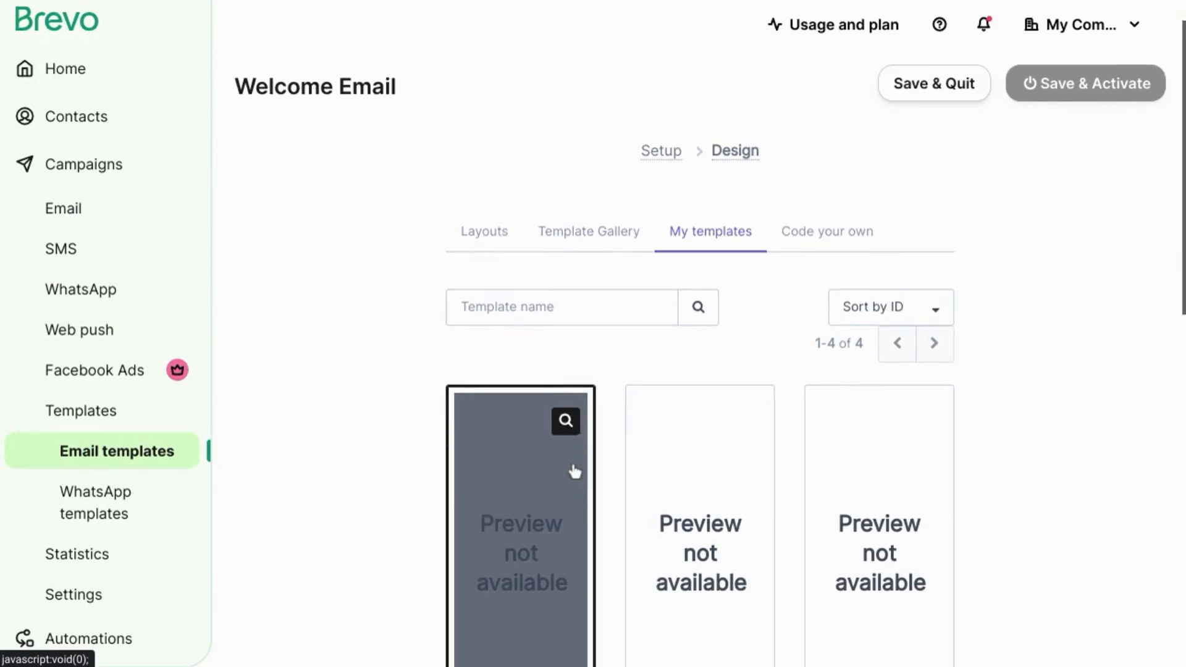
scroll("down", 3)
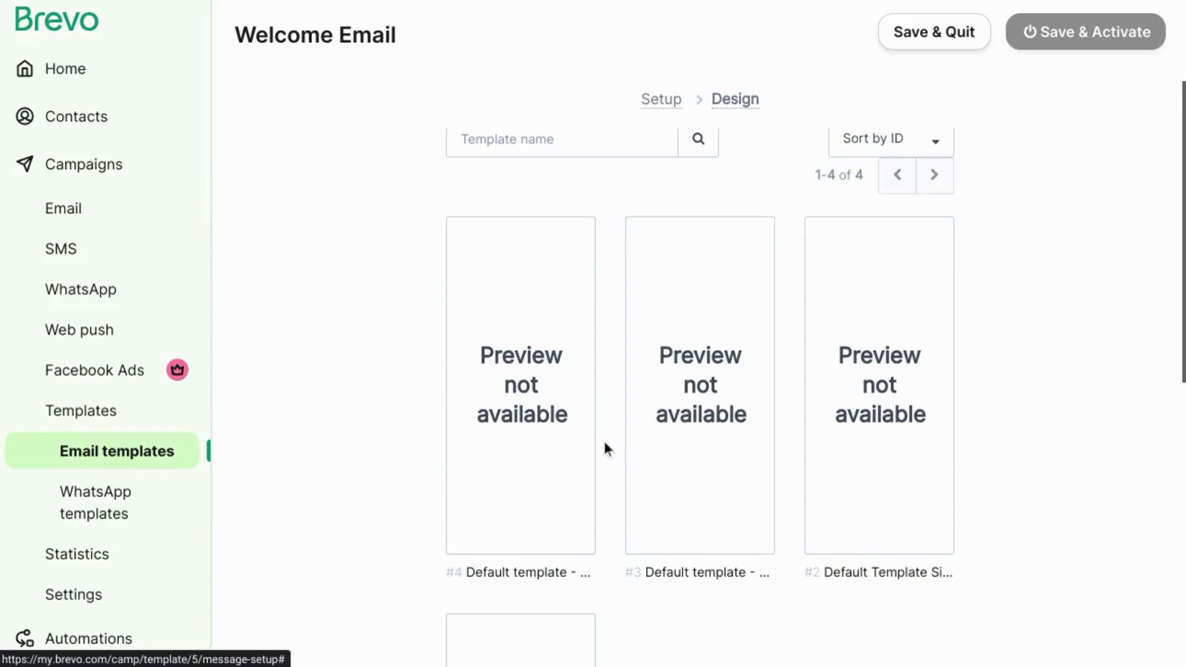
scroll("down", 3)
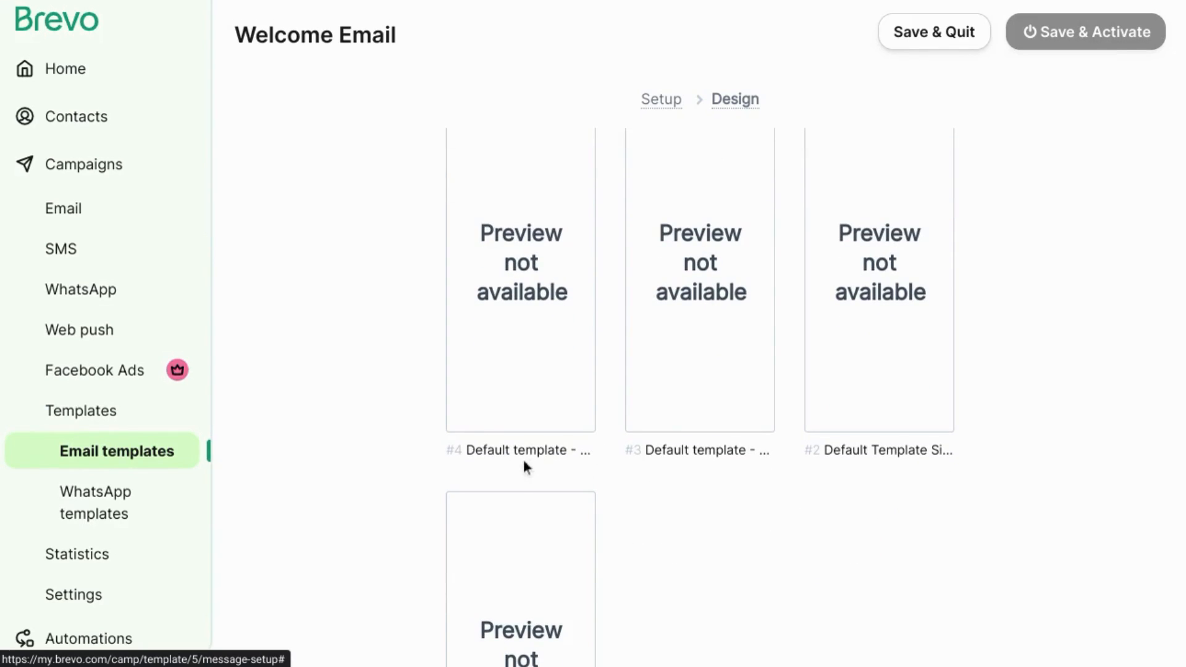
scroll("down", 3)
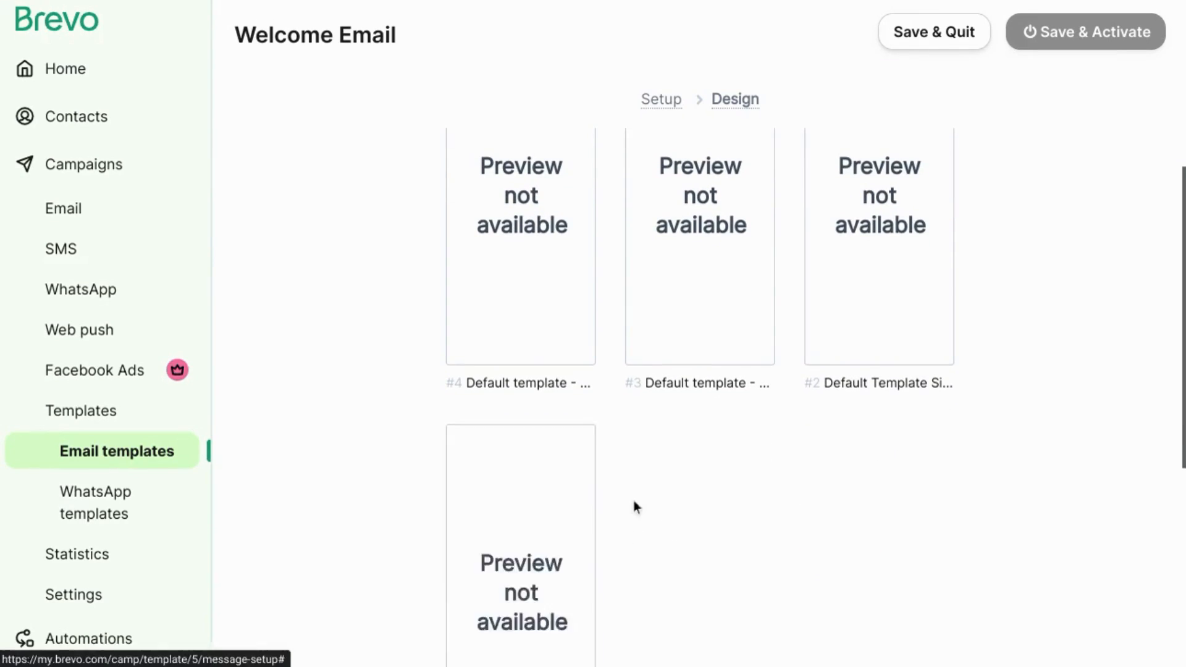
scroll("up", 3)
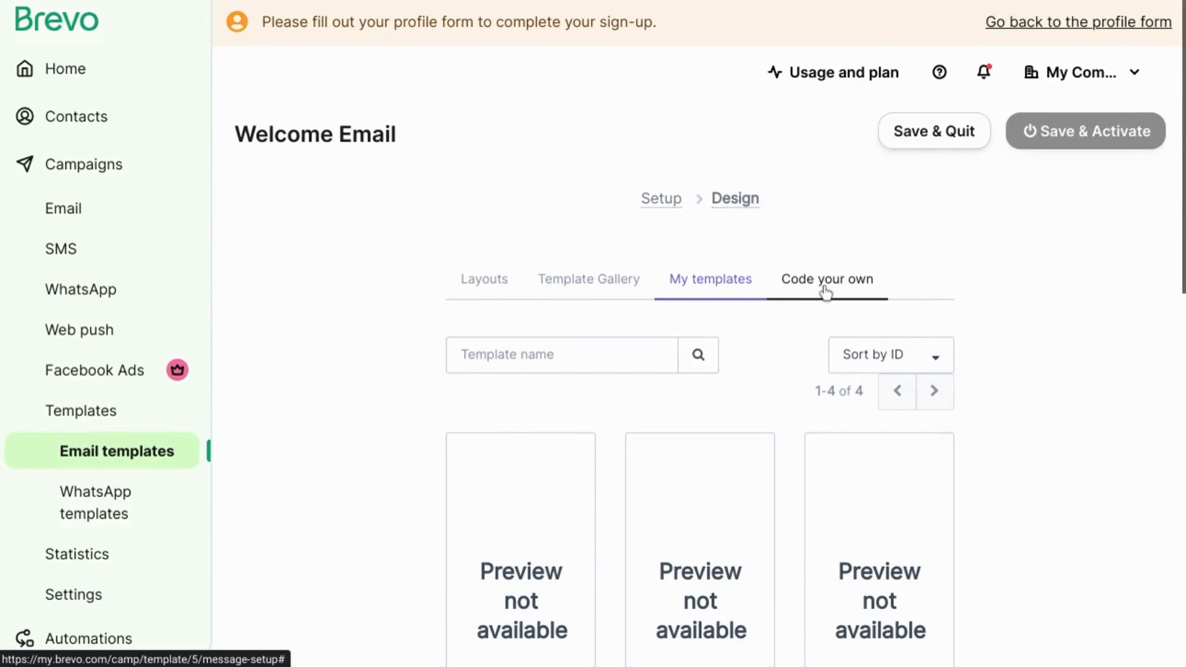
left_click(826, 280)
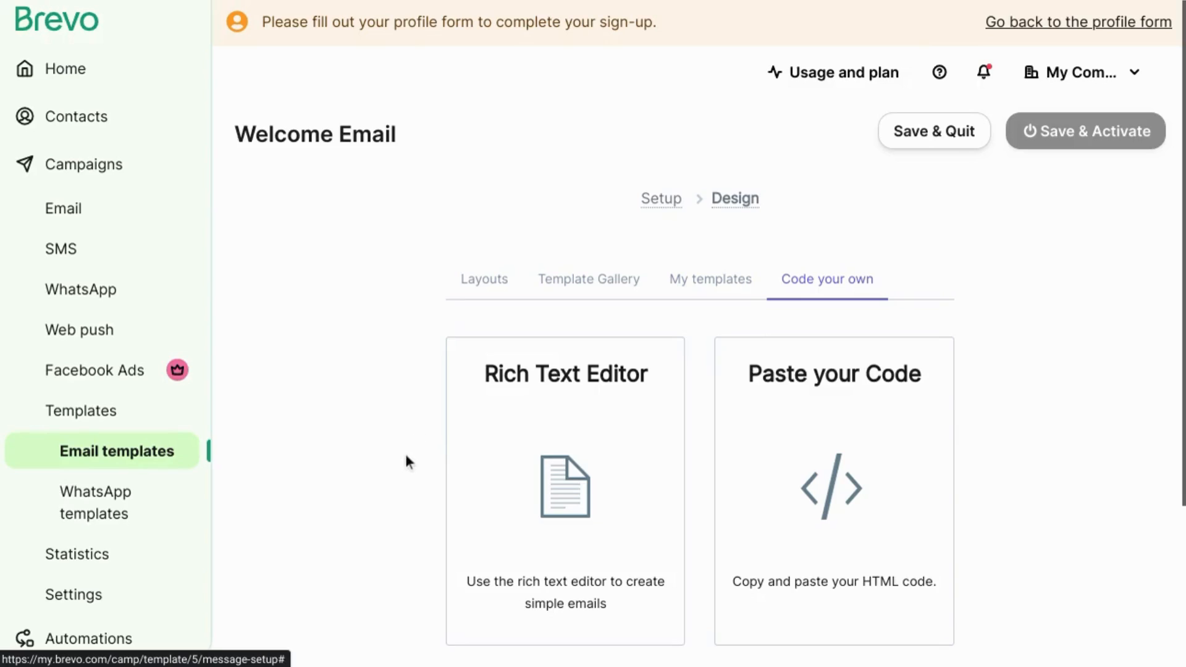
mouse_move(543, 473)
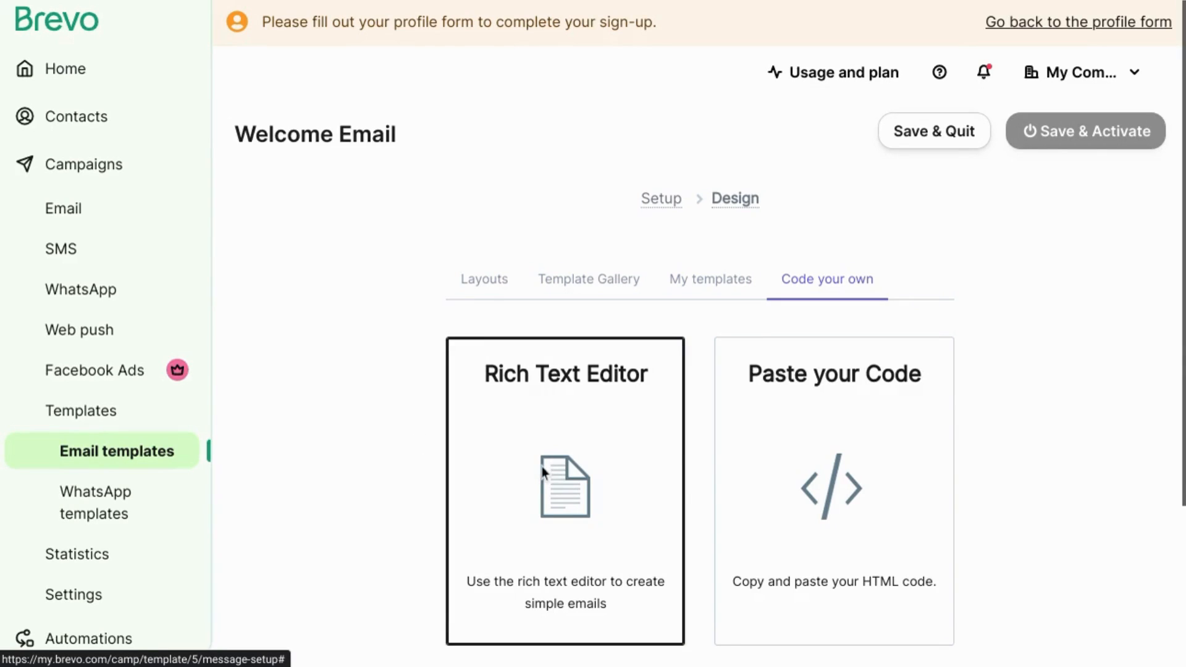
mouse_move(801, 481)
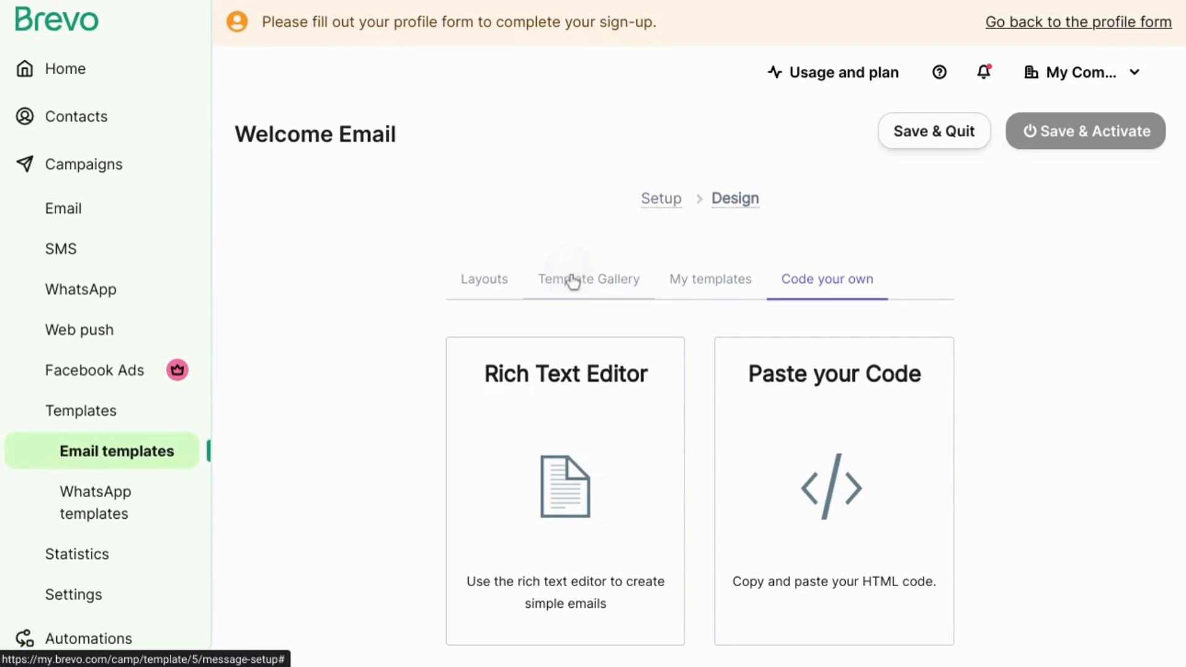
Load the BECYCLE 'You asked it. We made it.' release design into the Welcome Email editor
left_click(588, 279)
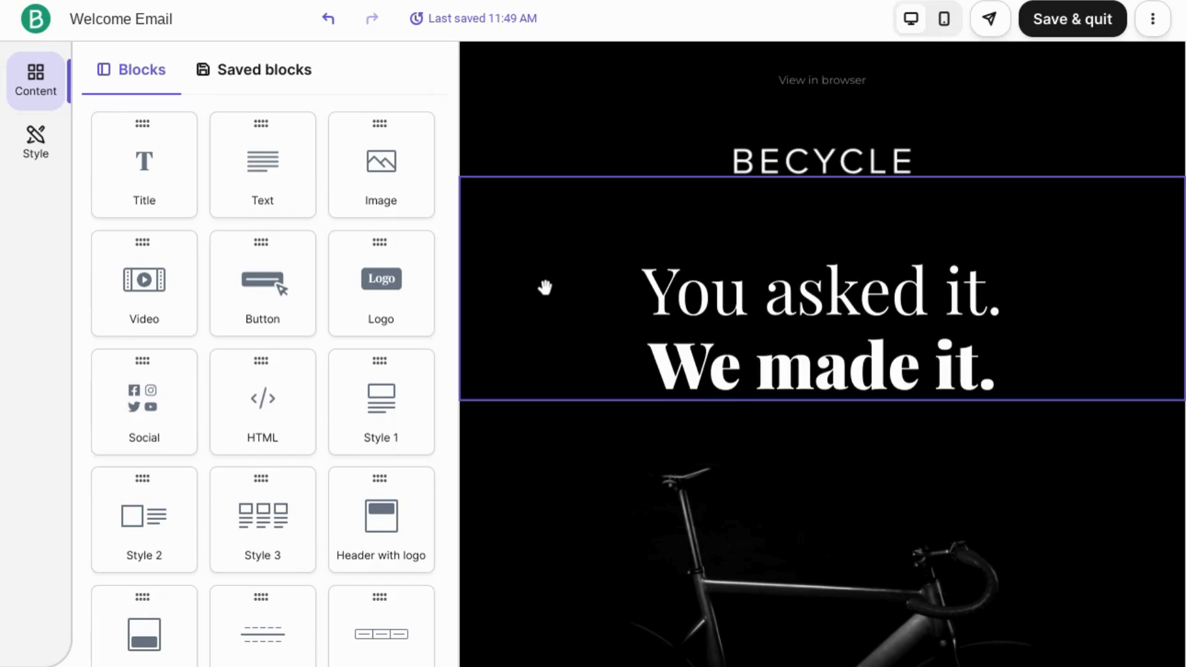
mouse_move(381, 305)
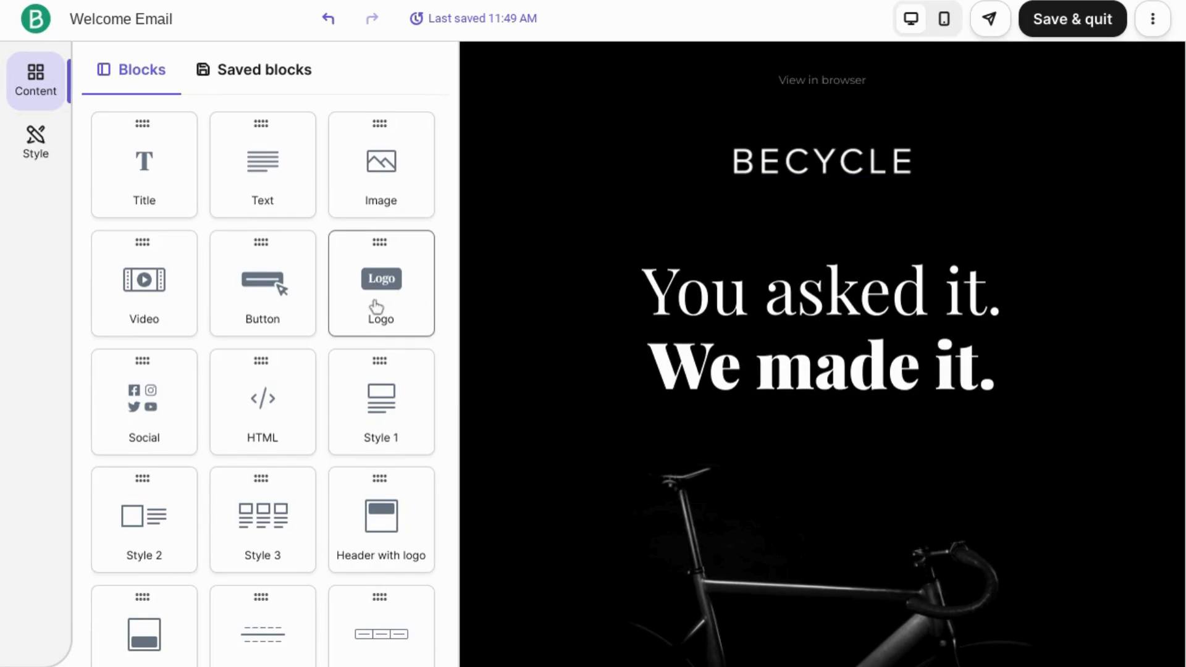
mouse_move(639, 246)
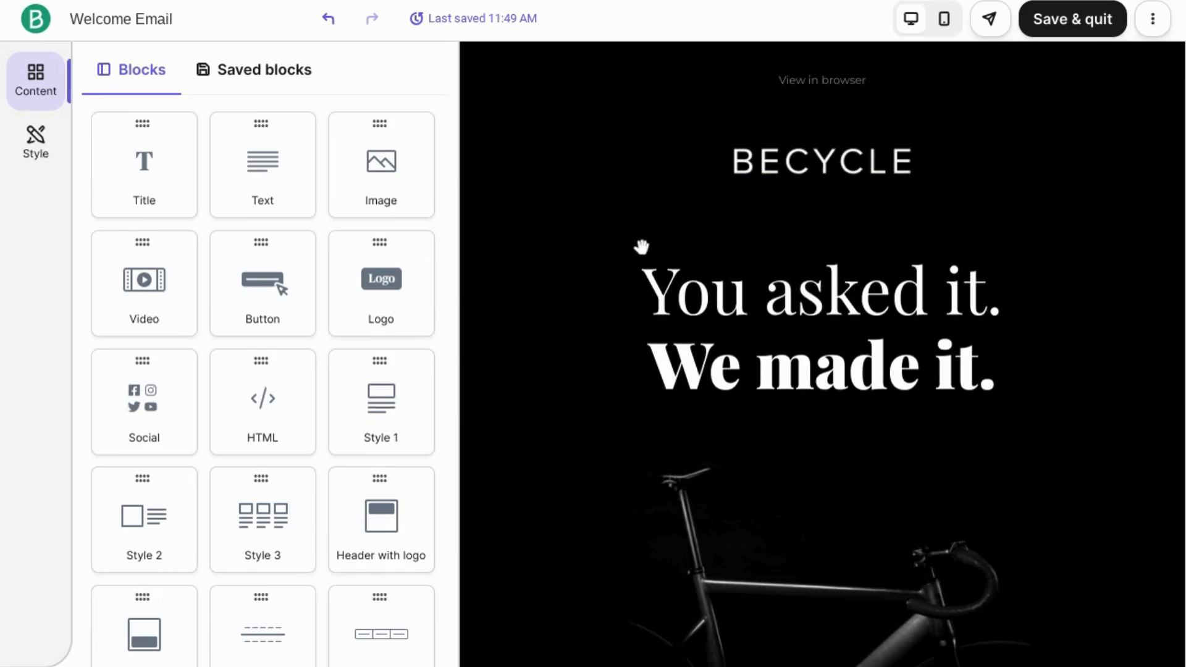
scroll("down", 3)
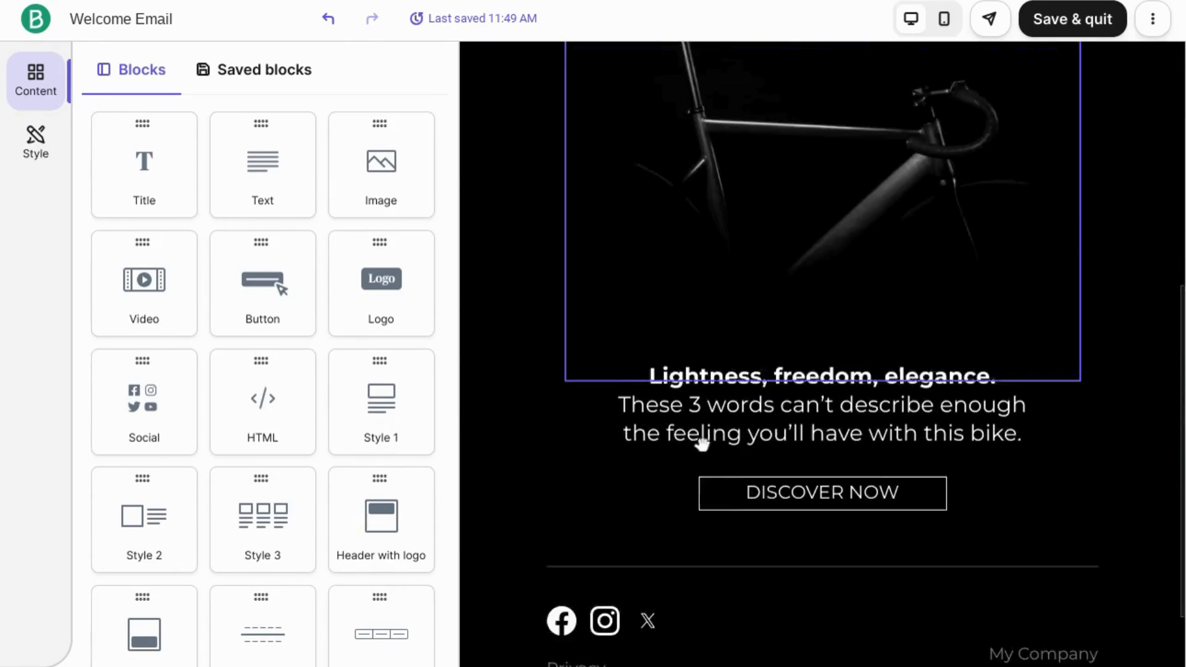
scroll("up", 3)
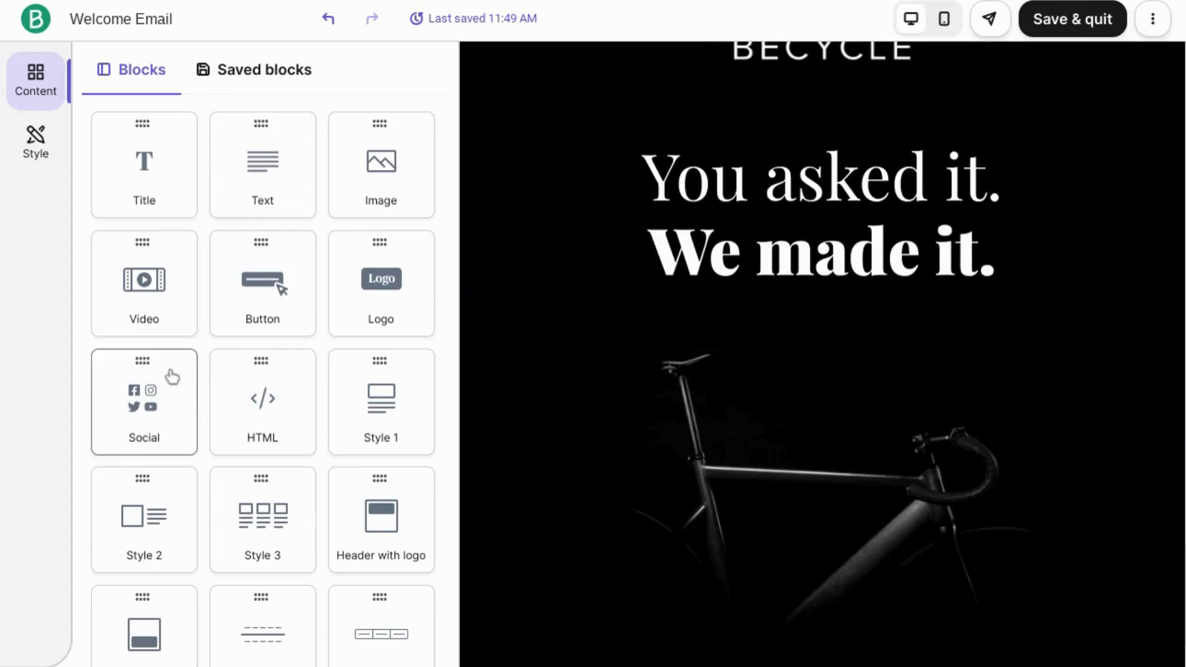
mouse_move(186, 201)
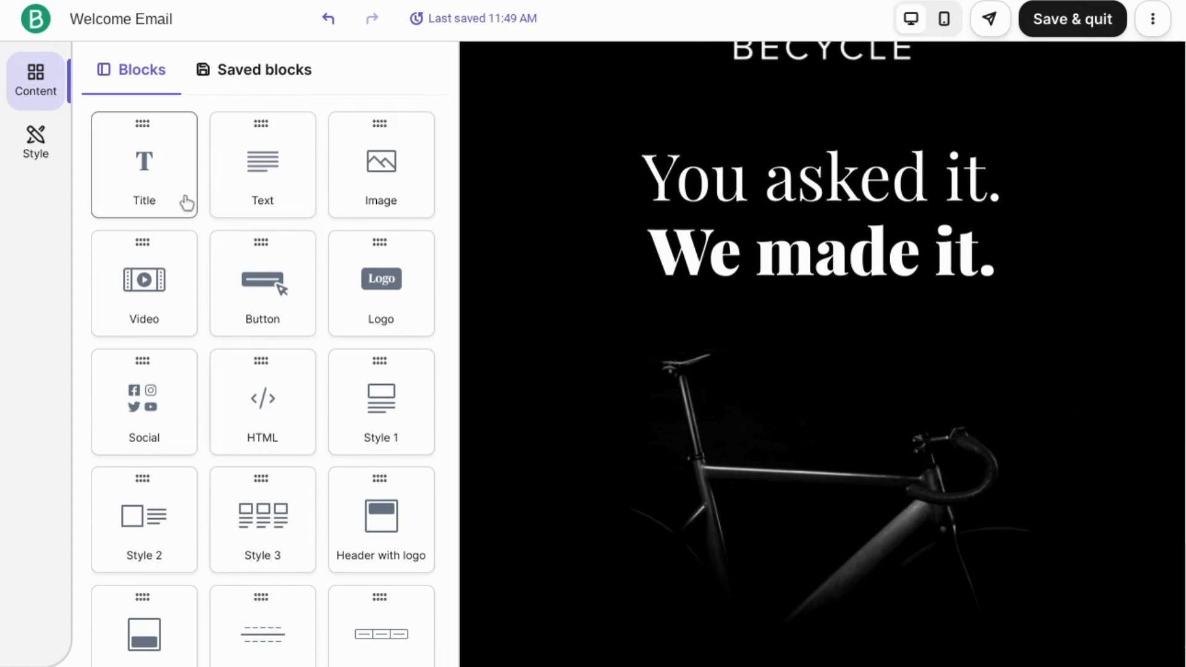
mouse_move(35, 143)
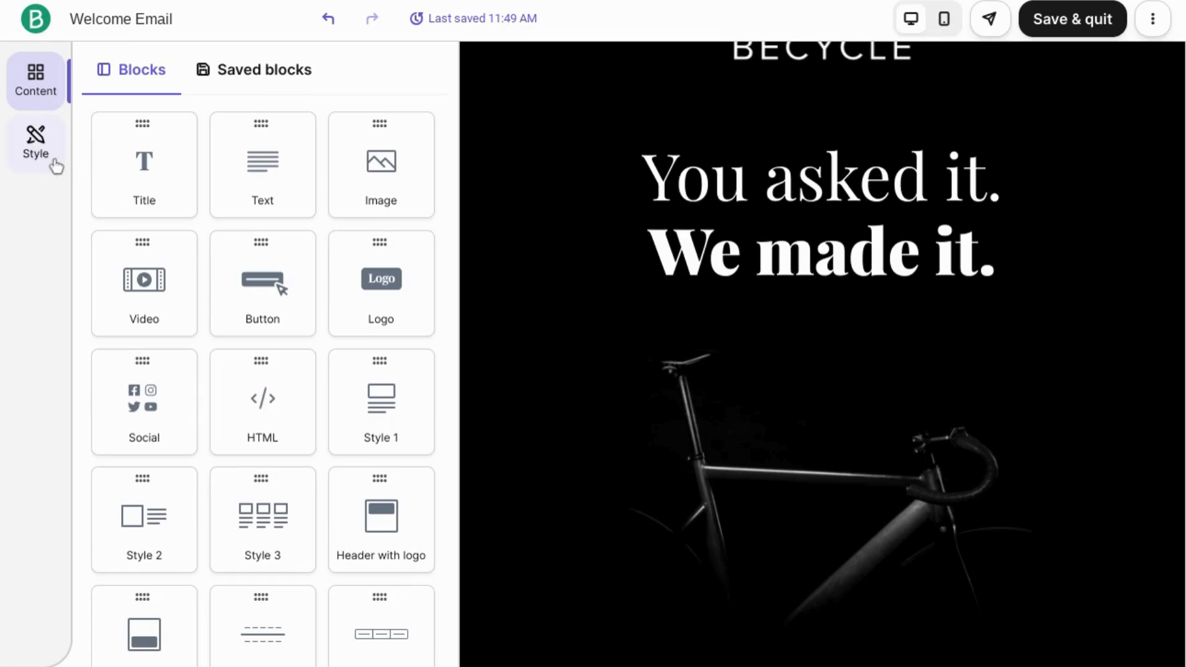
From the Style settings, start Setup brand in the Brand library card
left_click(35, 143)
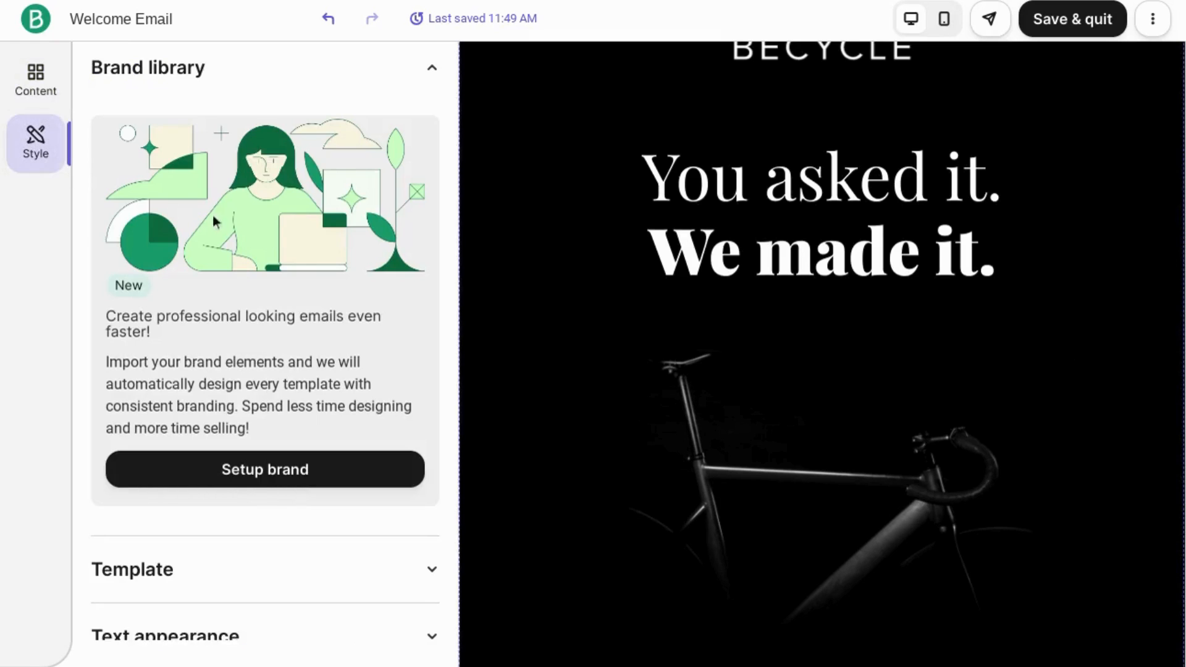
scroll("up", 3)
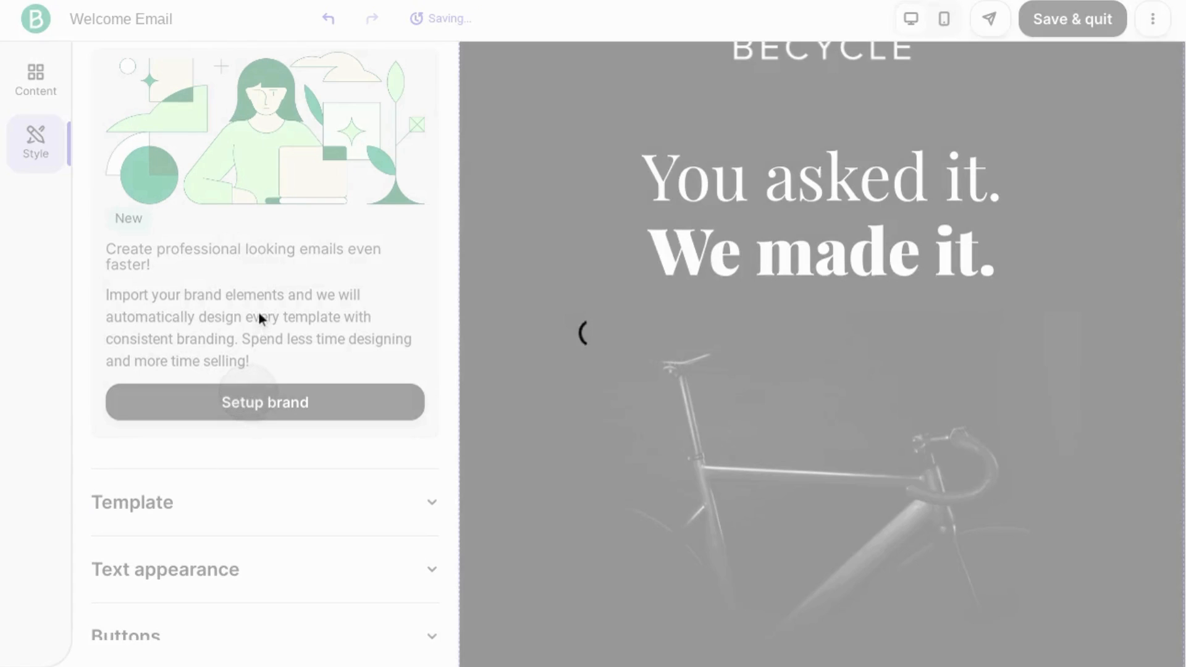
left_click(264, 401)
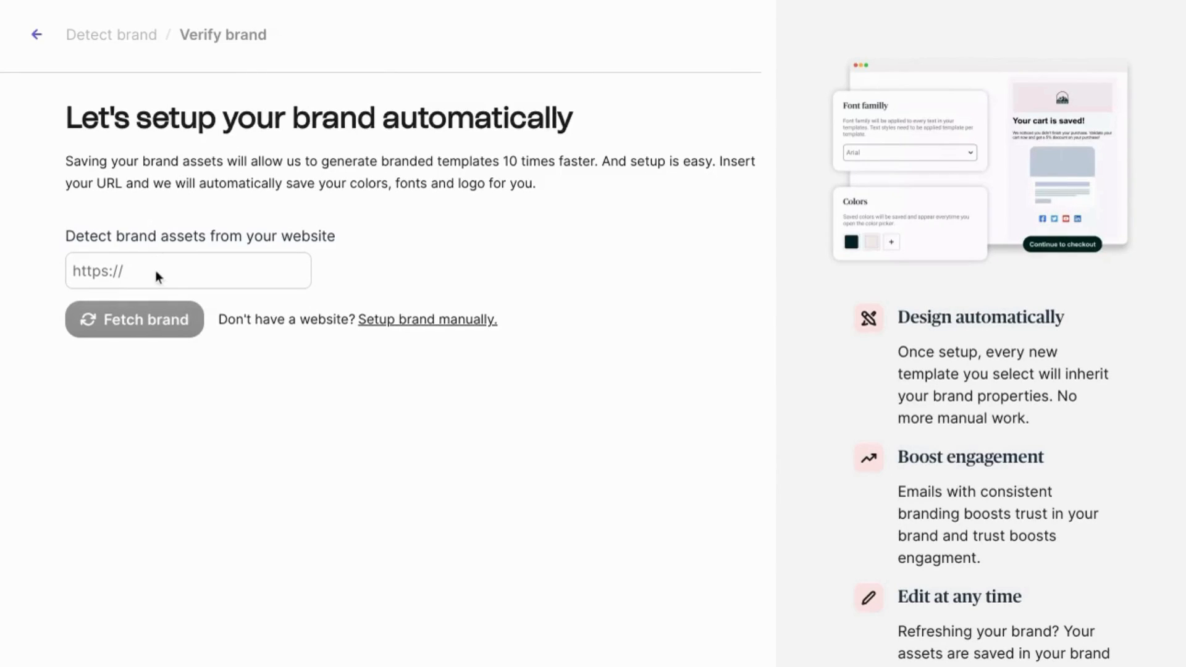
left_click(187, 270)
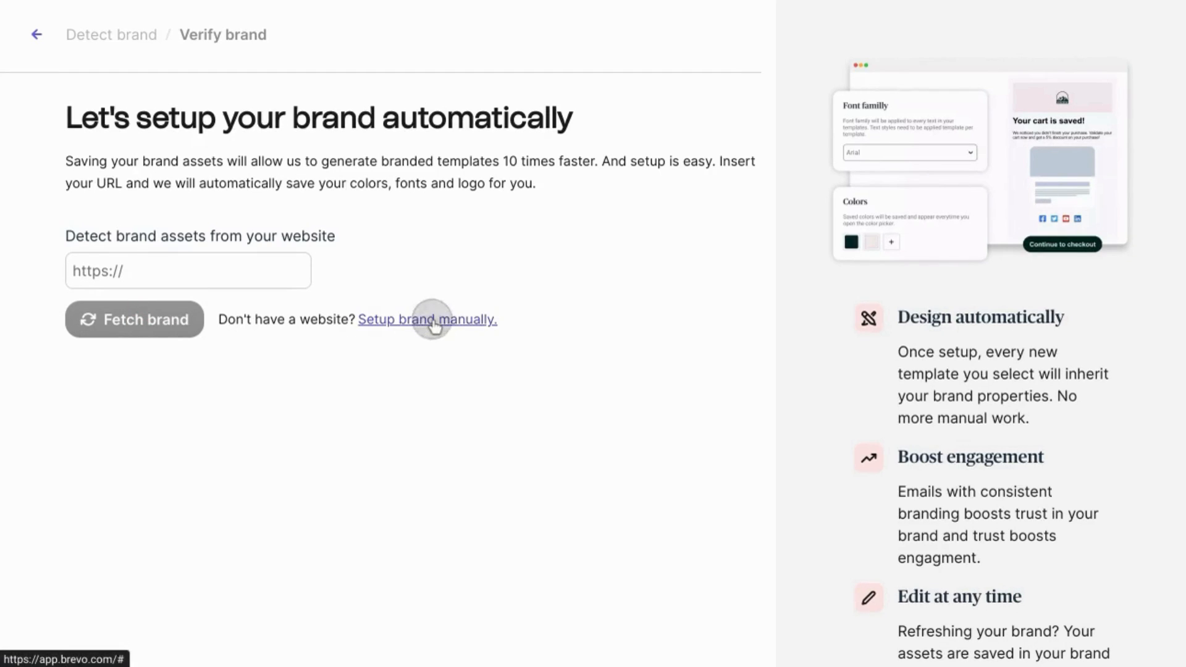
Choose 'Setup brand manually' and review the logo, colors, fonts and social link sections
left_click(426, 319)
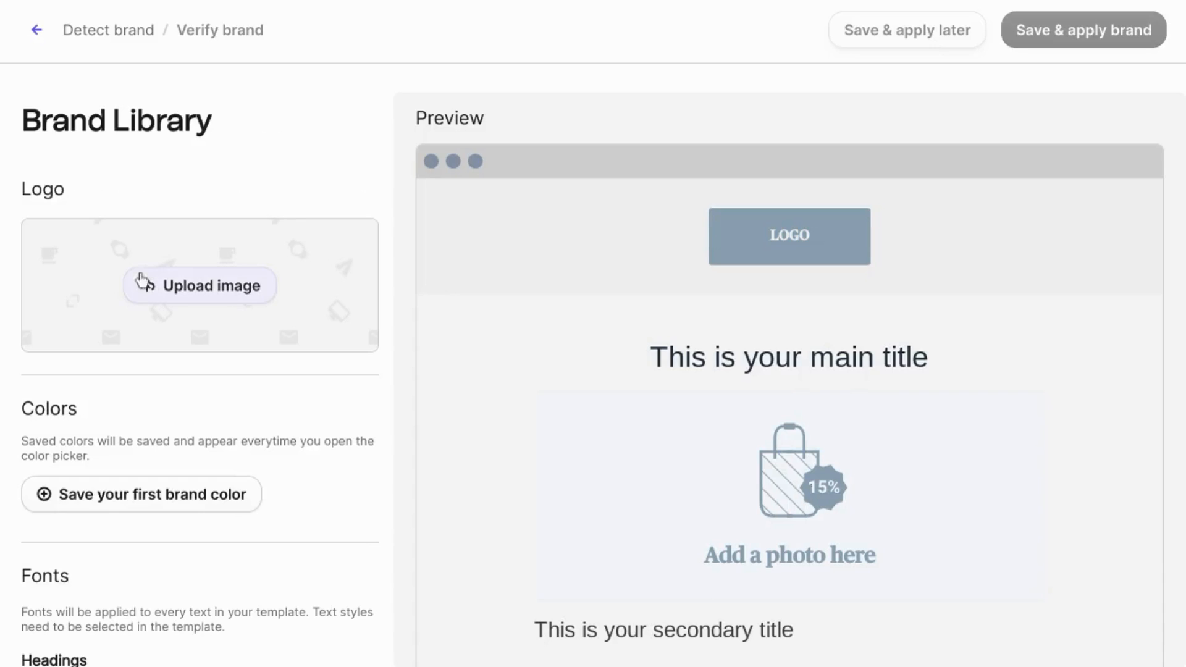
scroll("down", 3)
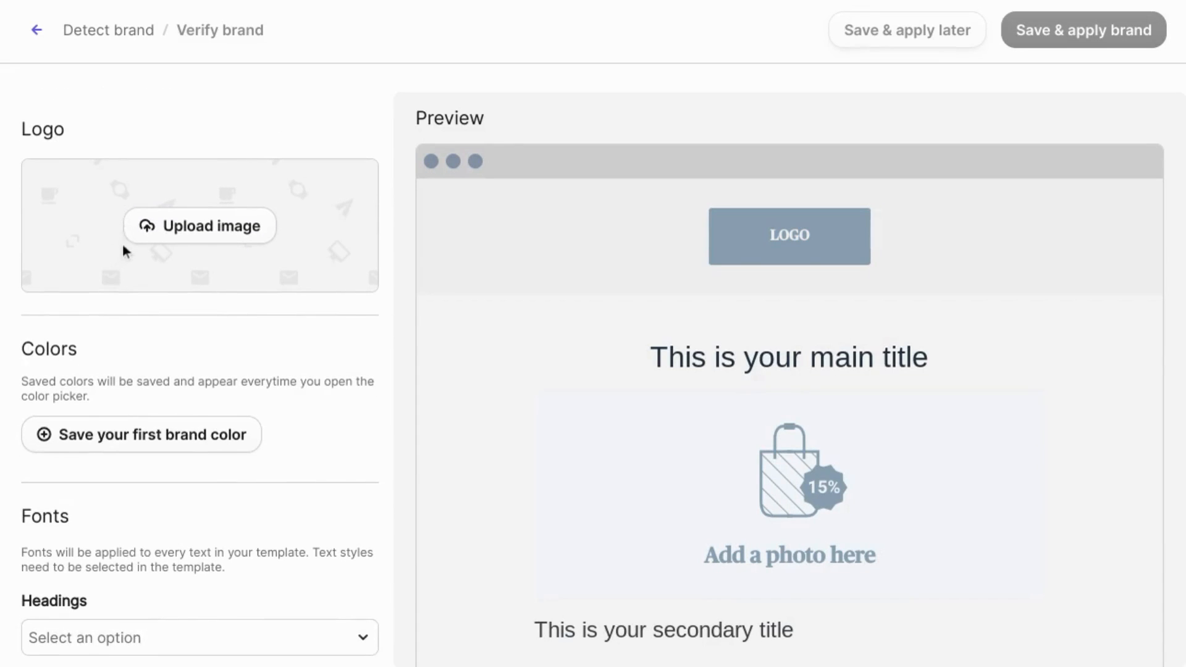
scroll("down", 3)
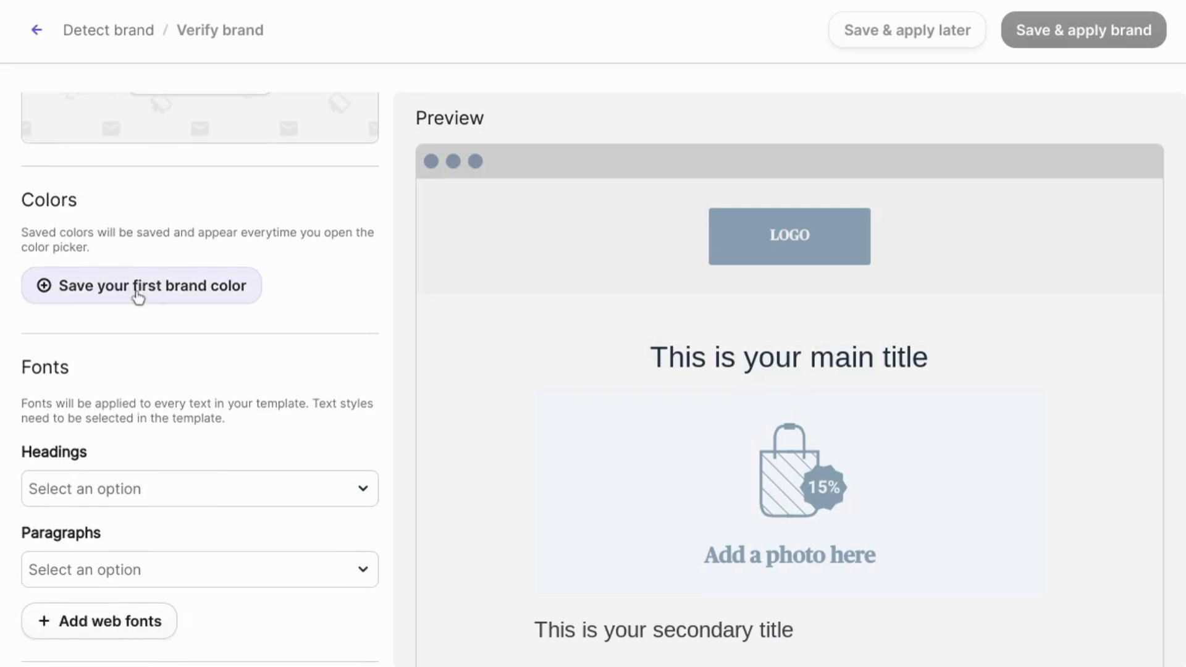
scroll("down", 3)
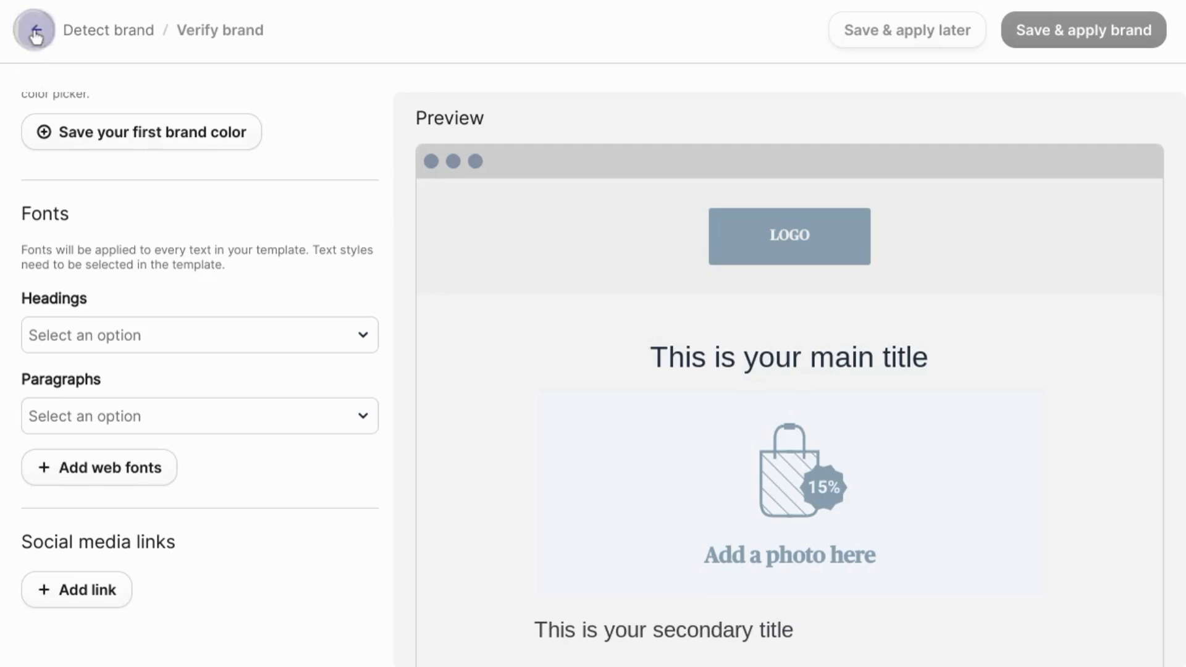
Return to the email's Style settings, review Template, Text and Buttons, and enable Padding under Spacing
left_click(35, 29)
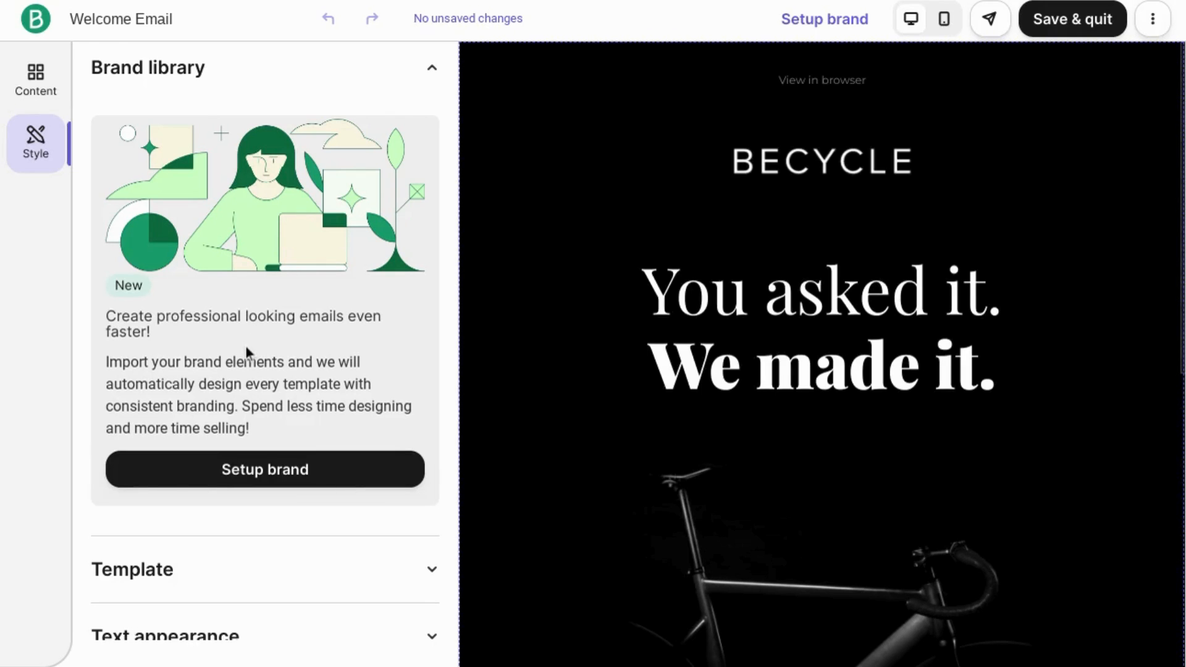
scroll("down", 3)
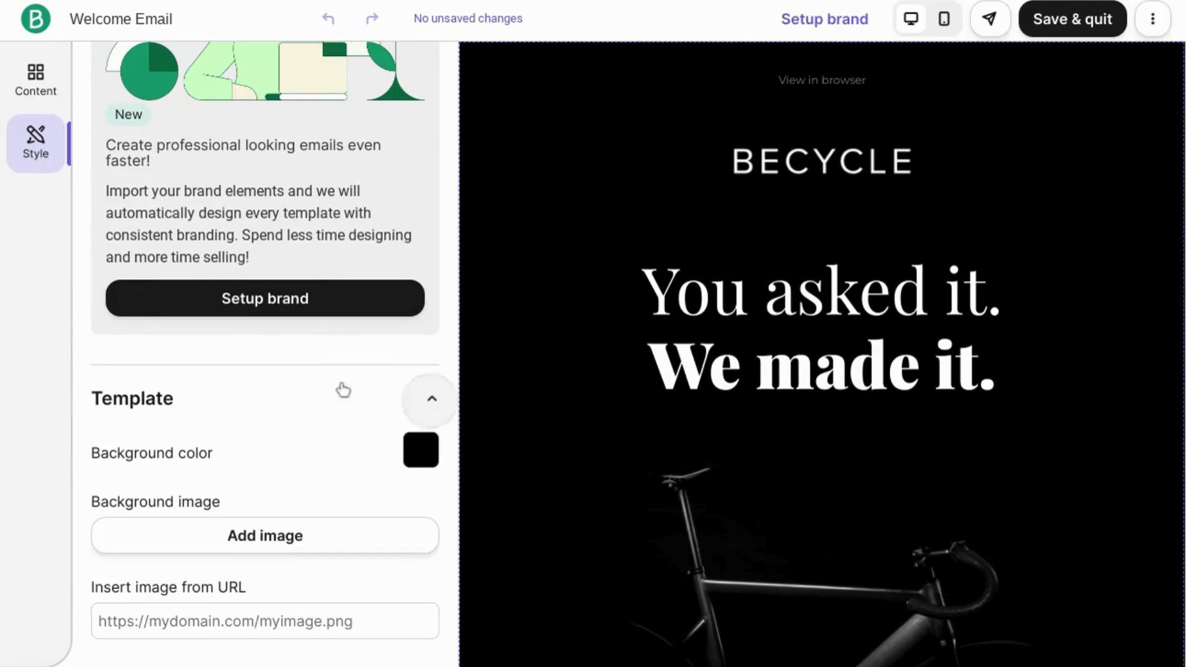
scroll("down", 3)
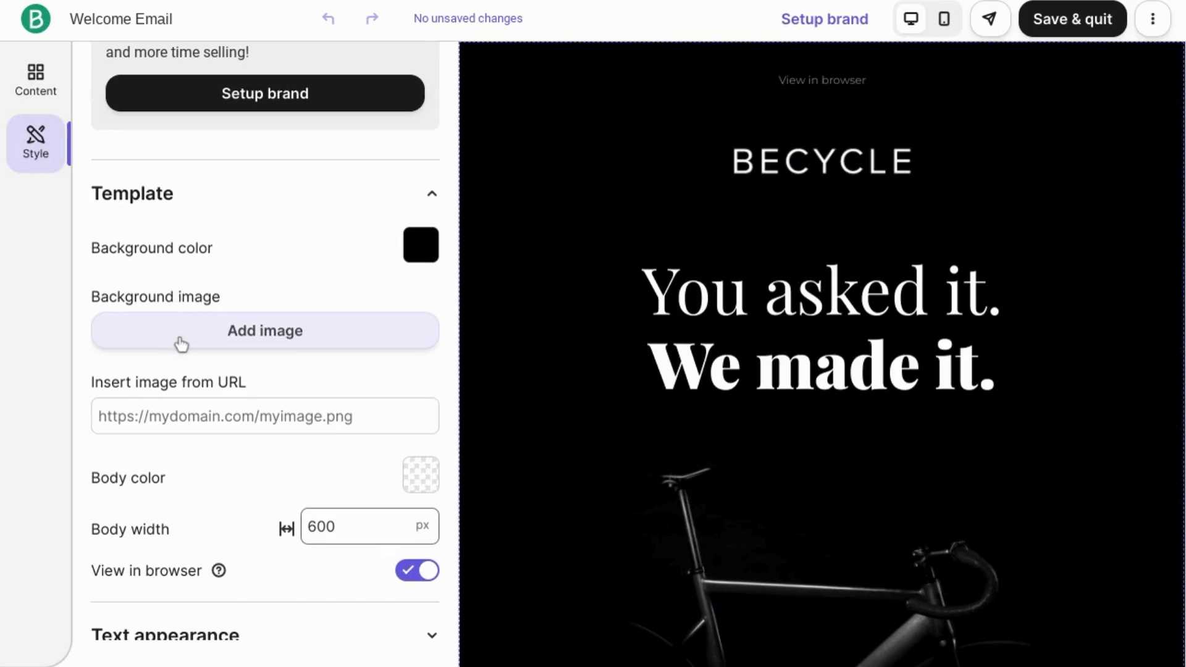
mouse_move(420, 245)
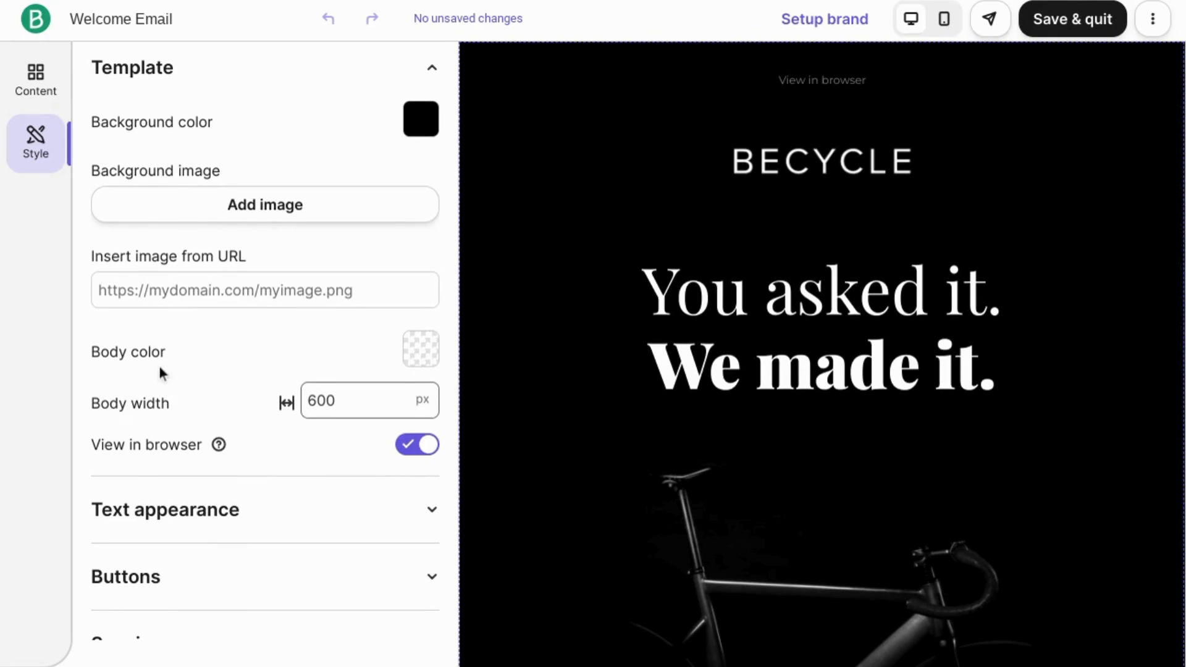
scroll("down", 3)
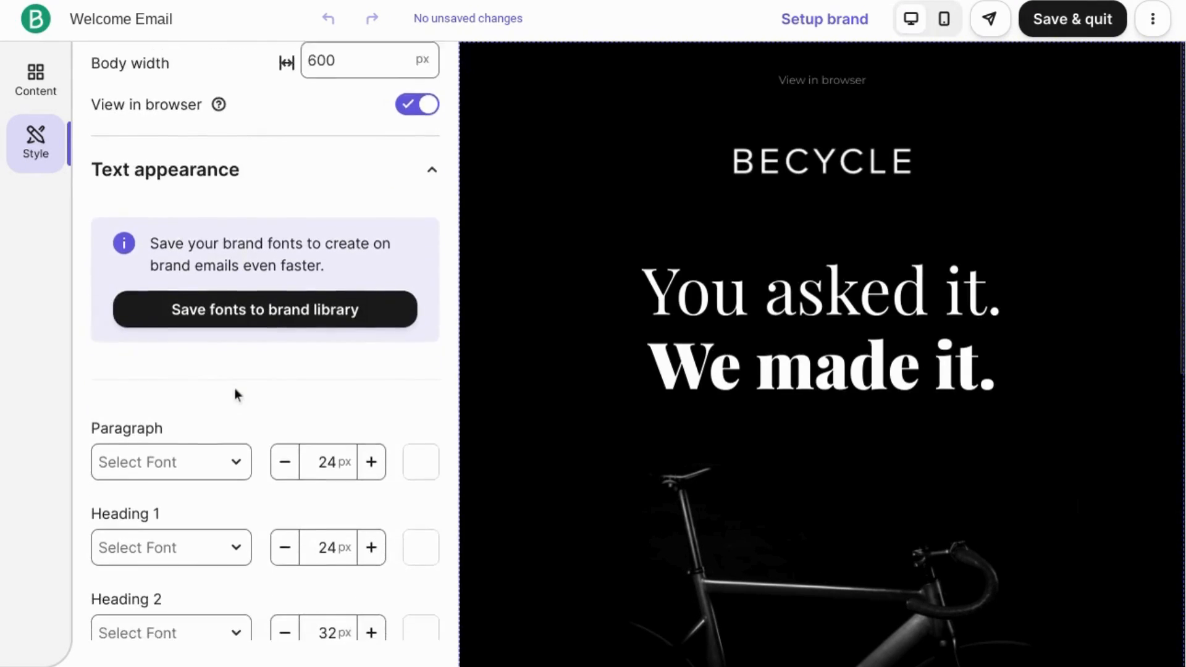
scroll("down", 3)
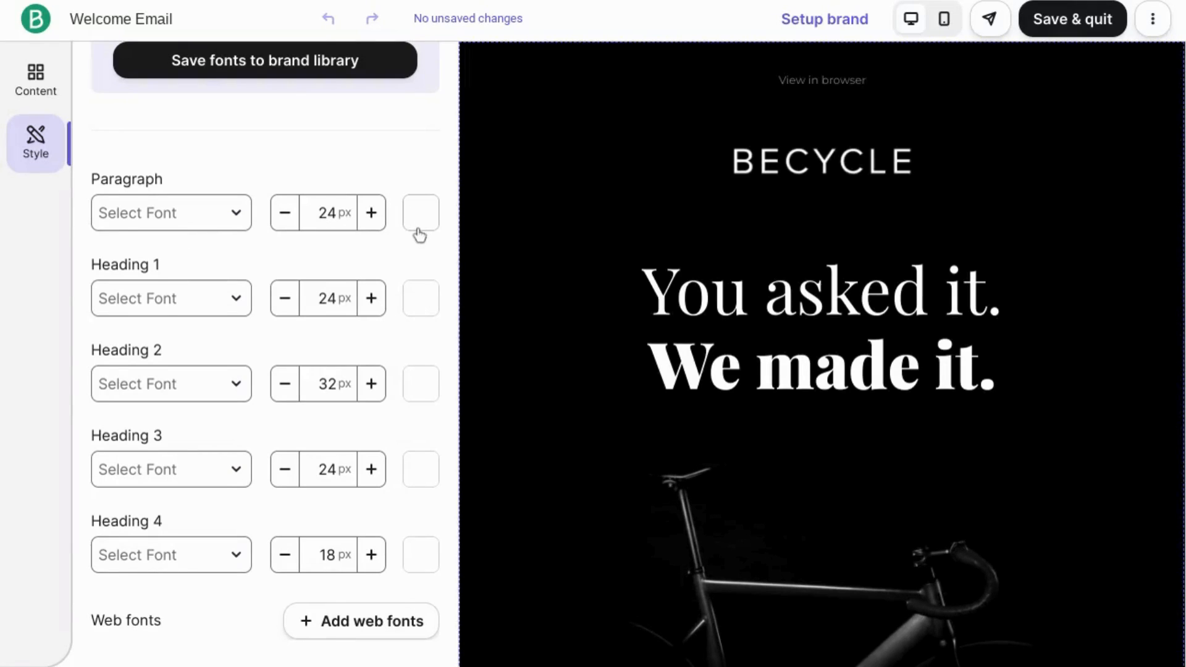
mouse_move(151, 453)
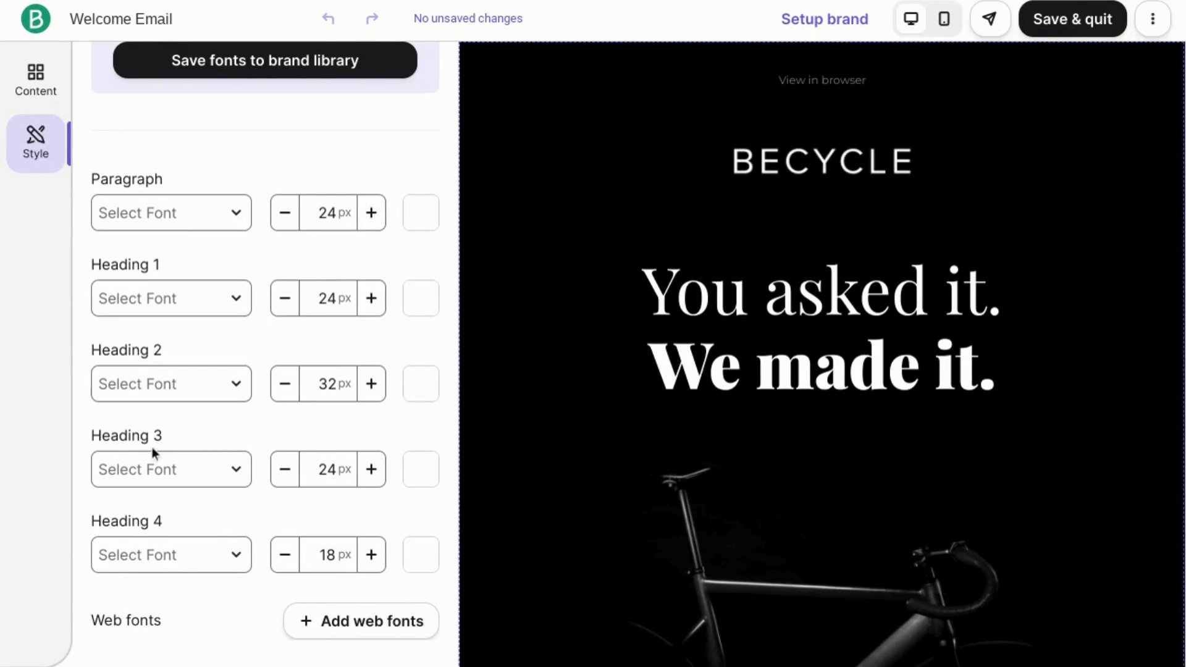
scroll("down", 3)
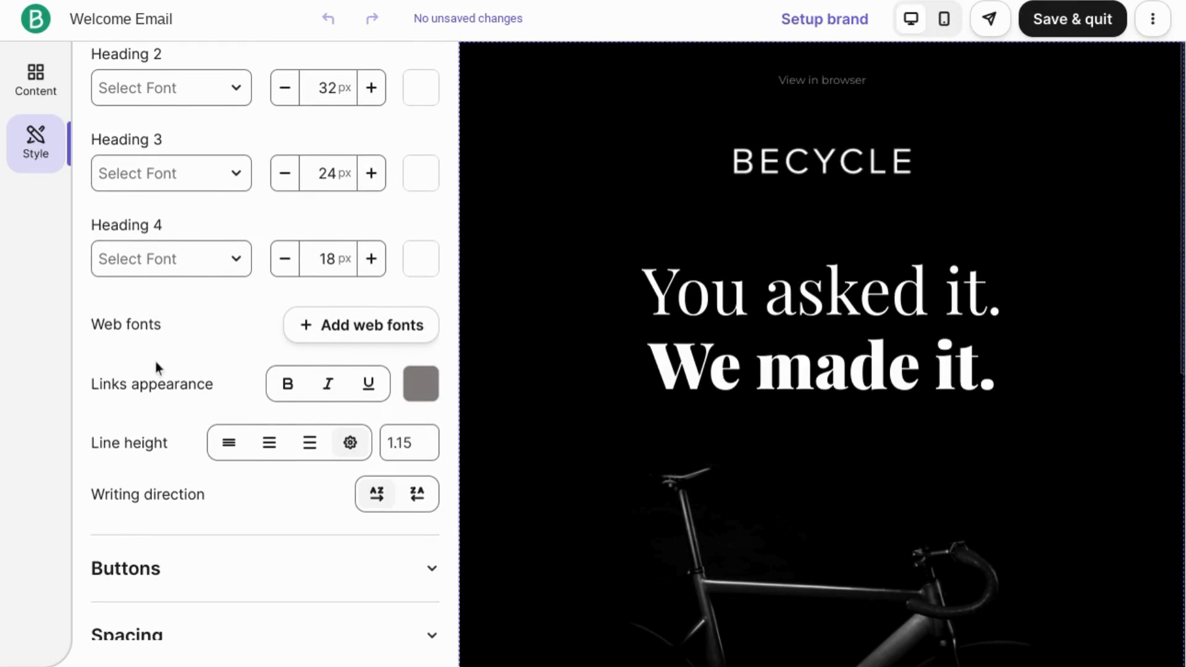
mouse_move(134, 397)
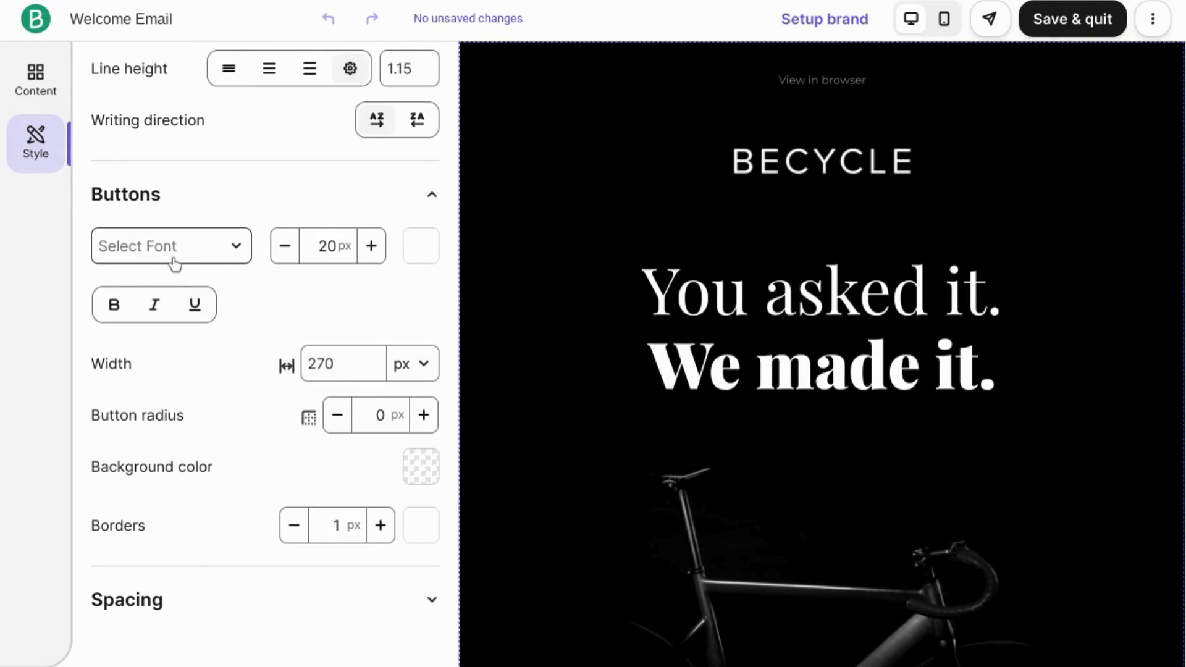
mouse_move(199, 420)
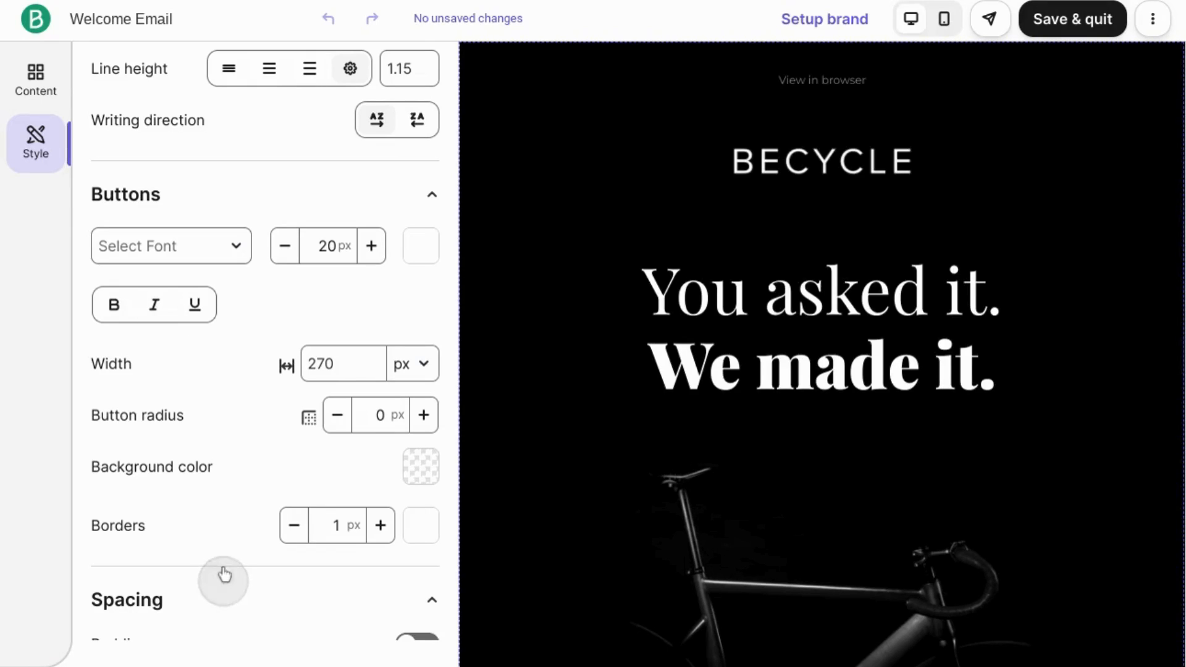
scroll("down", 3)
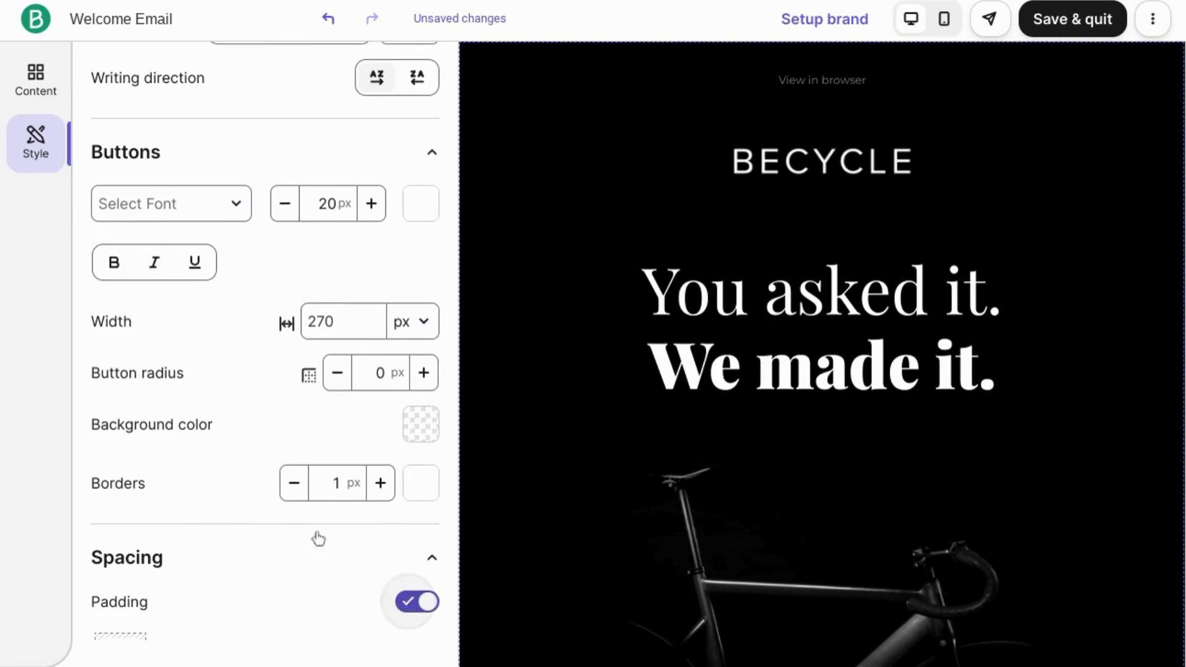
Show the Content tab's Blocks list from video and button down to navigation and spacer
left_click(34, 79)
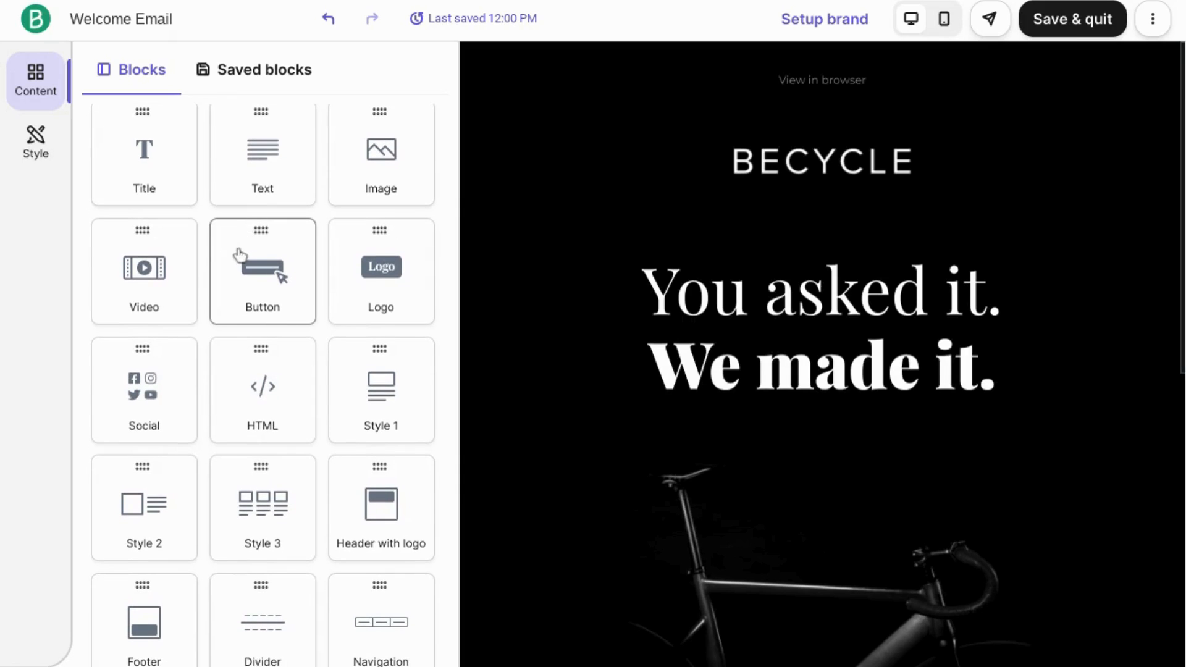
scroll("down", 3)
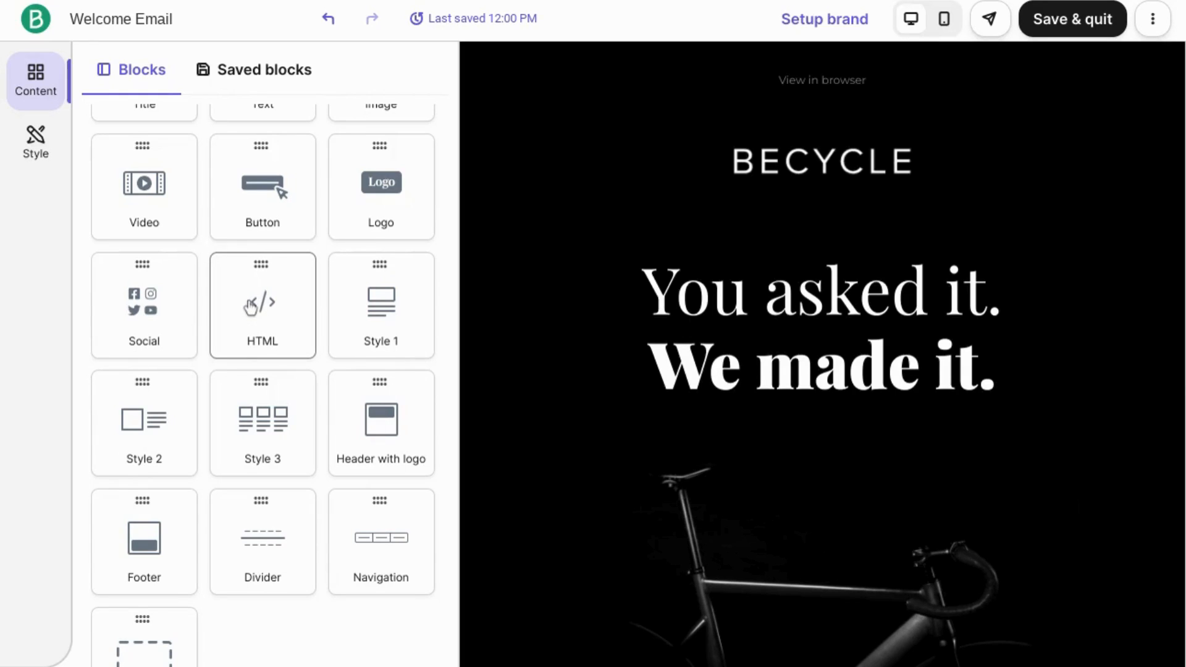
mouse_move(255, 309)
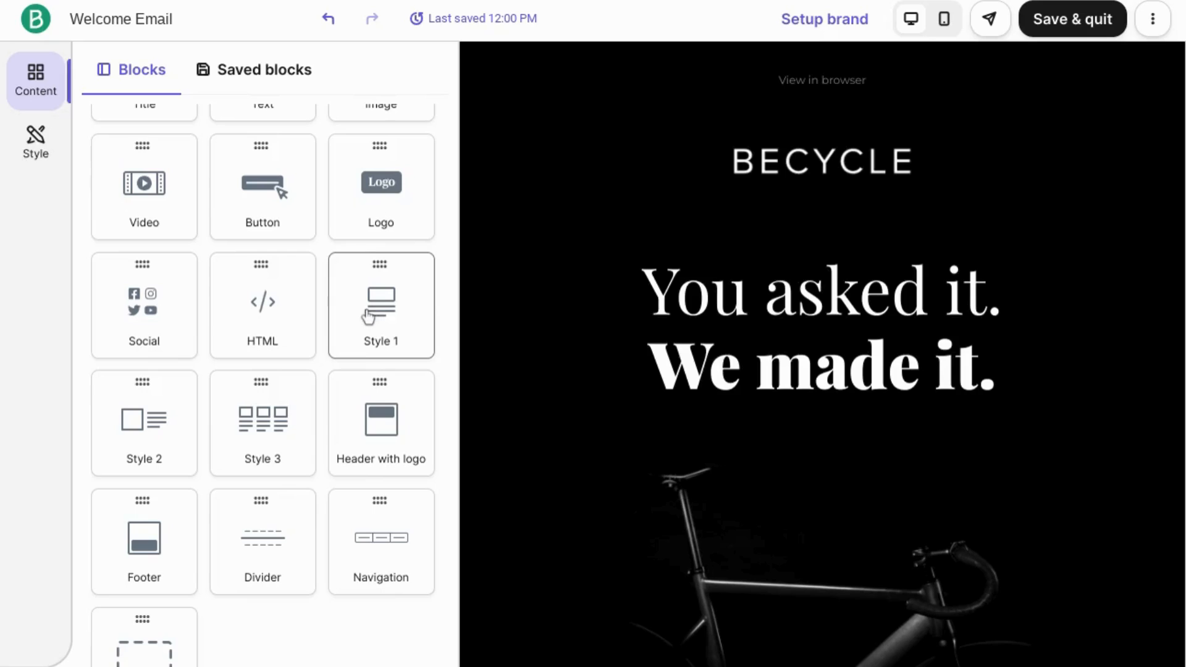
mouse_move(356, 346)
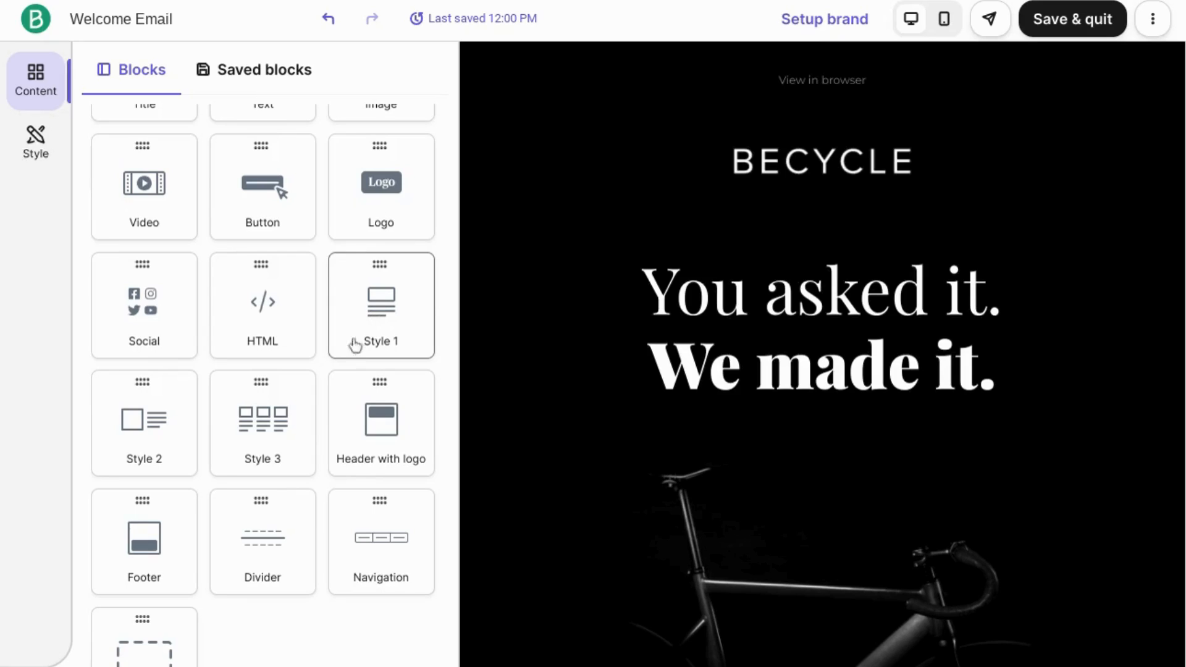
mouse_move(373, 335)
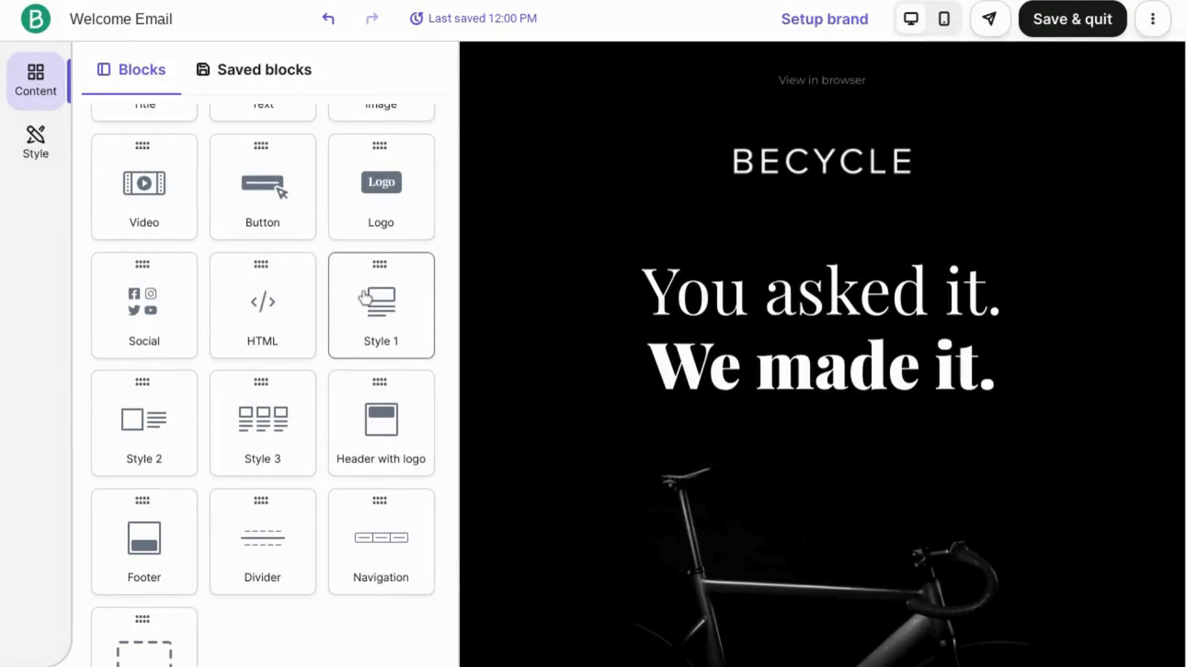
mouse_move(375, 330)
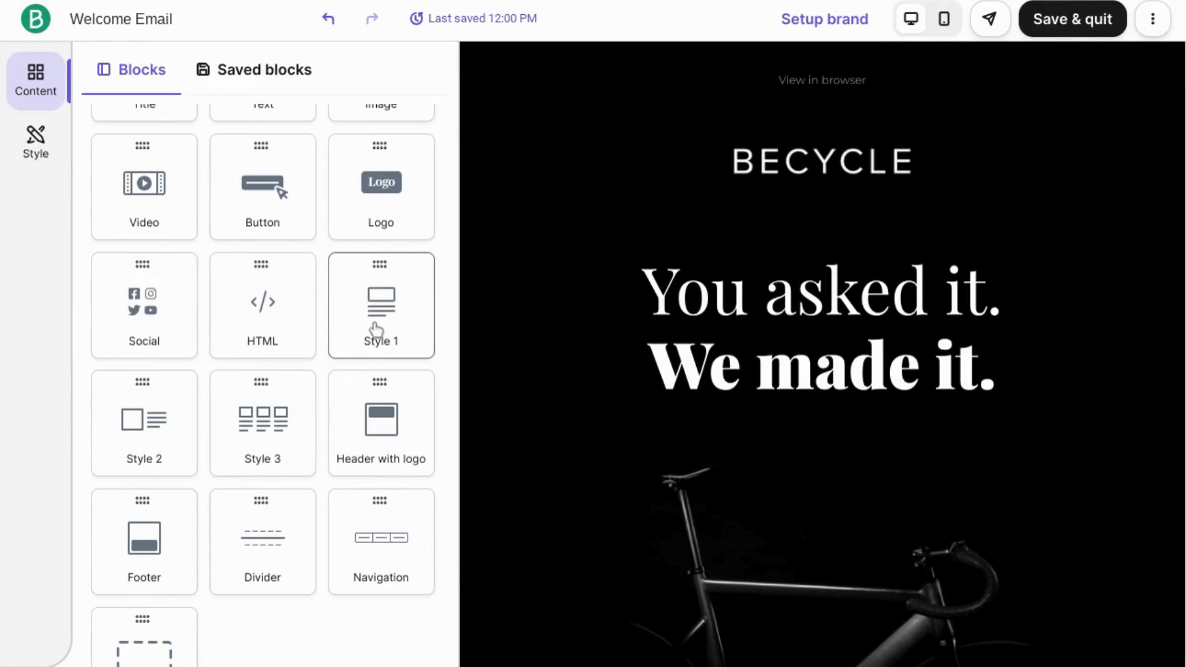
mouse_move(133, 440)
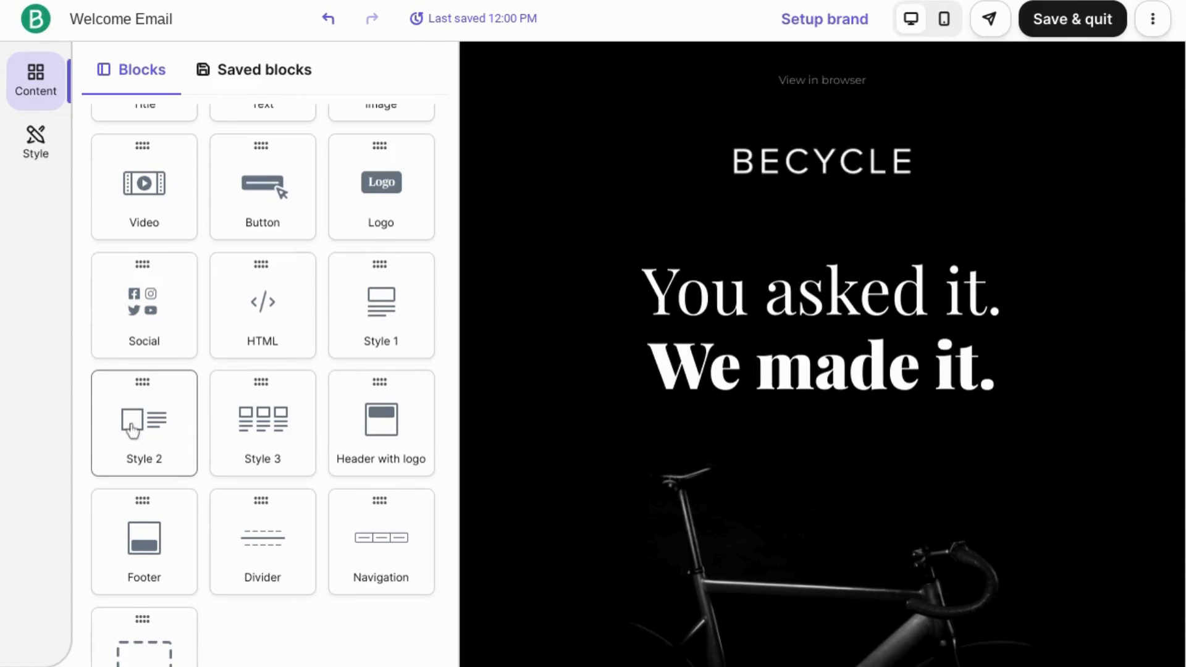
mouse_move(257, 439)
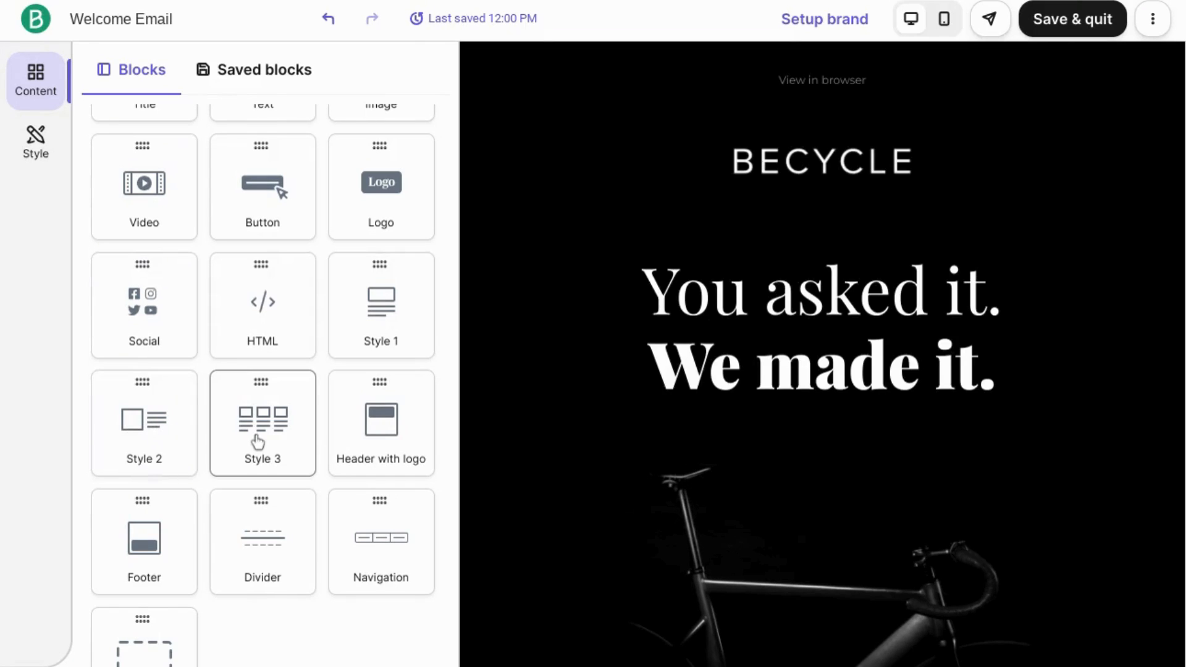
mouse_move(241, 413)
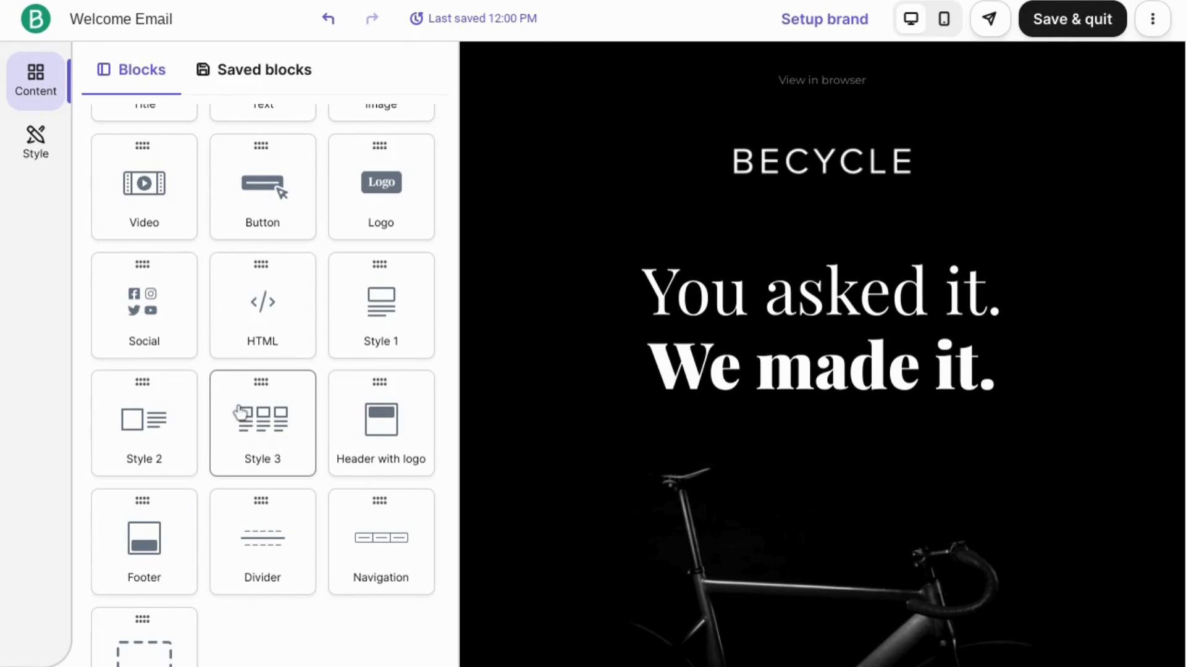
mouse_move(237, 438)
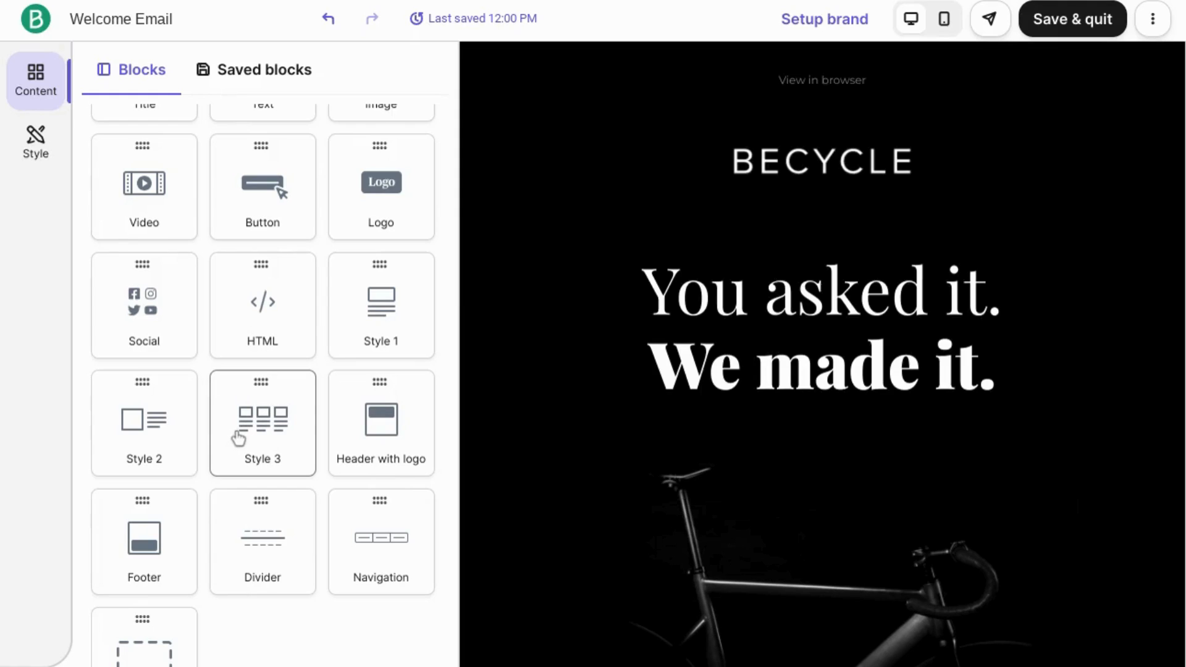
scroll("down", 3)
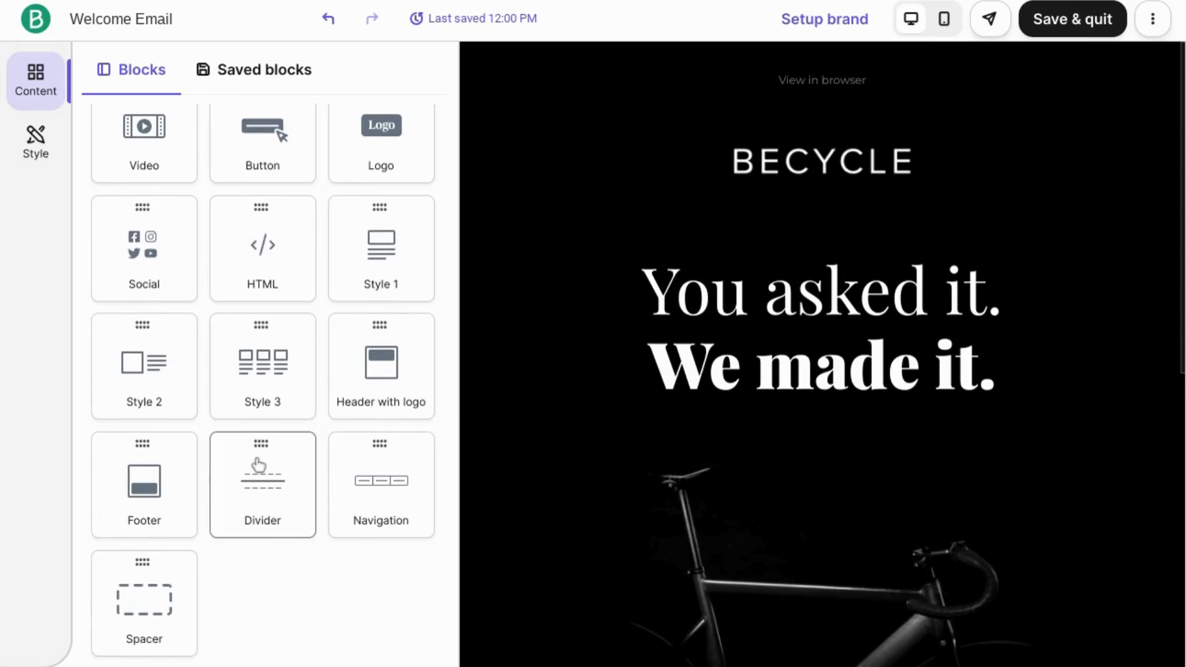
mouse_move(261, 481)
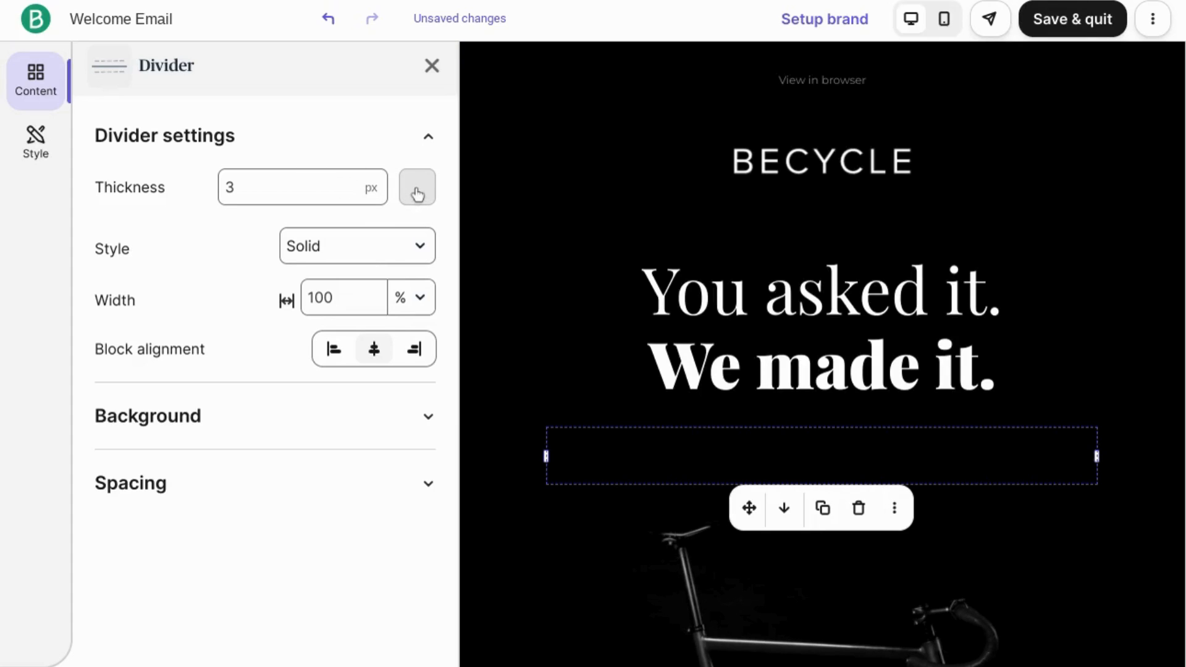
Recolour the divider under the headline to white, then delete the divider
left_click(416, 186)
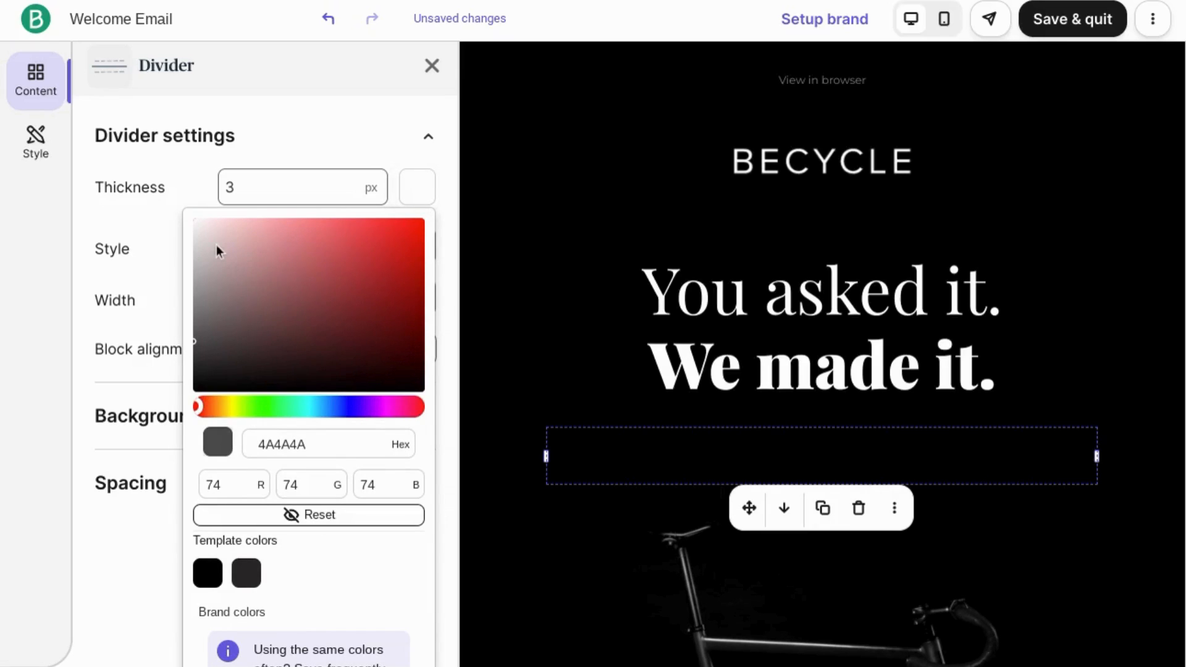
left_click(195, 222)
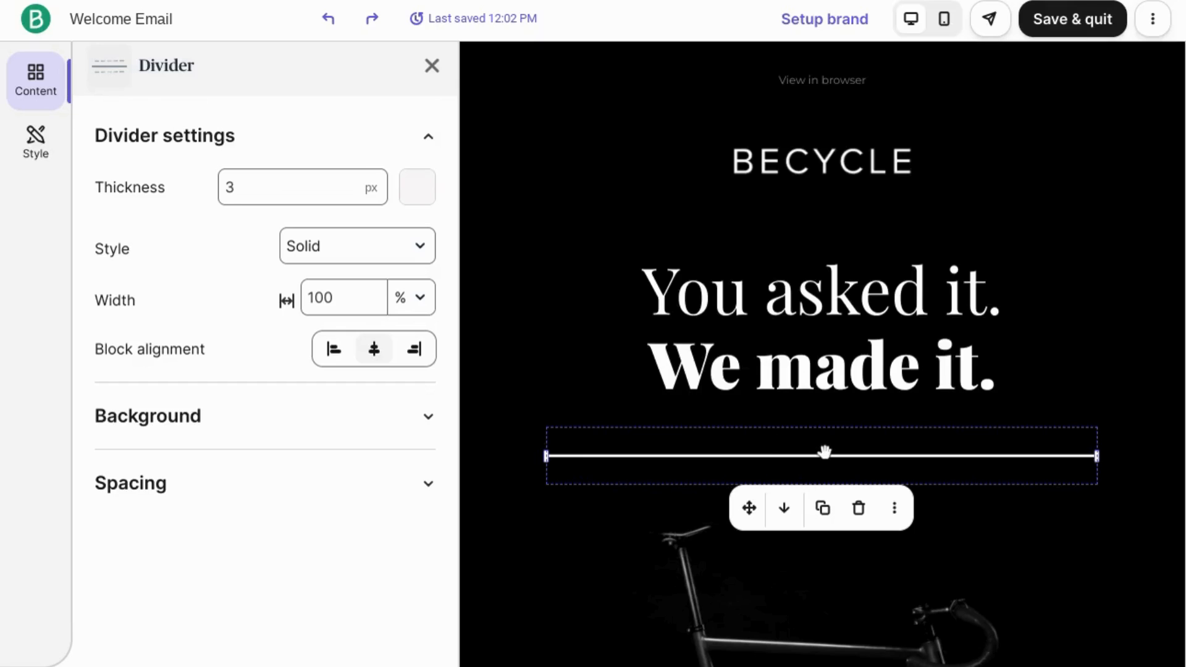
mouse_move(859, 507)
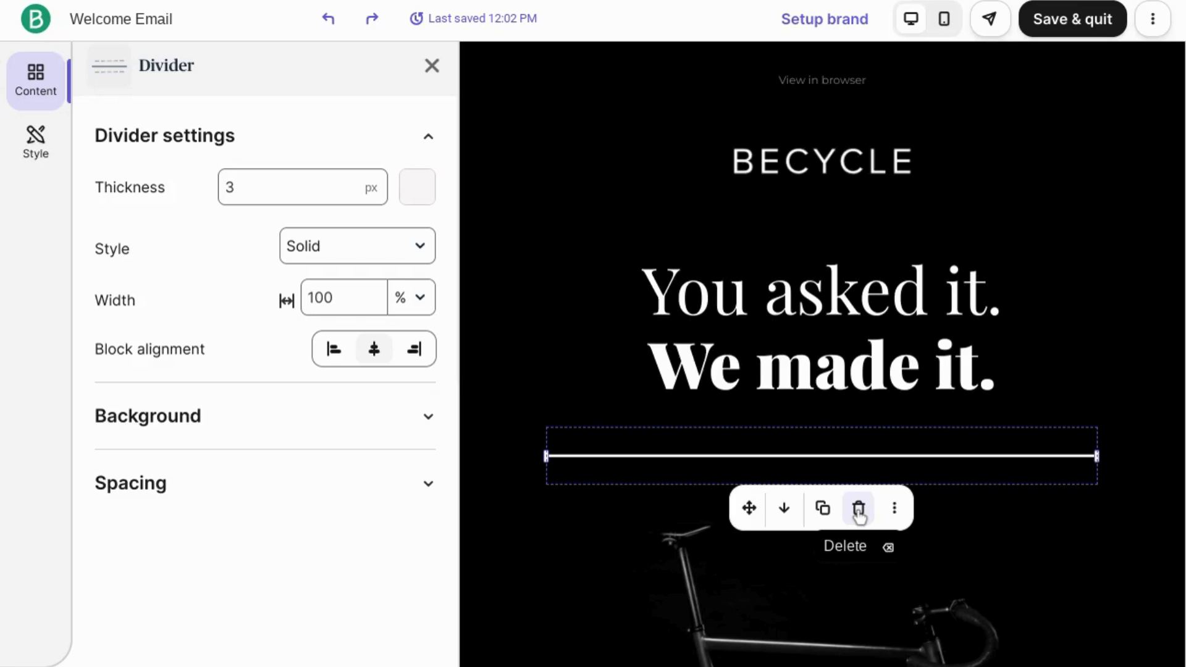
left_click(857, 508)
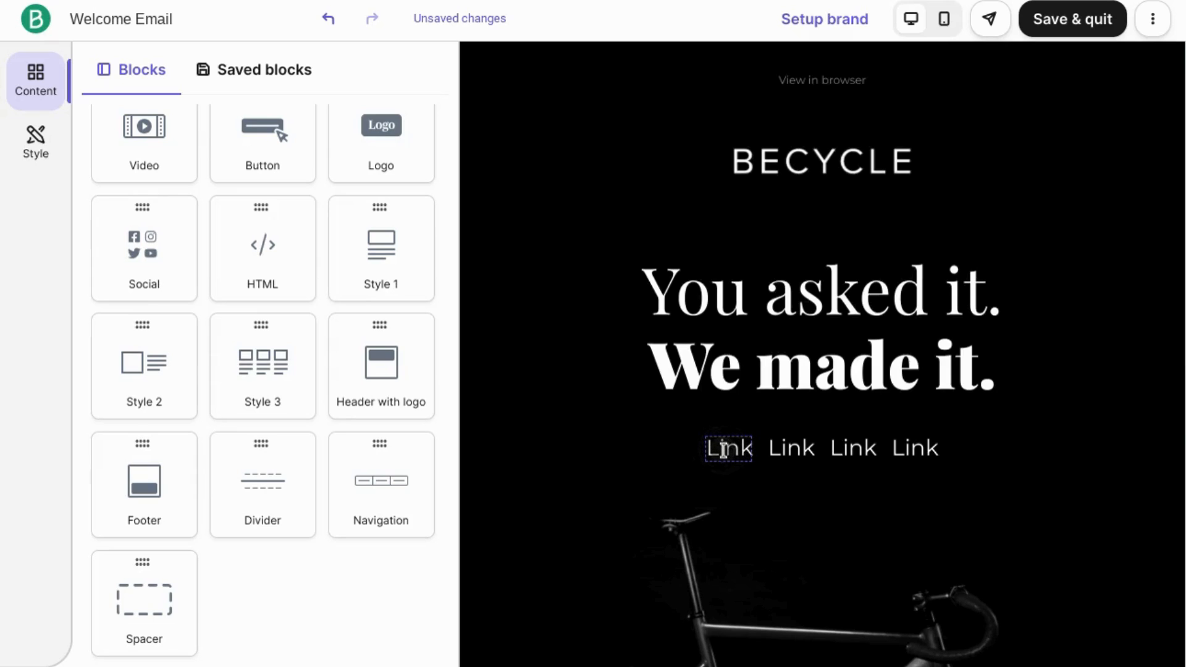
Browse the Insert/edit link options for the first navigation Link, then close without adding a link
left_click(728, 447)
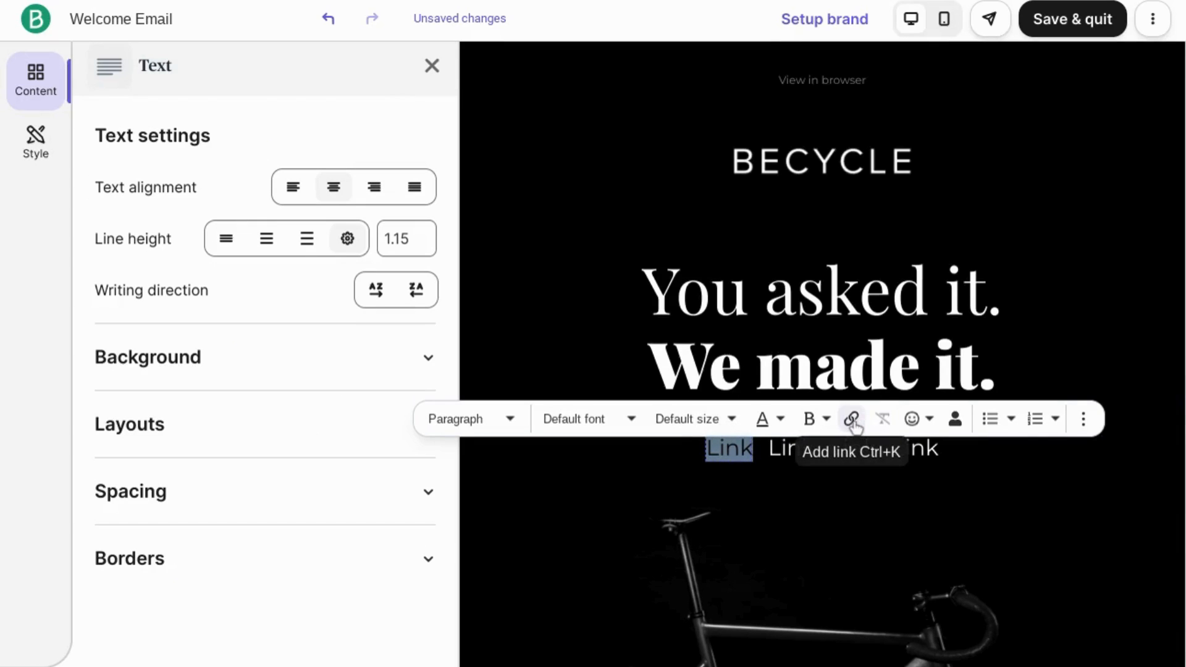
left_click(852, 418)
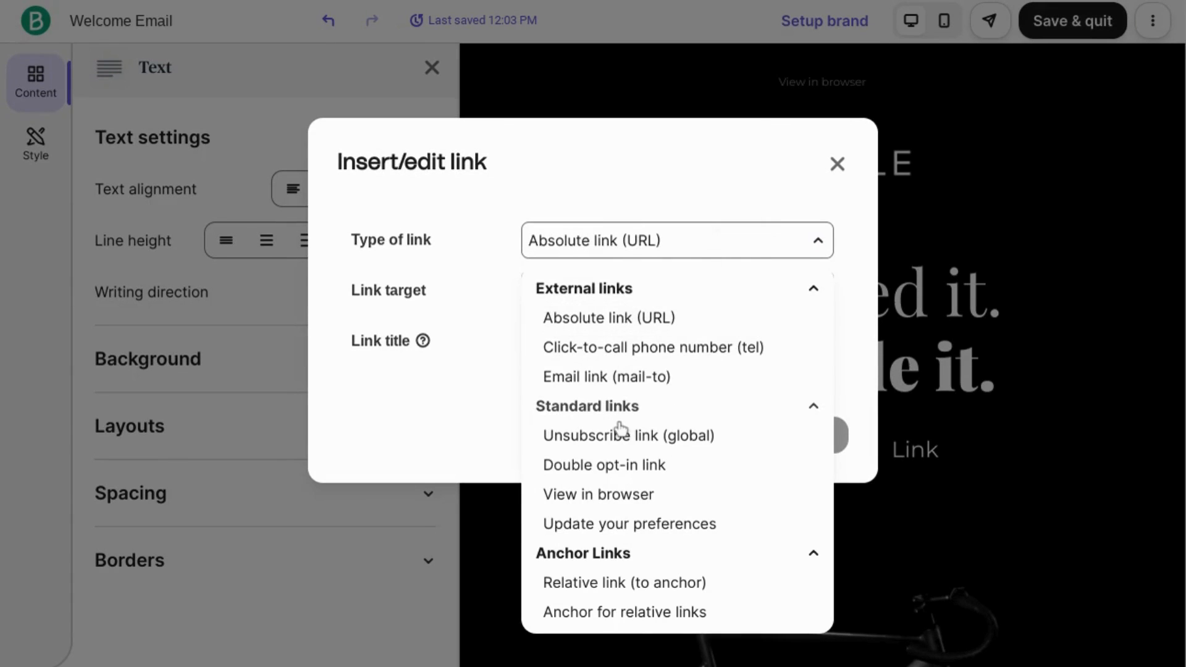
mouse_move(605, 464)
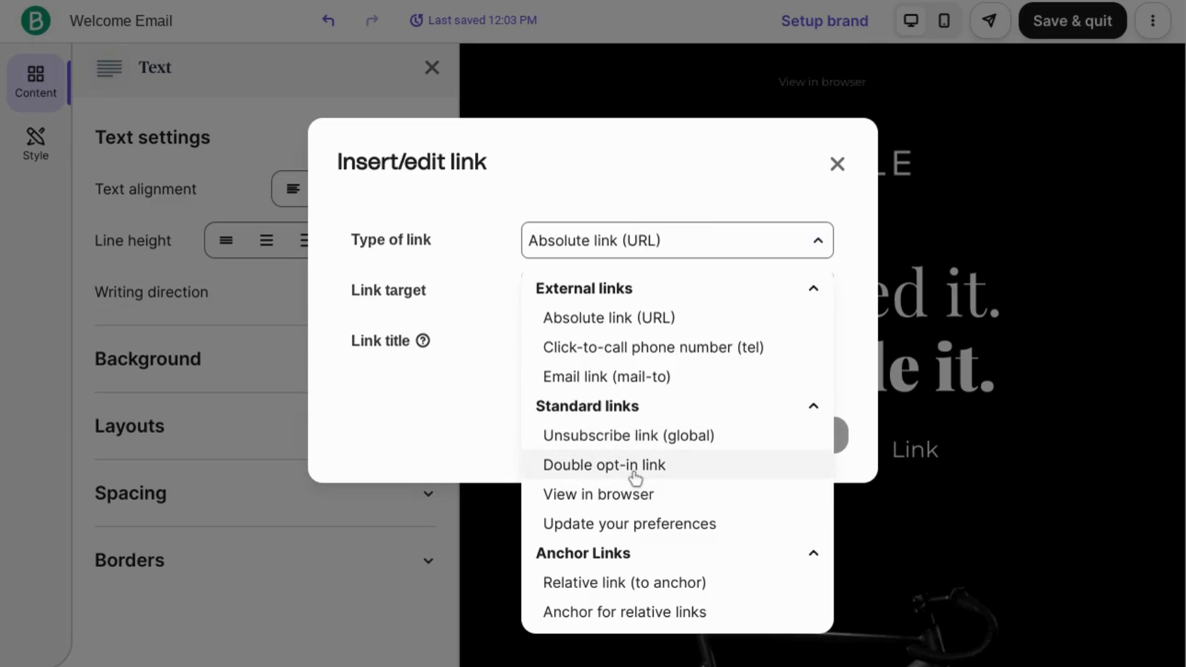
mouse_move(628, 523)
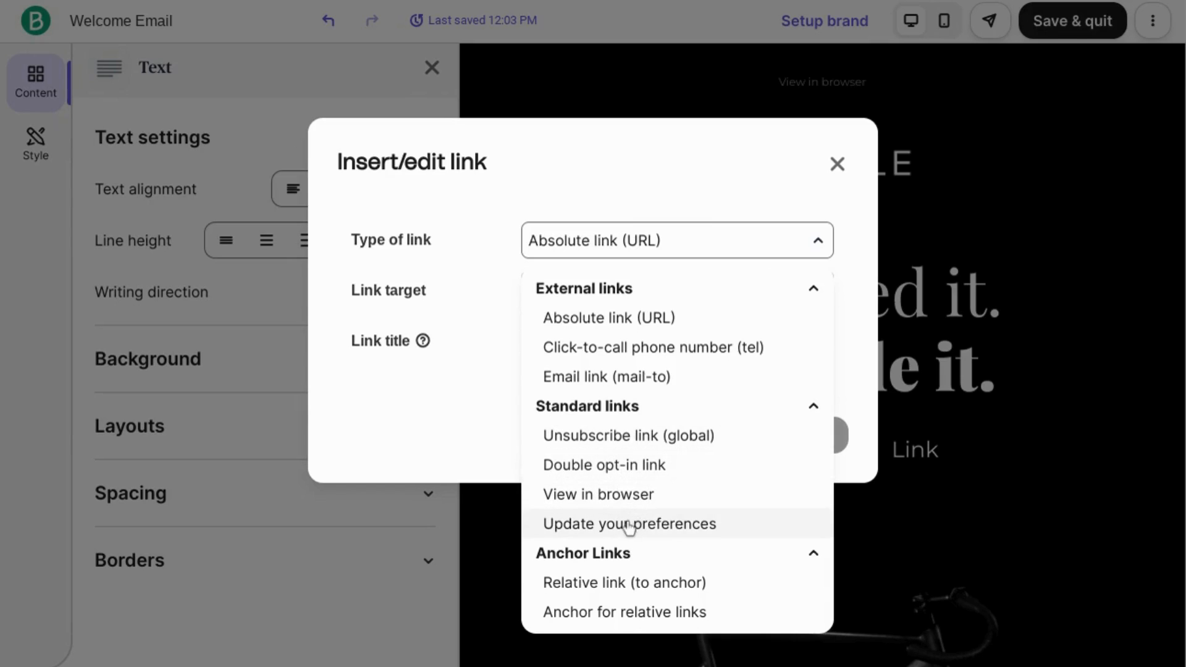
mouse_move(616, 582)
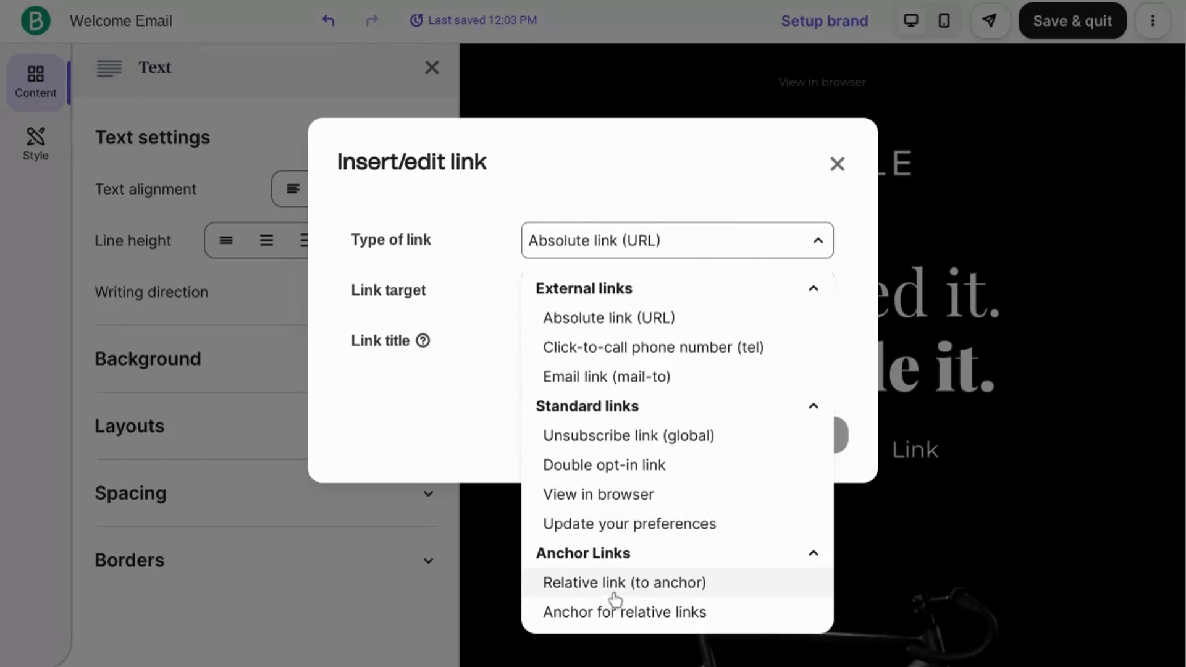
left_click(608, 317)
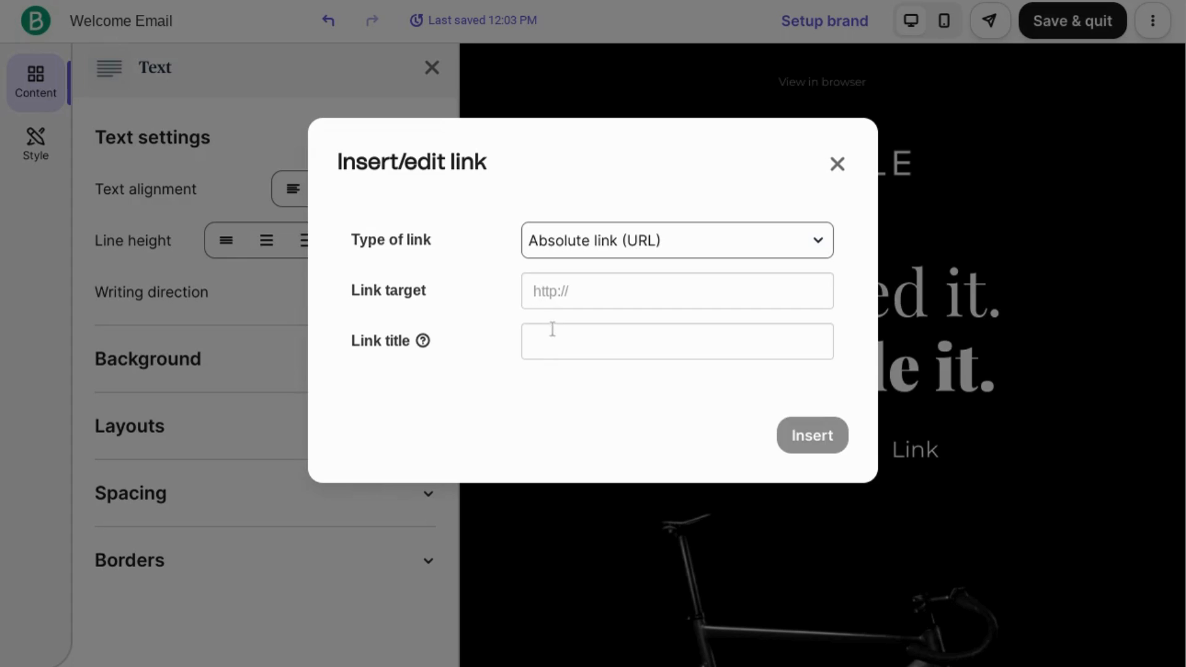
left_click(676, 341)
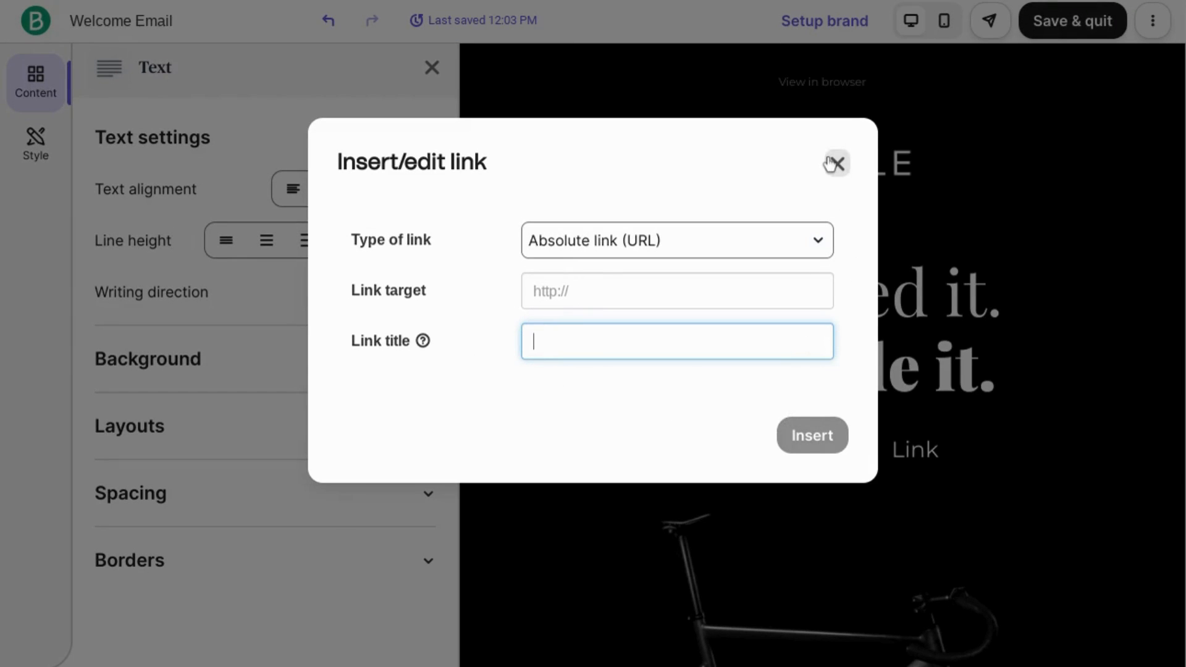
left_click(835, 163)
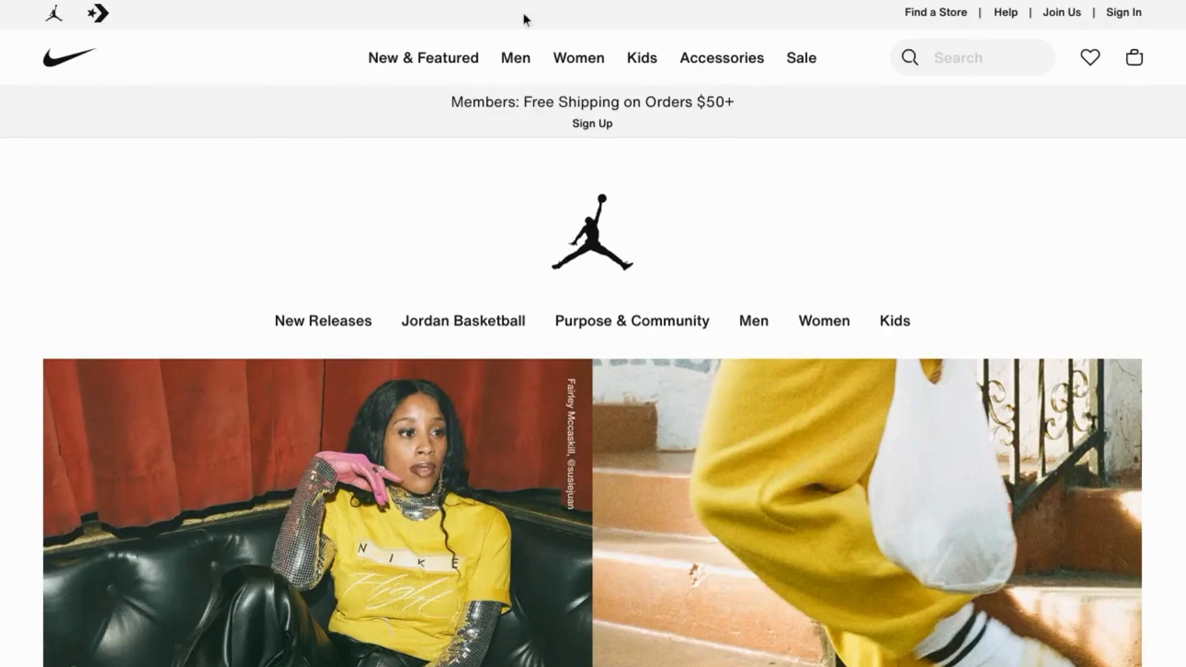
Scroll the Nike Jordan page down to the Shop Jordan Essentials shoe row
scroll("down", 3)
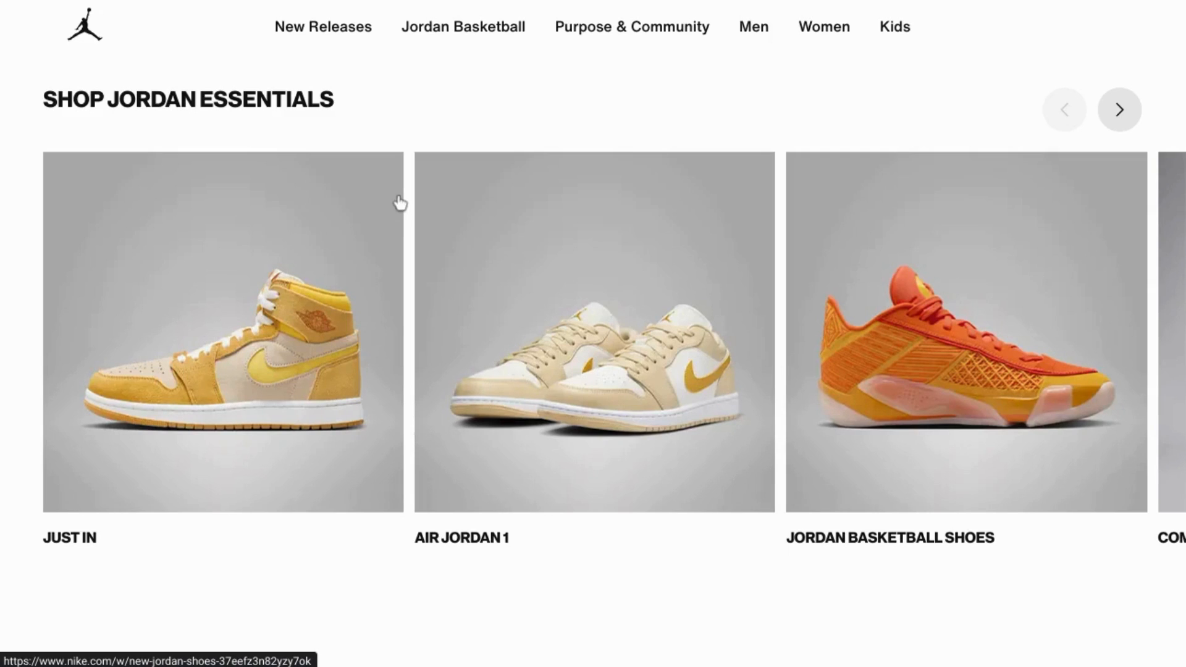
mouse_move(321, 95)
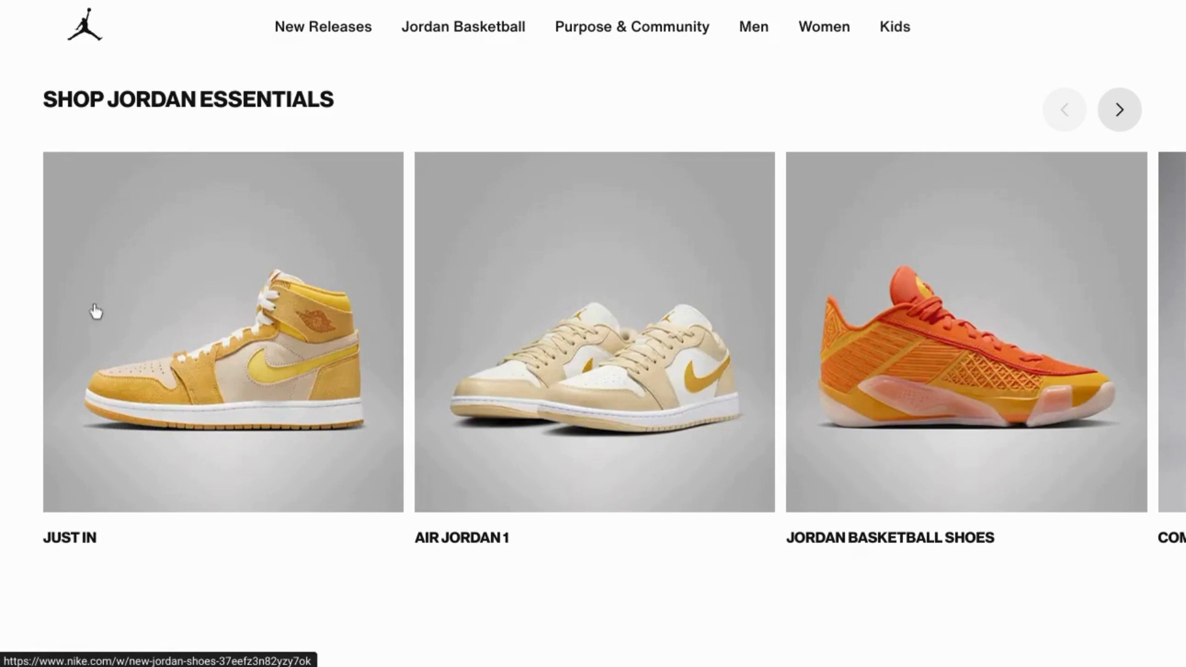
mouse_move(794, 606)
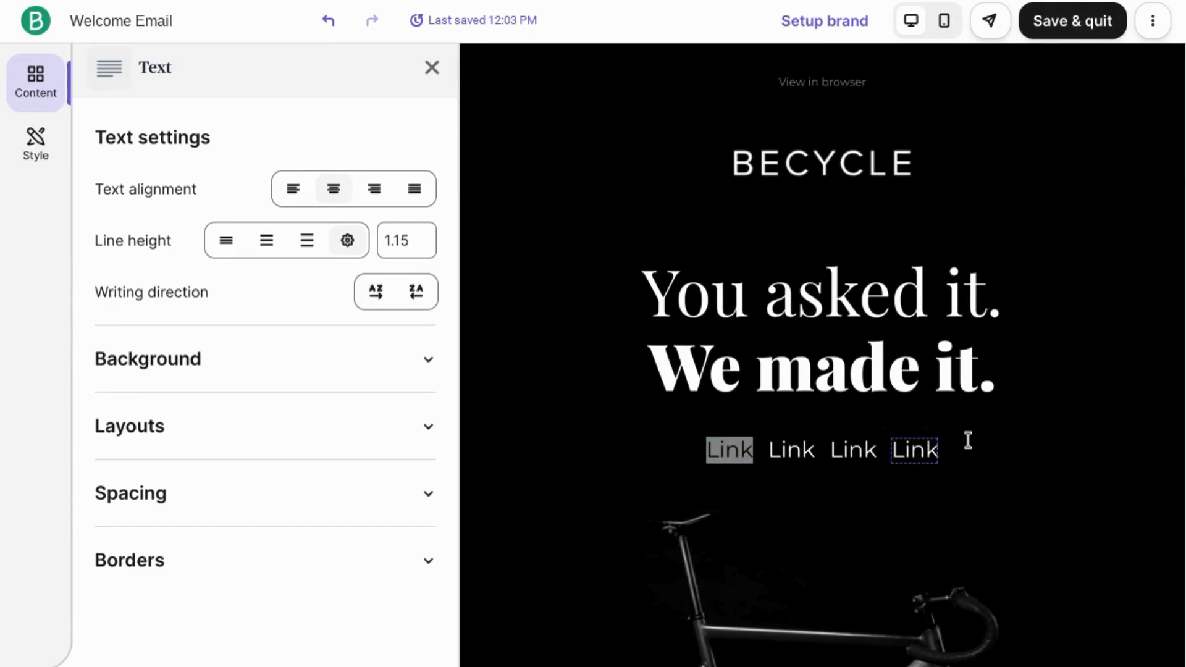
Delete the navigation row and give the replacing spacer a red C02C2C background
left_click(820, 450)
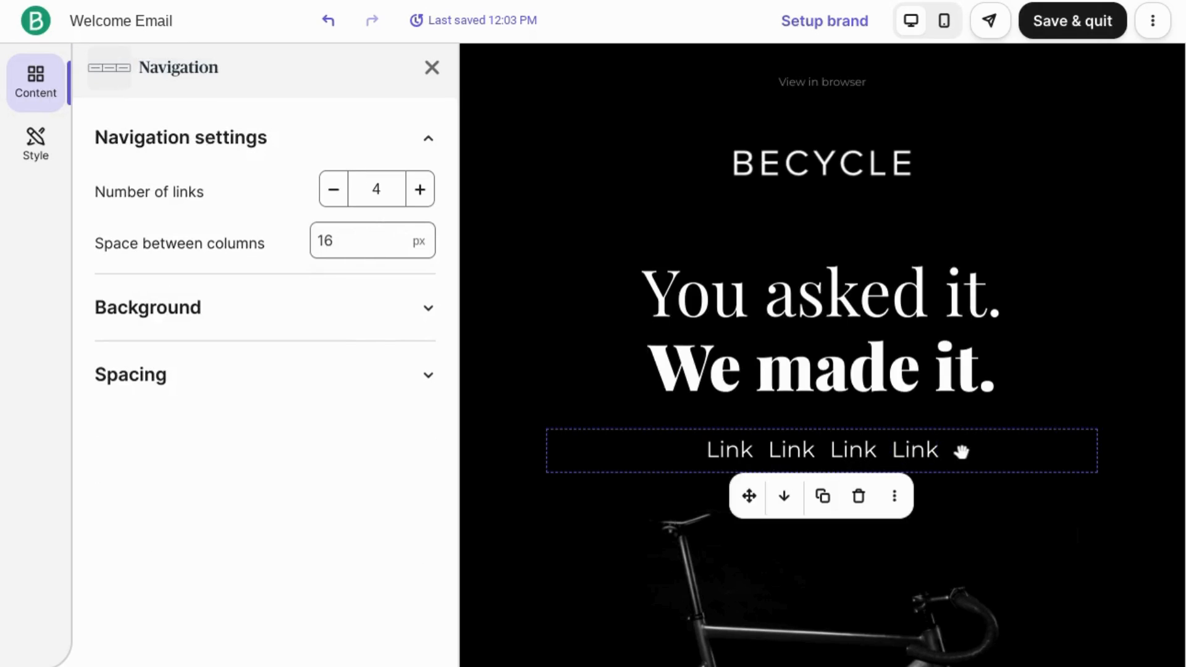
left_click(432, 67)
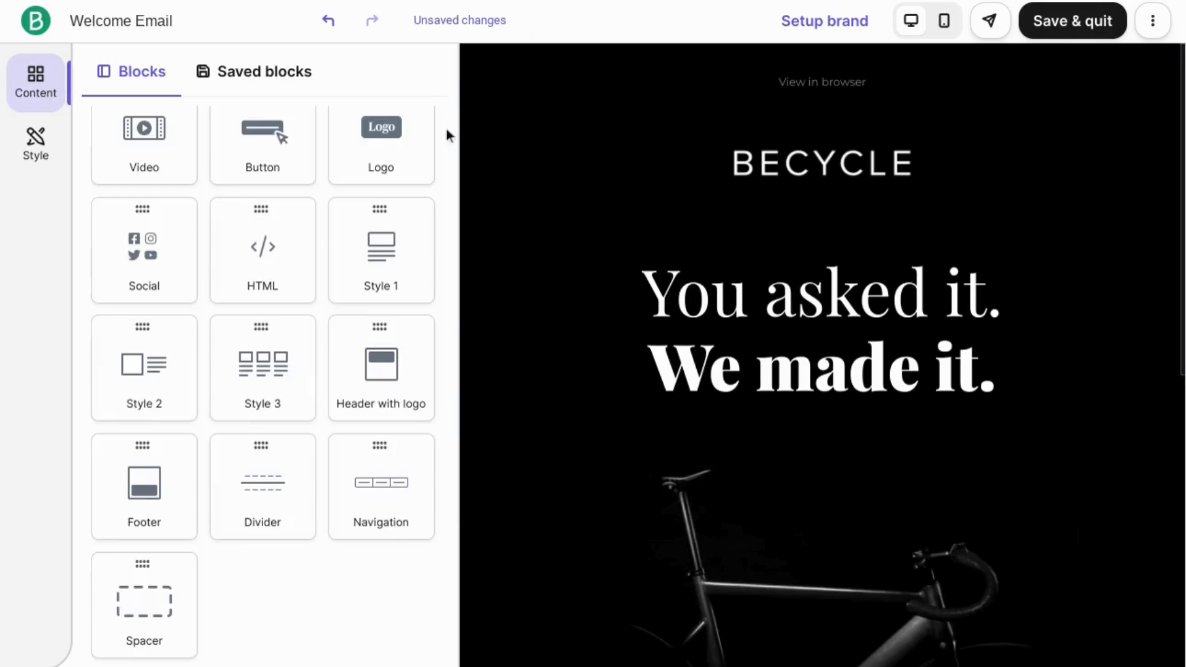
mouse_move(143, 605)
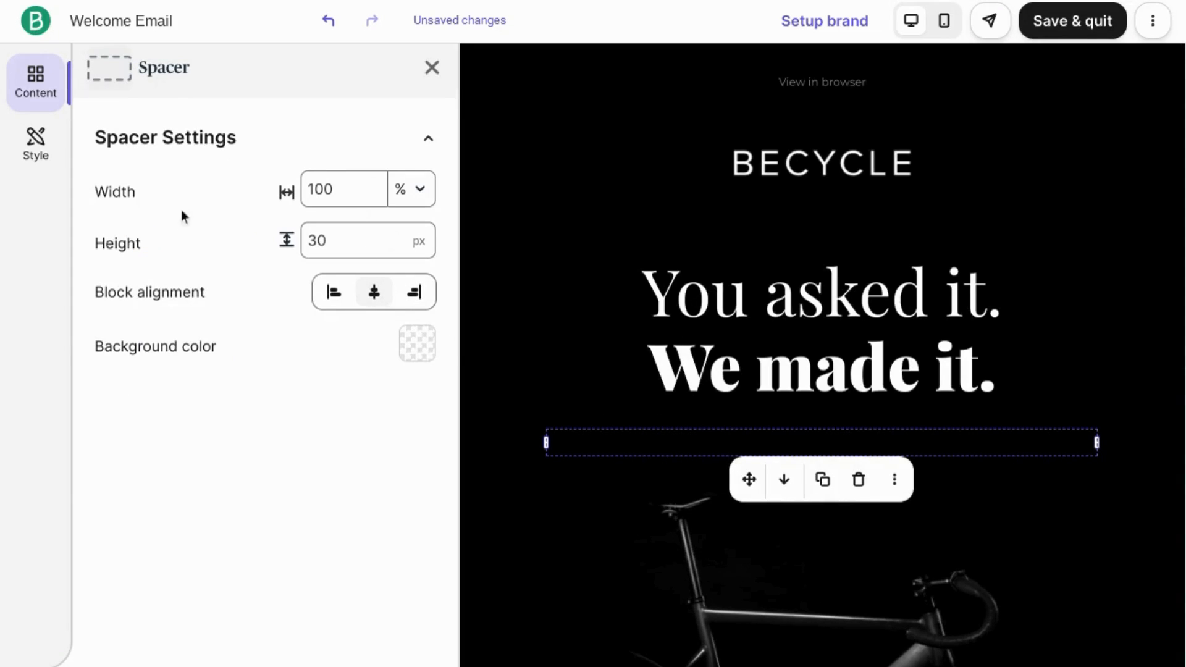
mouse_move(103, 230)
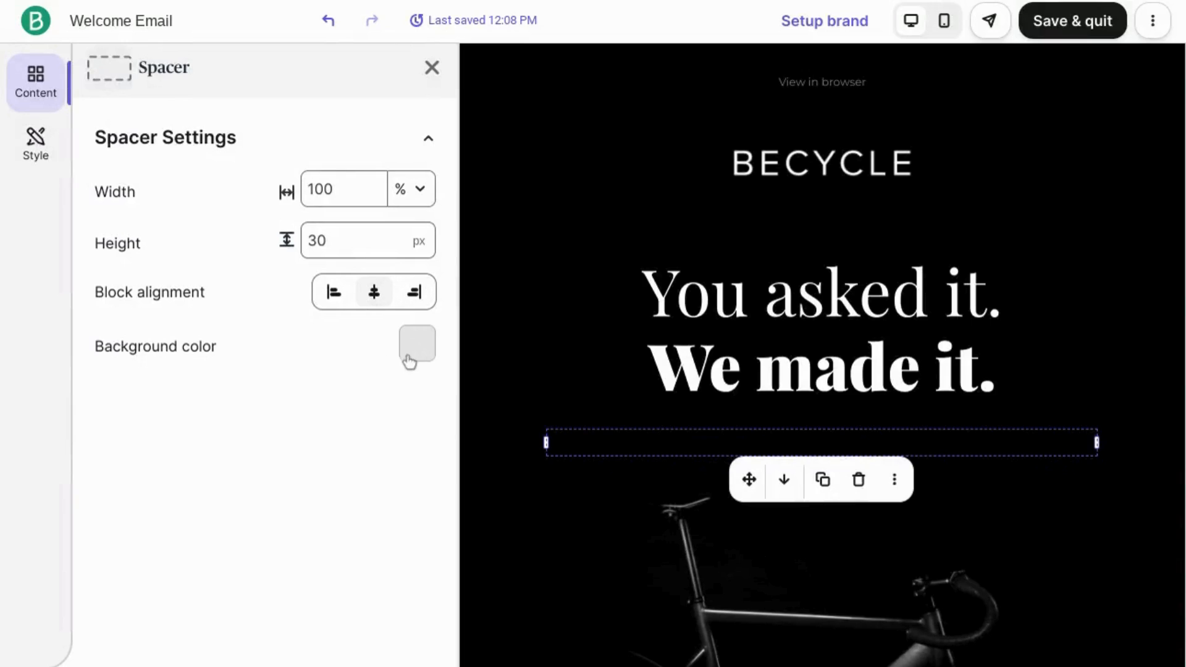
left_click(416, 346)
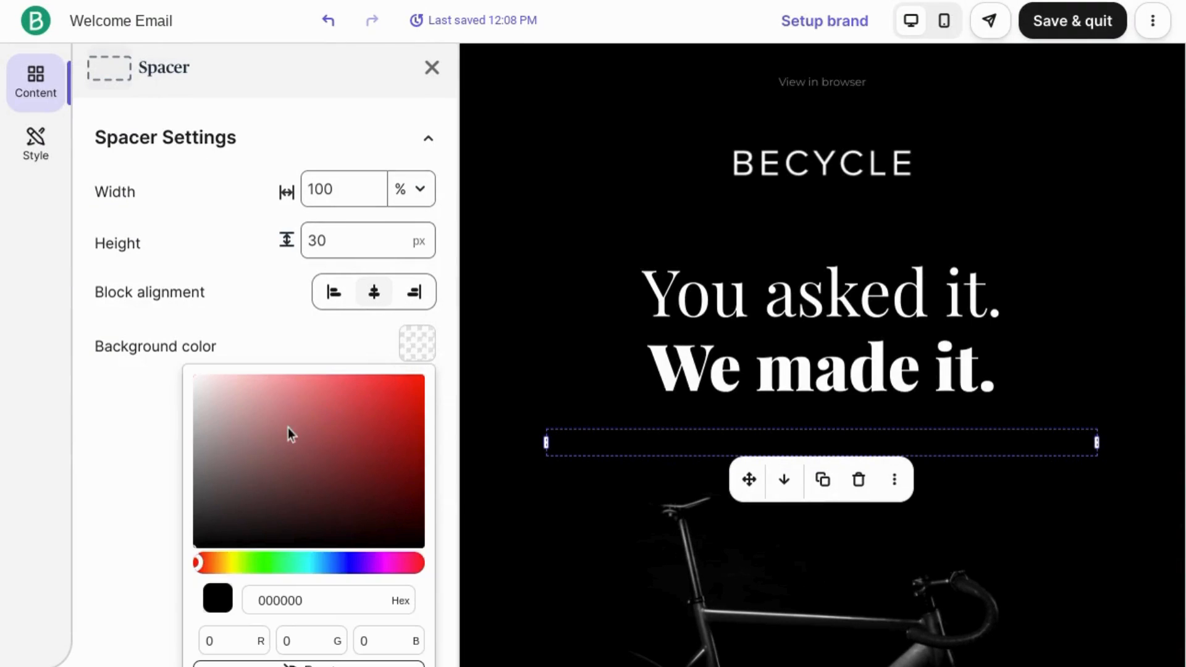
left_click(372, 417)
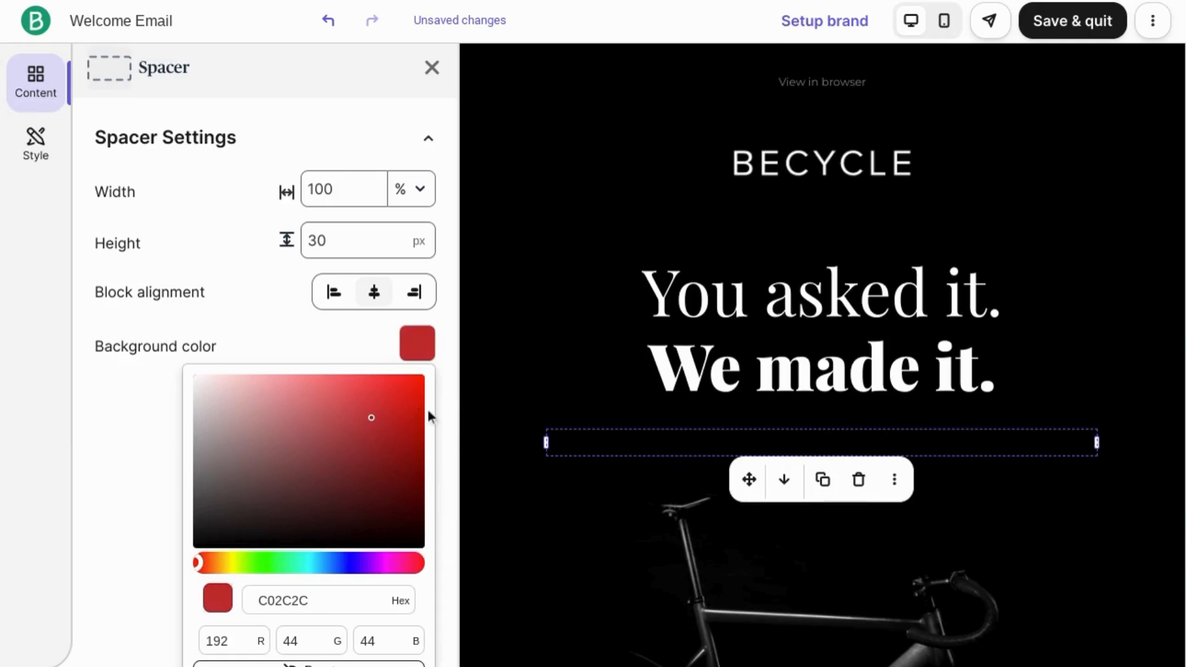
Select the 'We made it.' headline block and show its Save / Show or hide options
left_click(820, 367)
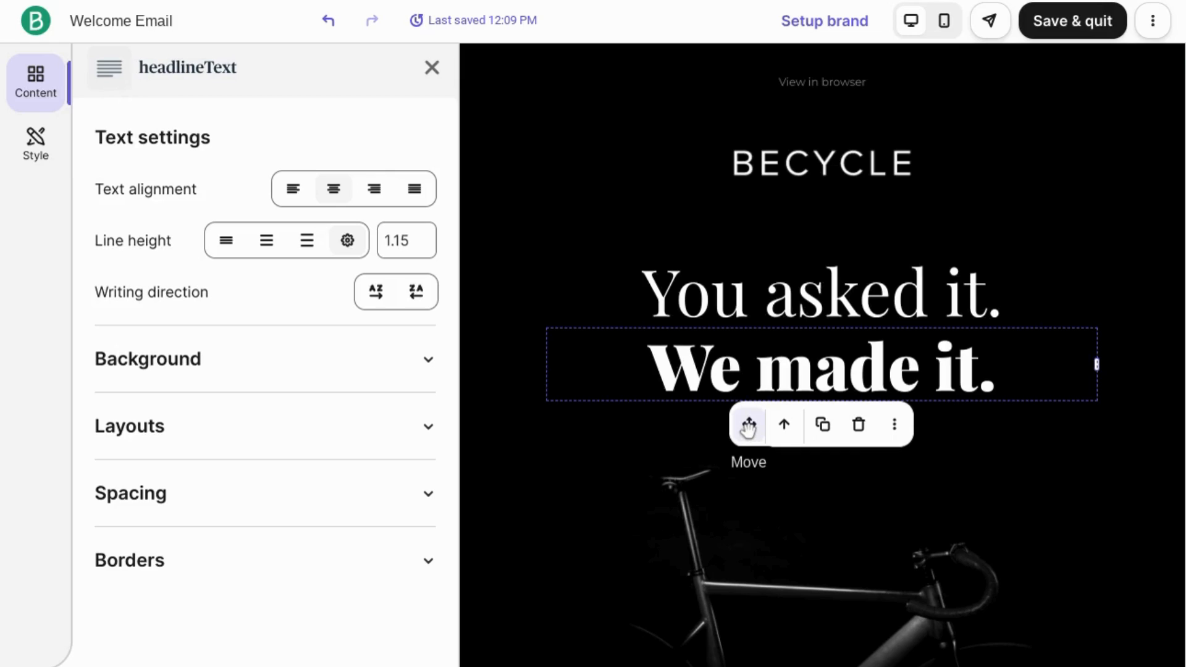
mouse_move(822, 424)
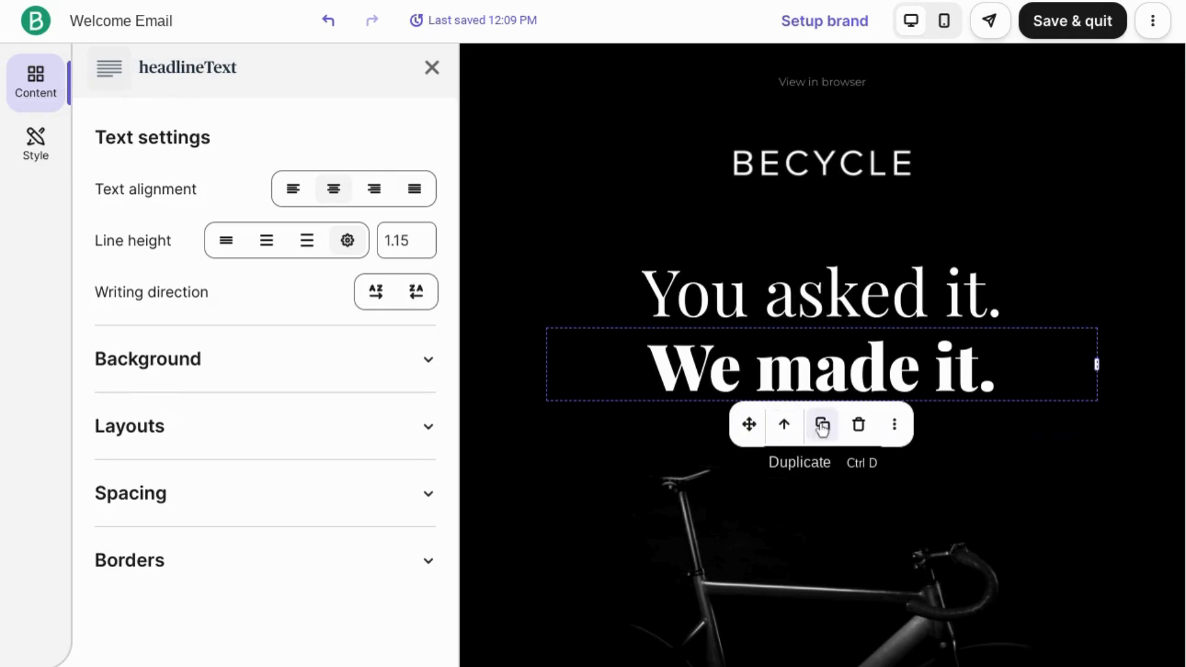
mouse_move(896, 424)
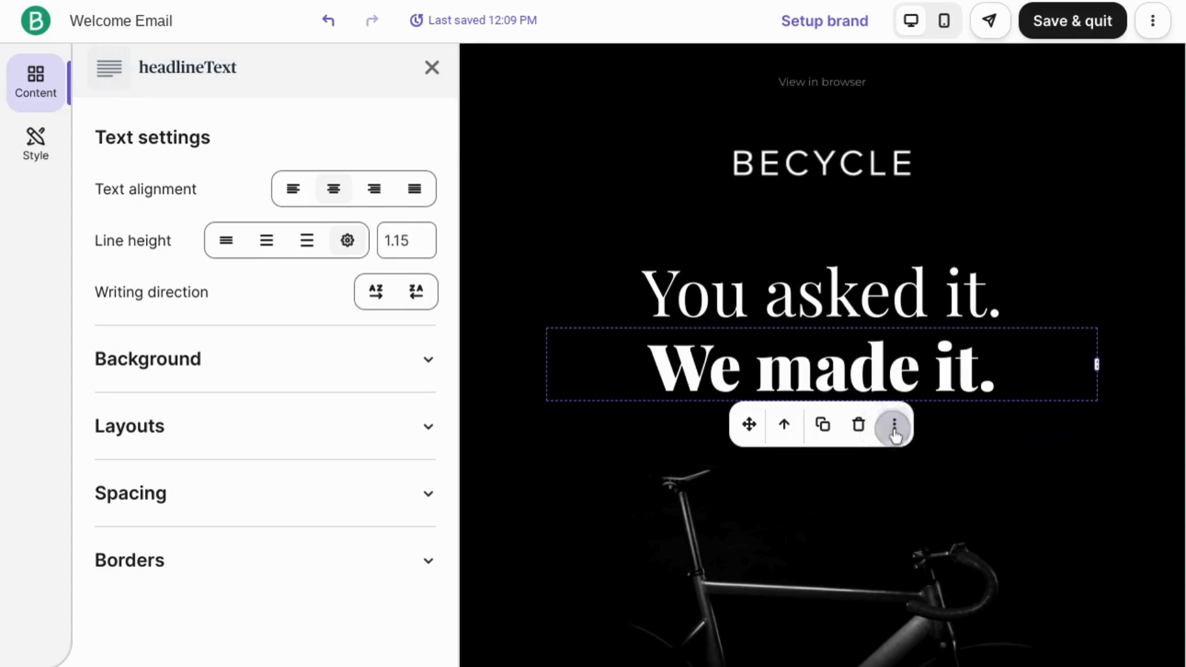
left_click(894, 424)
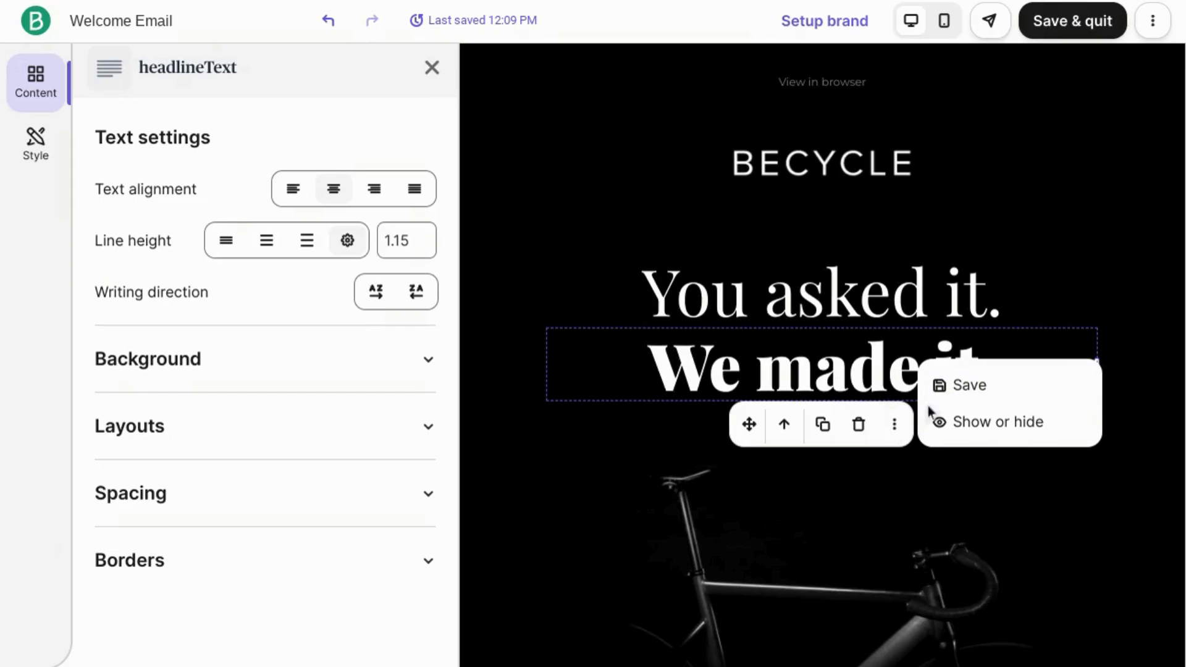
mouse_move(449, 90)
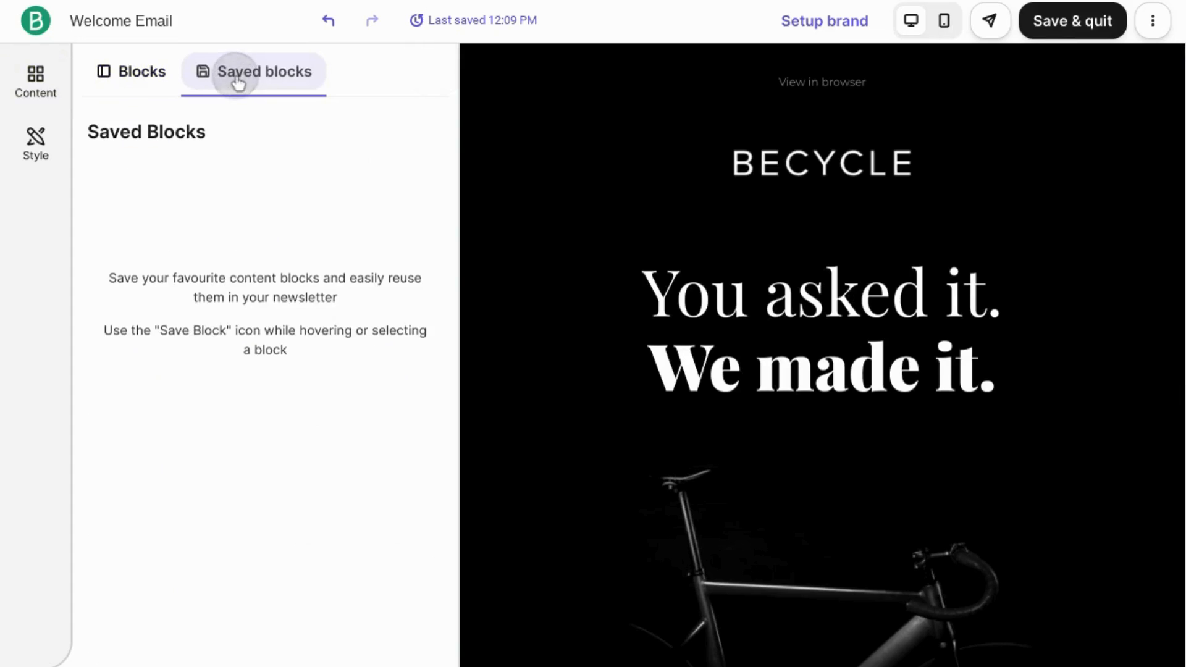
Place a Text block above the headline reading 'Hi' and expand the text toolbar
left_click(139, 72)
type("H")
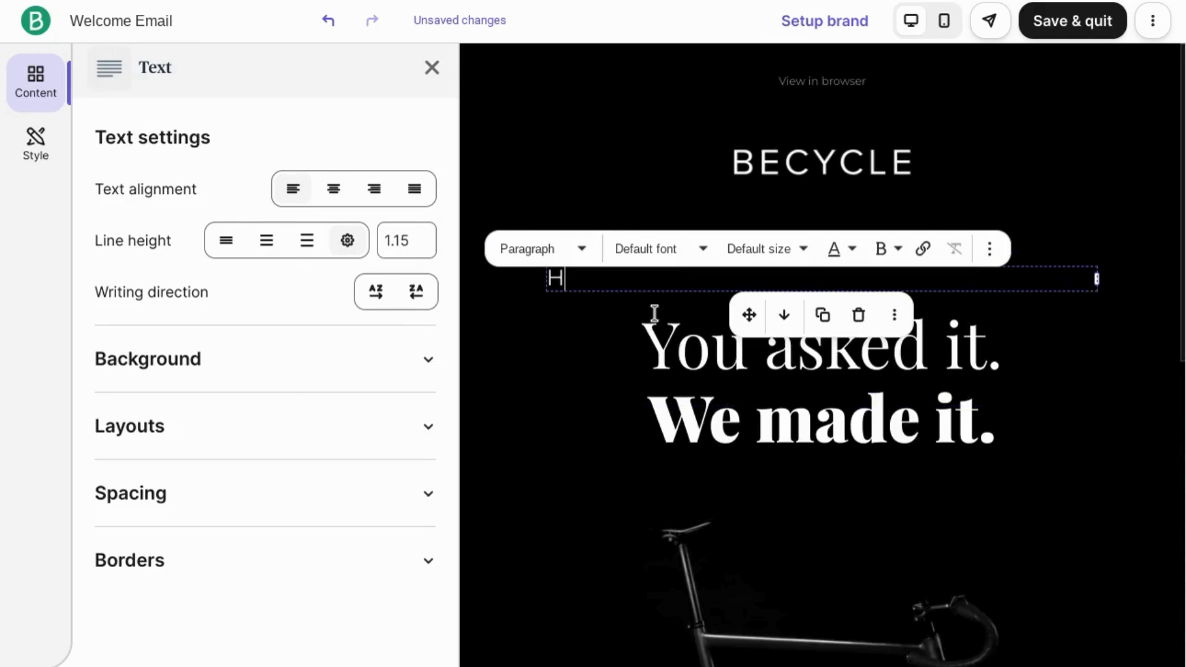
type("i")
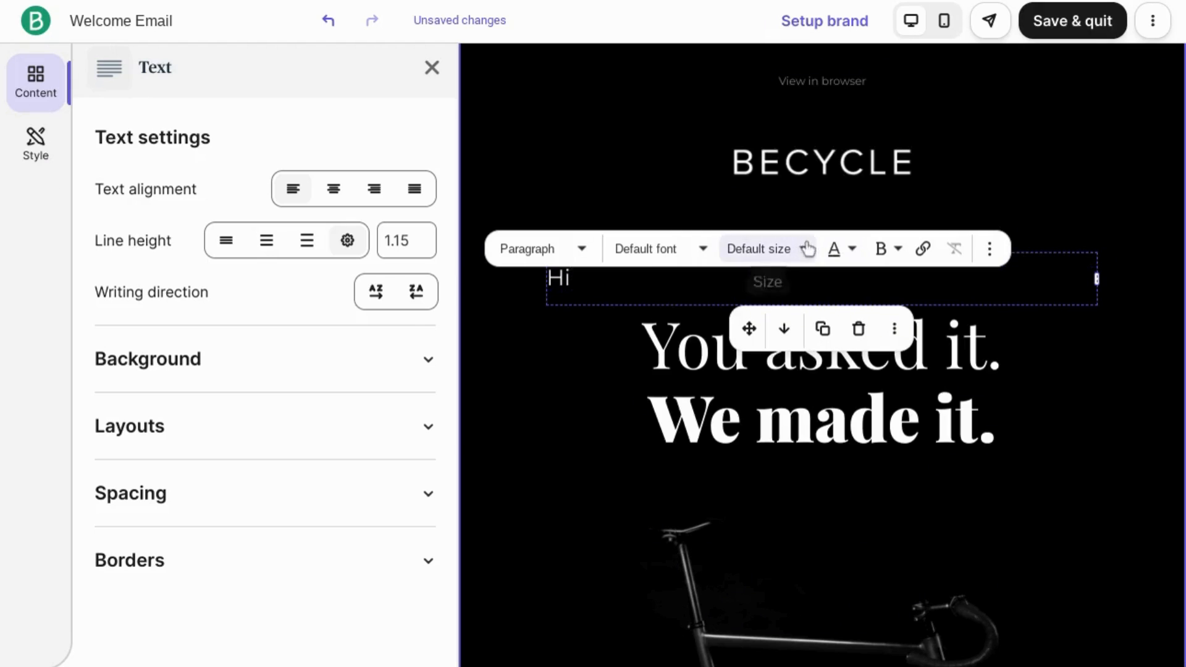
mouse_move(990, 248)
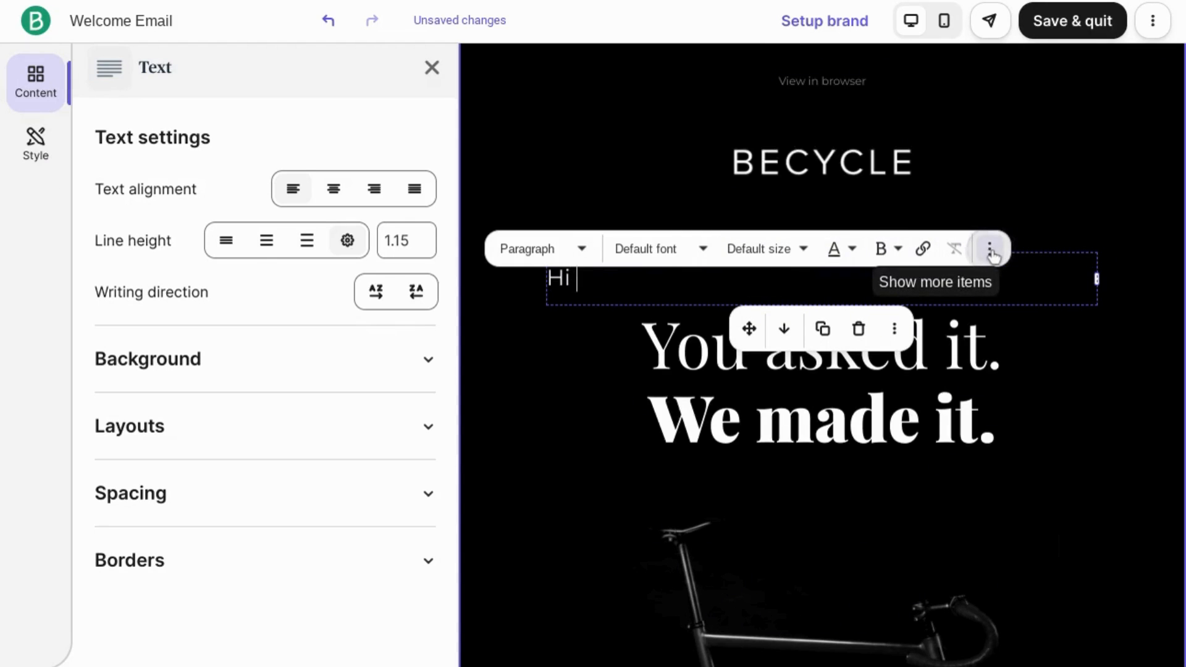
left_click(990, 248)
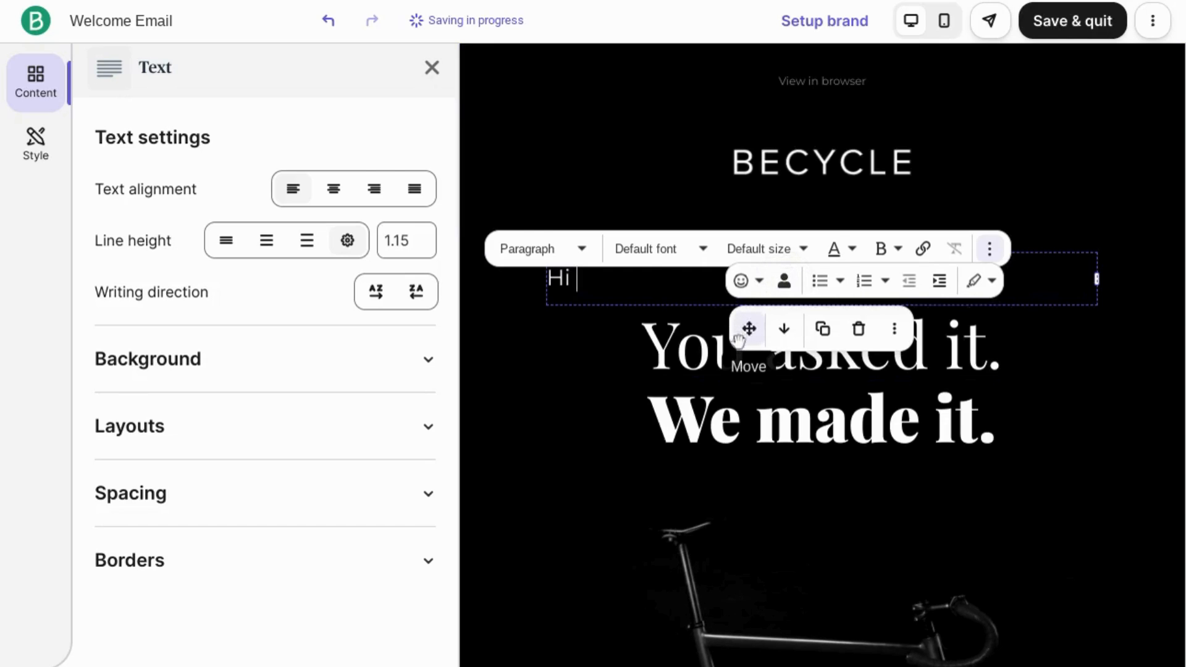
In Insert personalization, choose the FIRSTNAME attribute and move to the fallback value field
left_click(783, 281)
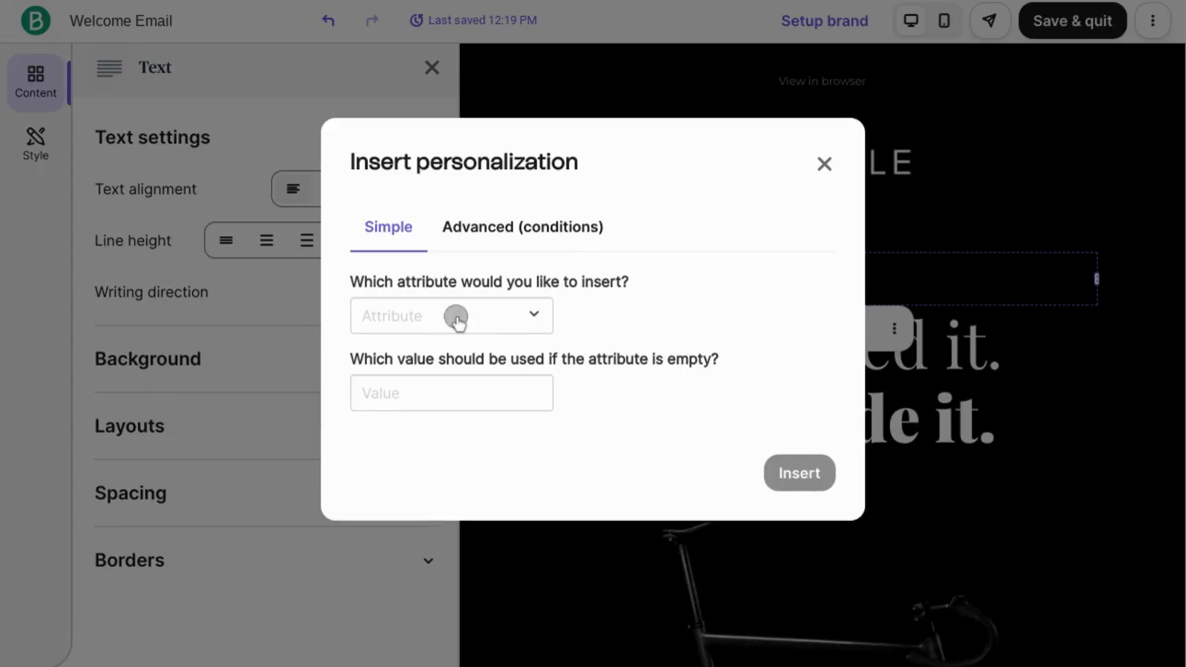
left_click(451, 315)
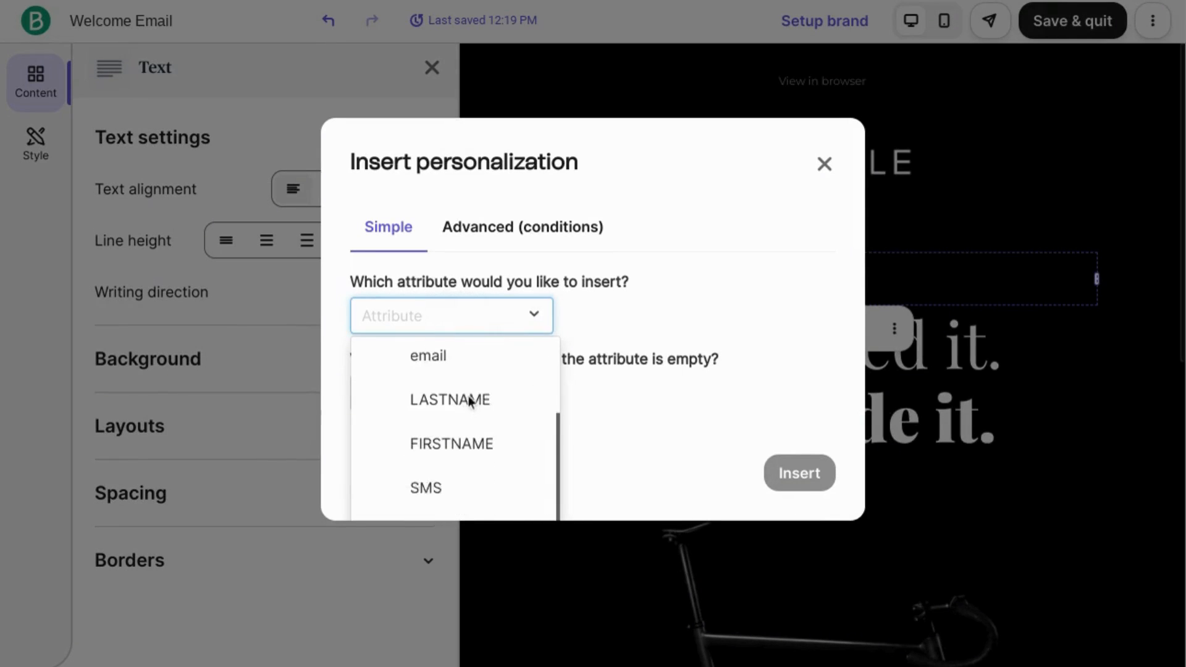
scroll("down", 3)
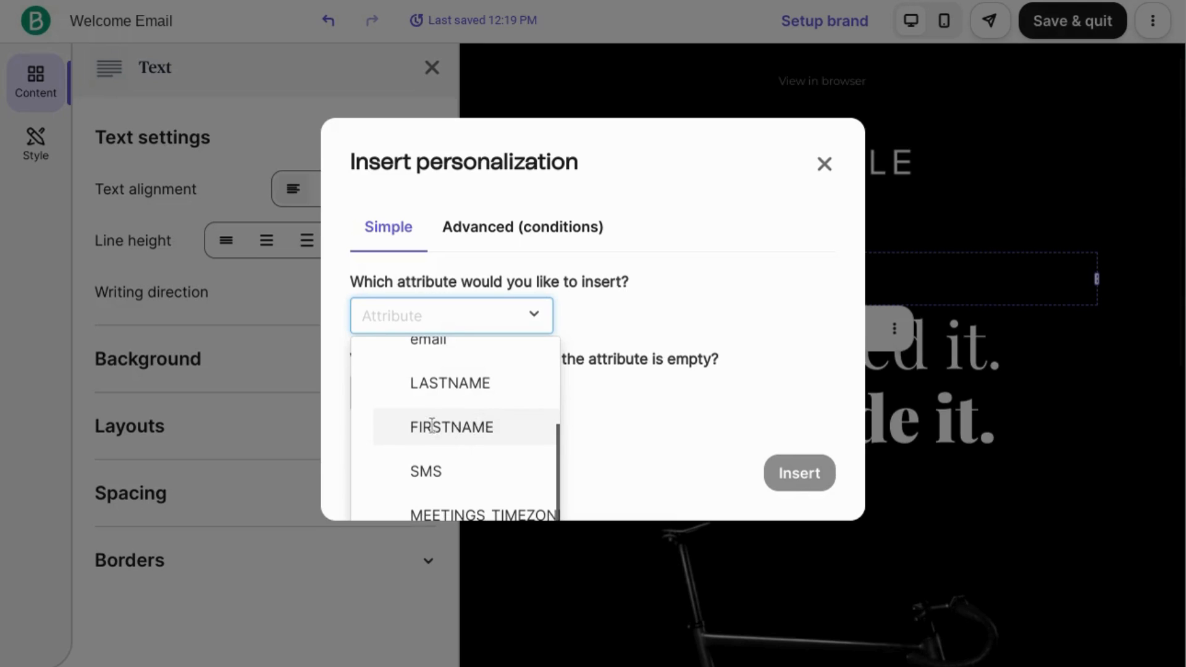
left_click(450, 426)
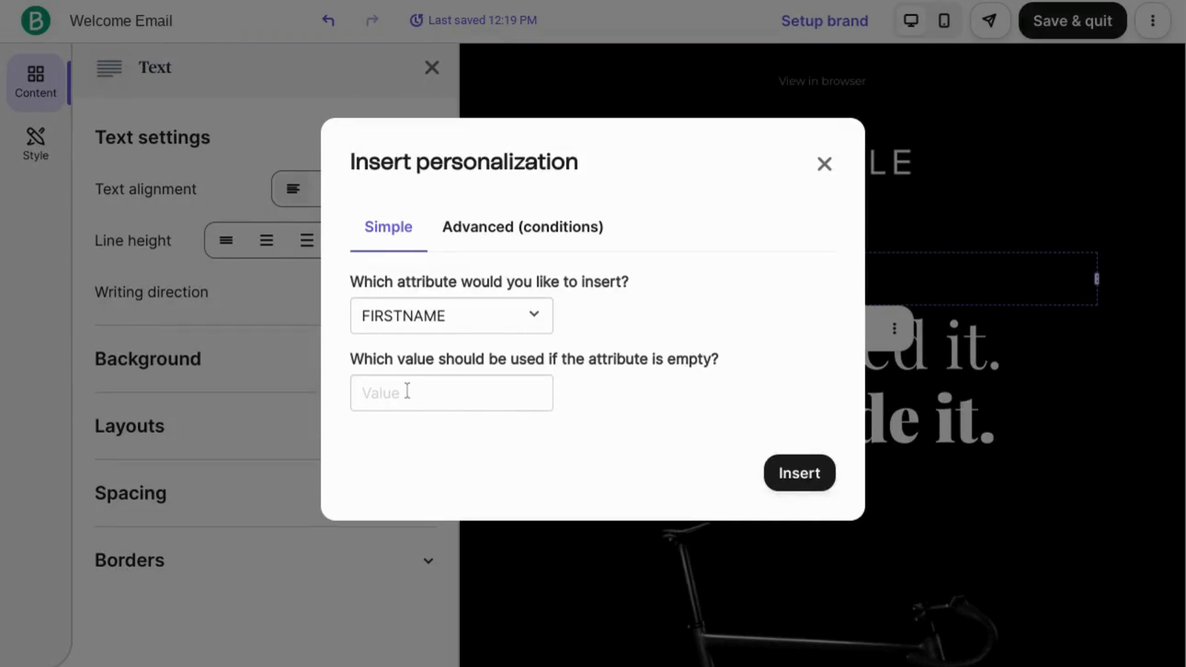
left_click(451, 393)
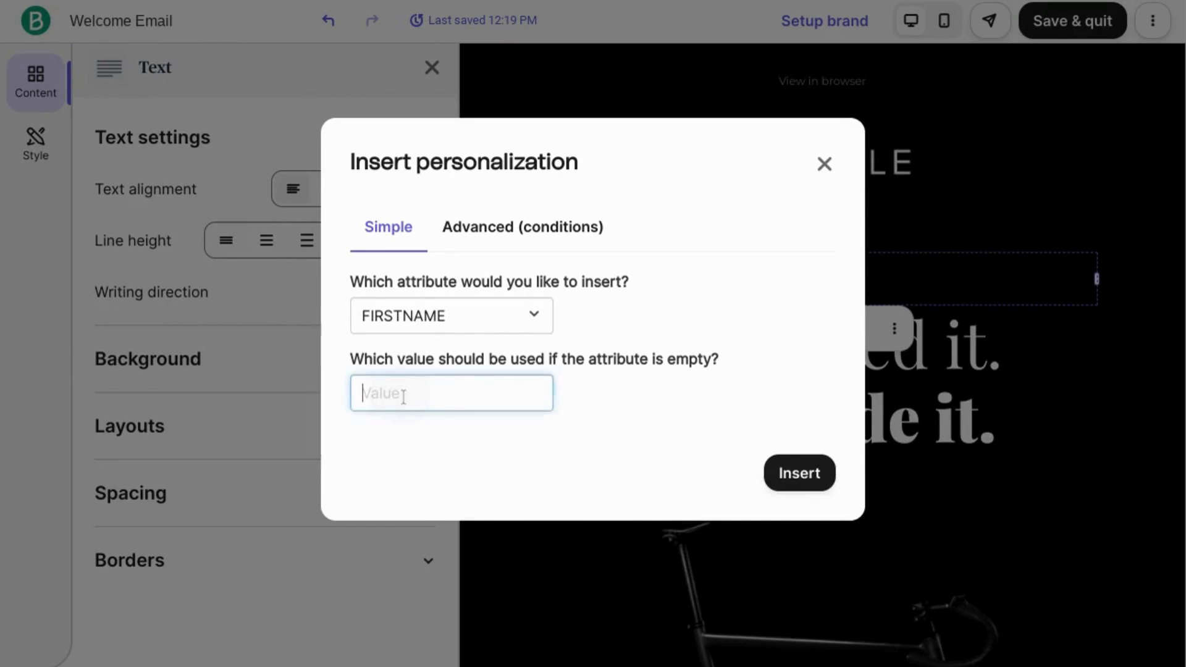
Enter 'there' as the fallback and explore the Advanced condition matching and operator options
type("there")
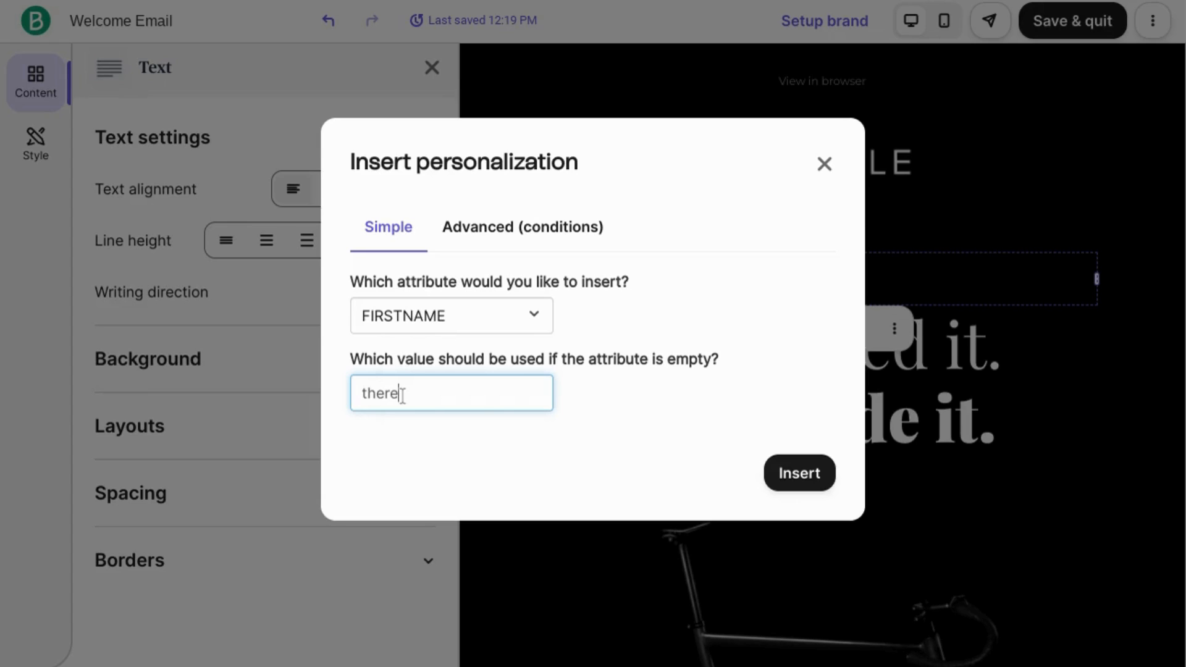
left_click(521, 226)
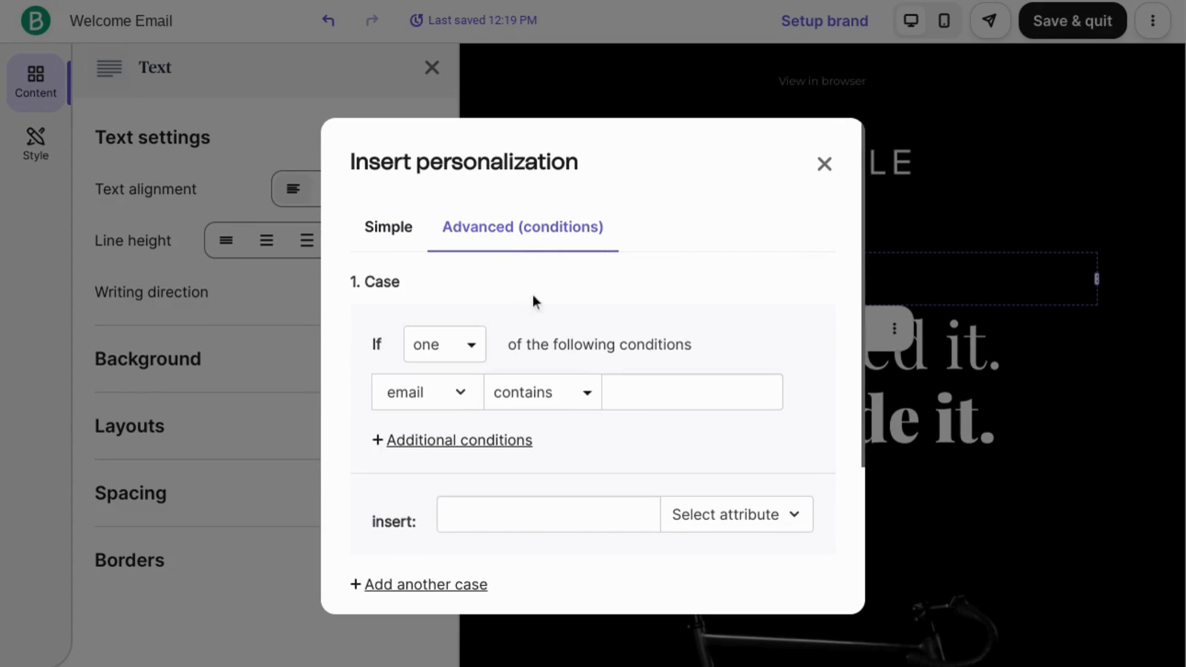
scroll("down", 3)
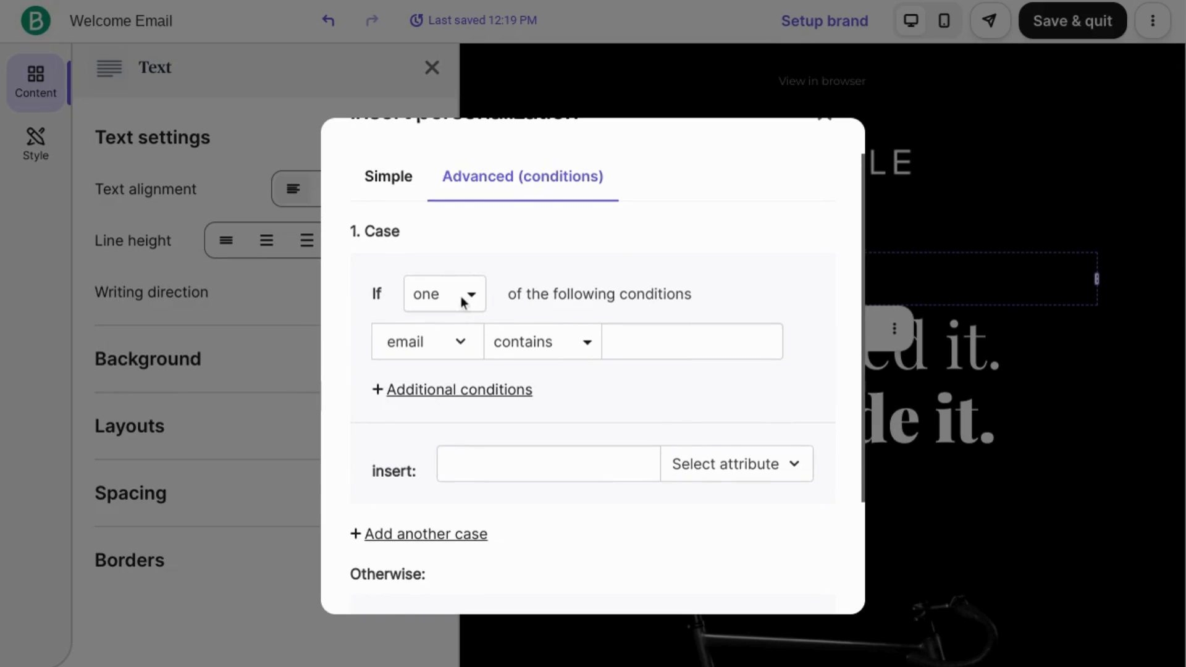
left_click(444, 294)
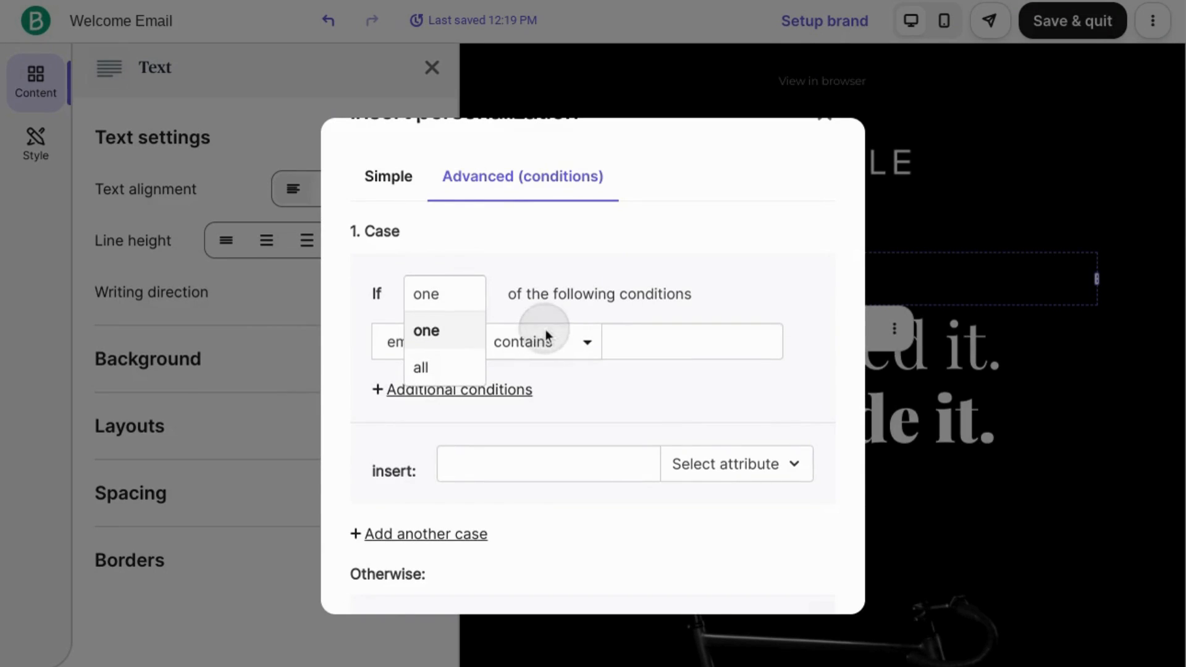
left_click(542, 341)
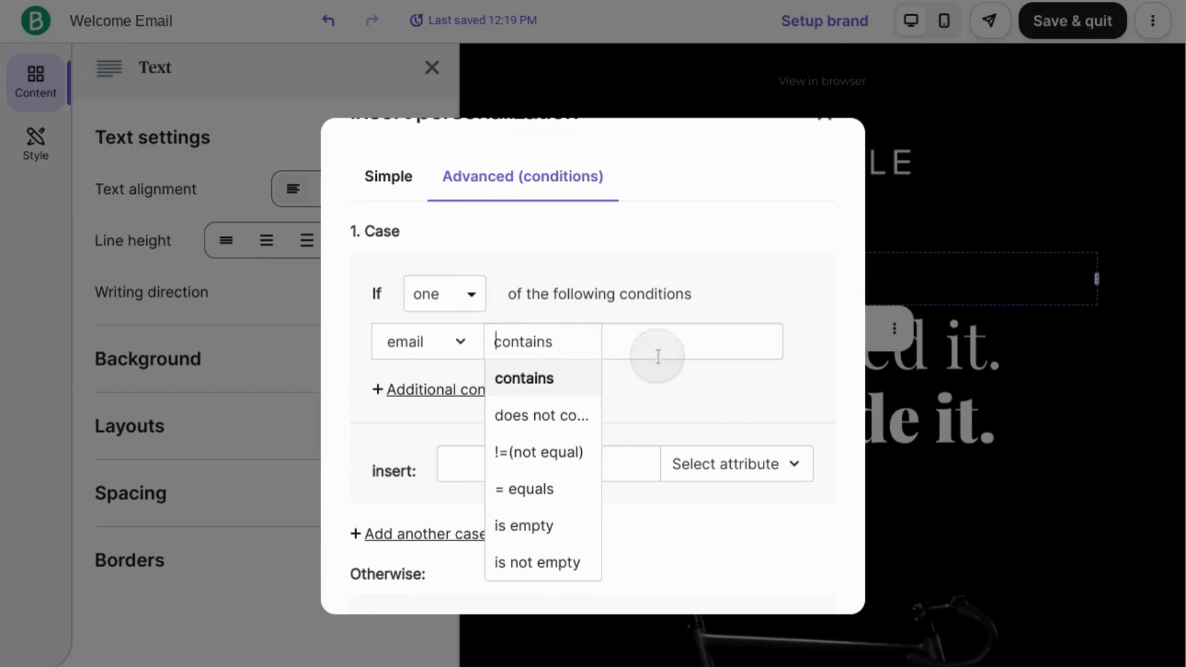
left_click(524, 378)
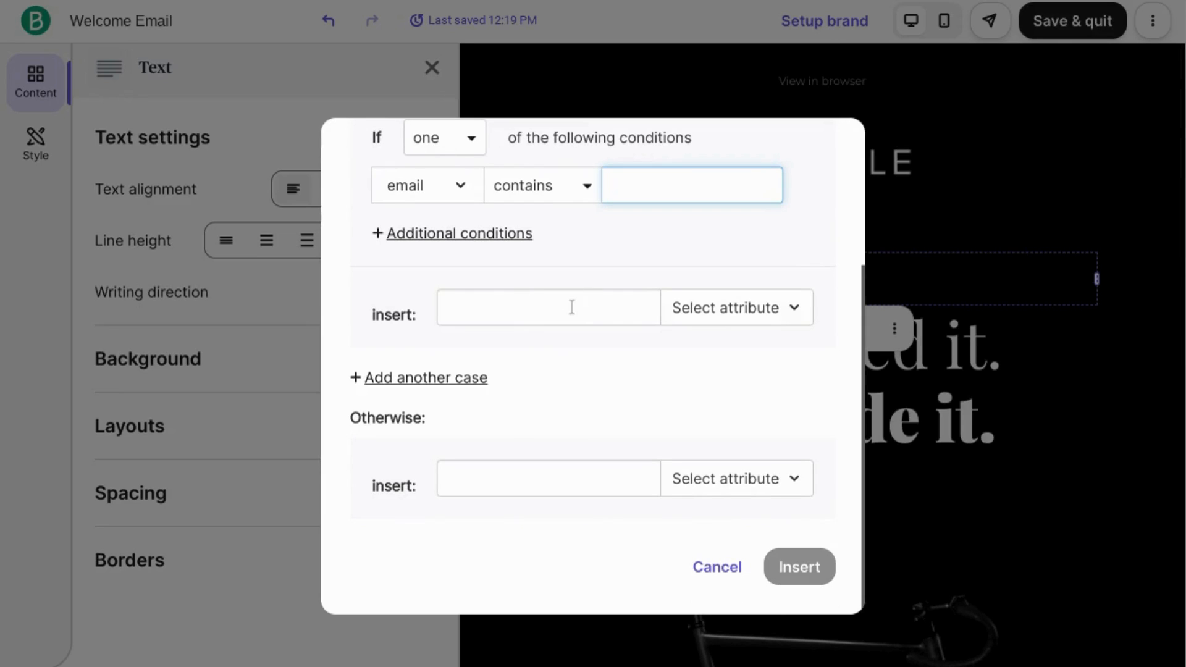
left_click(547, 308)
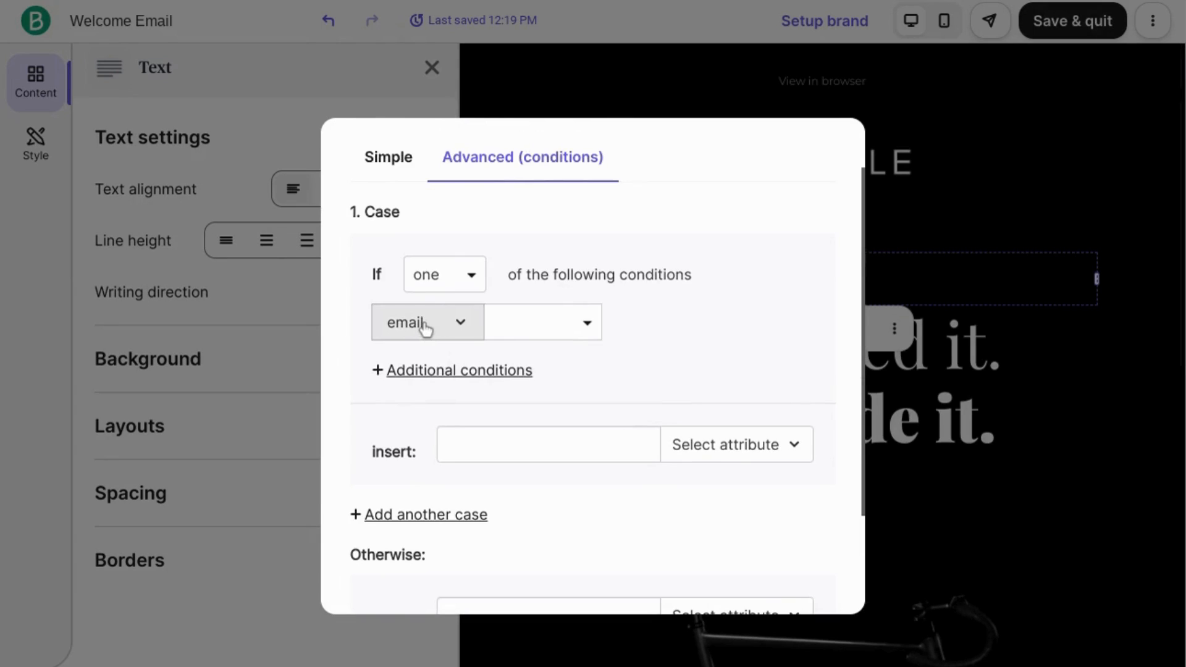
Set the first condition to PERSONAL equals Yes
left_click(426, 321)
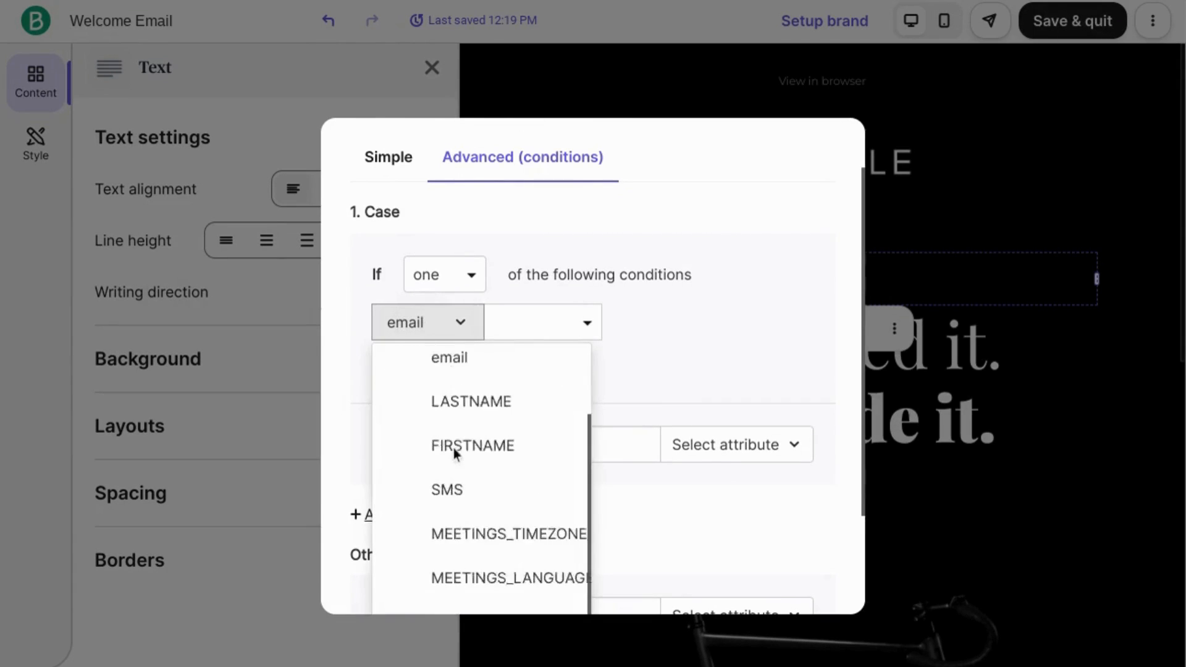
scroll("down", 3)
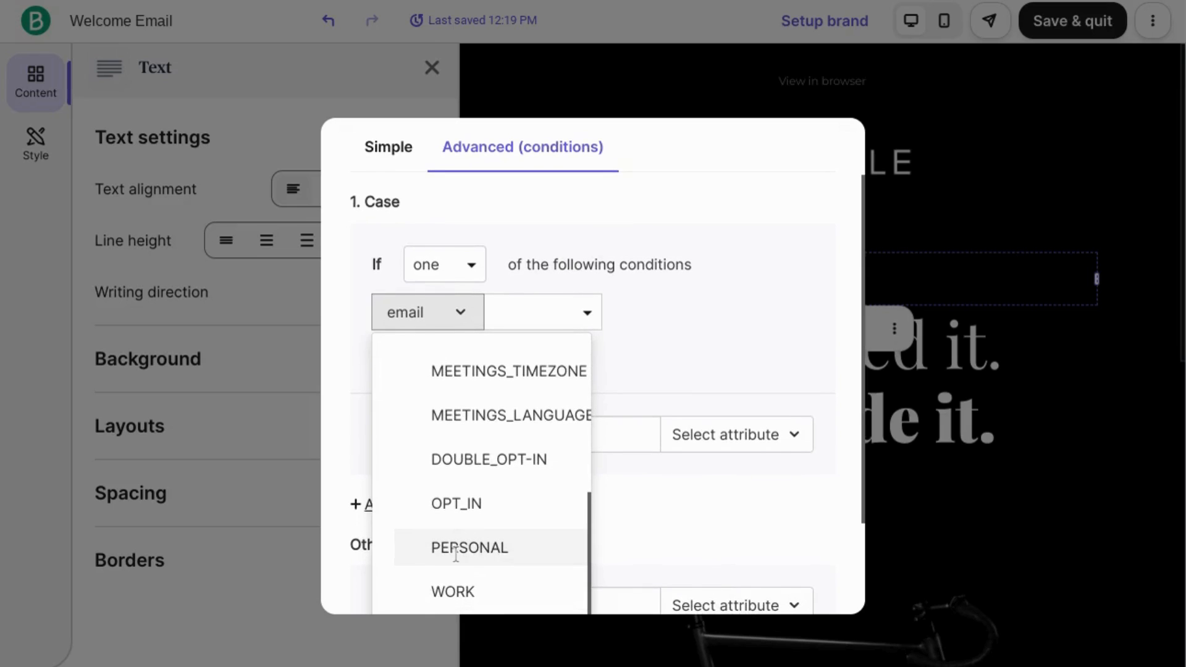
left_click(469, 547)
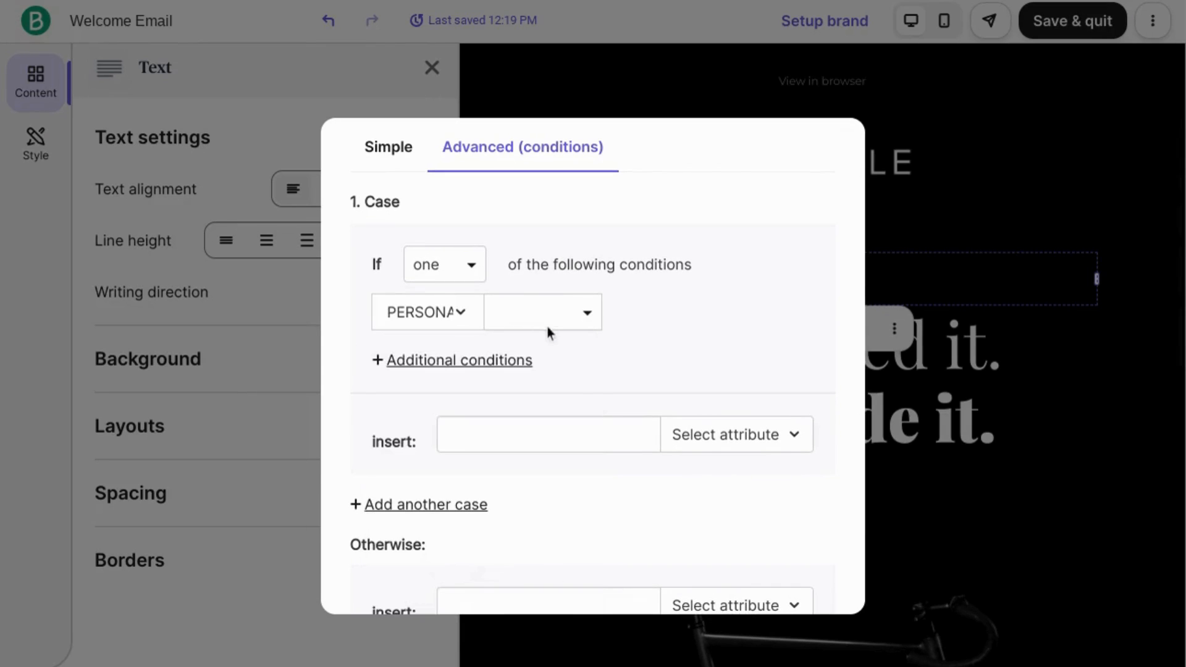
left_click(541, 311)
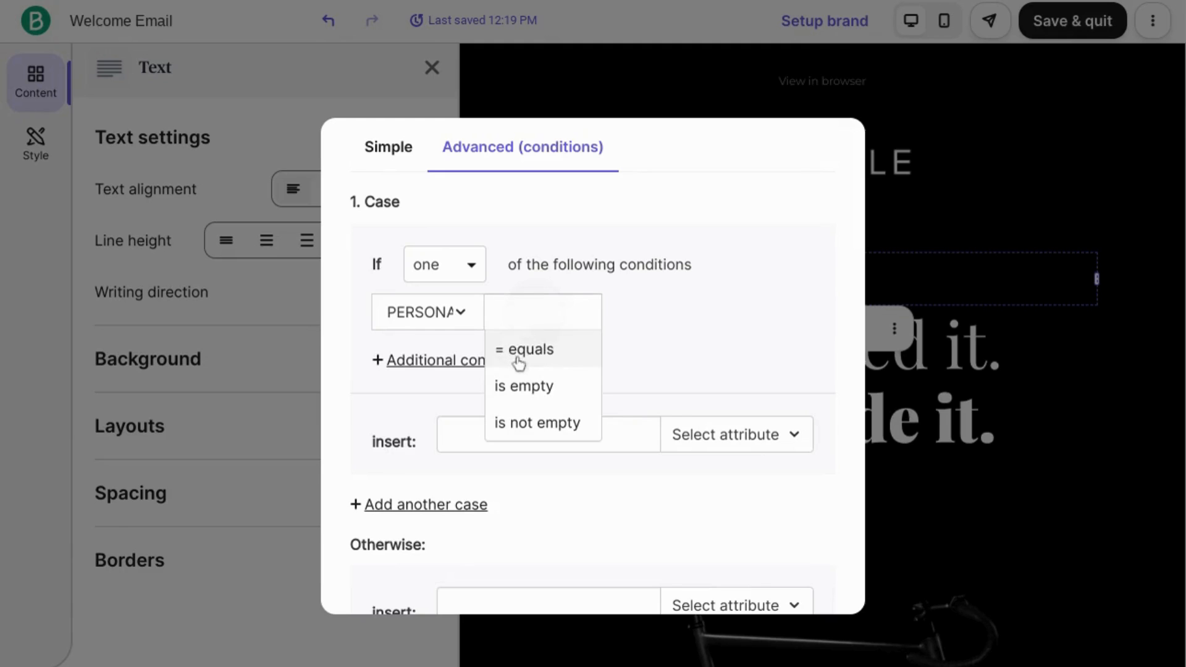
left_click(525, 348)
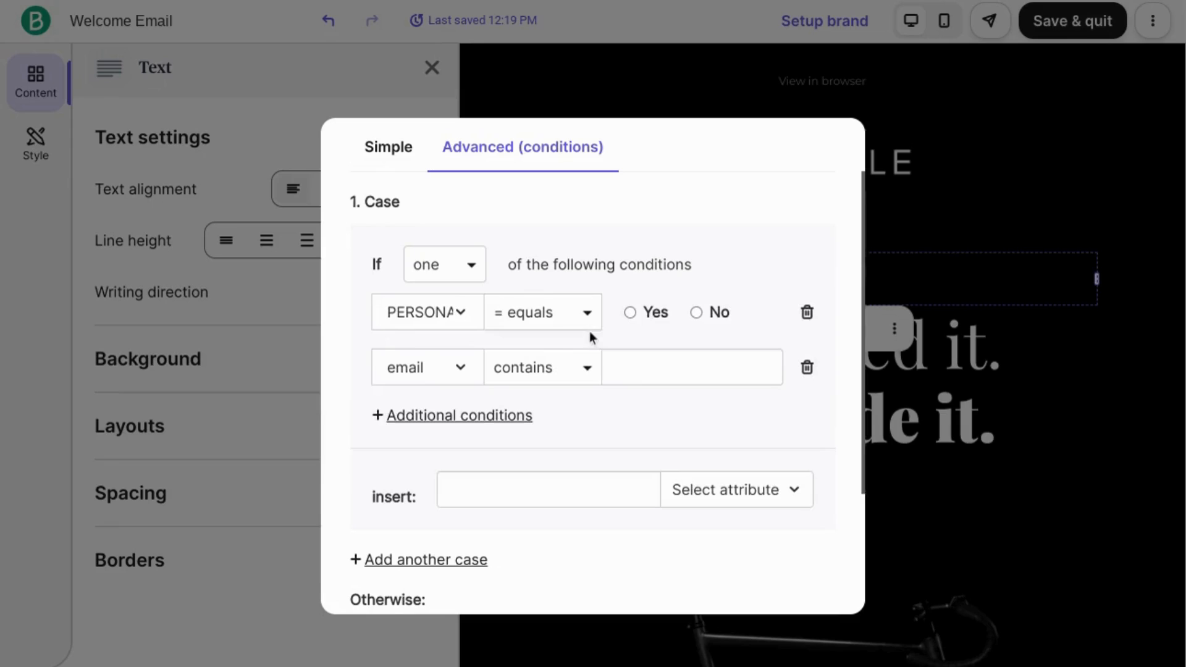
left_click(630, 312)
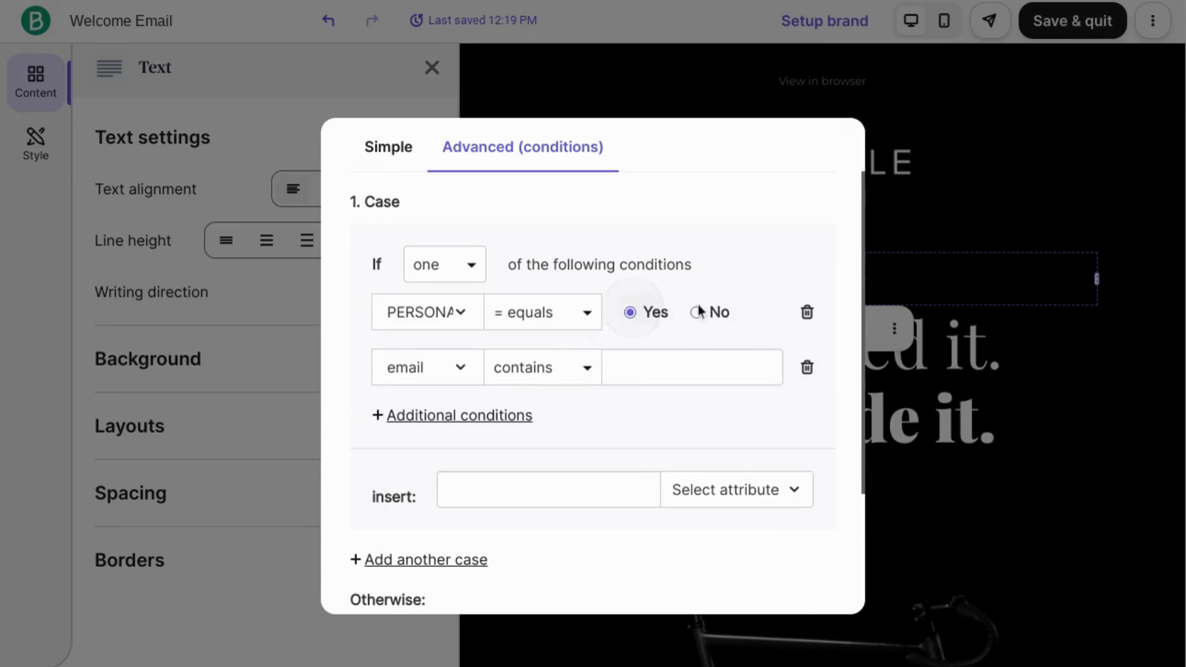
mouse_move(521, 371)
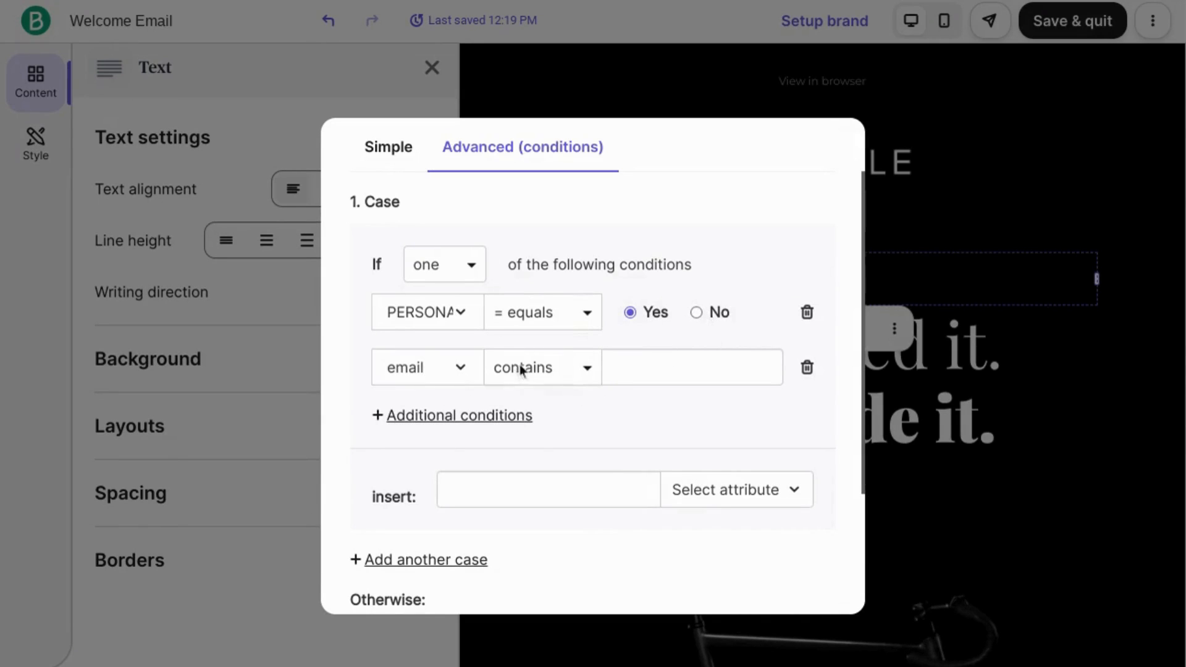
mouse_move(792, 397)
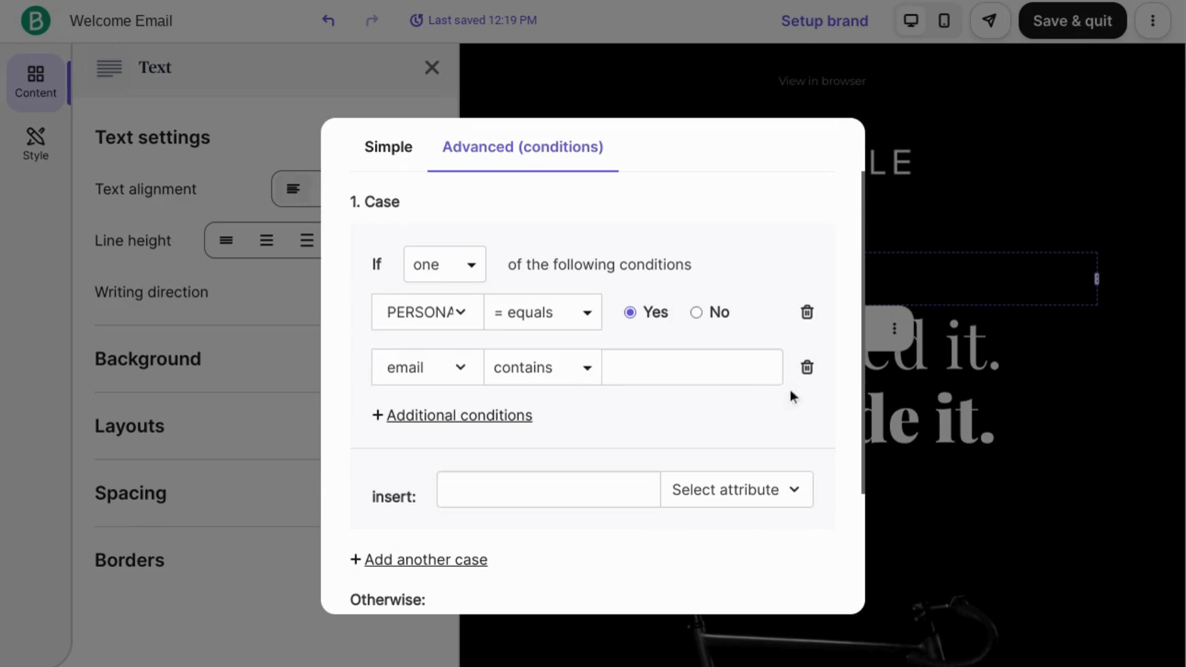
scroll("down", 3)
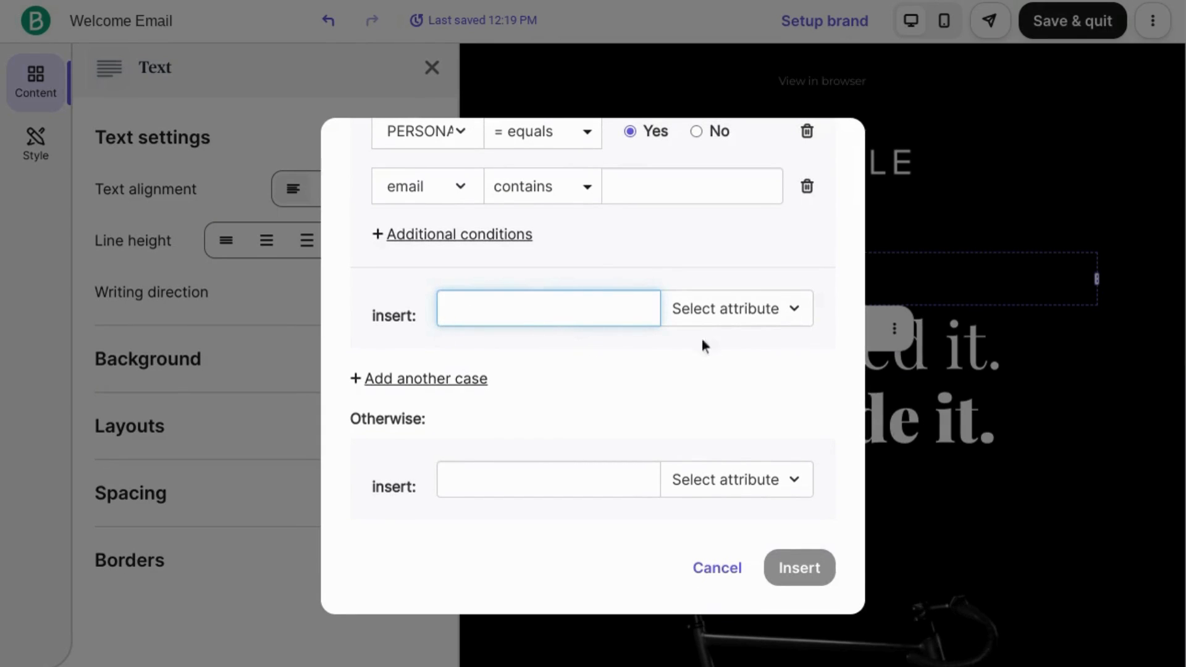
mouse_move(602, 514)
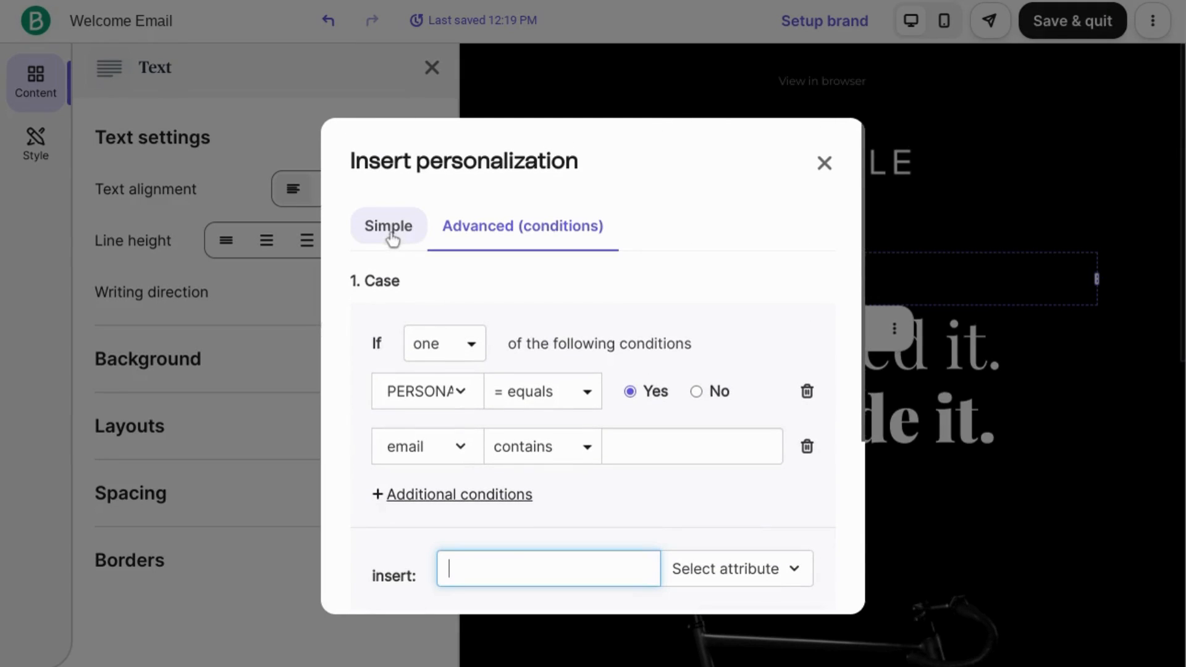
From the Simple tab, insert the FIRSTNAME placeholder into the greeting and continue editing after it
left_click(388, 226)
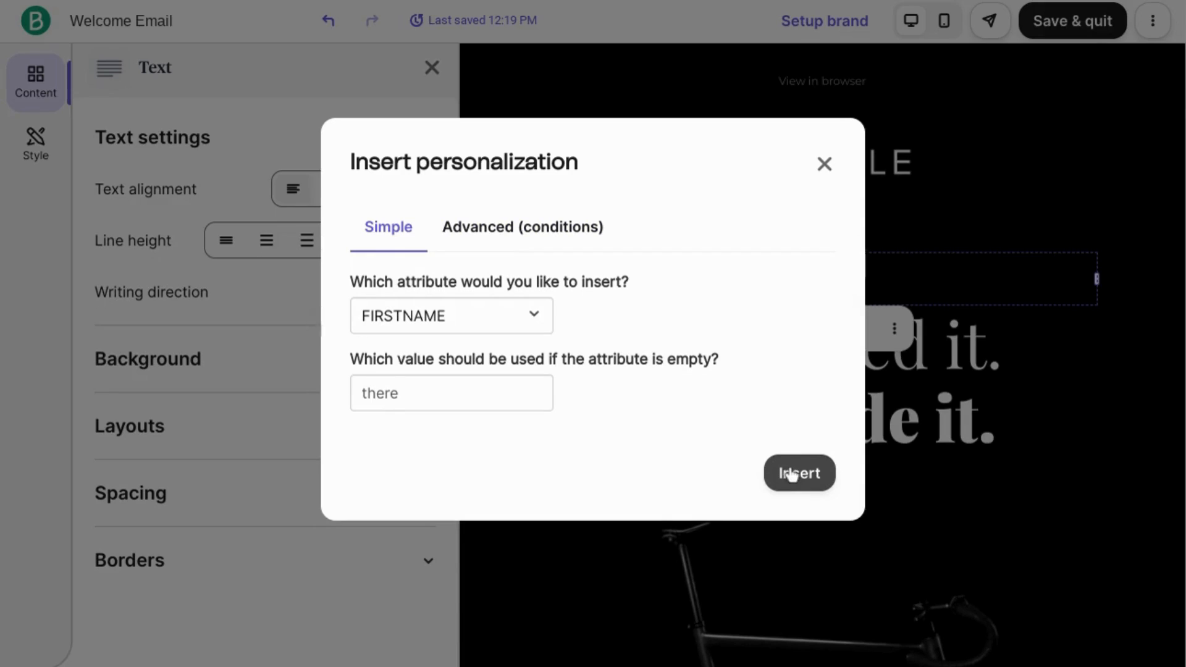
left_click(799, 473)
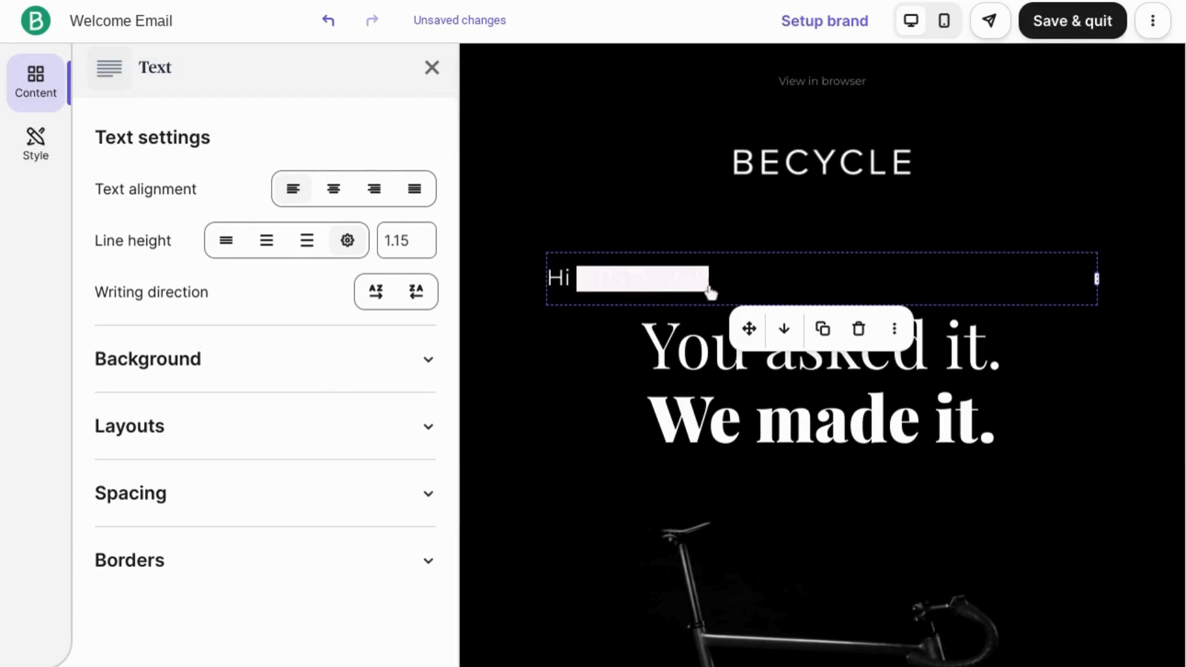
left_click(641, 278)
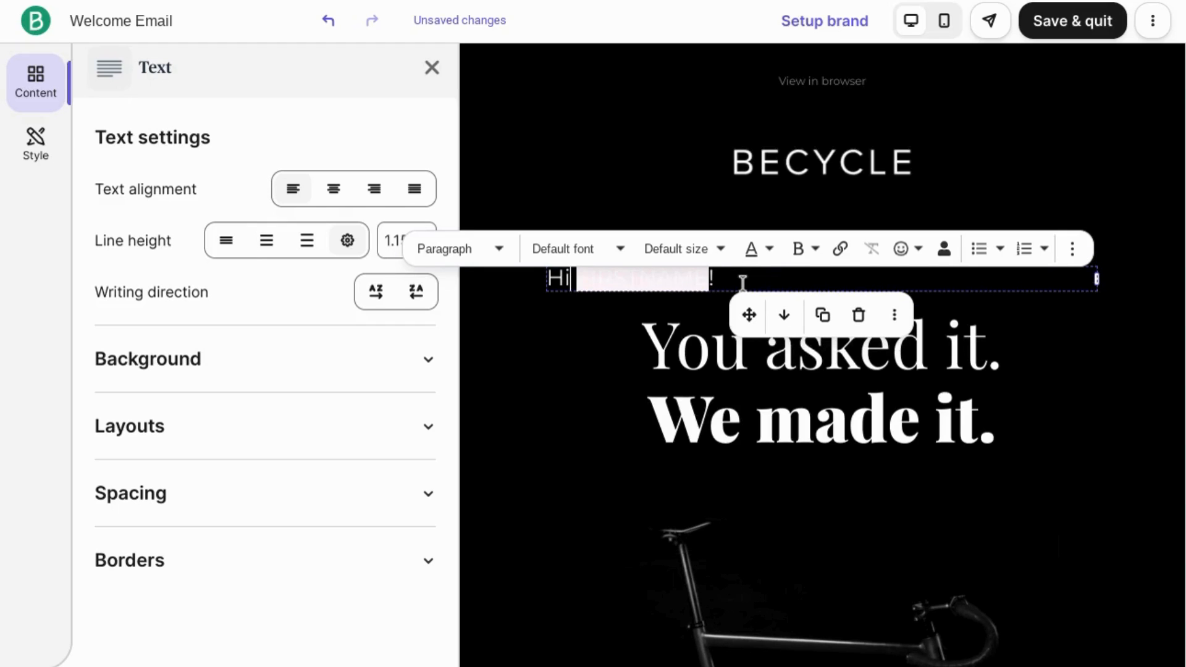
Replace the BECYCLE logo with the infinity image and give the headline section 30 px top padding
left_click(433, 66)
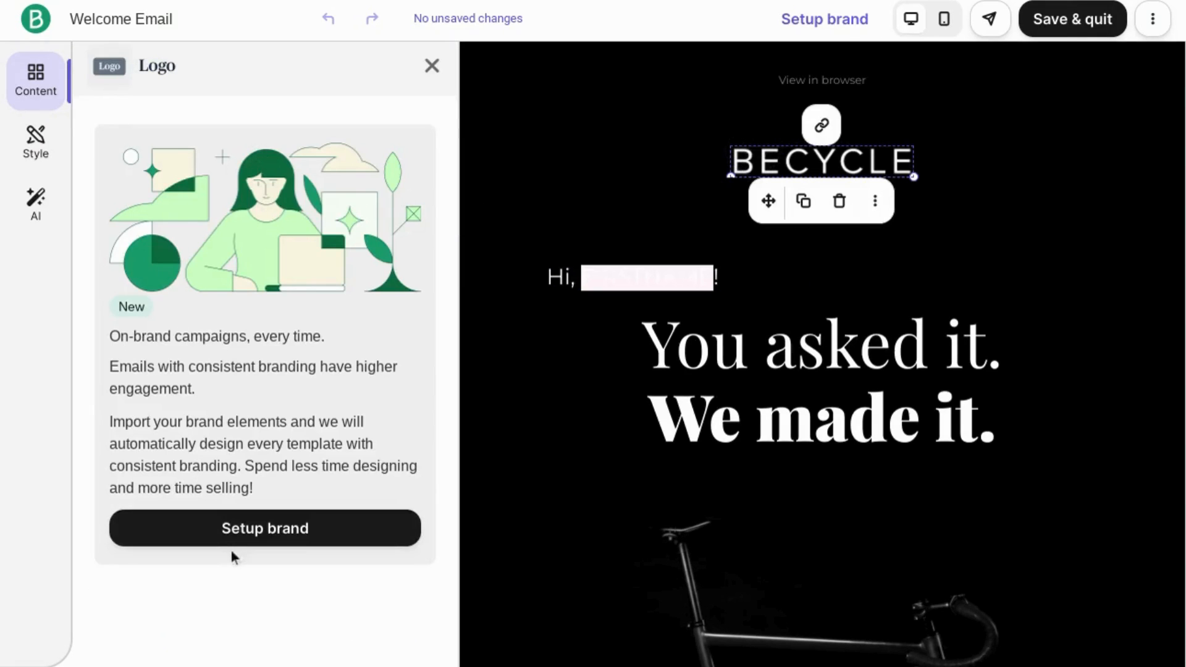
left_click(433, 66)
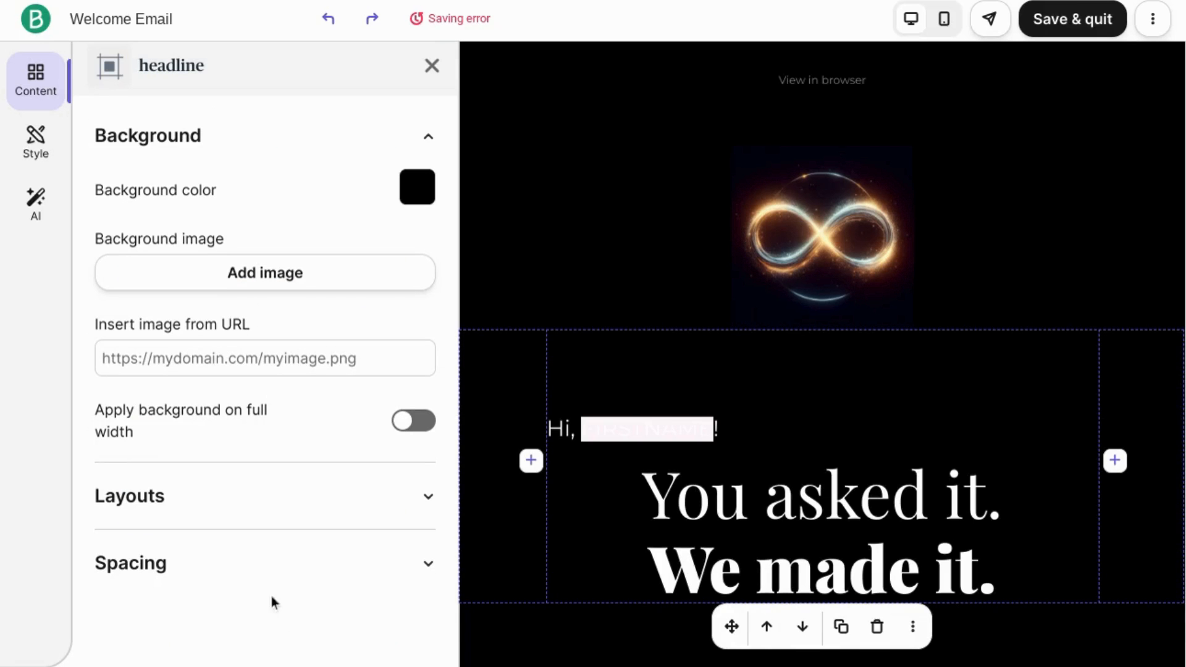
left_click(264, 564)
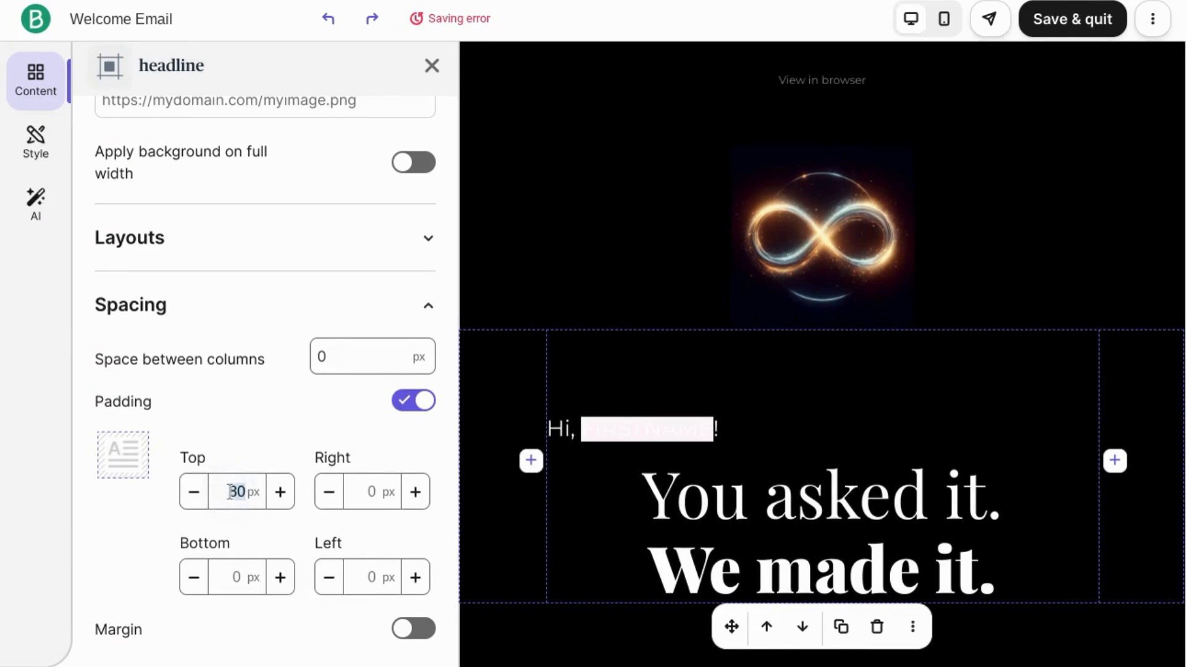
left_click(432, 65)
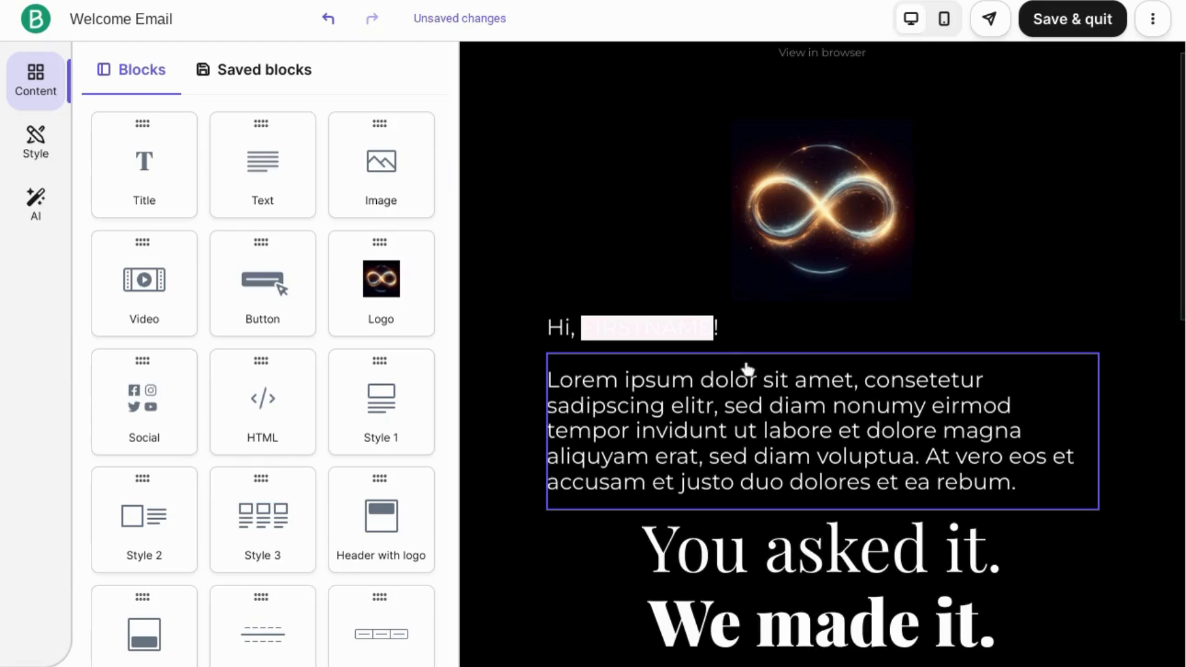
Start editing the new Lorem ipsum text block beneath the greeting
left_click(757, 405)
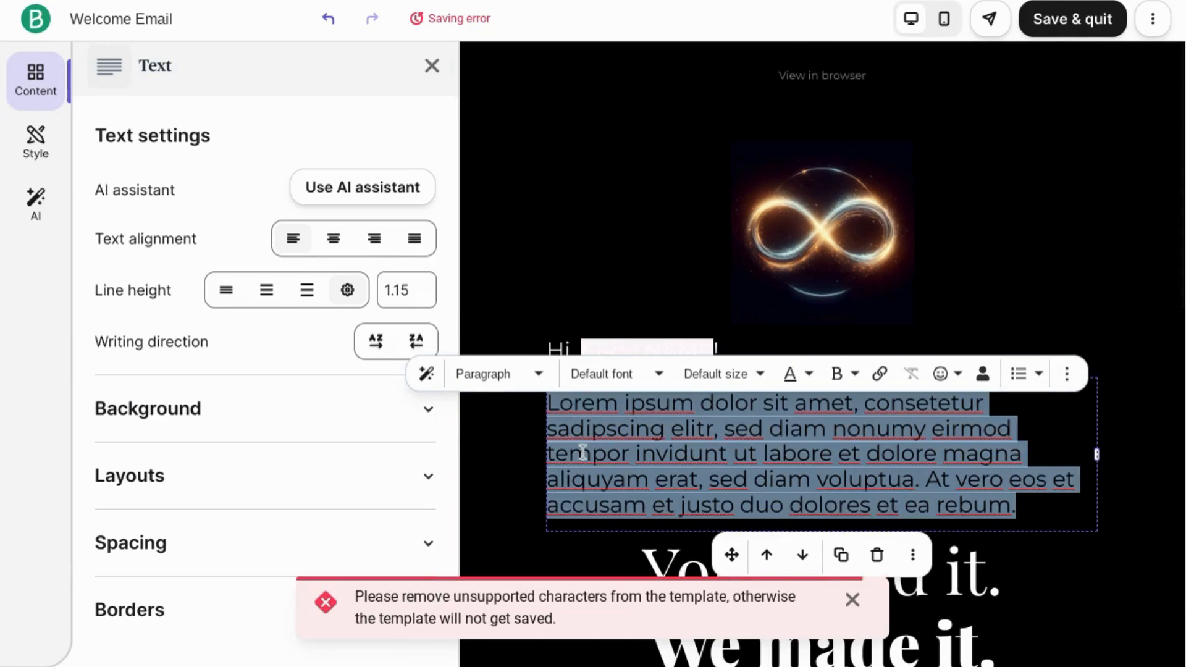
mouse_move(34, 204)
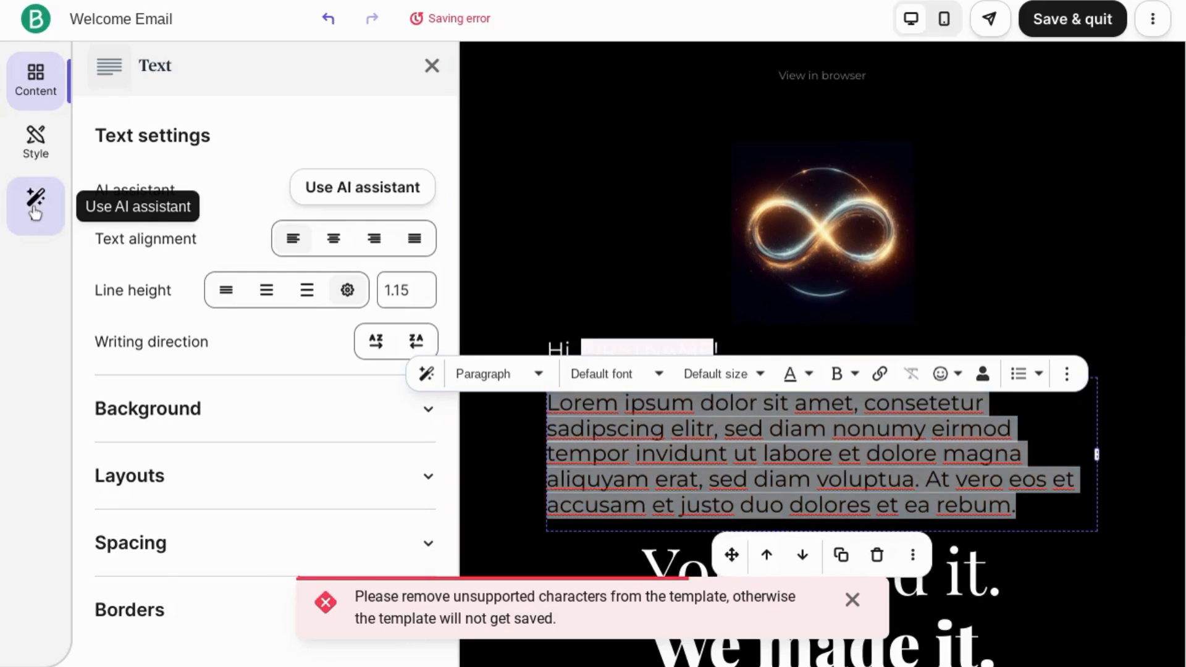
Have the AI assistant generate a welcome paragraph about achieving dream goals and copy it
left_click(362, 187)
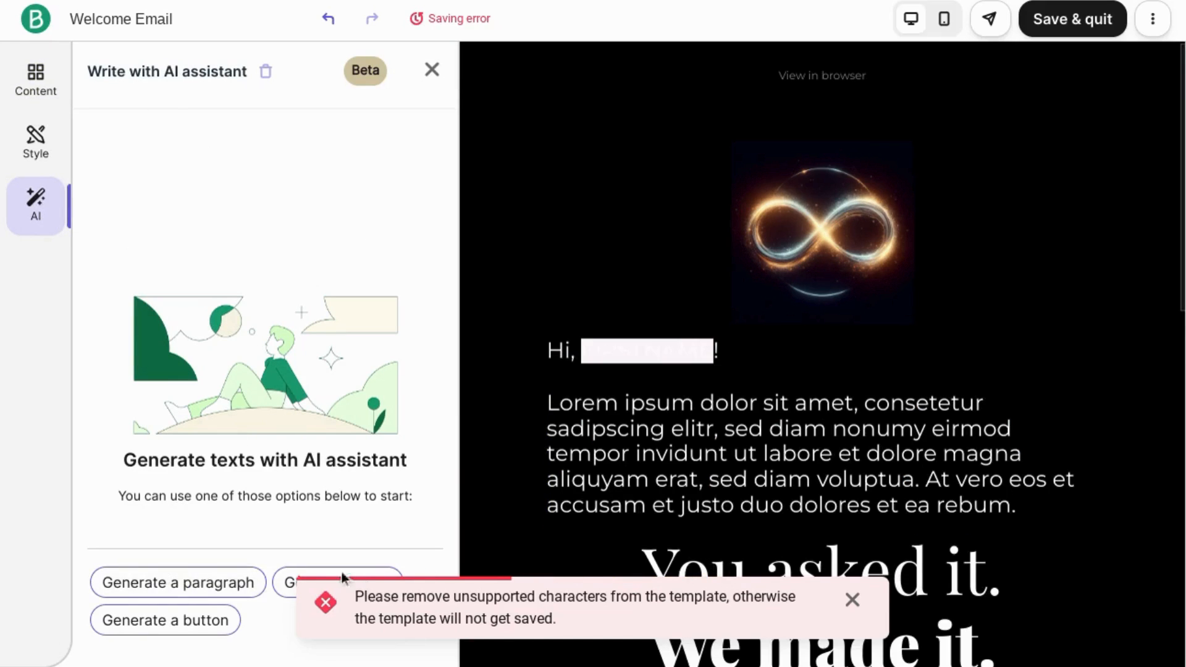
left_click(177, 582)
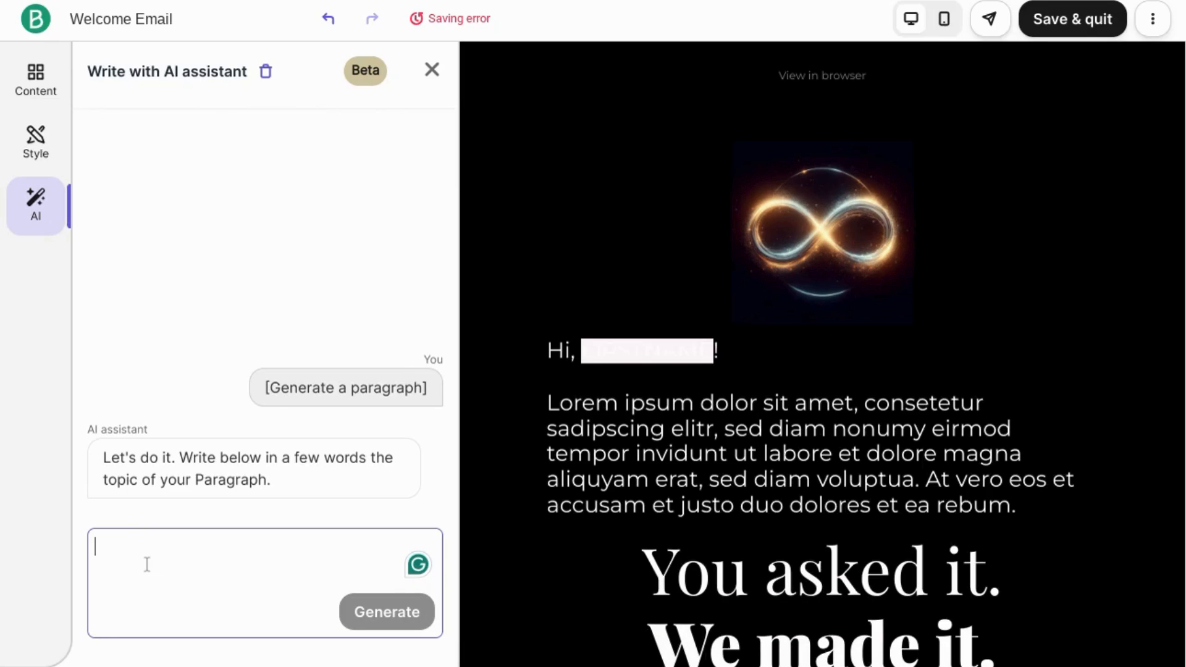
type("As a company encouraging its community to achieve its dream goals, write a welcome email")
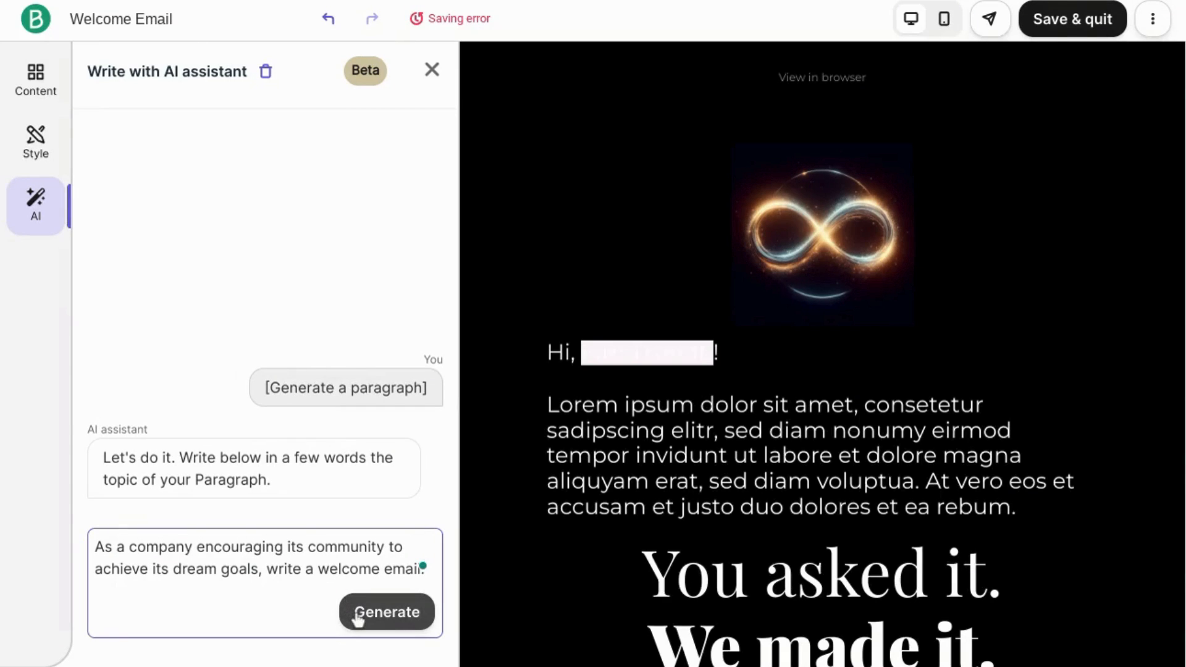
left_click(387, 612)
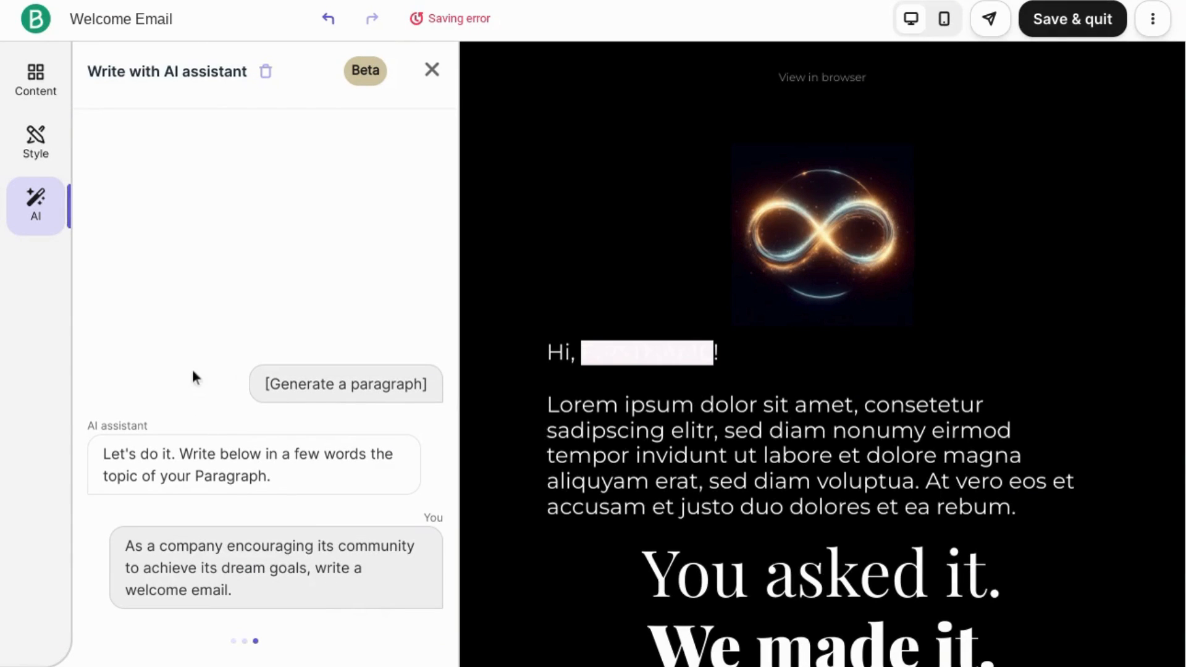
left_click(345, 384)
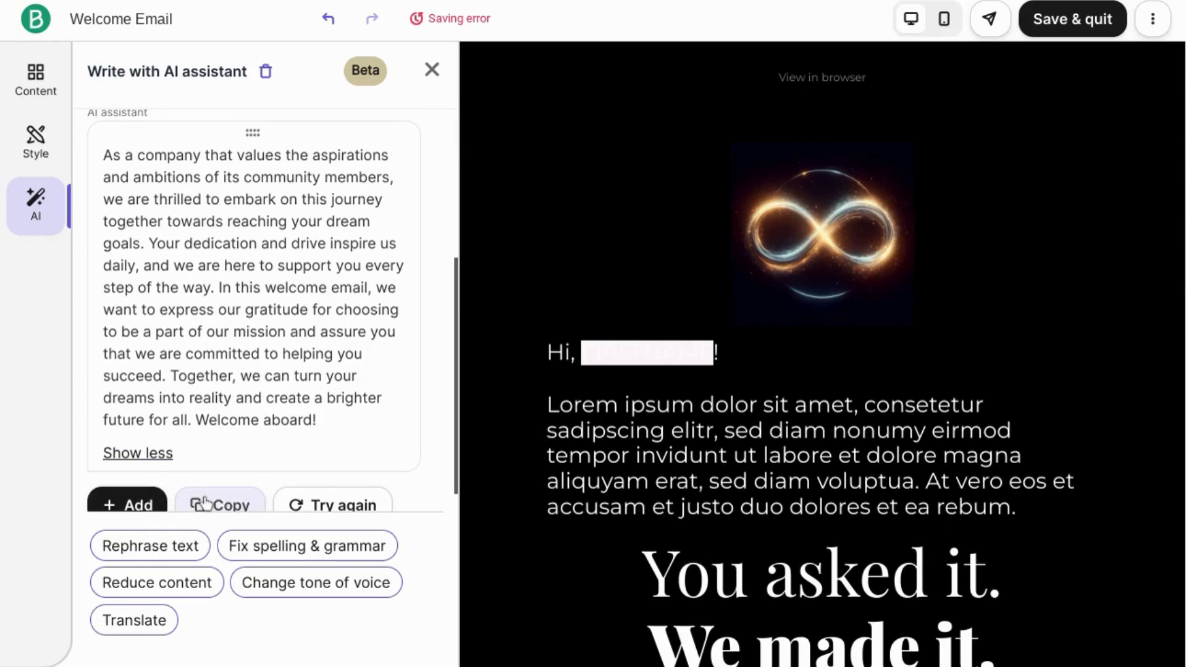
left_click(220, 504)
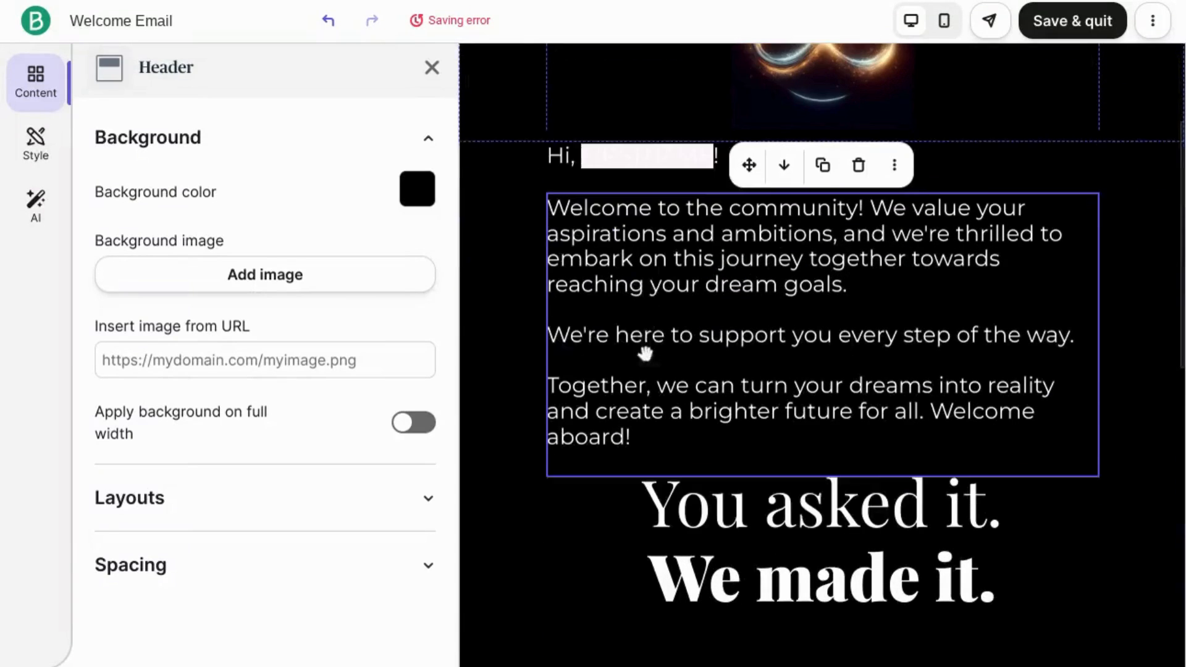
Scroll to the footer, dismiss the link settings and reach the social media links block
scroll("down", 3)
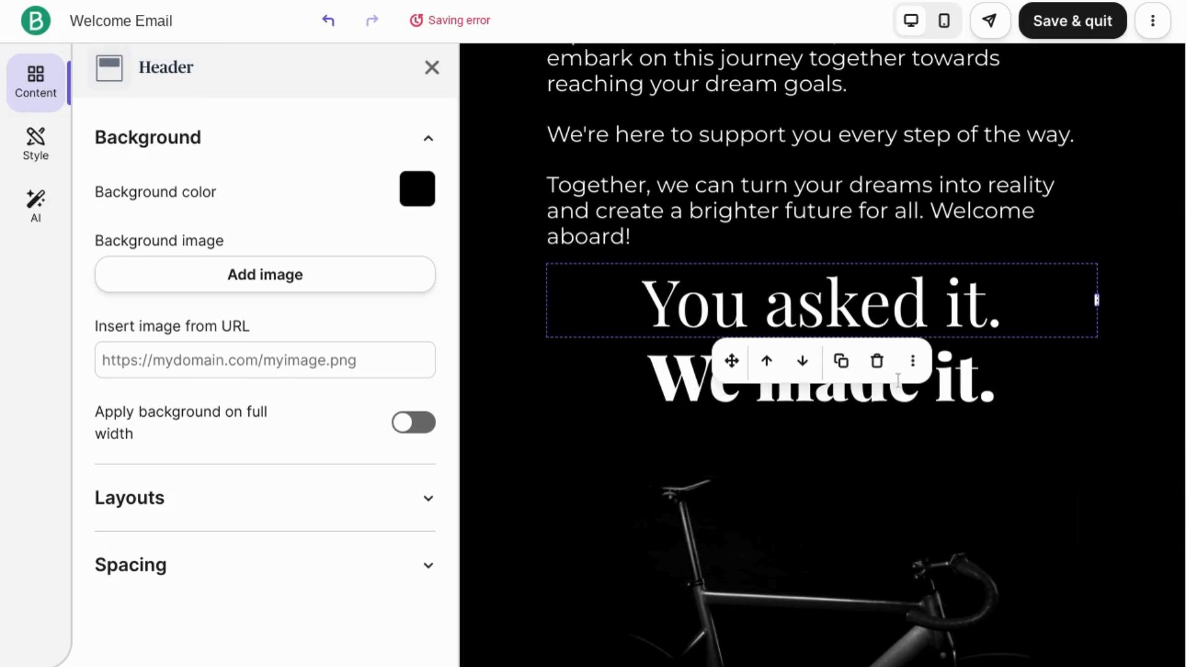
left_click(821, 562)
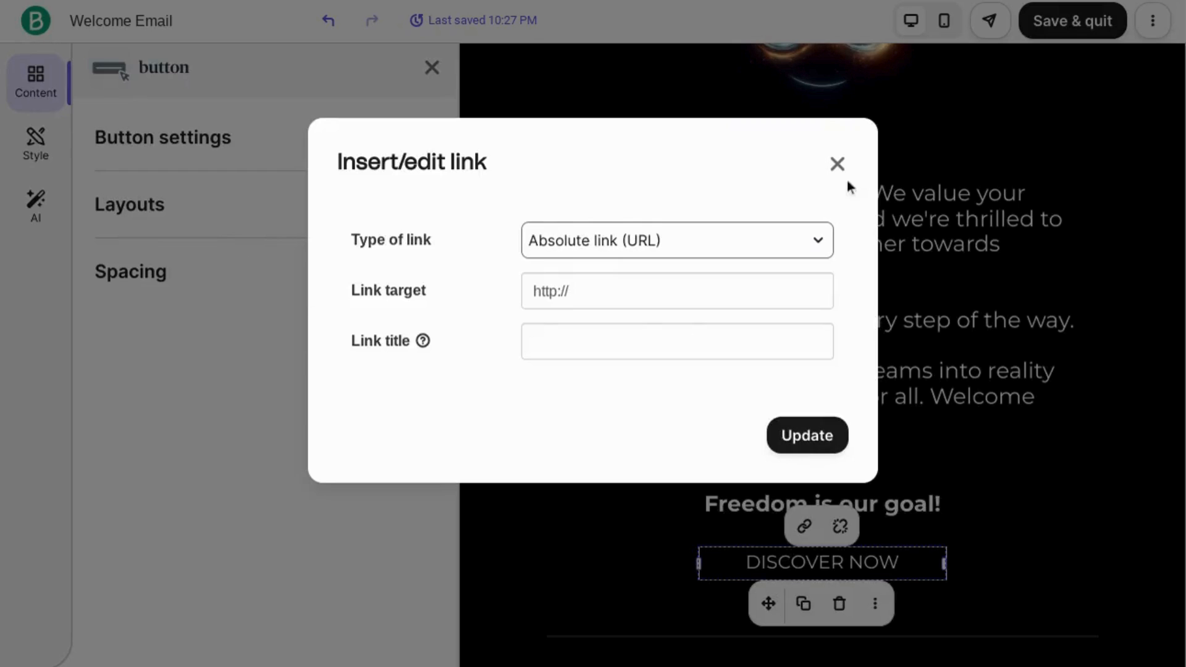
left_click(836, 163)
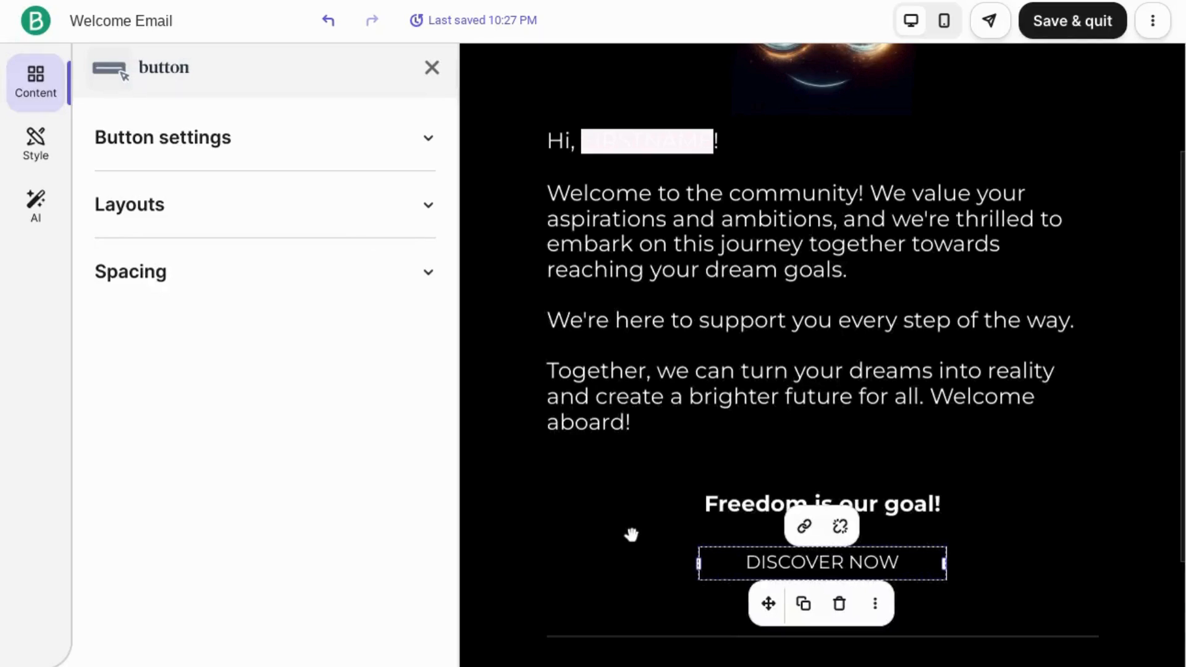
scroll("down", 3)
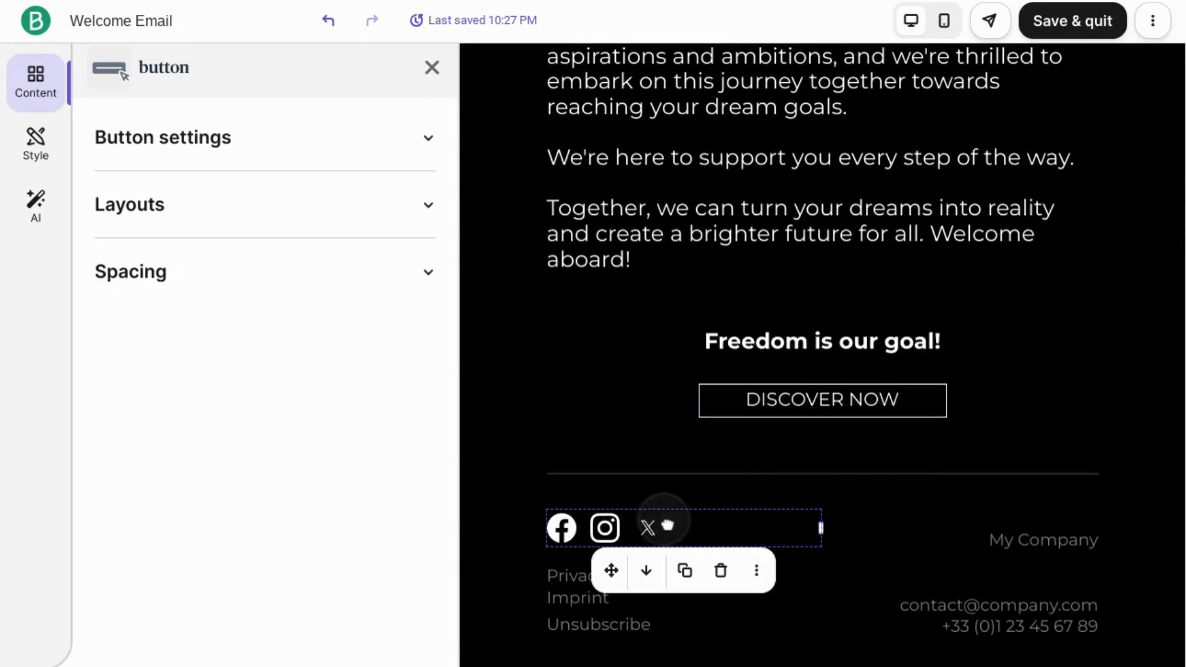
left_click(665, 527)
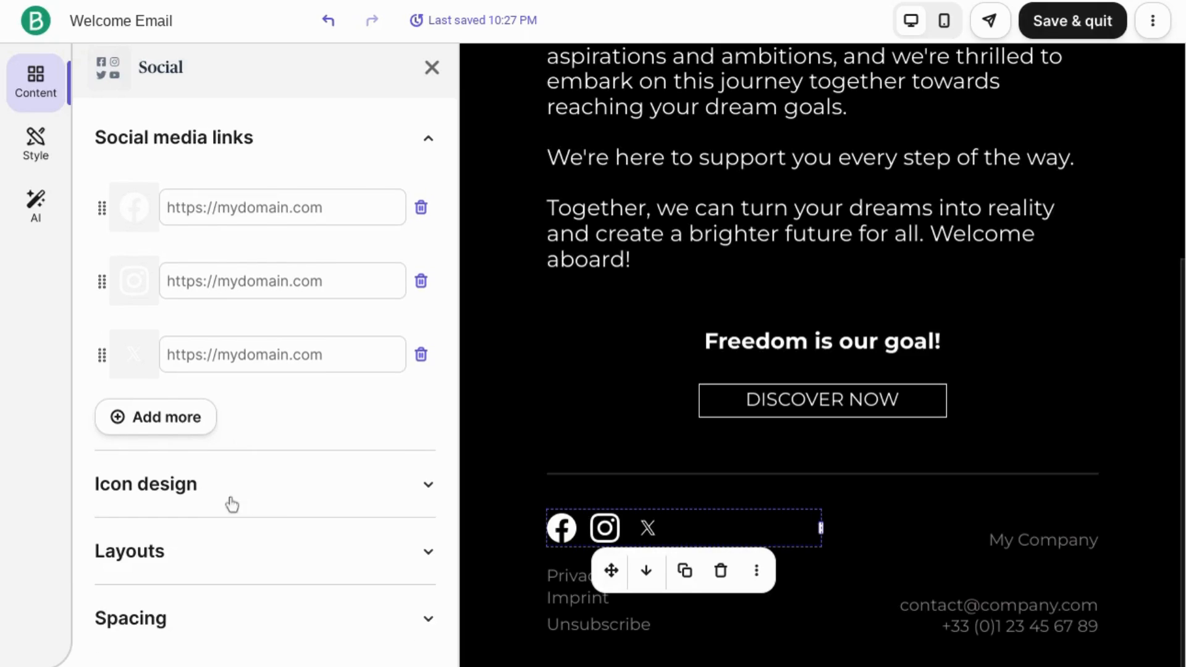
mouse_move(157, 578)
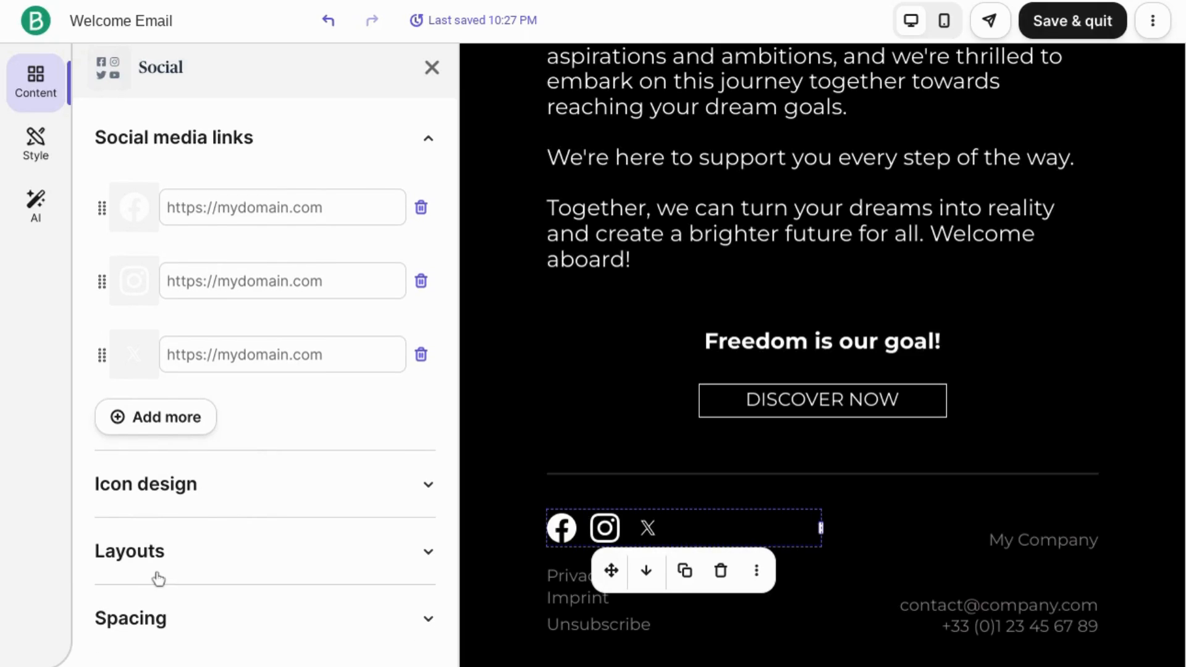
mouse_move(196, 619)
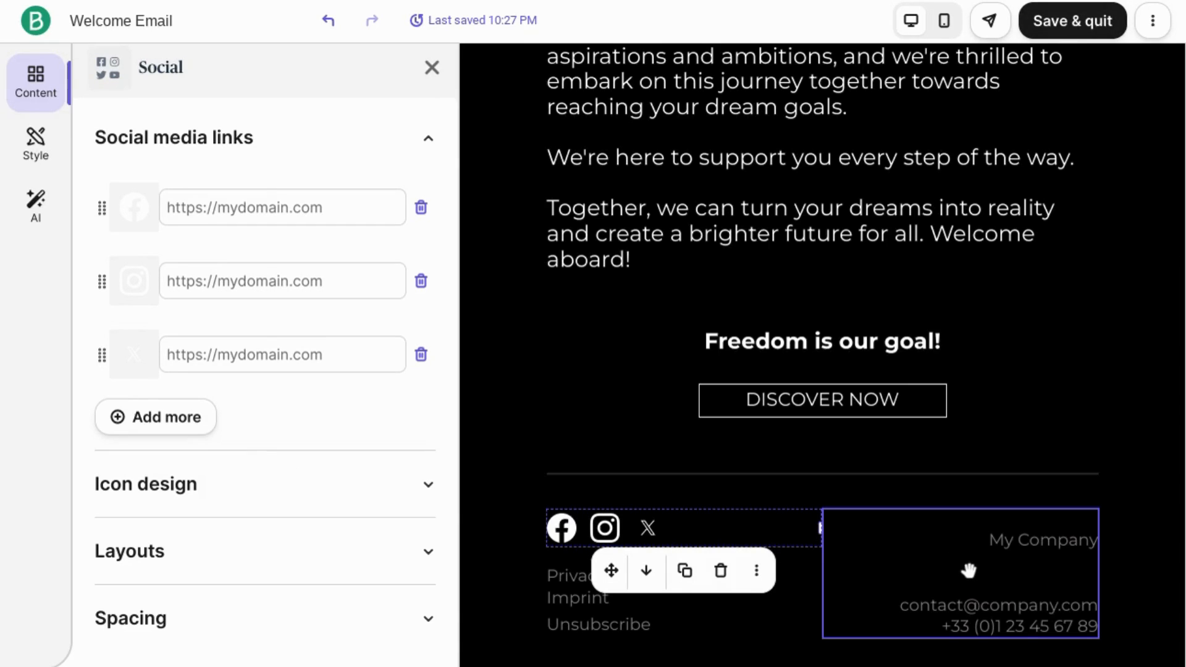
mouse_move(889, 594)
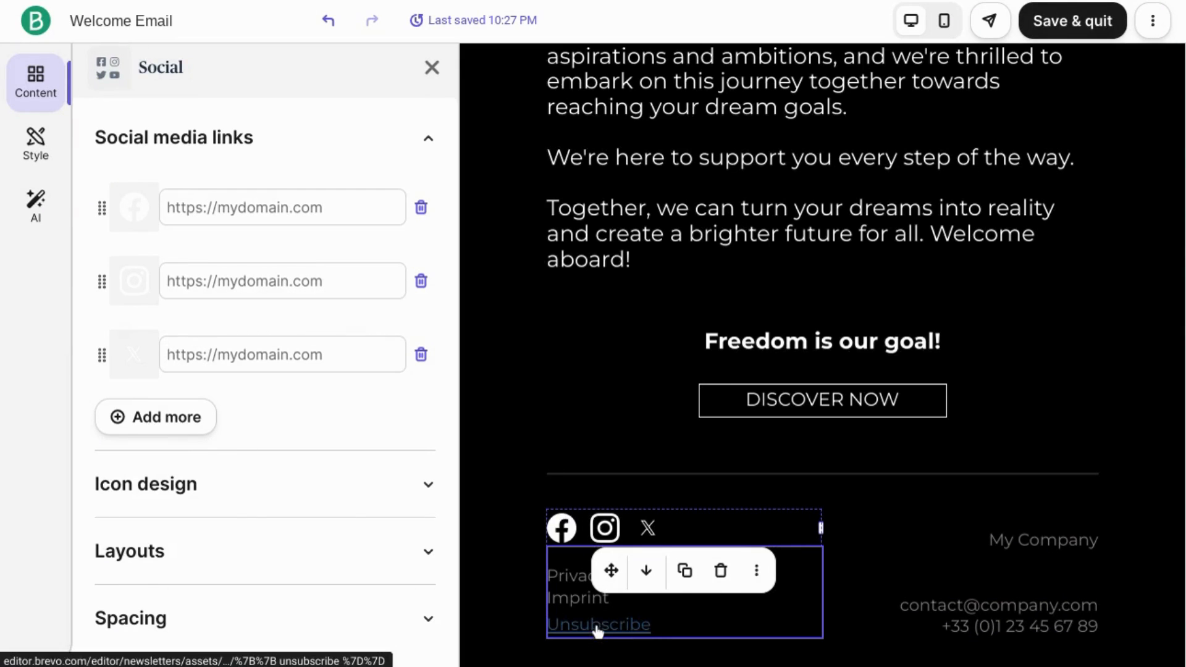
Select the footer block and bring up the social icons' settings panel
left_click(432, 66)
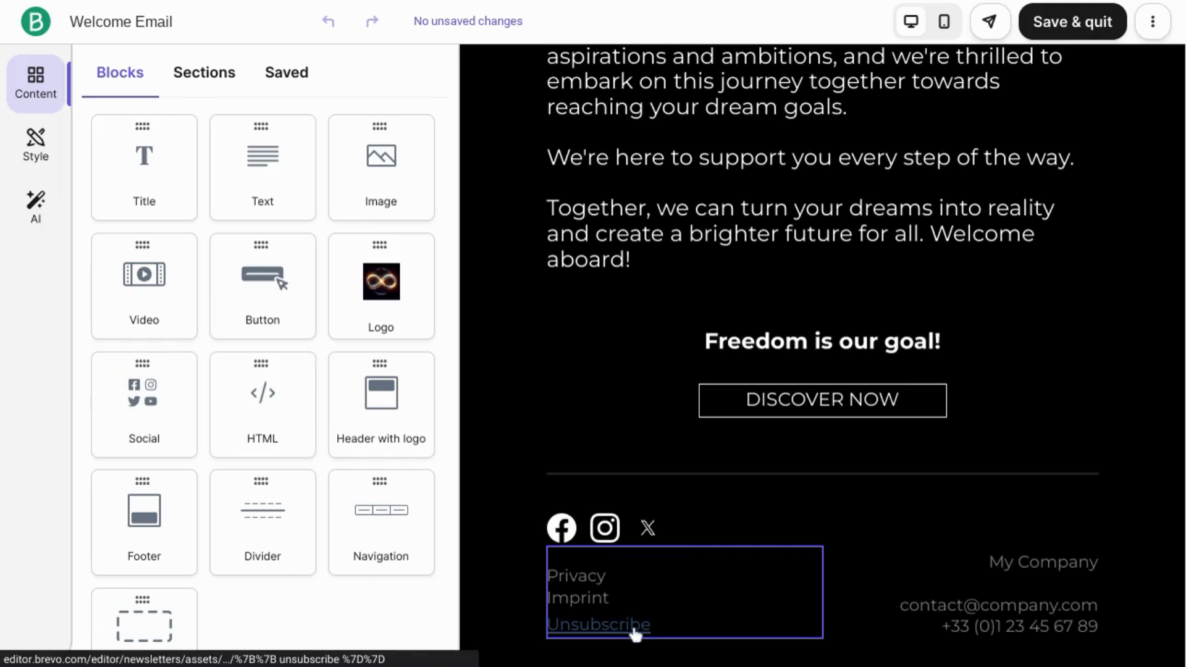
left_click(603, 527)
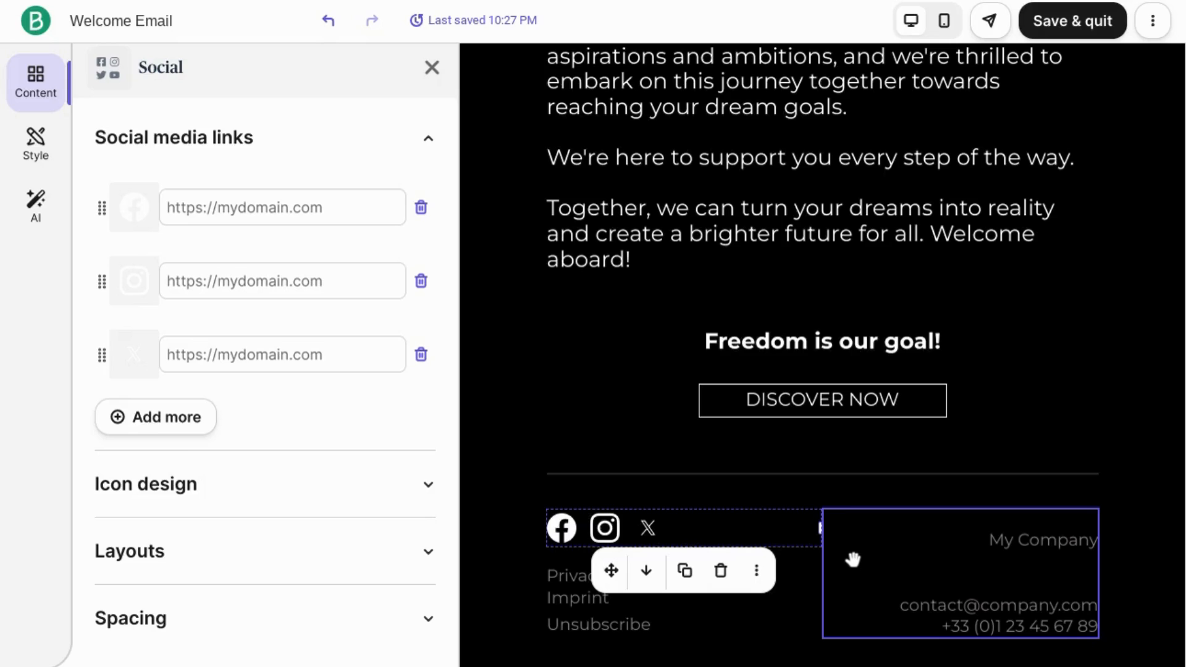
mouse_move(840, 560)
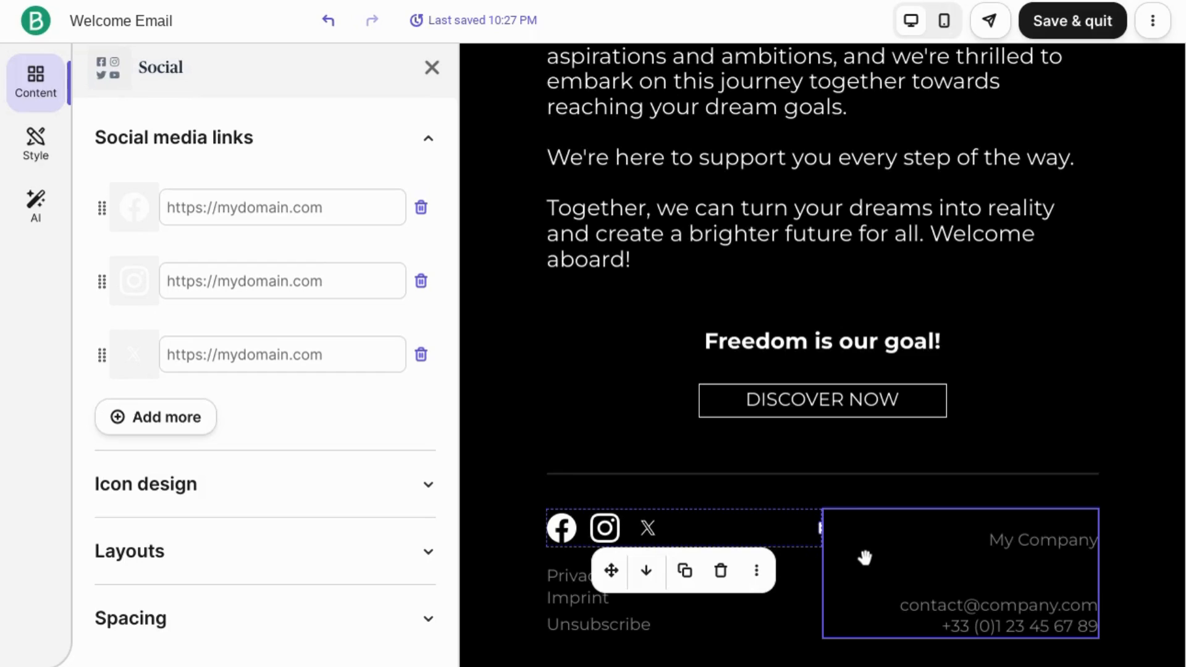
mouse_move(865, 564)
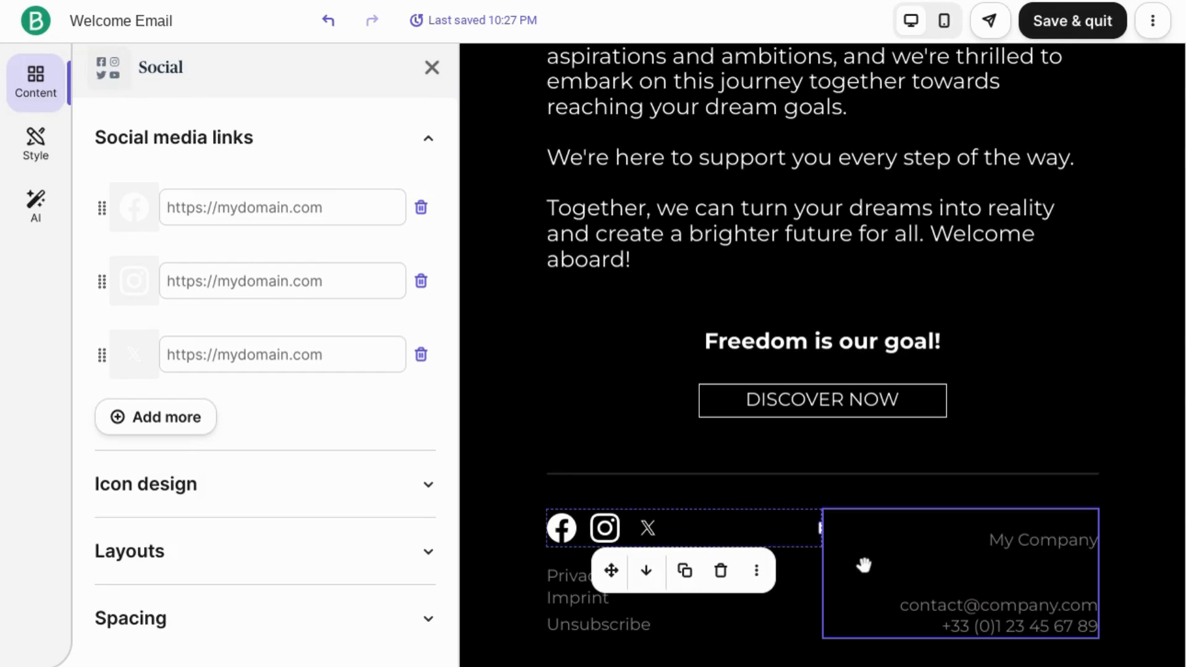
scroll("up", 3)
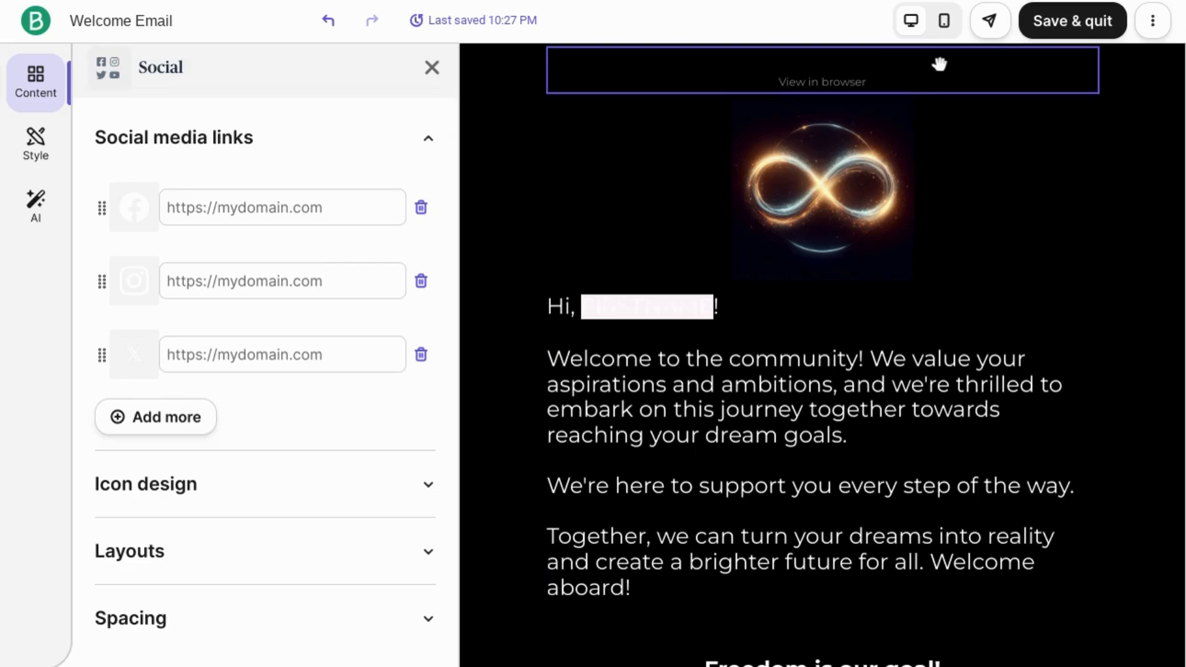
mouse_move(943, 21)
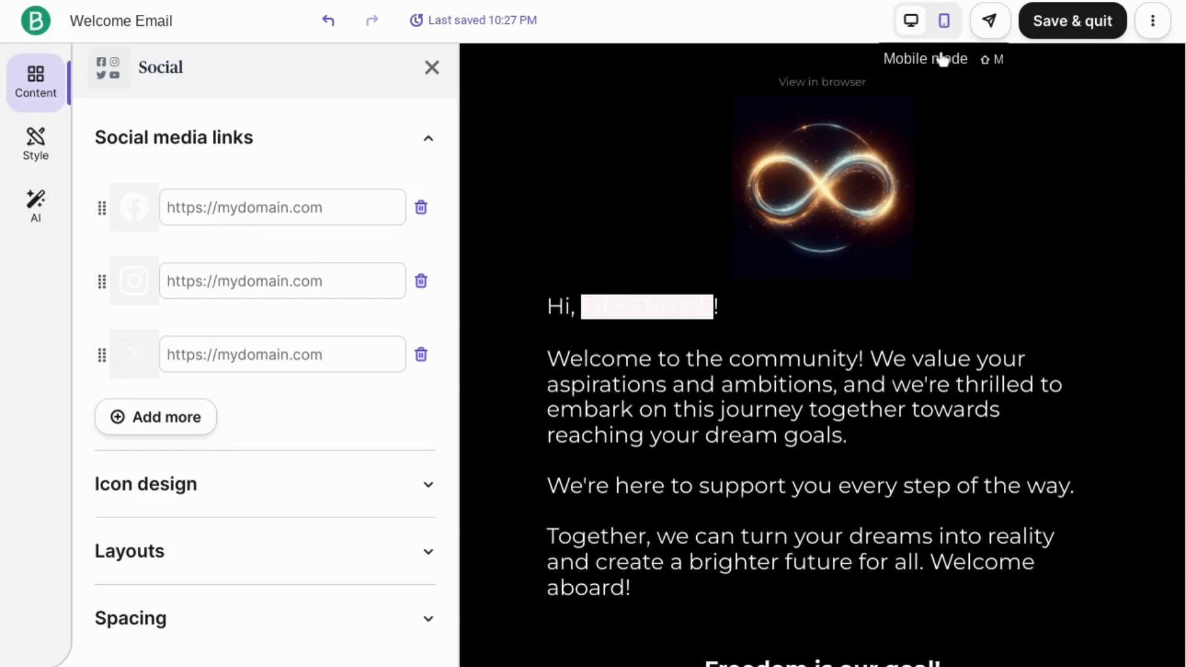
left_click(942, 21)
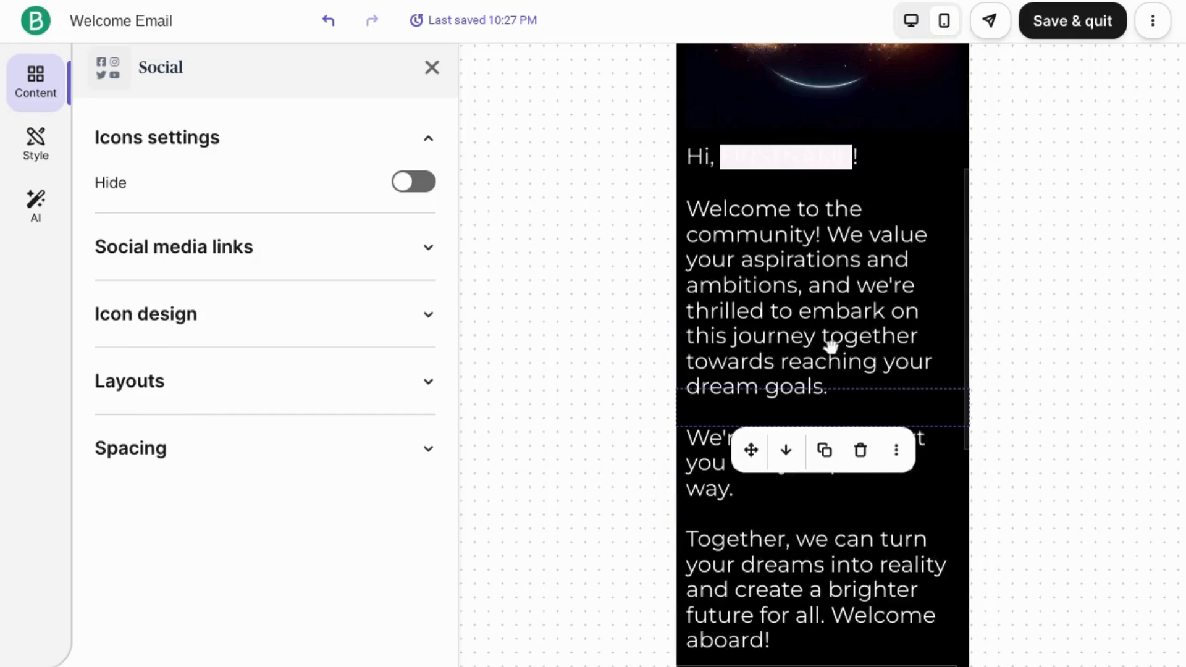
scroll("down", 3)
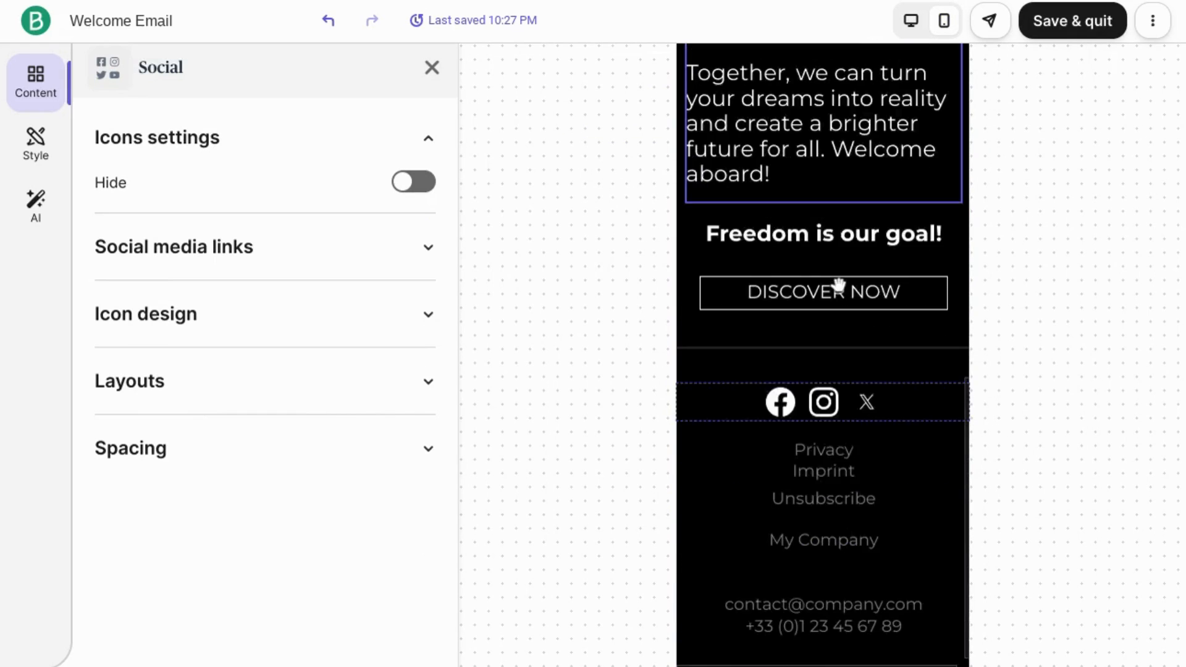
left_click(910, 21)
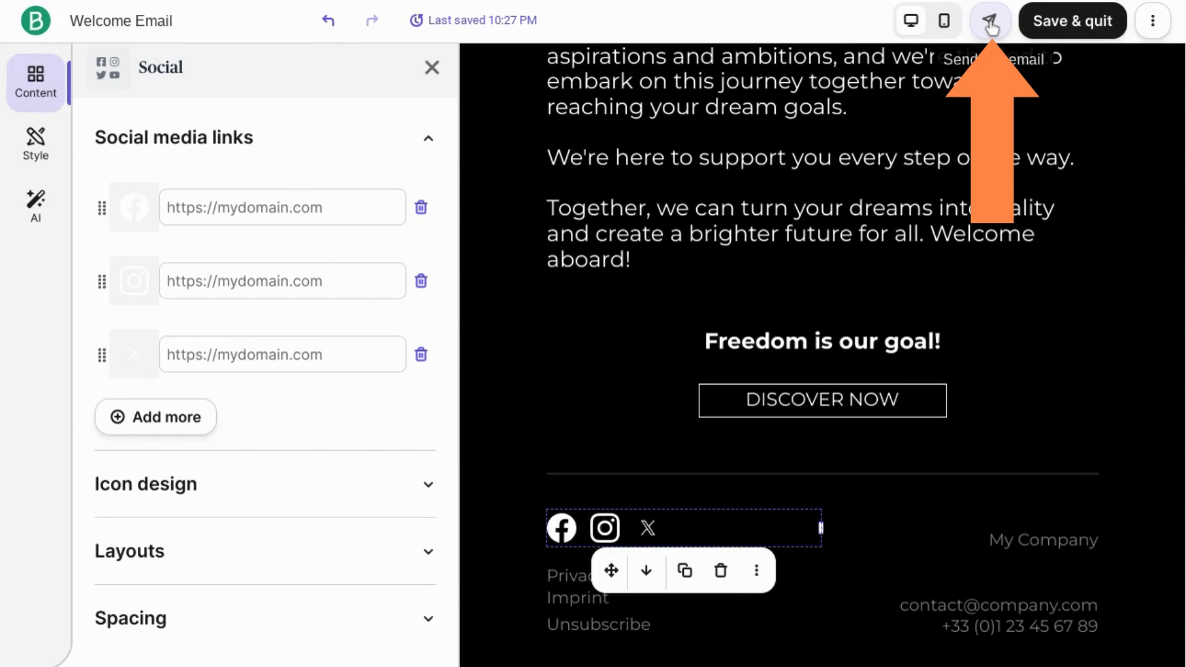
Bring up the Send test email preview and scroll it to the top showing 'Hi, there!'
left_click(989, 21)
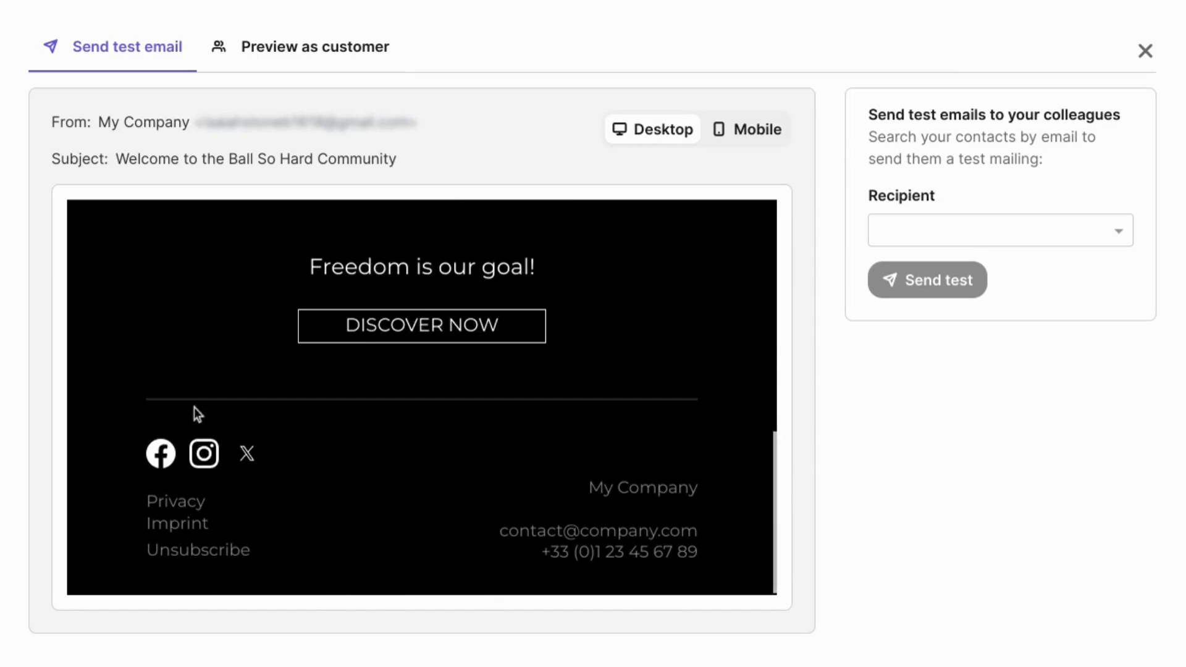
scroll("up", 3)
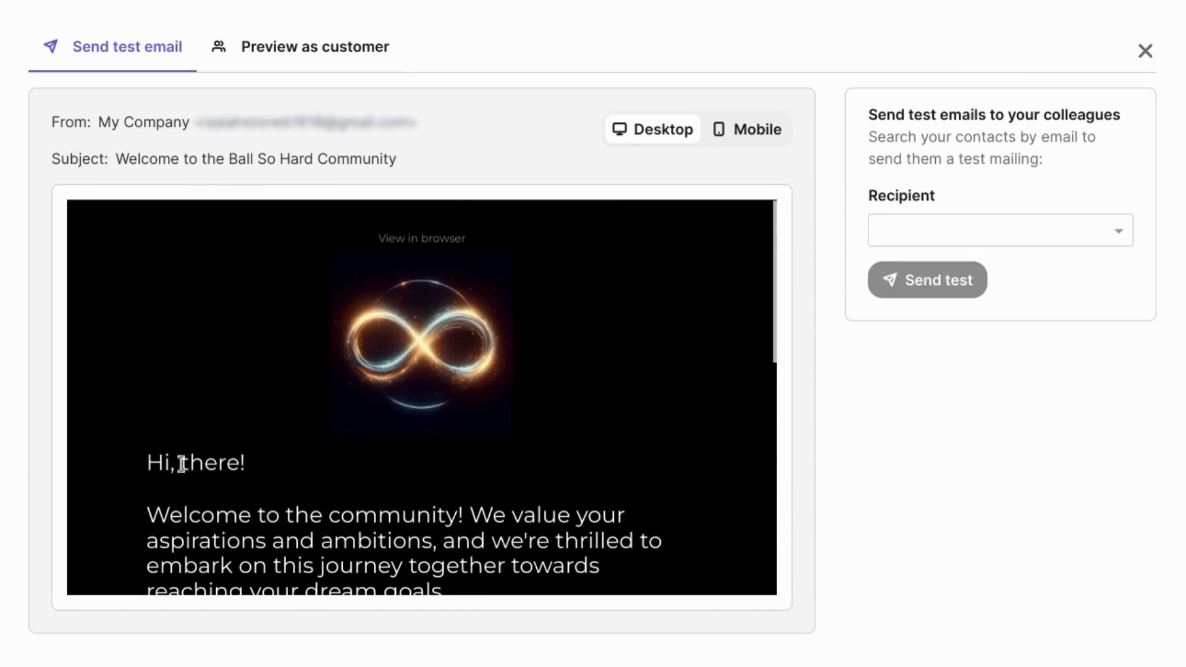
double_click(197, 462)
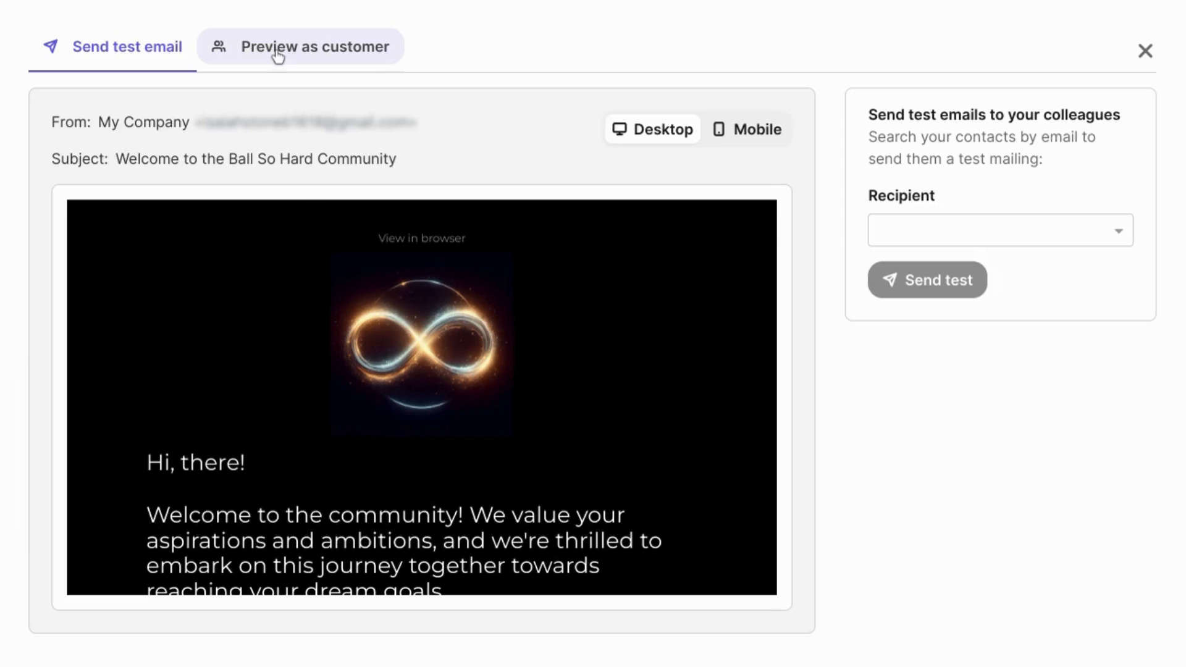
In Preview as customer, search the recipient list for 'isaiah' to render the greeting with their name
left_click(316, 45)
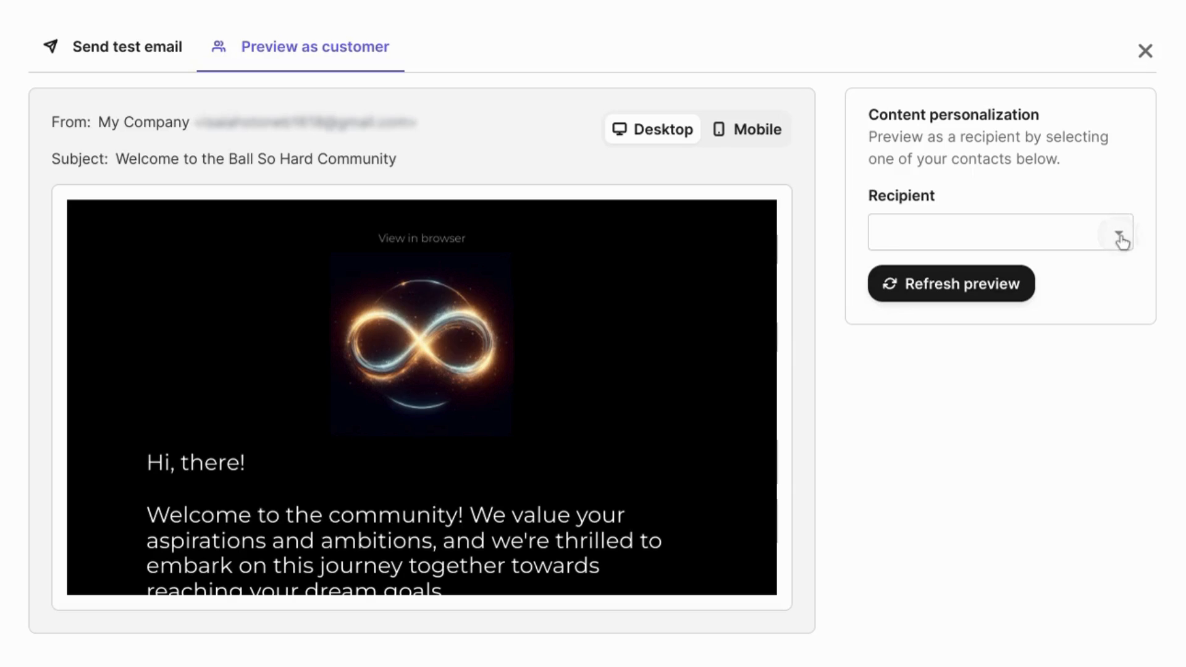
left_click(1120, 233)
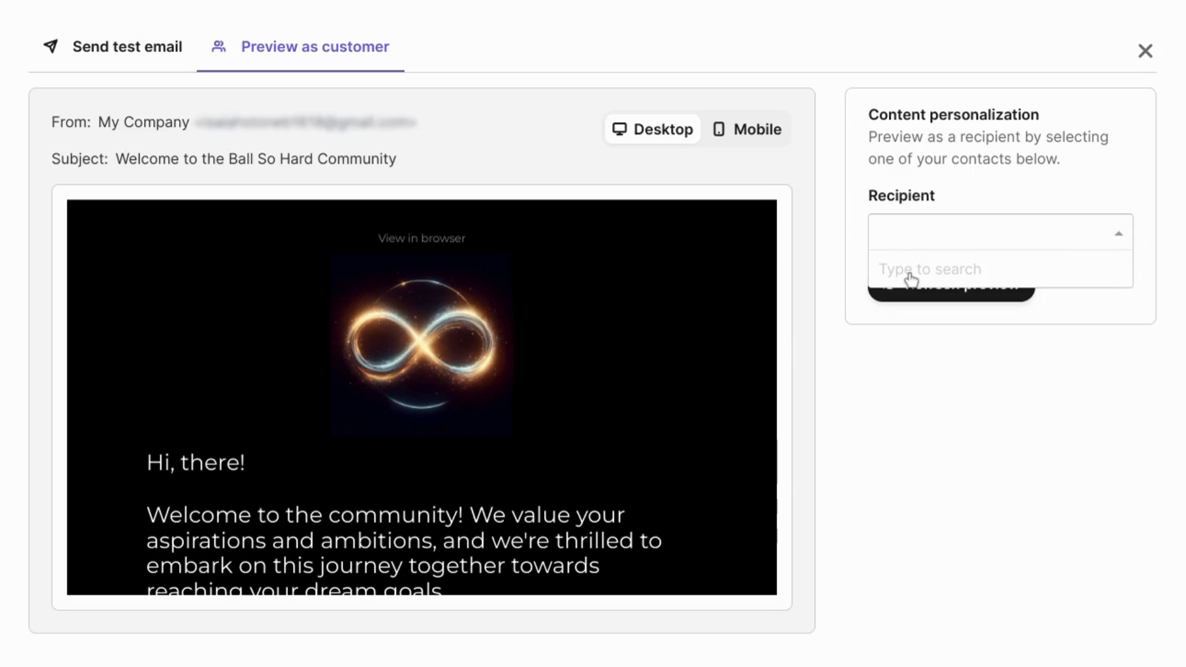
type("isaiah")
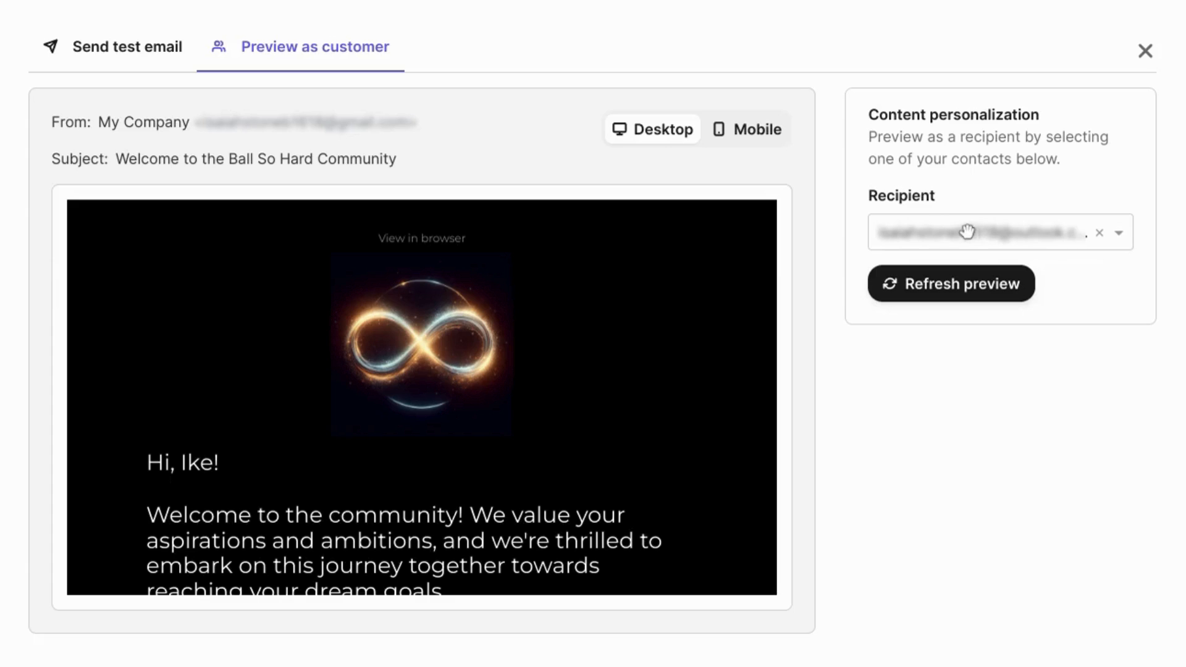
mouse_move(182, 467)
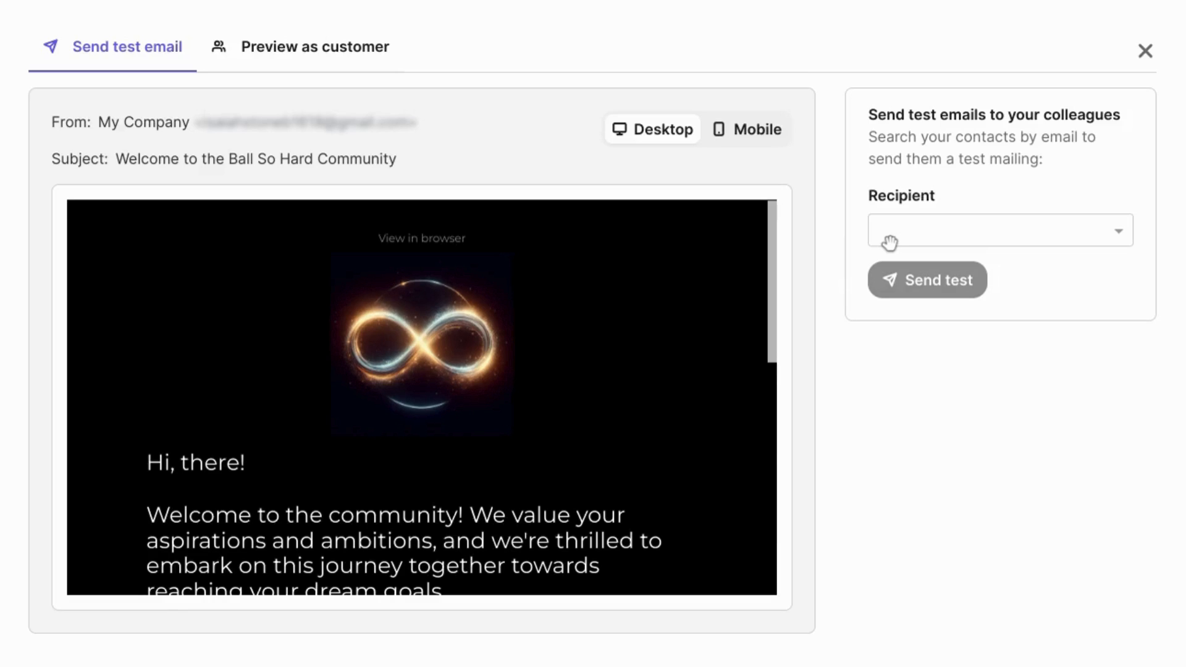
mouse_move(900, 253)
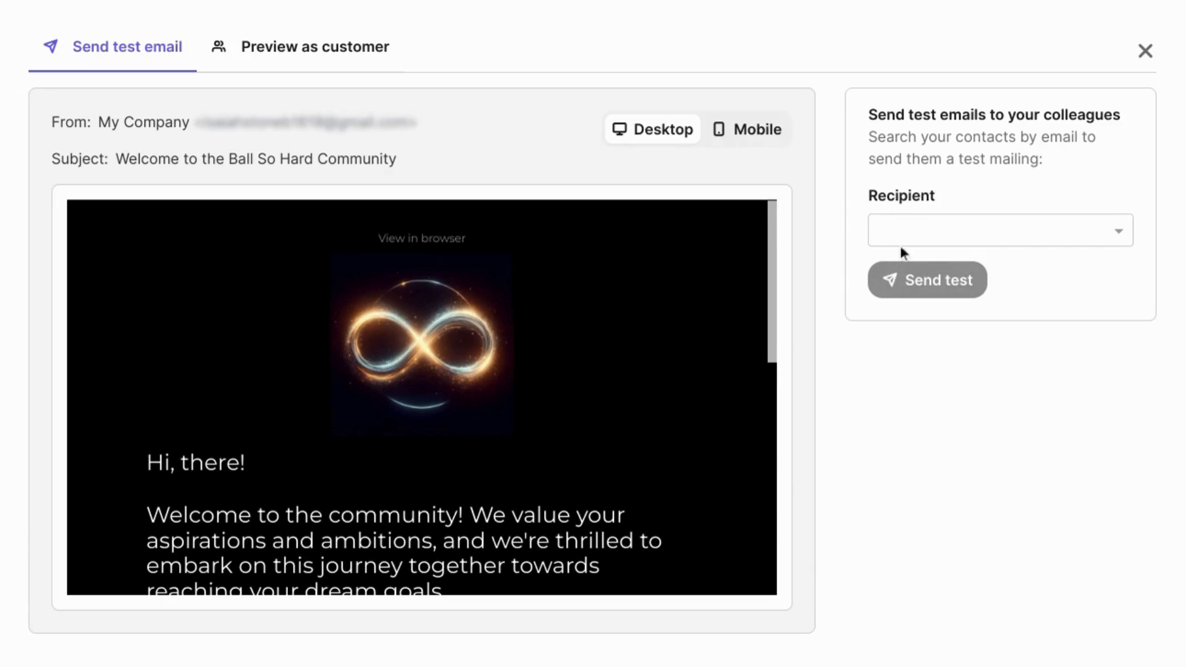
mouse_move(888, 310)
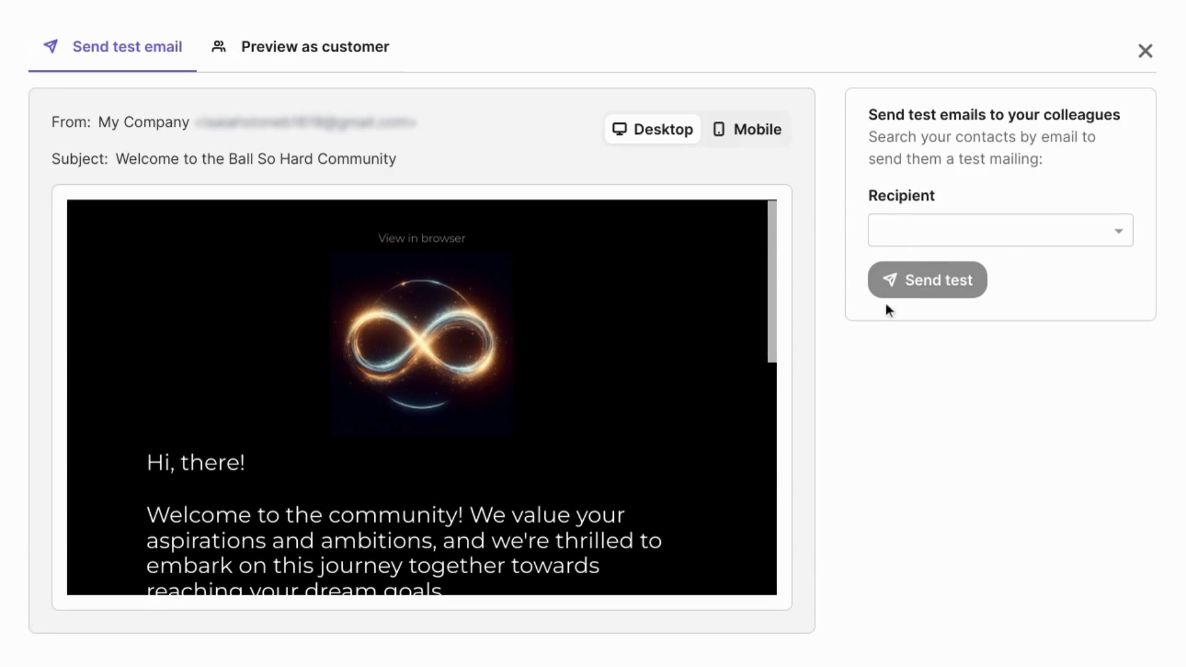
mouse_move(1133, 63)
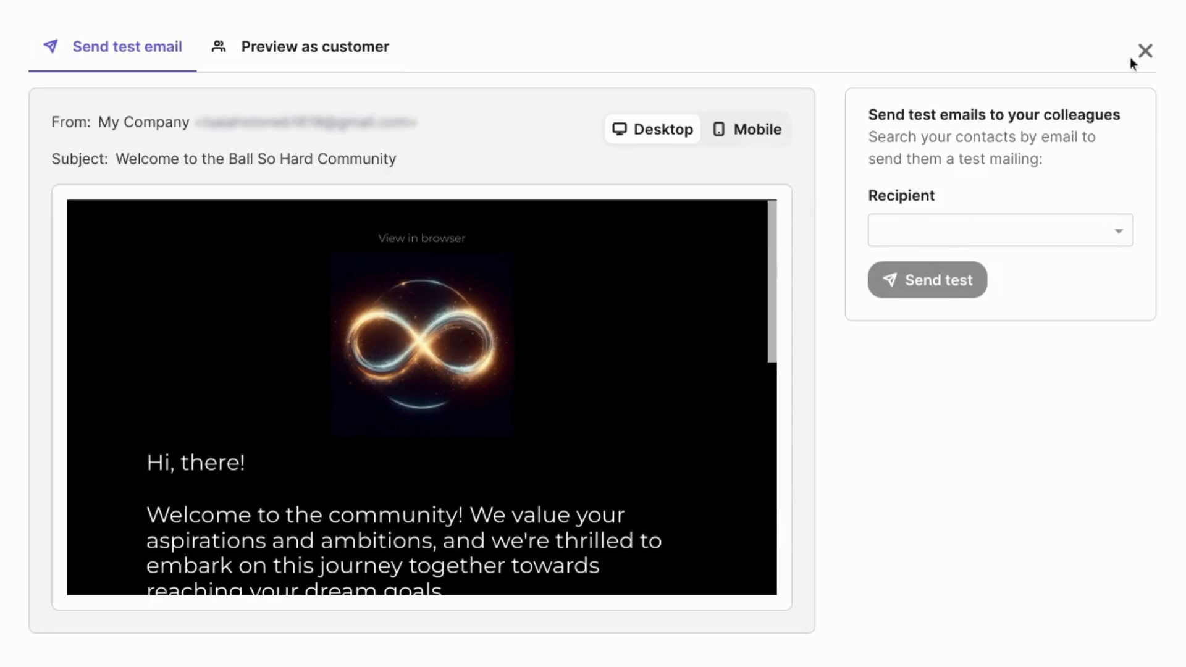
mouse_move(789, 274)
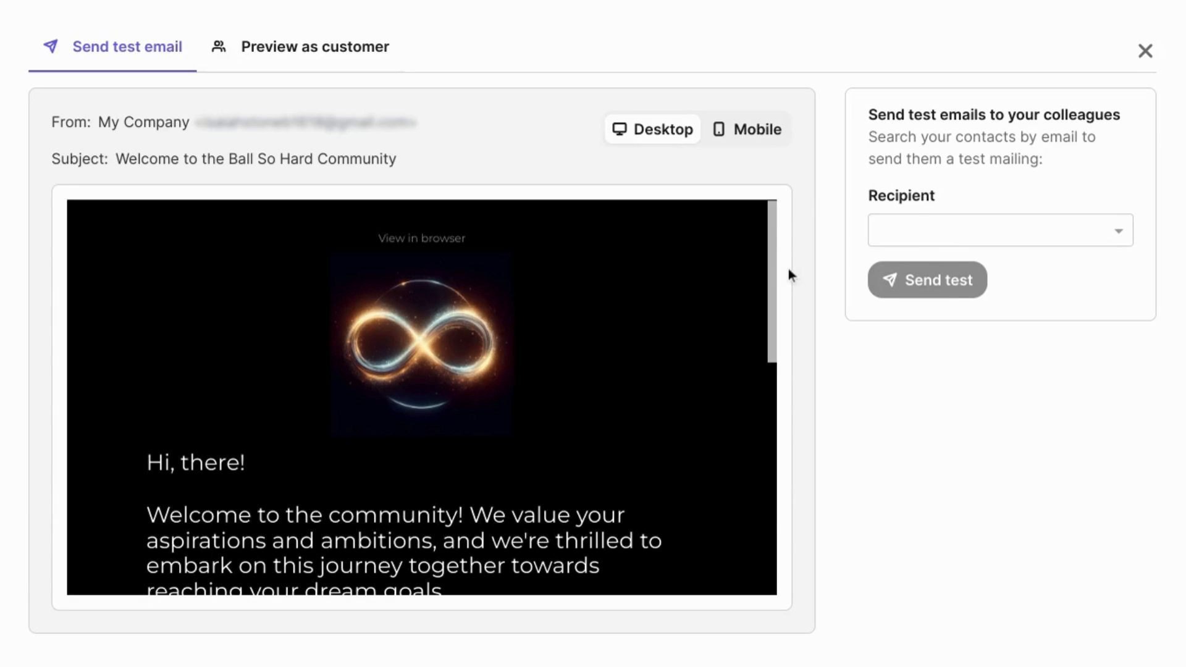
mouse_move(779, 289)
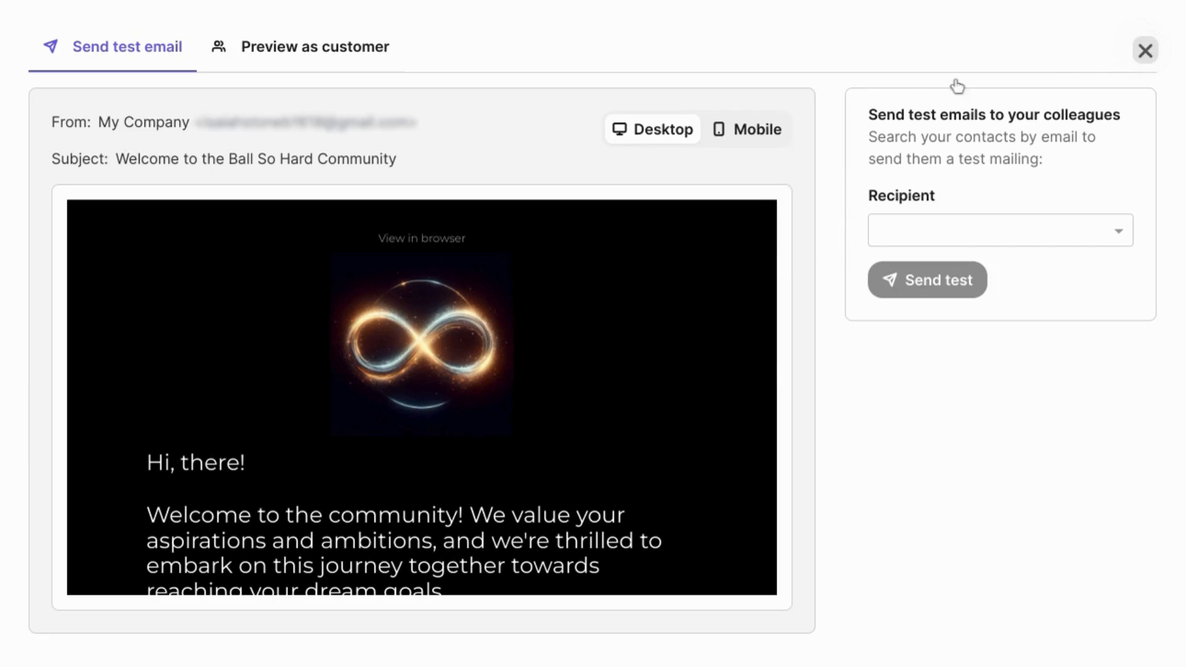
left_click(1145, 51)
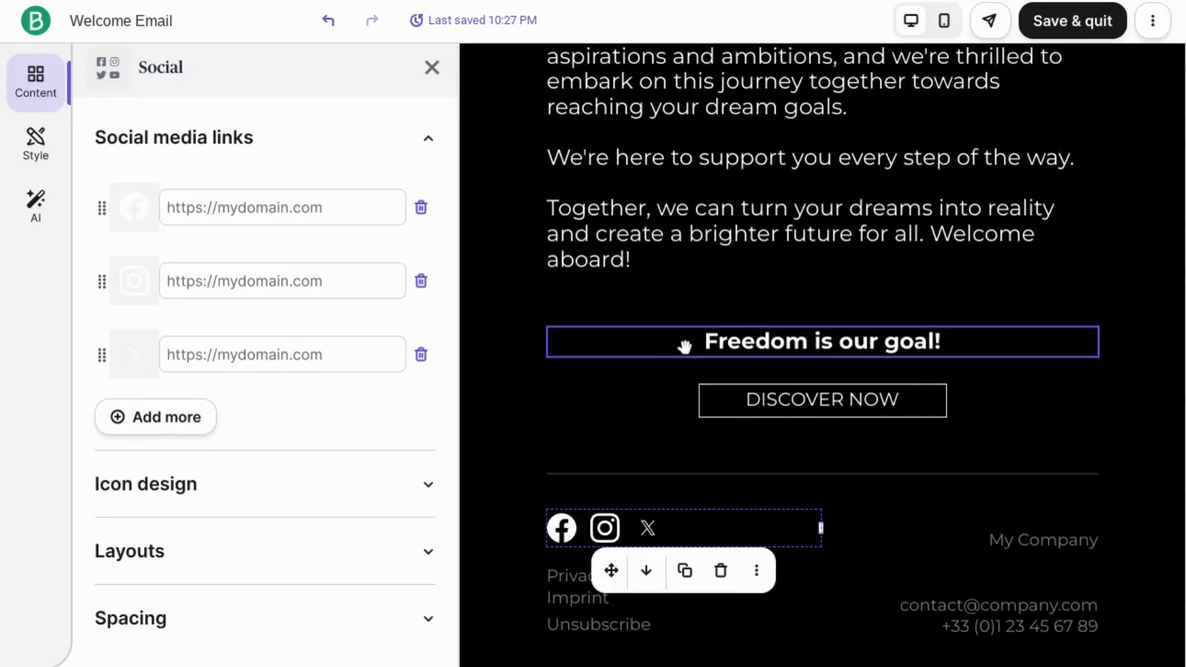
scroll("up", 3)
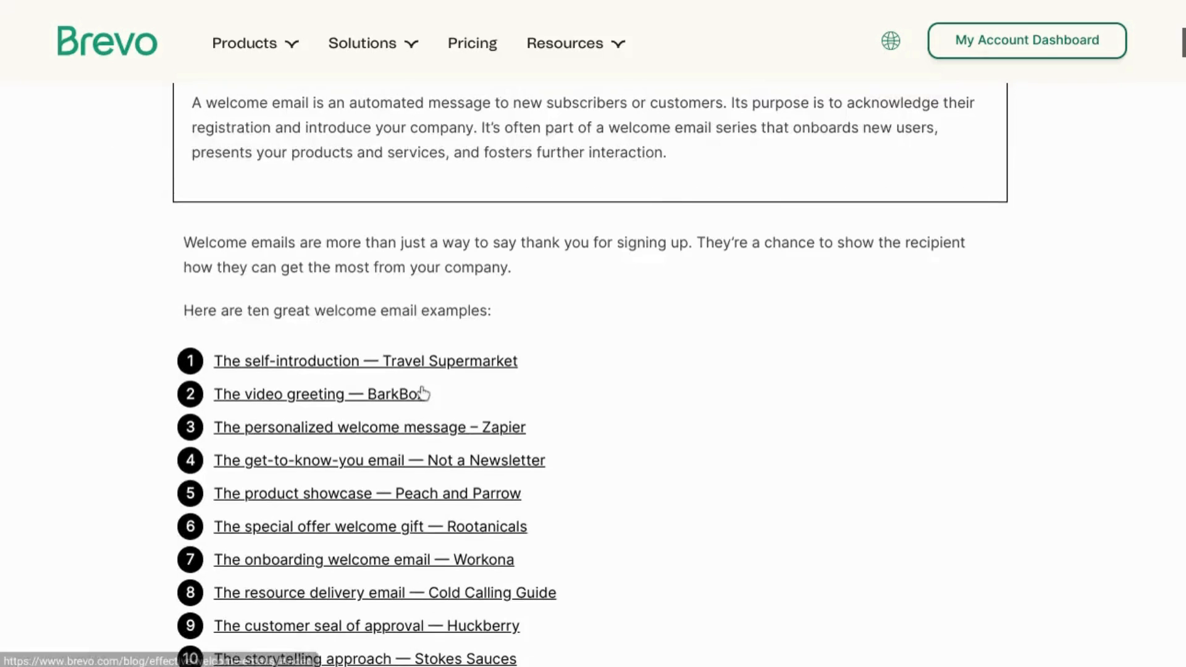
scroll("up", 3)
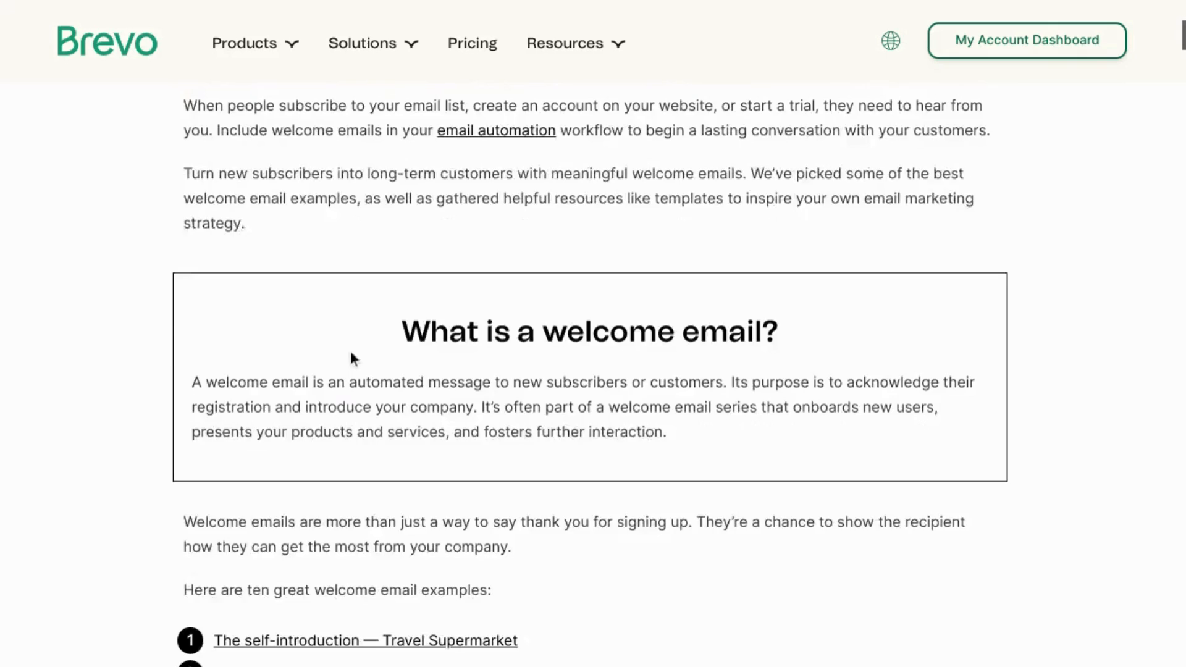
scroll("down", 3)
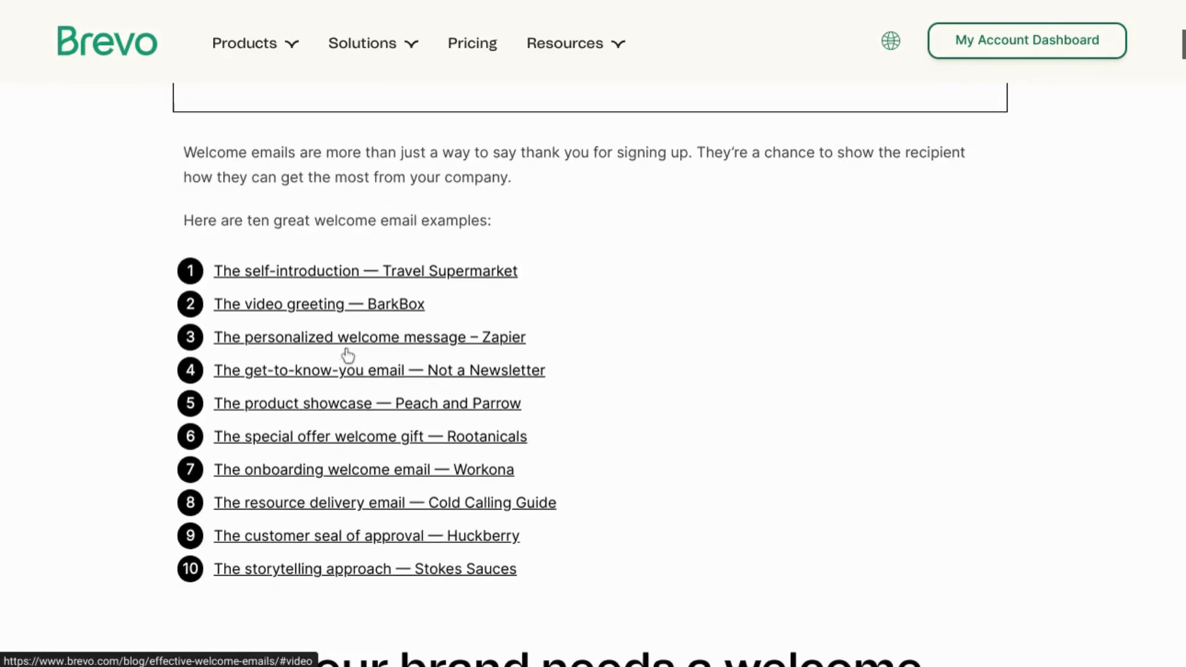
scroll("down", 3)
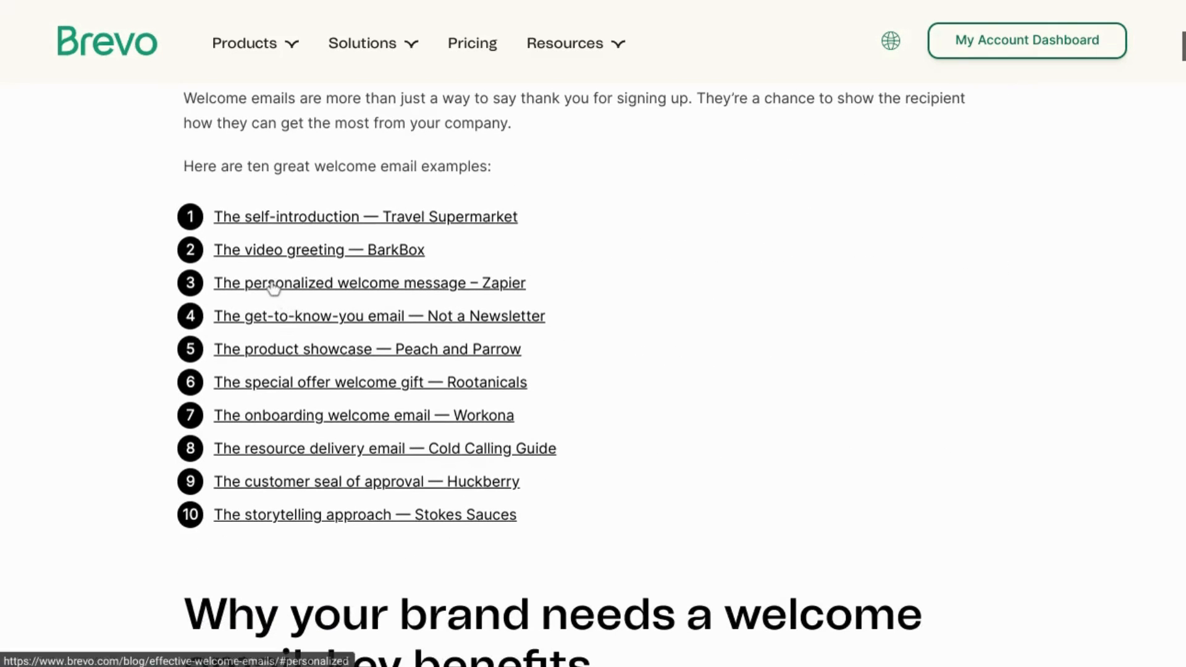
scroll("down", 3)
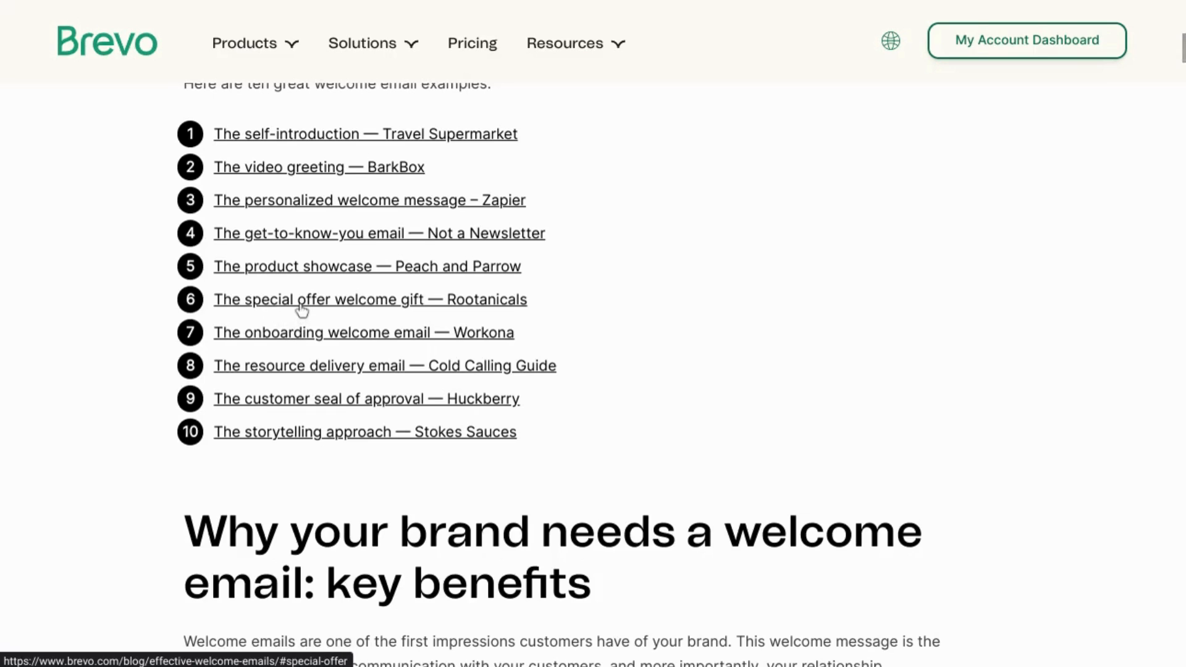
scroll("down", 3)
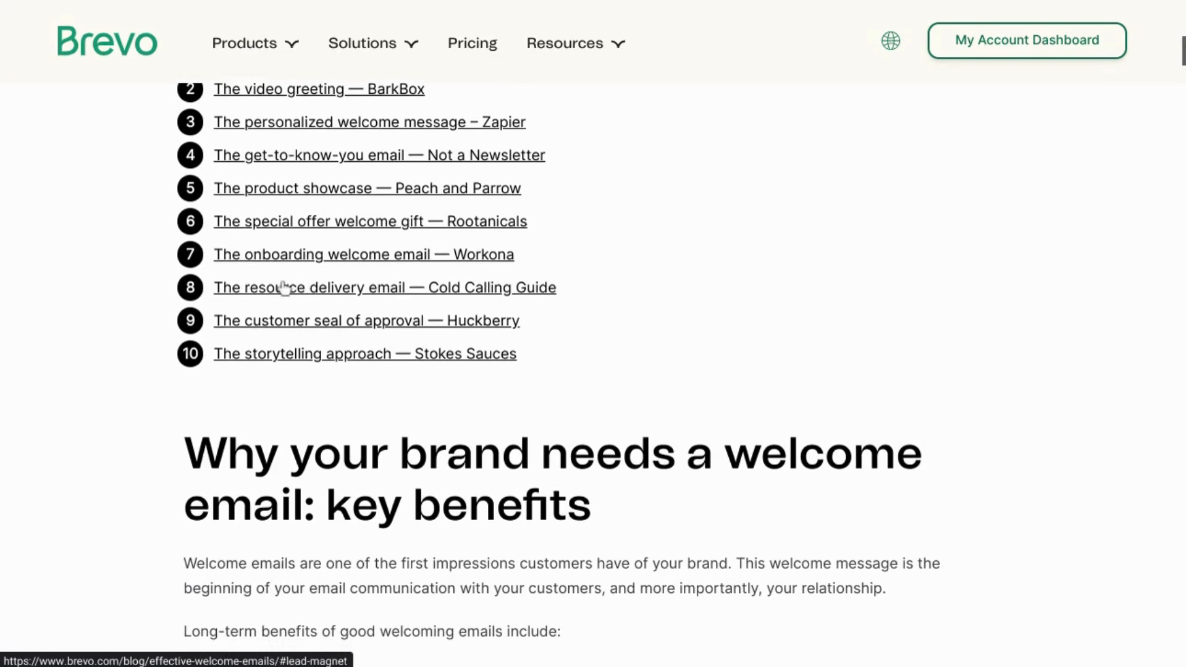
mouse_move(267, 295)
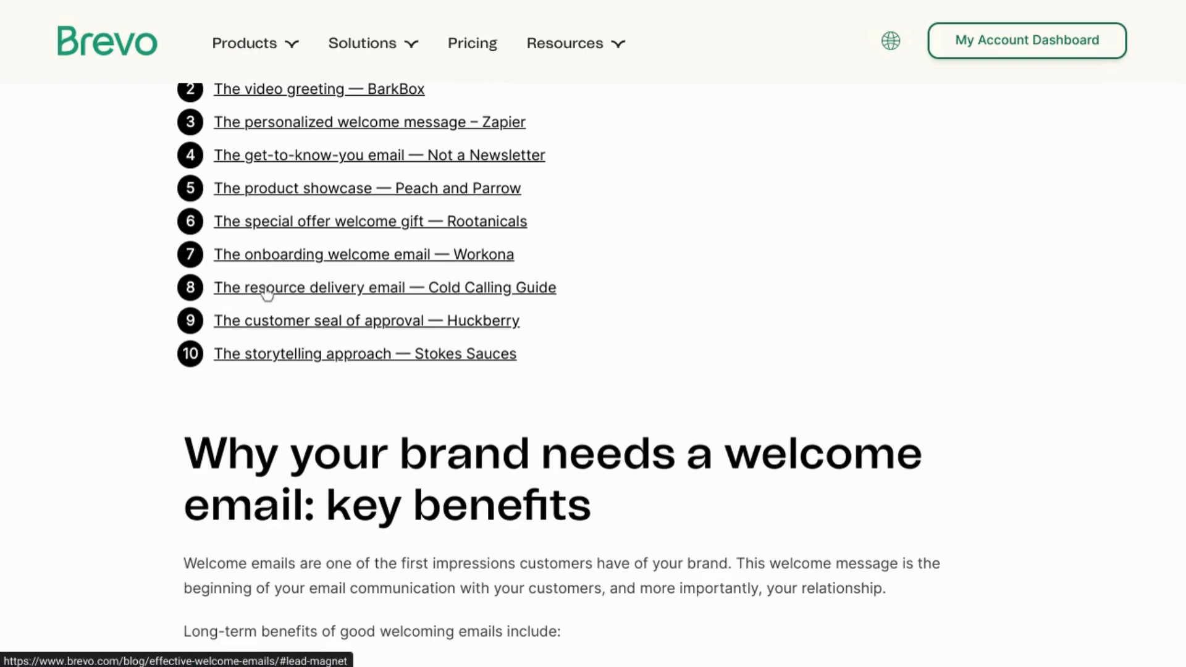
mouse_move(267, 298)
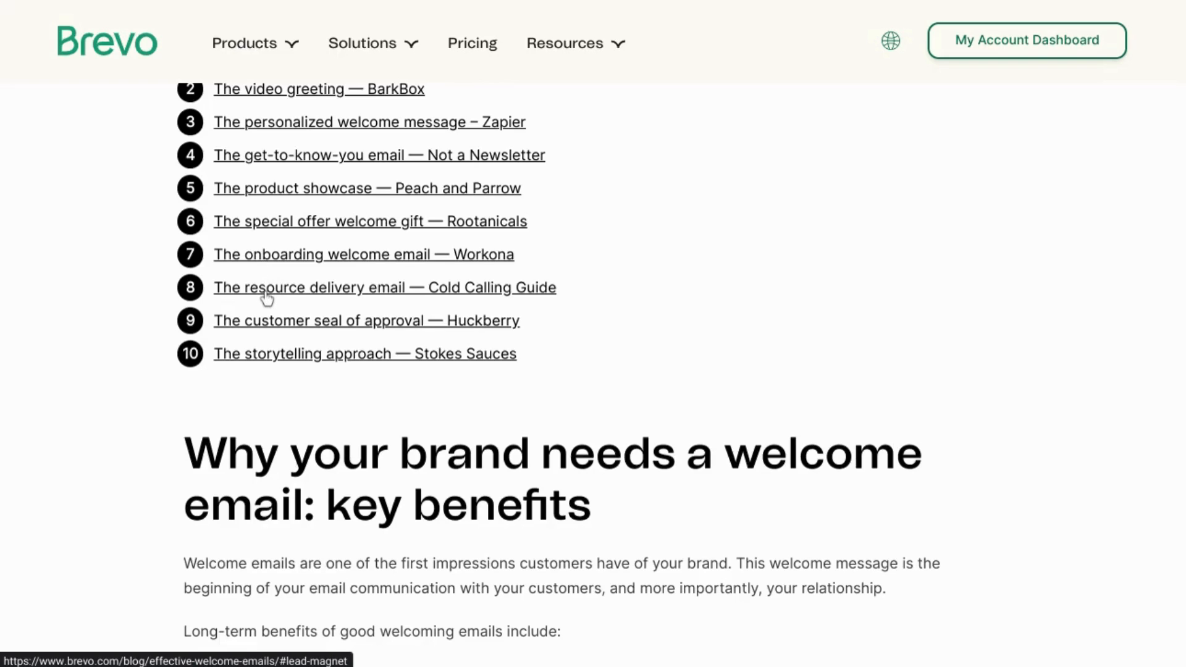
mouse_move(370, 378)
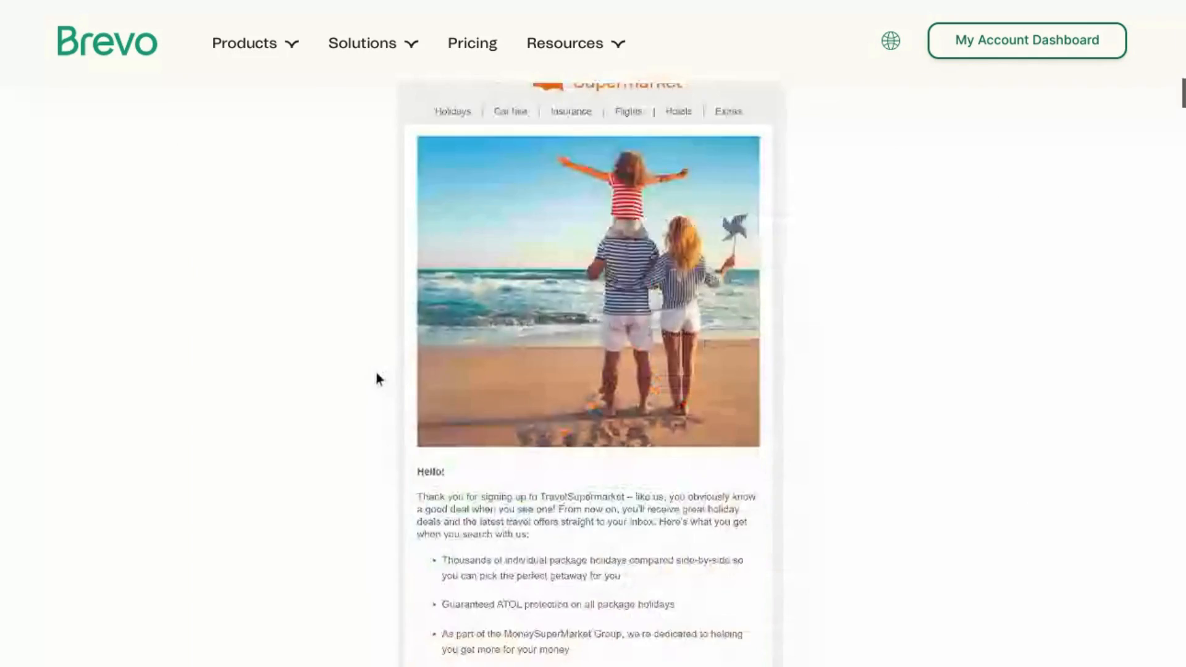
scroll("down", 3)
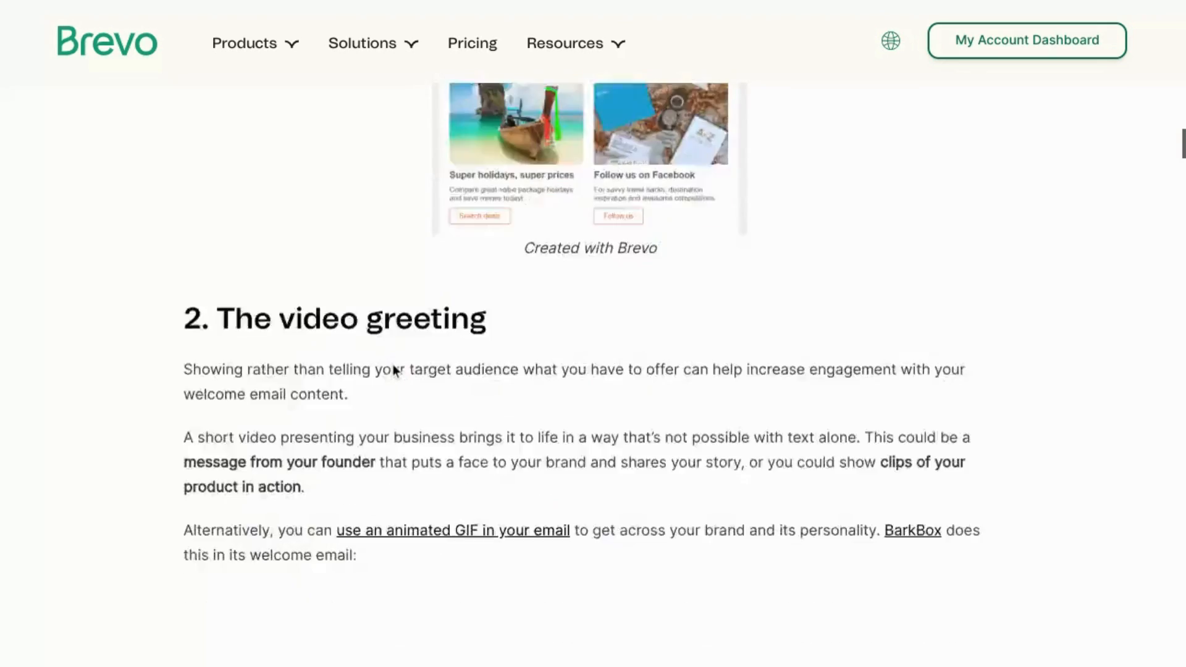
scroll("down", 3)
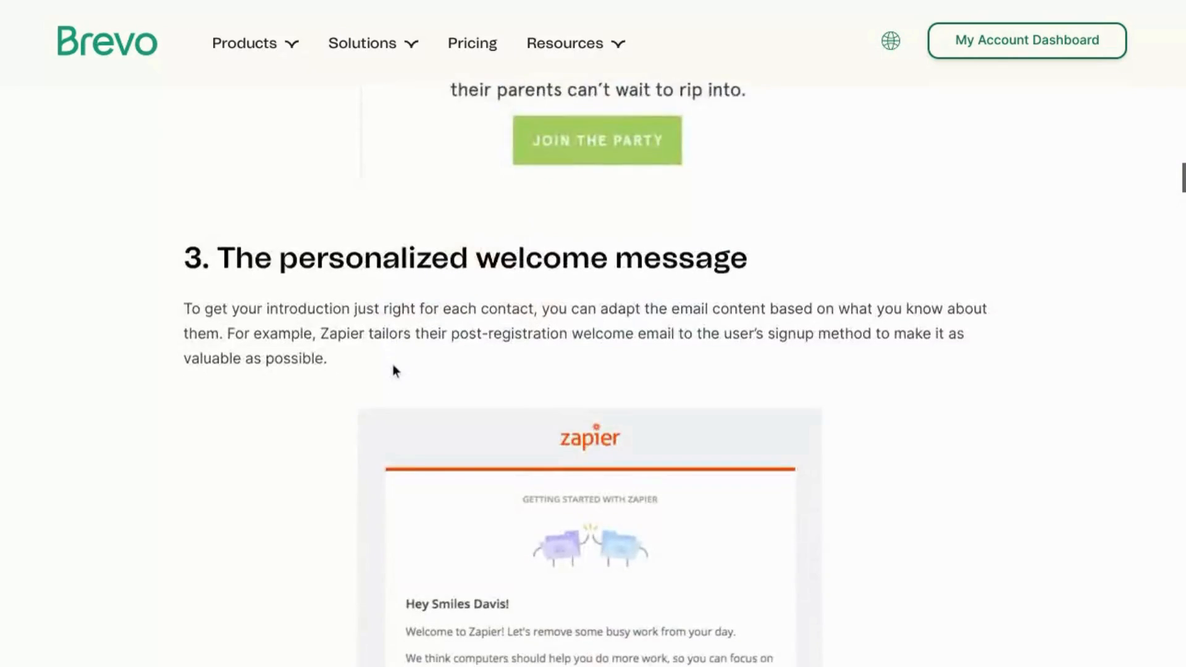
scroll("down", 3)
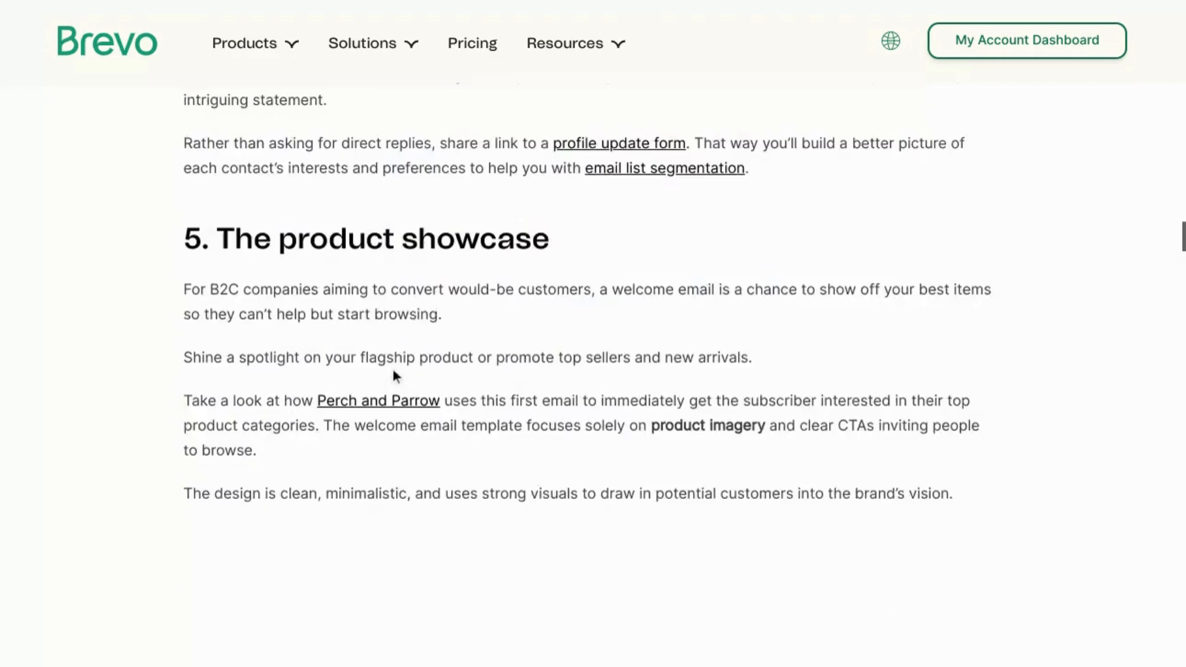
scroll("down", 3)
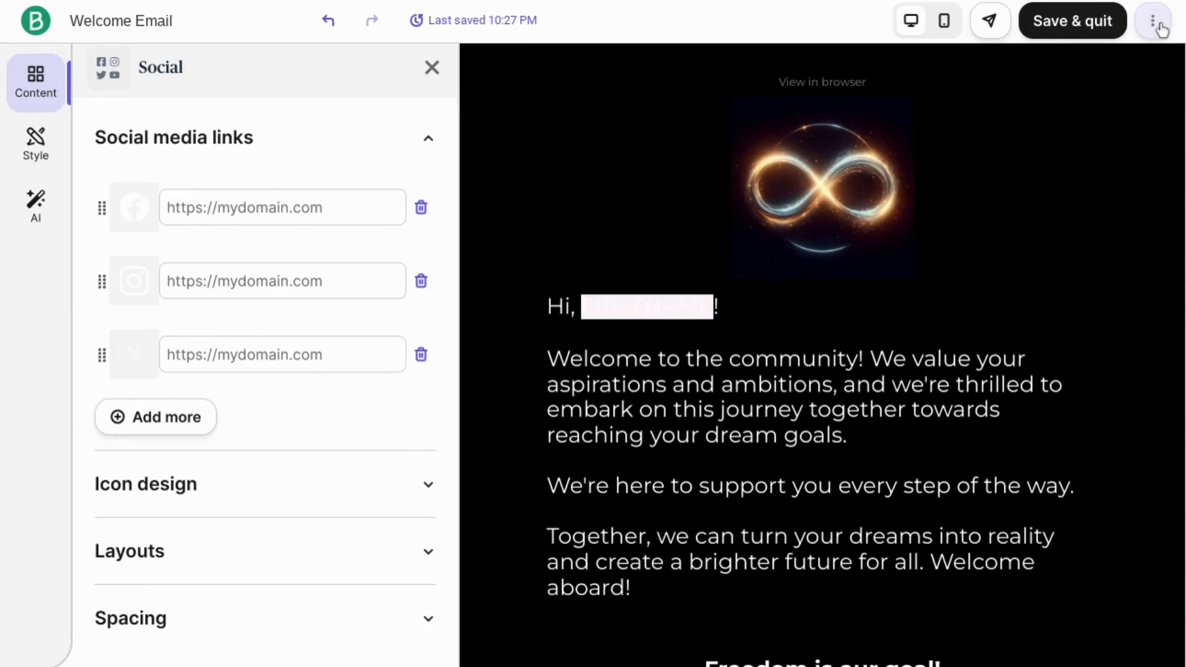
Save the Welcome Email design and quit to its overview with My Company sender and Ball So Hard subject
left_click(1153, 21)
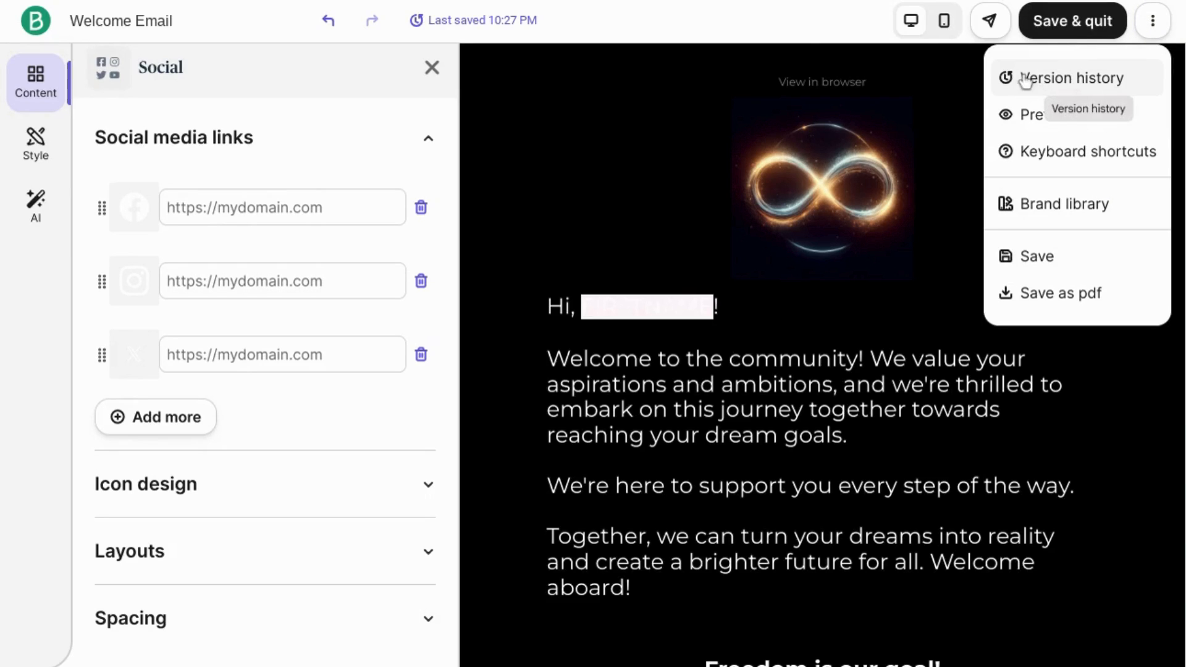
mouse_move(437, 25)
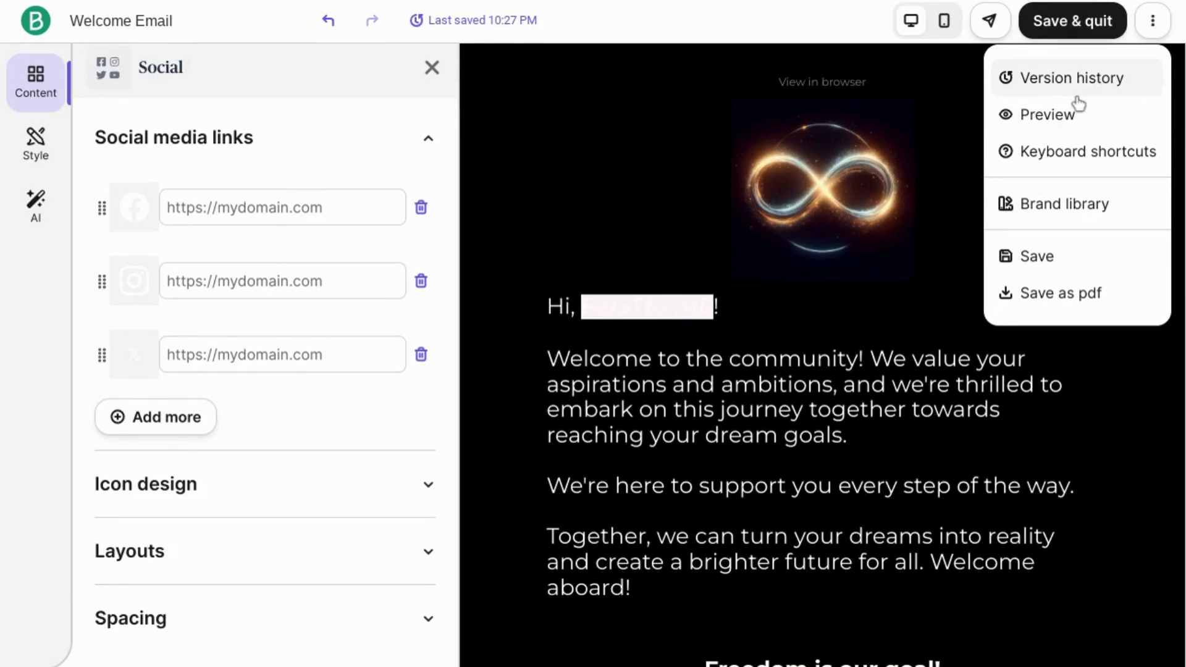
mouse_move(1069, 151)
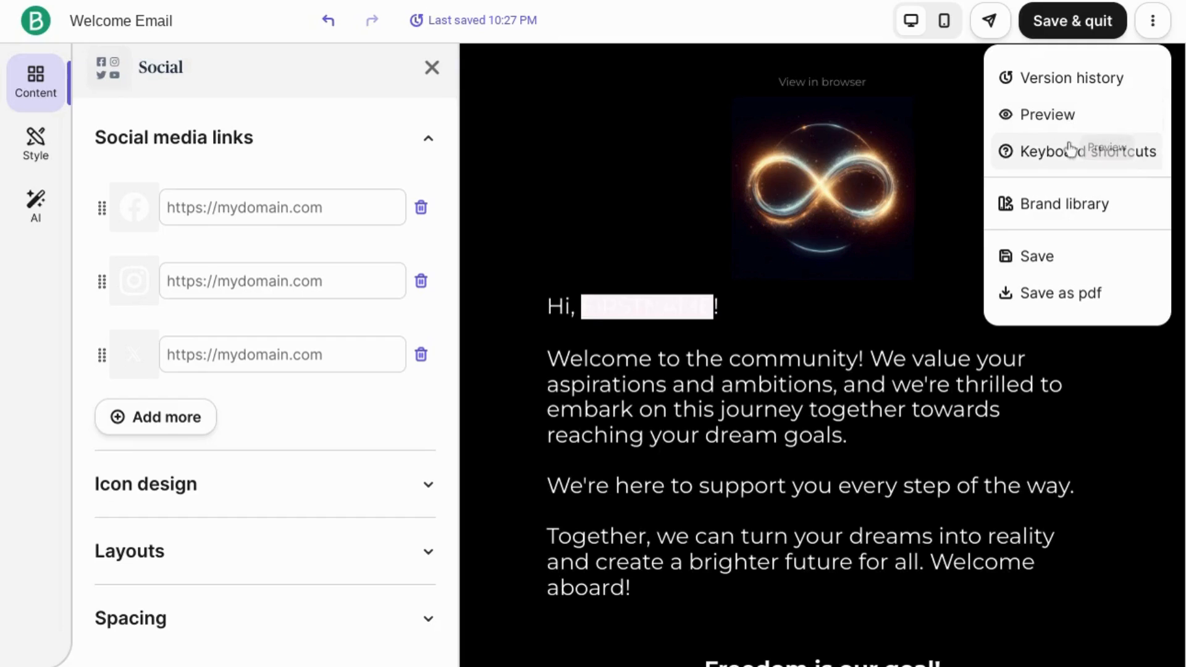
mouse_move(1066, 204)
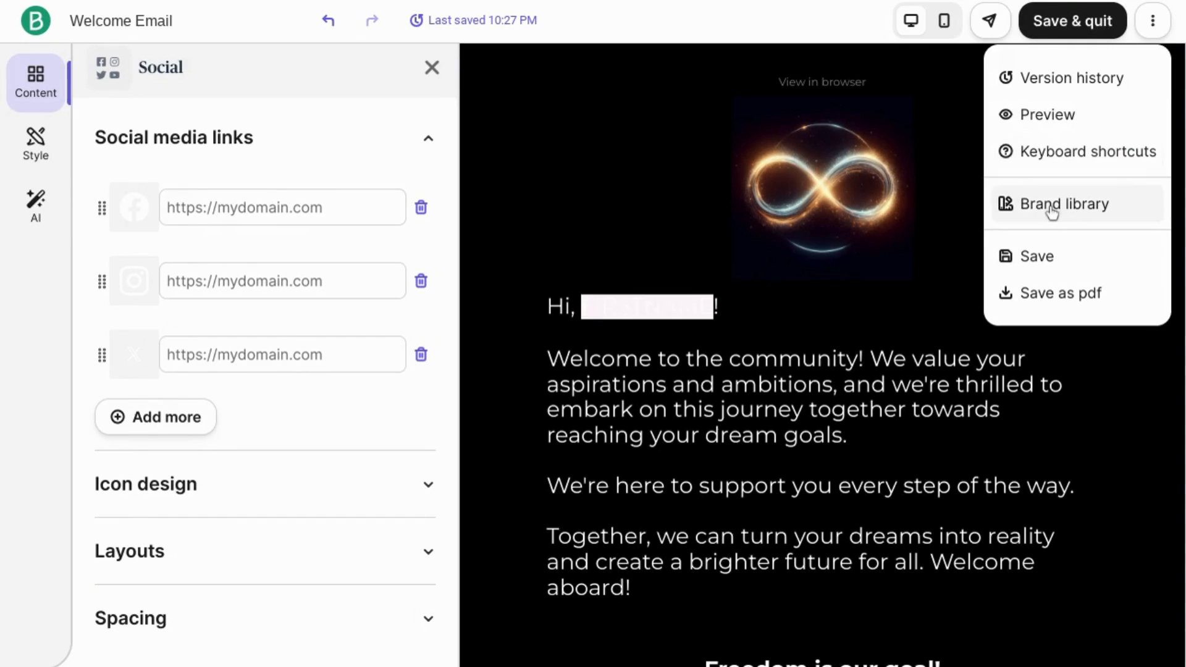
mouse_move(1039, 255)
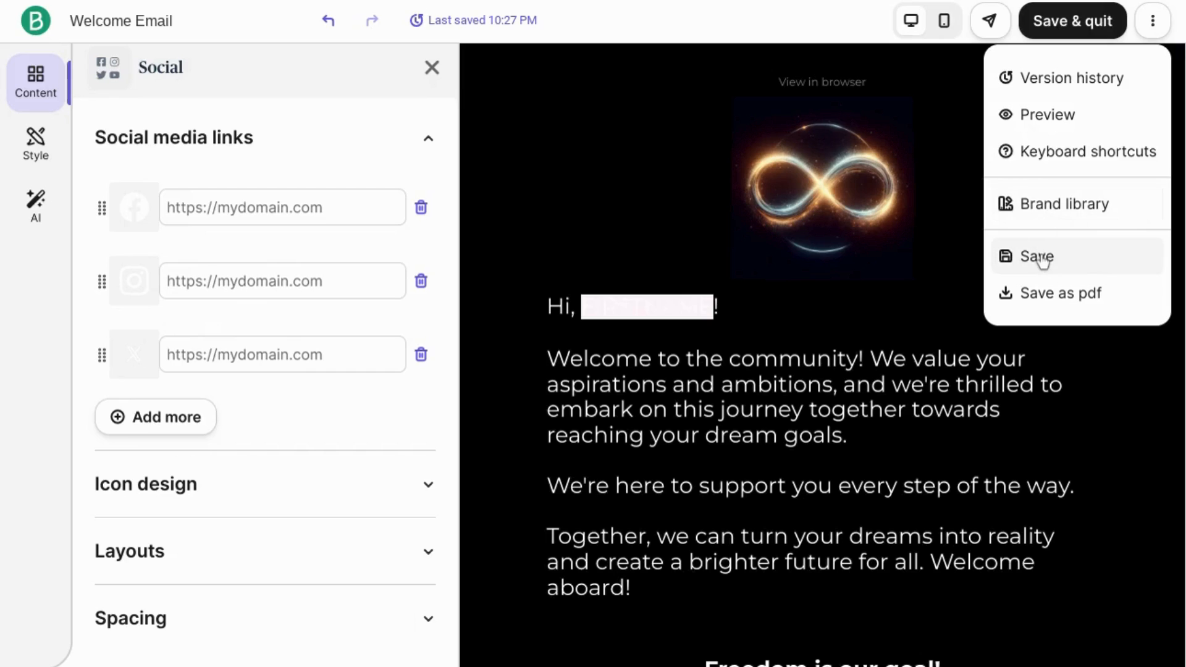
mouse_move(1040, 261)
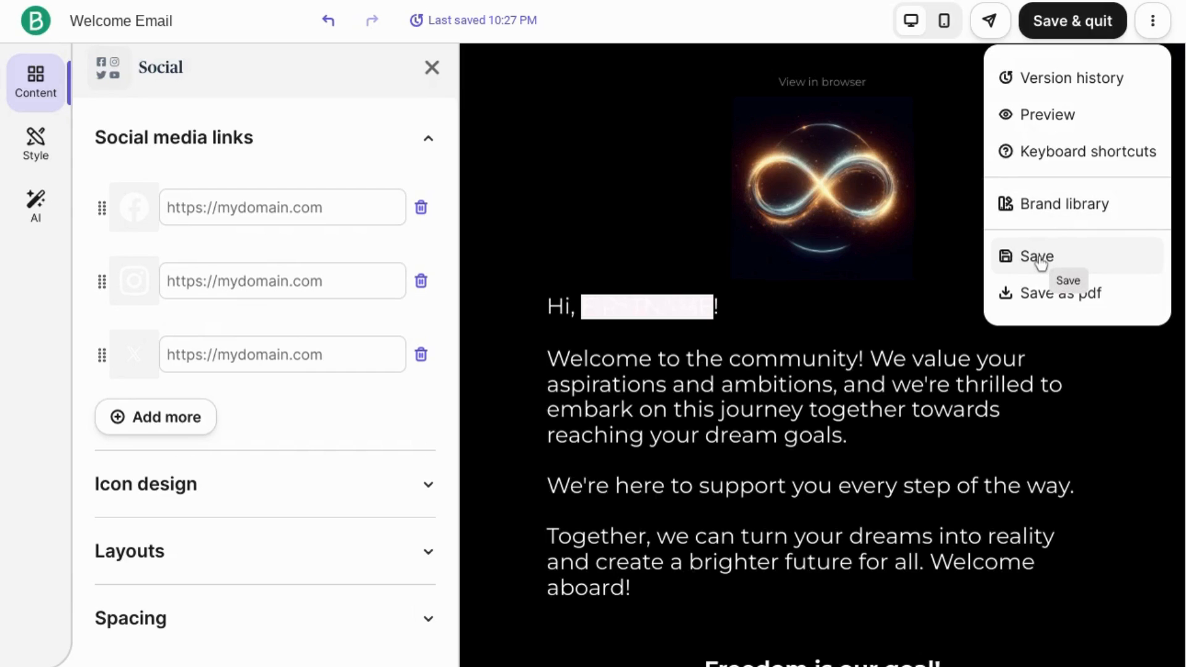
mouse_move(1051, 293)
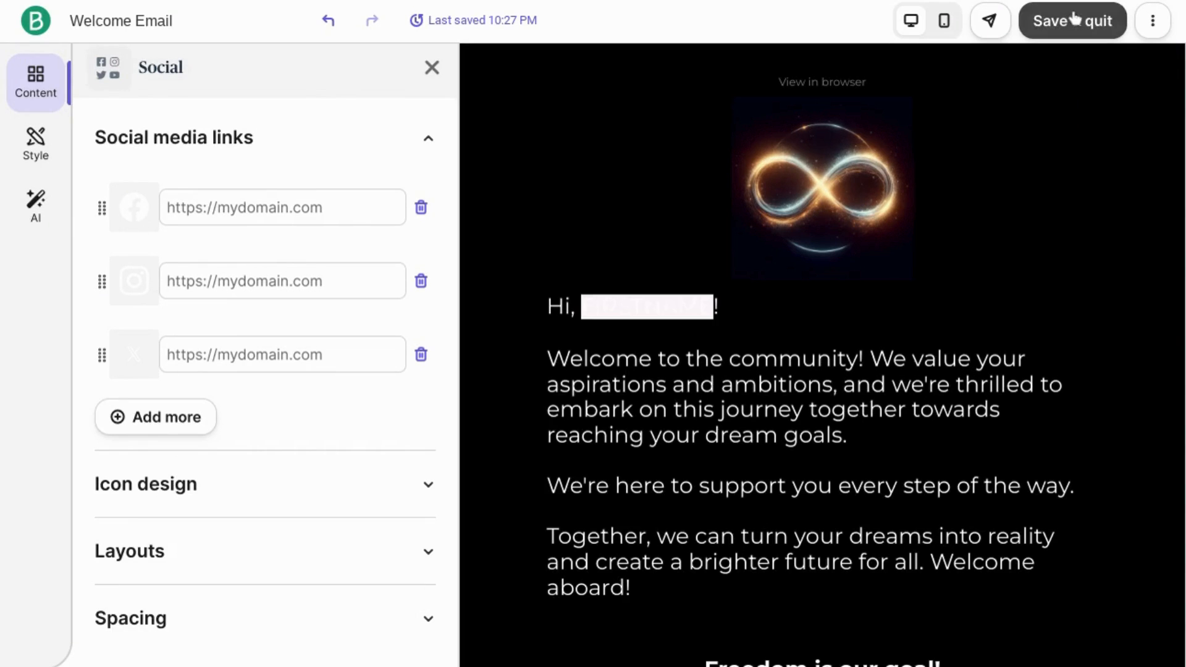
left_click(1073, 21)
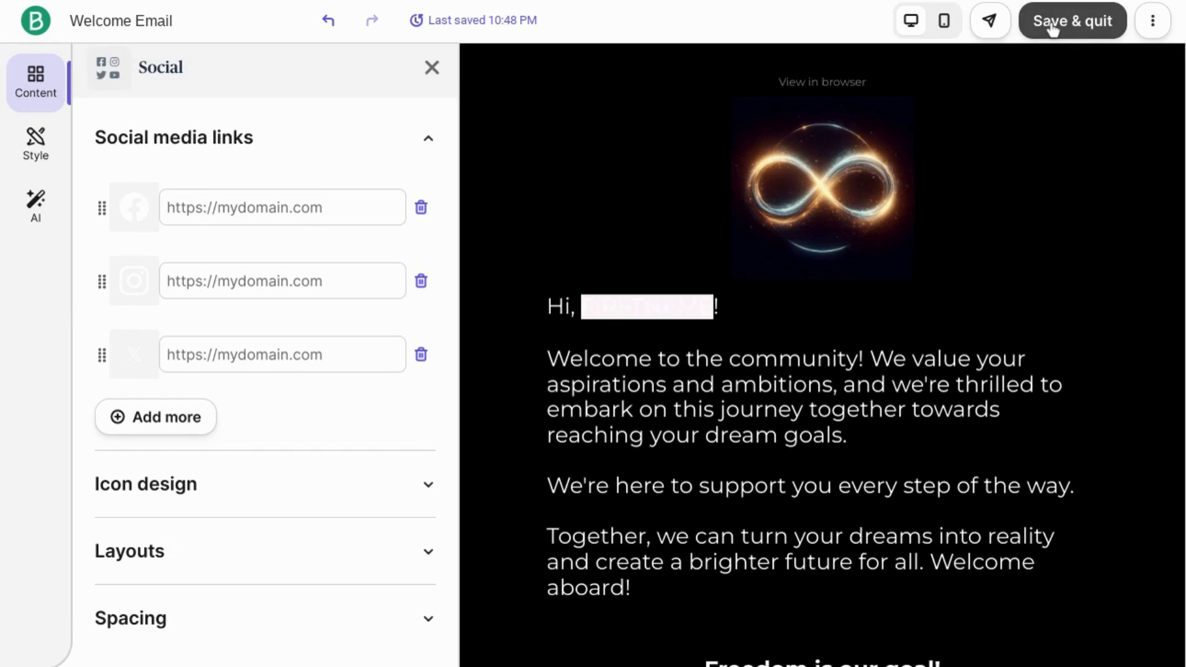
left_click(1071, 21)
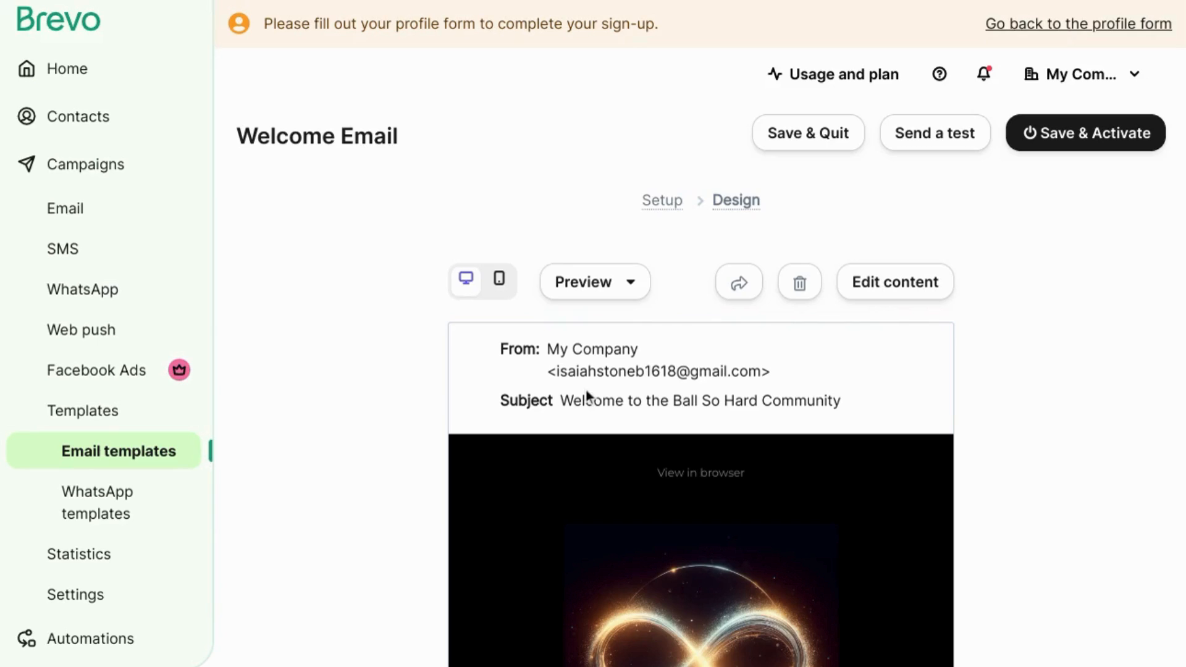
mouse_move(723, 350)
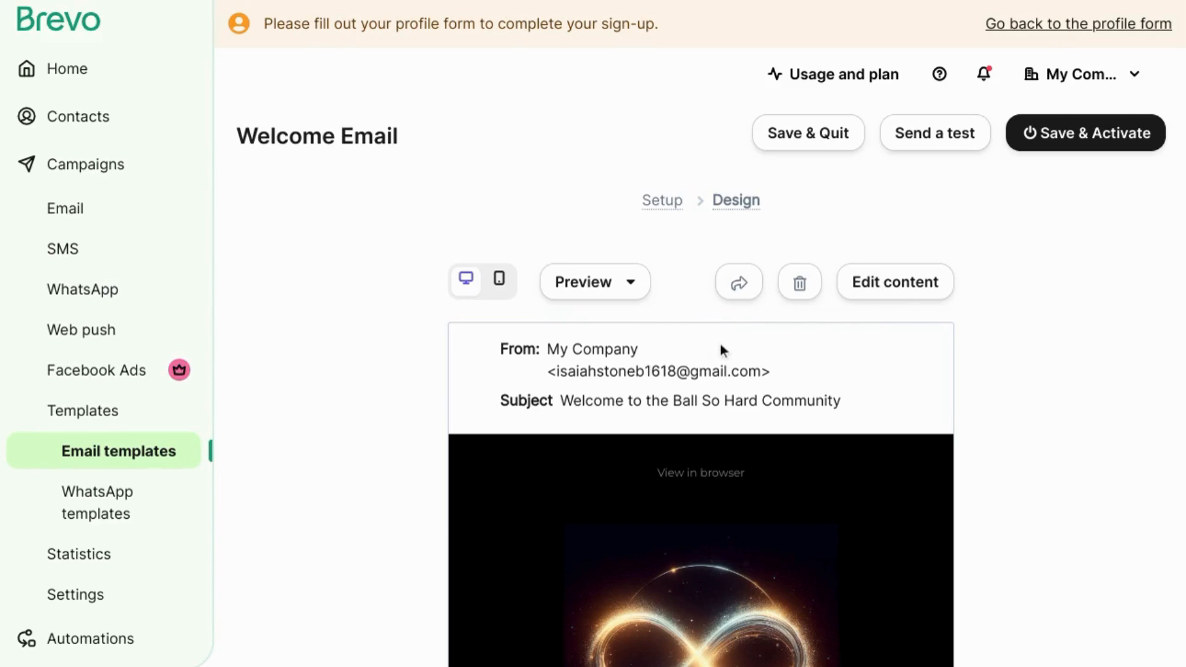
mouse_move(723, 220)
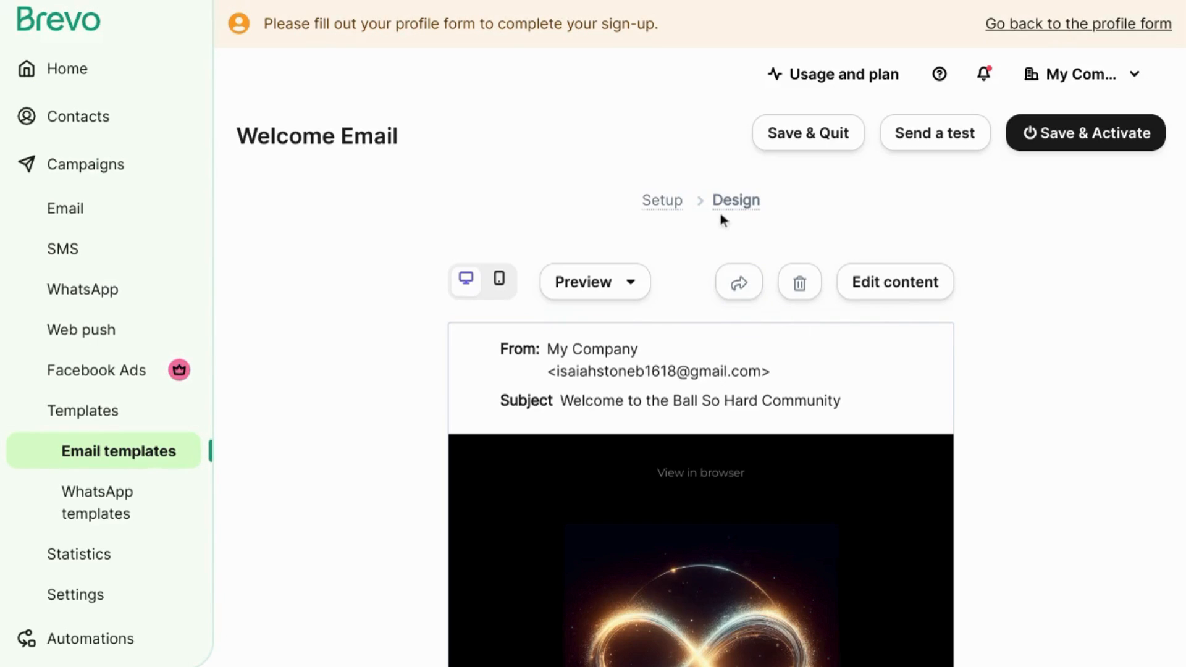
mouse_move(800, 257)
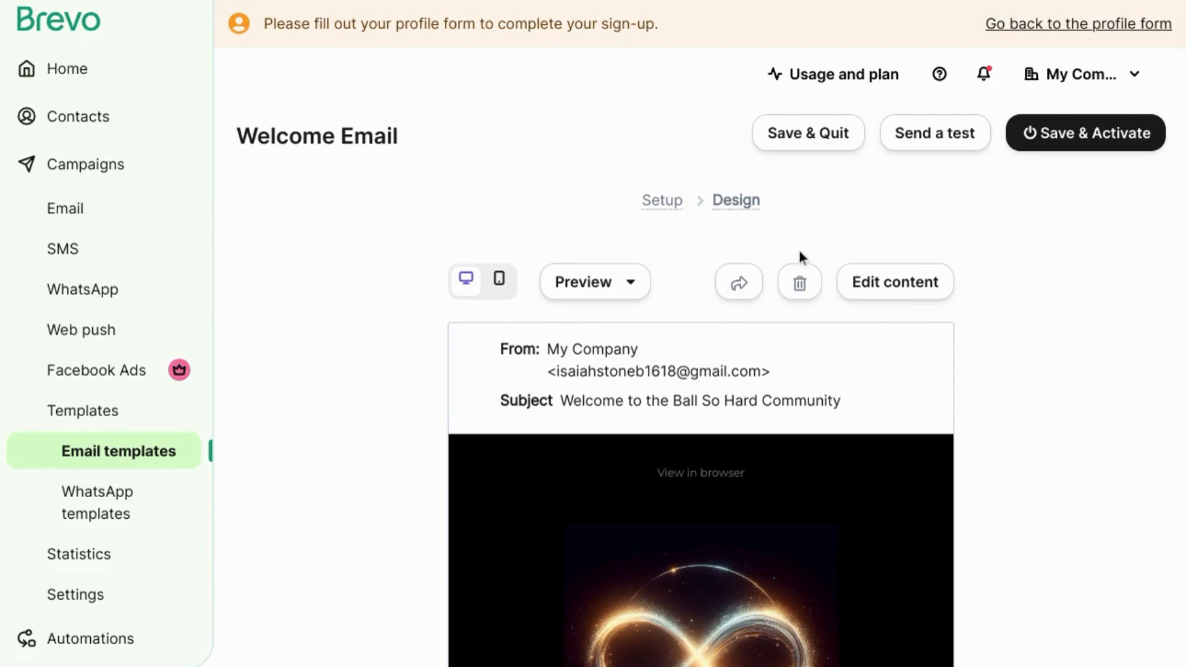
mouse_move(625, 325)
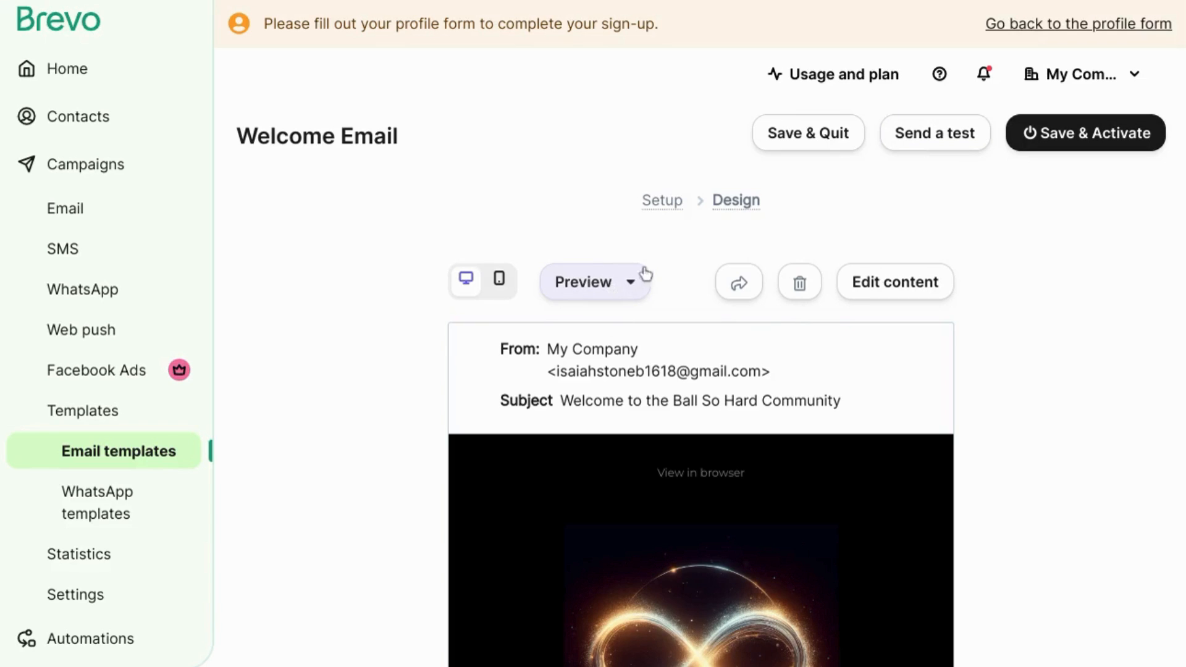
mouse_move(739, 282)
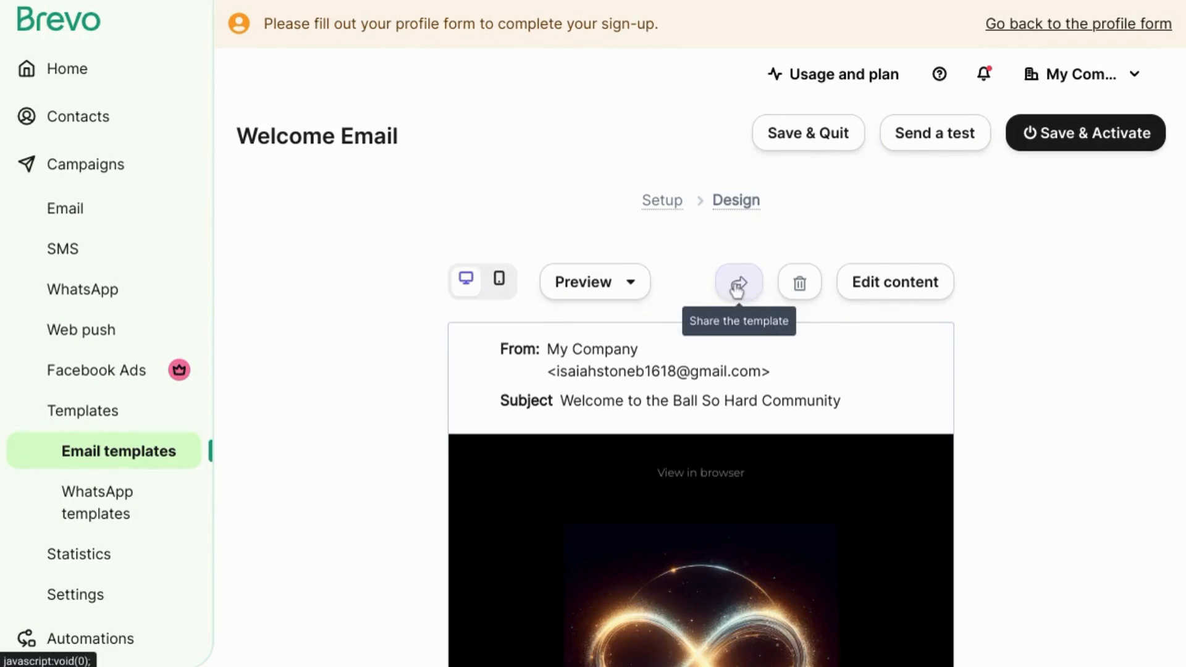
mouse_move(799, 282)
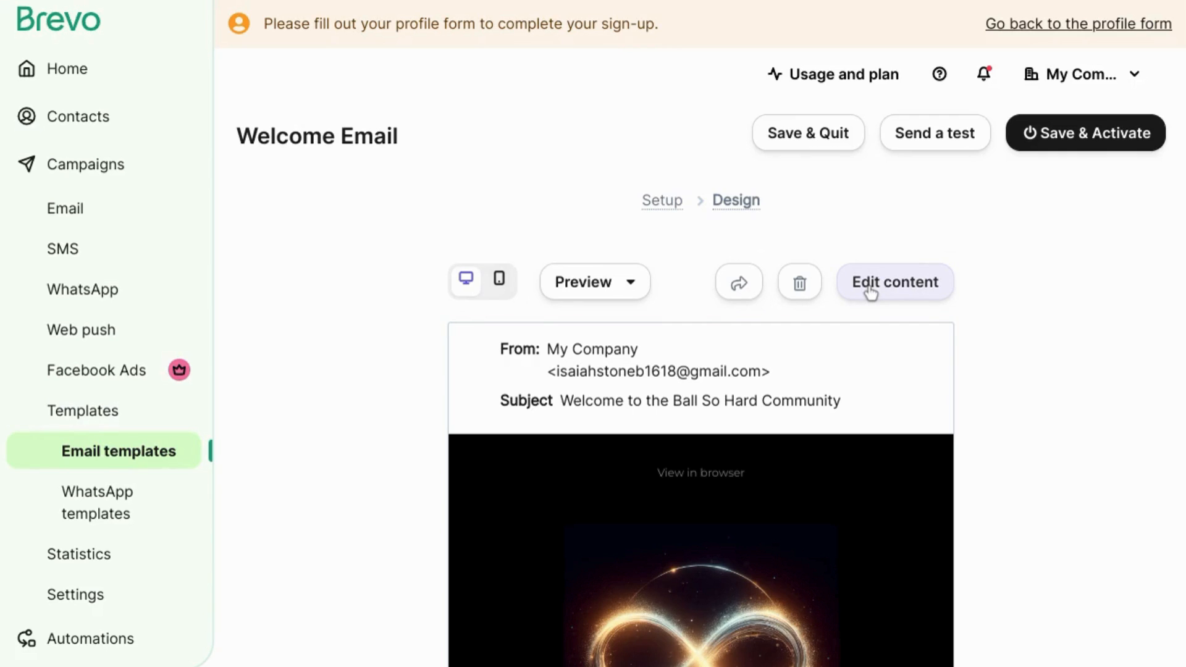
scroll("down", 3)
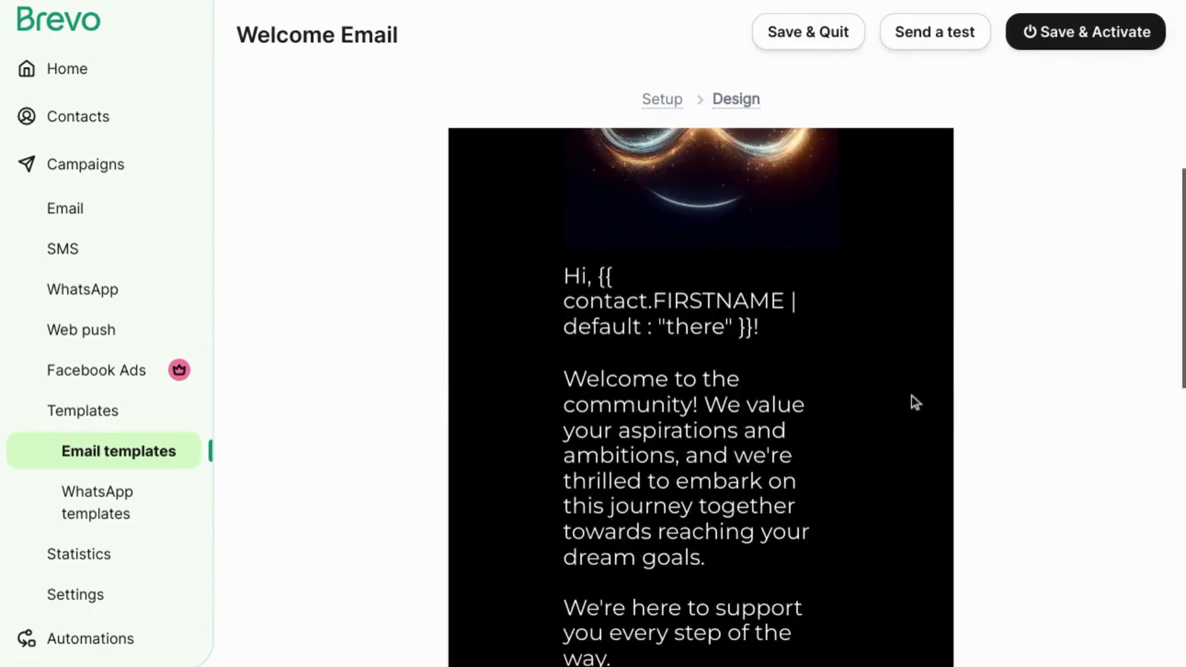
scroll("up", 3)
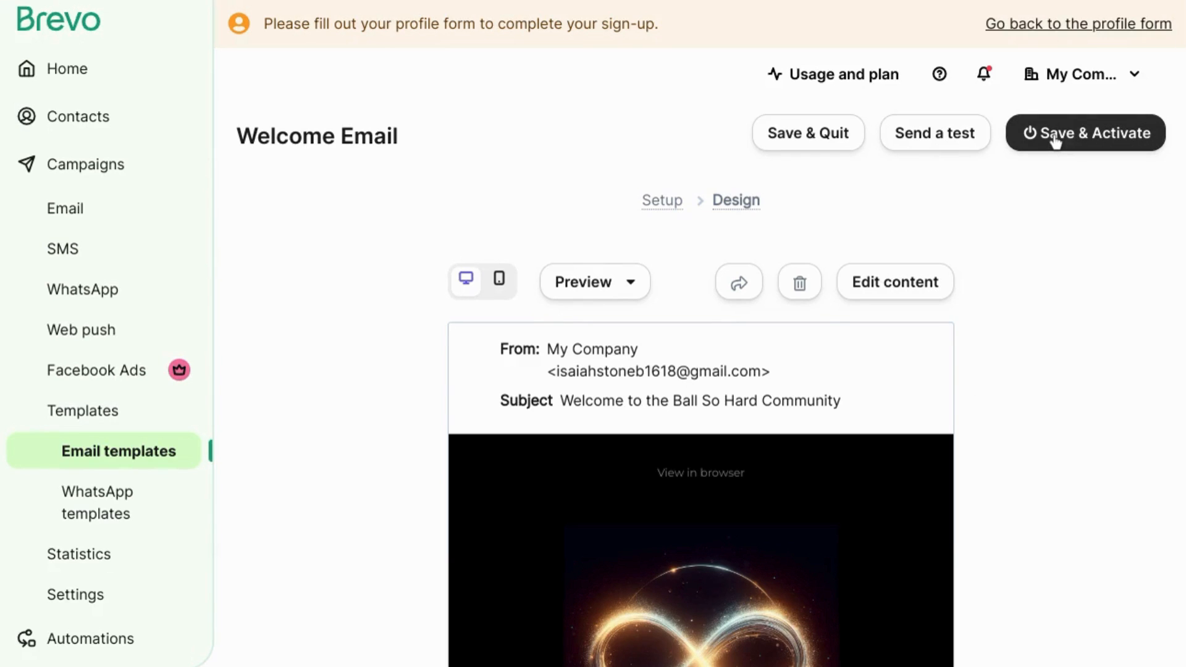
Save & Activate the Welcome Email template, then go to the Automations list showing Welcome message
left_click(1085, 132)
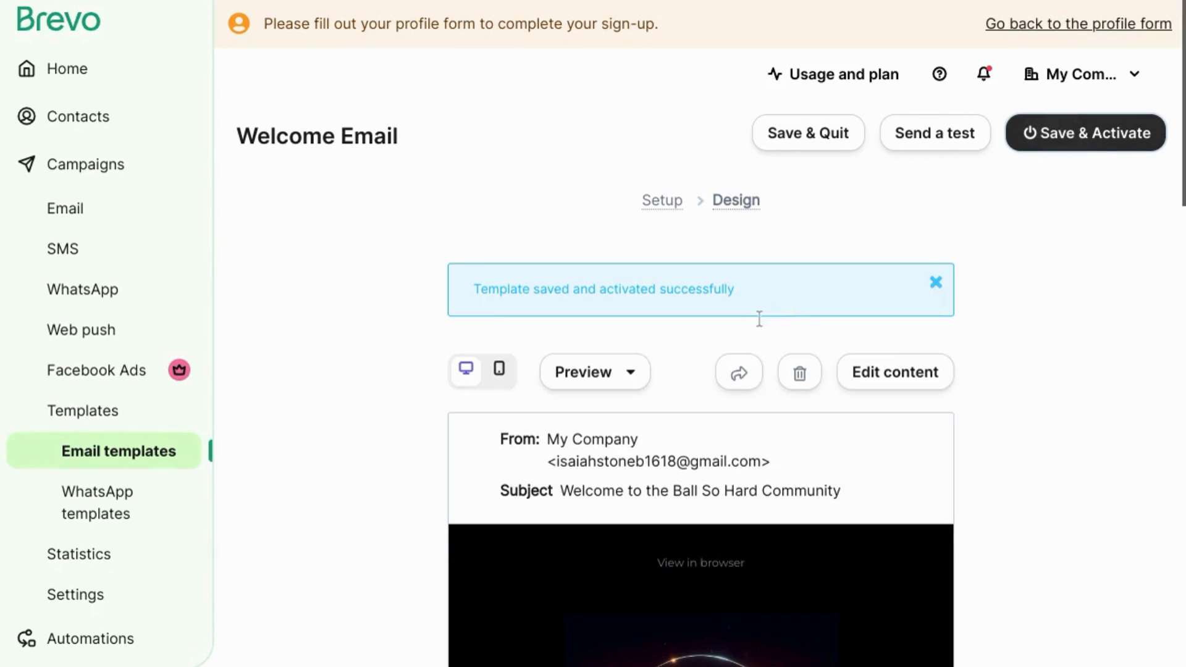
left_click(90, 638)
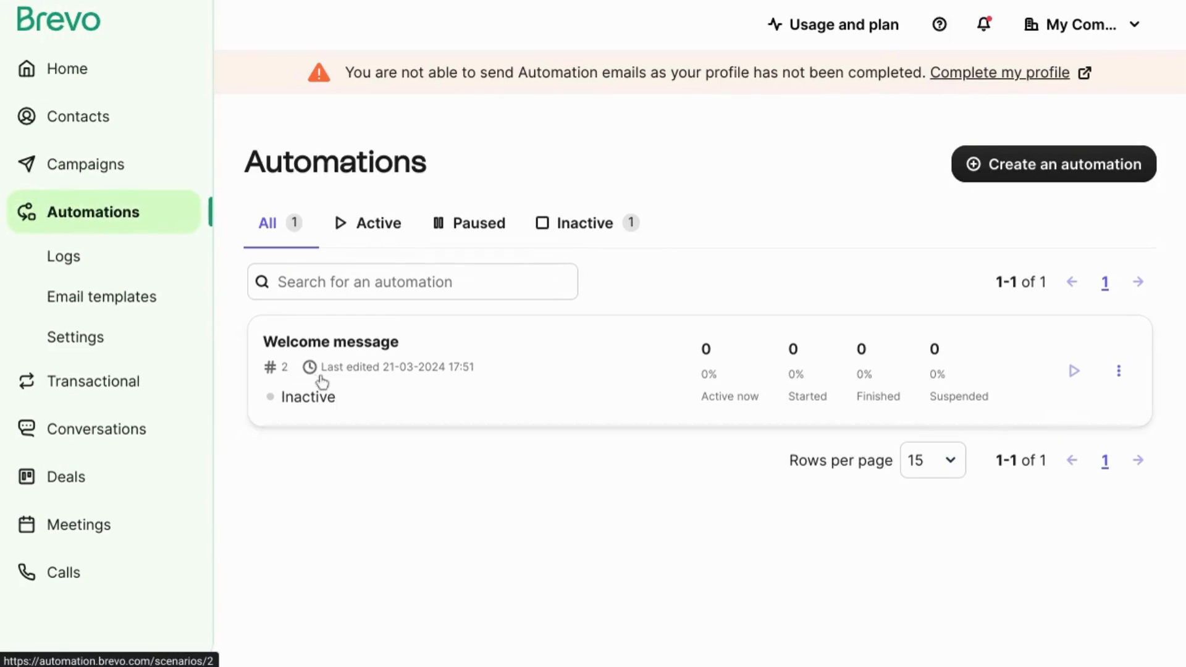
Set the Welcome message automation's wait step to 1 minute and confirm it
left_click(333, 341)
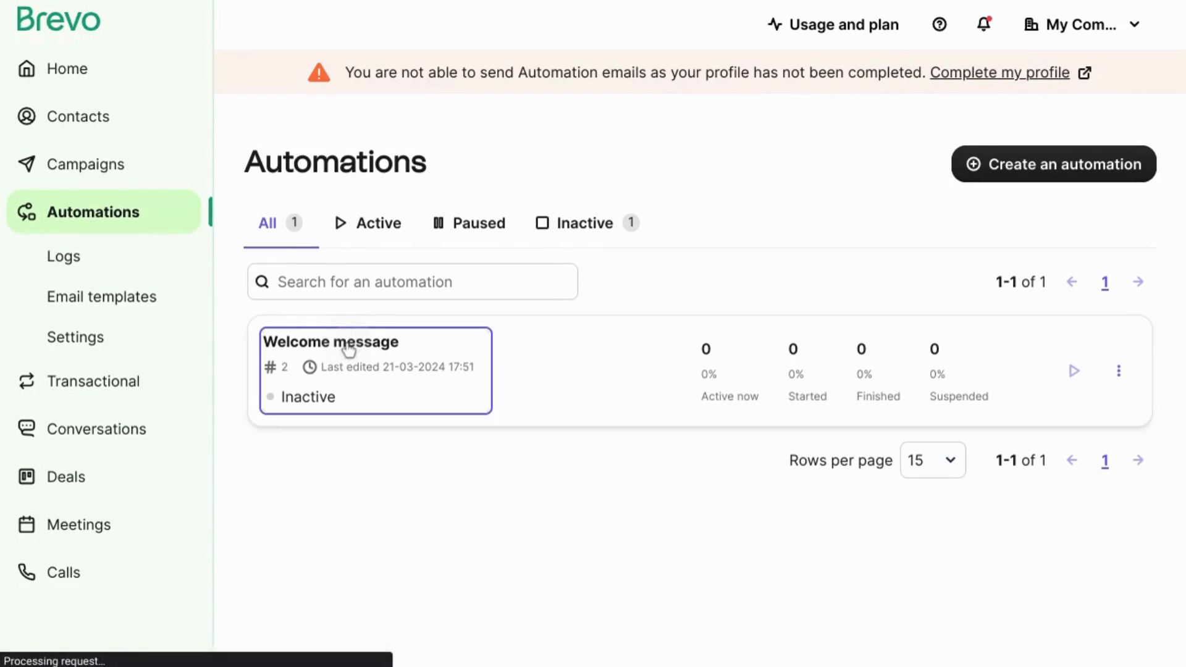
left_click(331, 342)
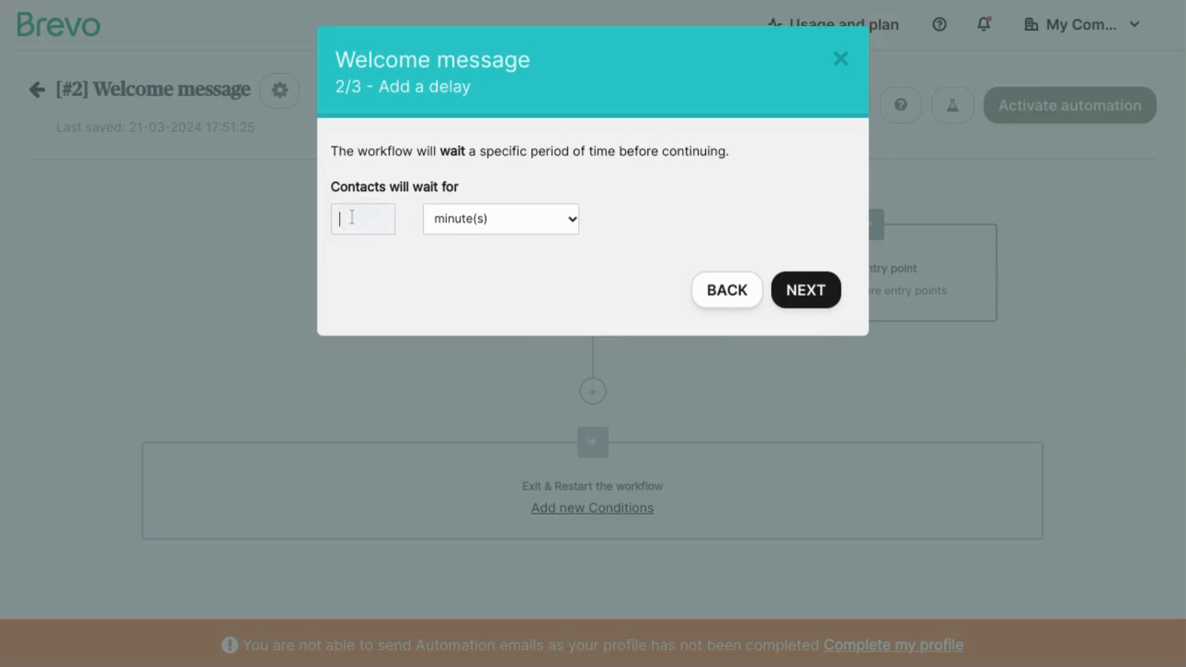
type("1")
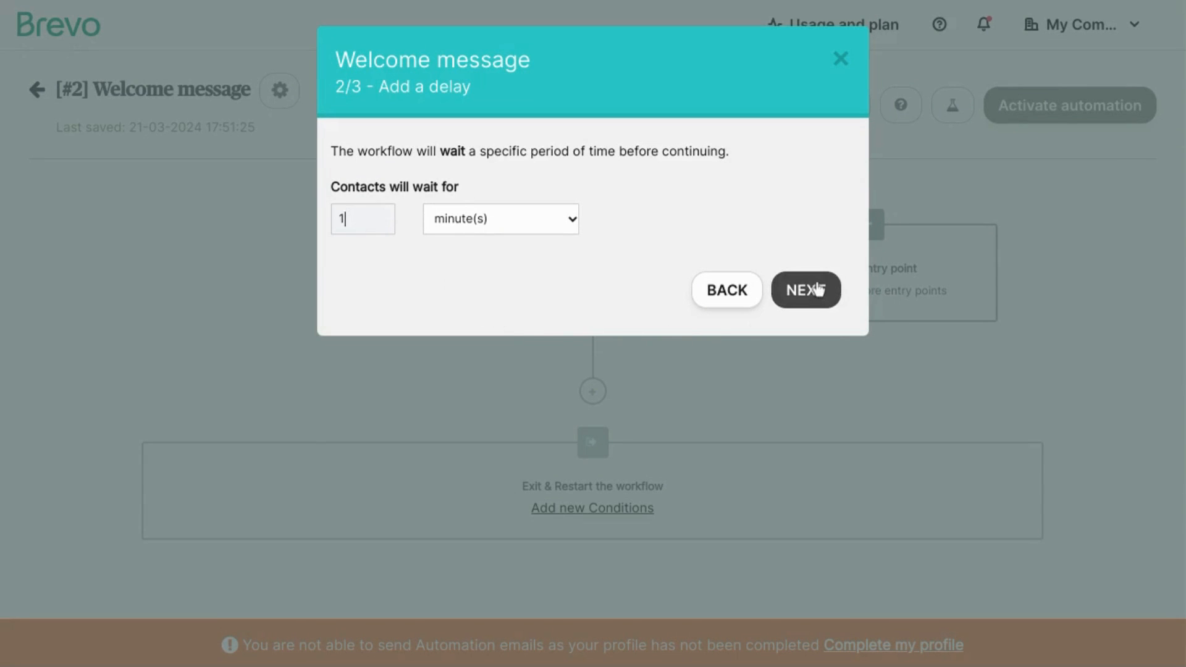
left_click(805, 289)
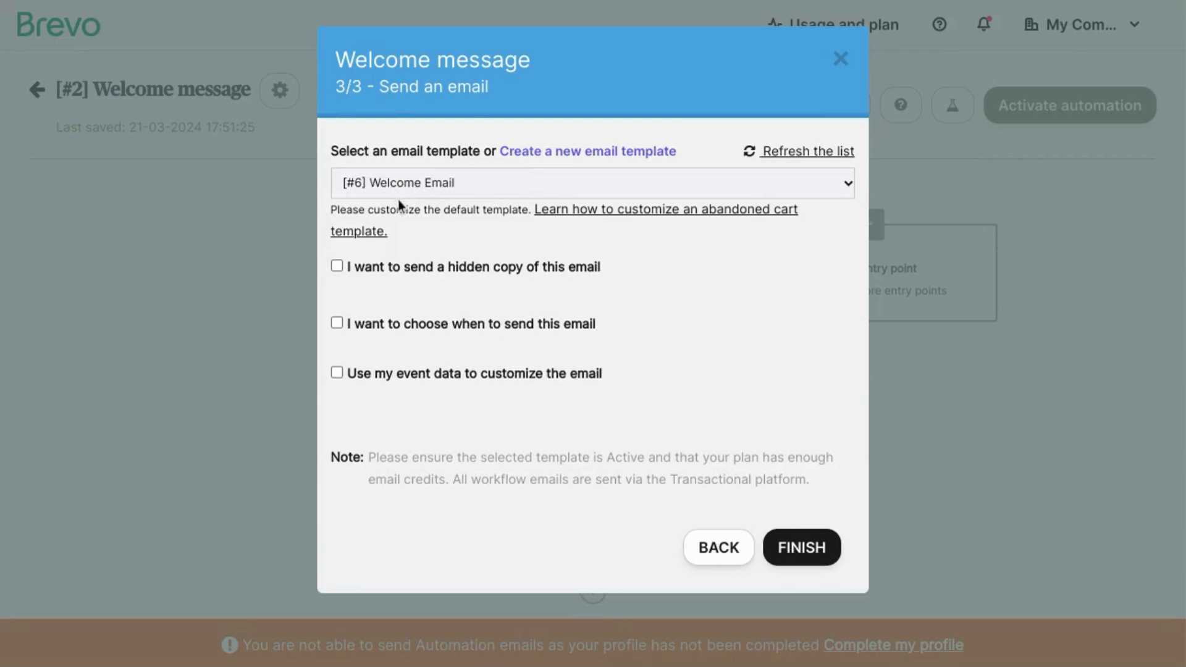
mouse_move(435, 268)
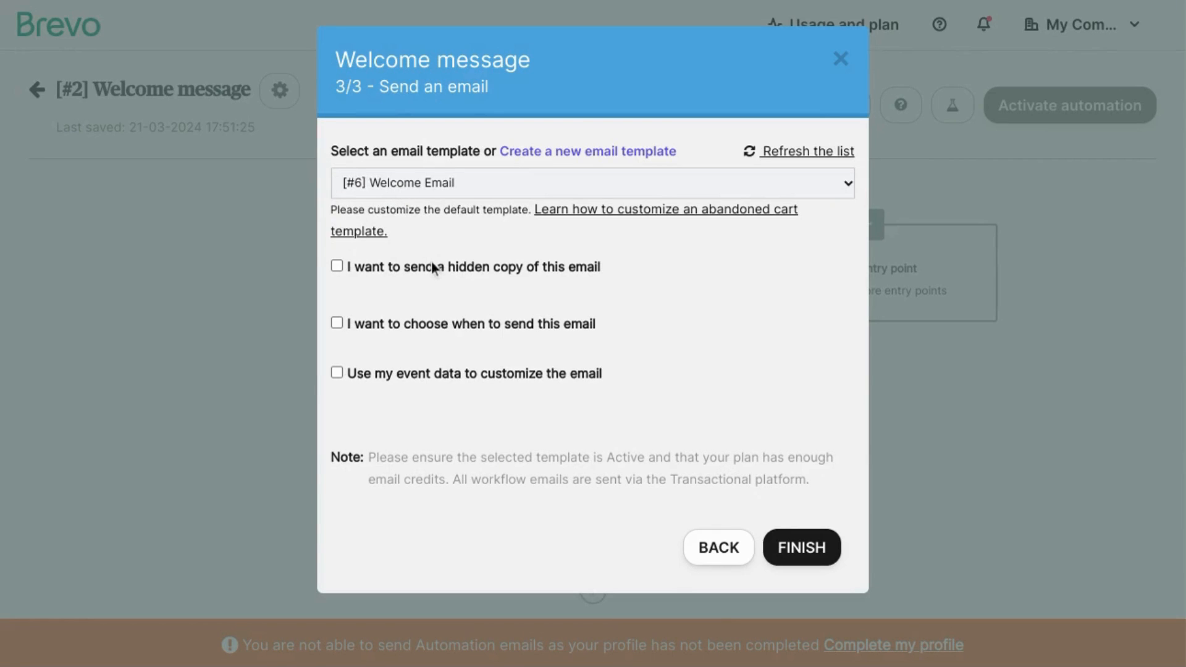
mouse_move(474, 378)
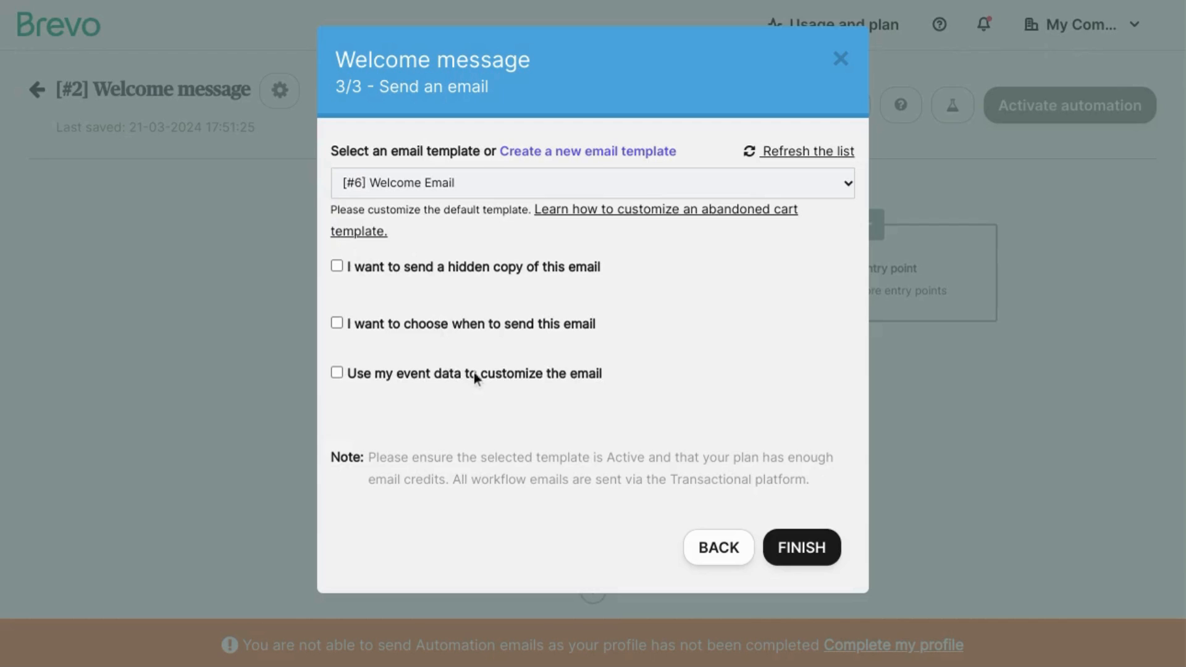
mouse_move(789, 518)
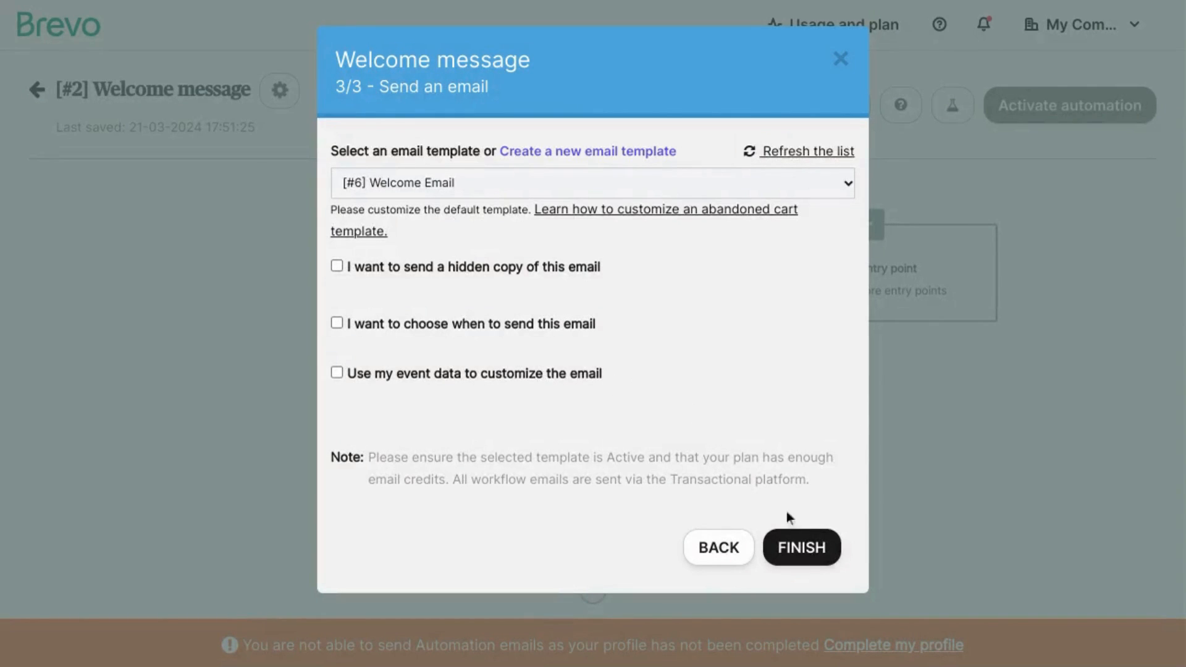
mouse_move(664, 433)
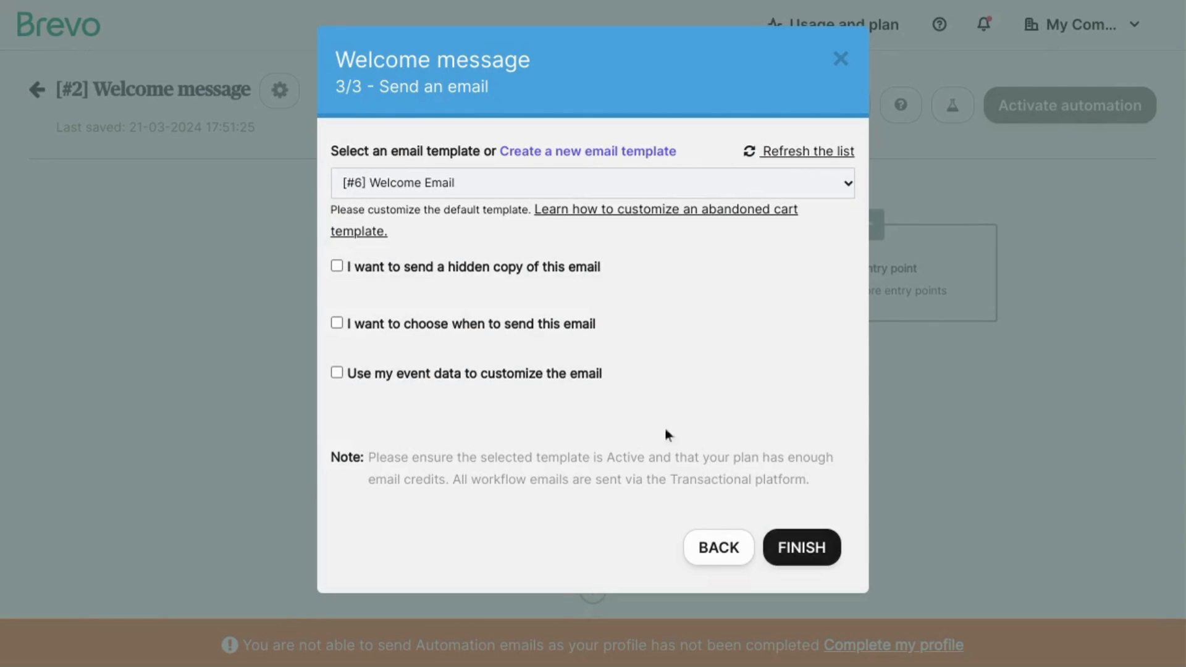
mouse_move(393, 396)
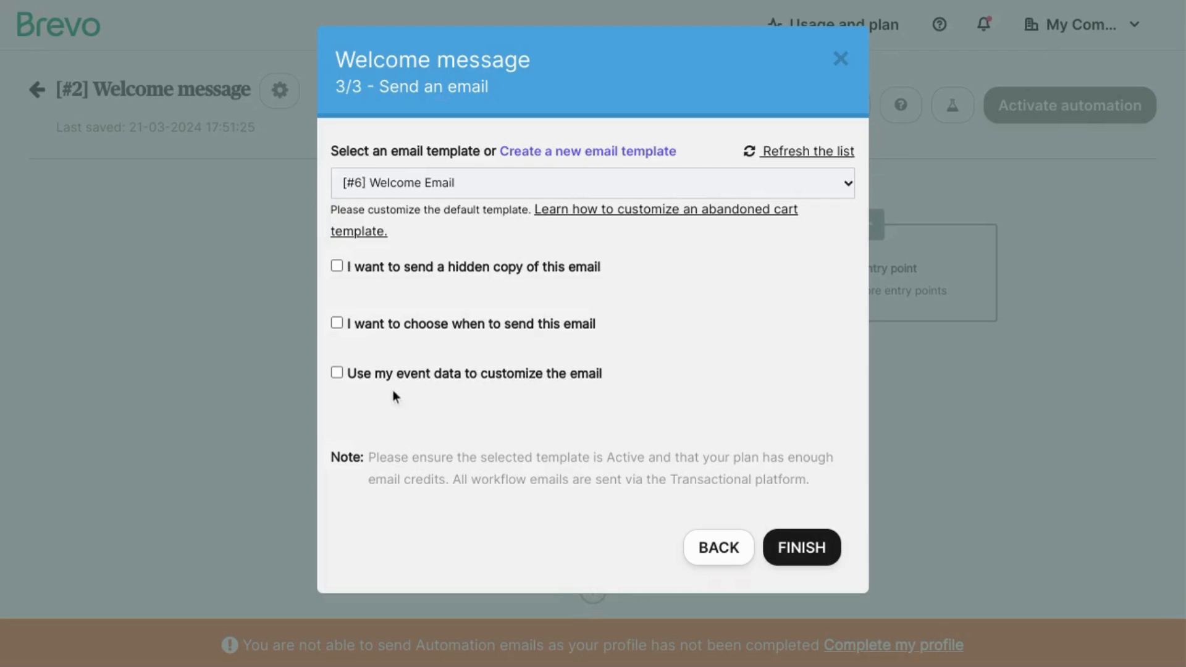
mouse_move(604, 438)
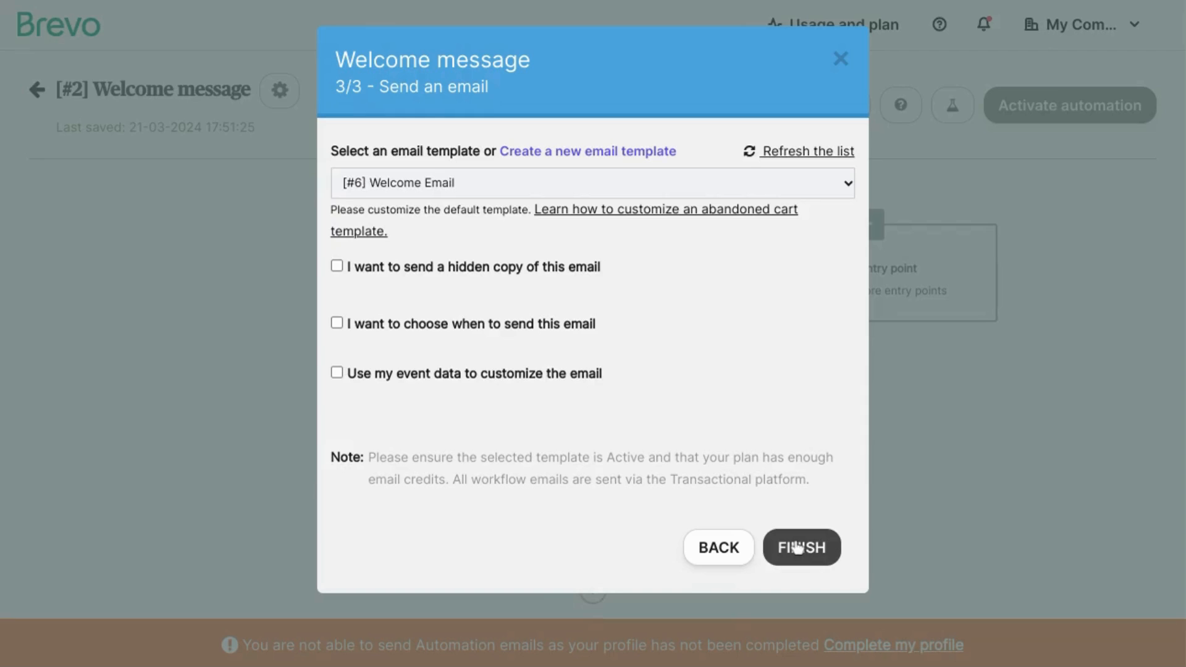
left_click(800, 547)
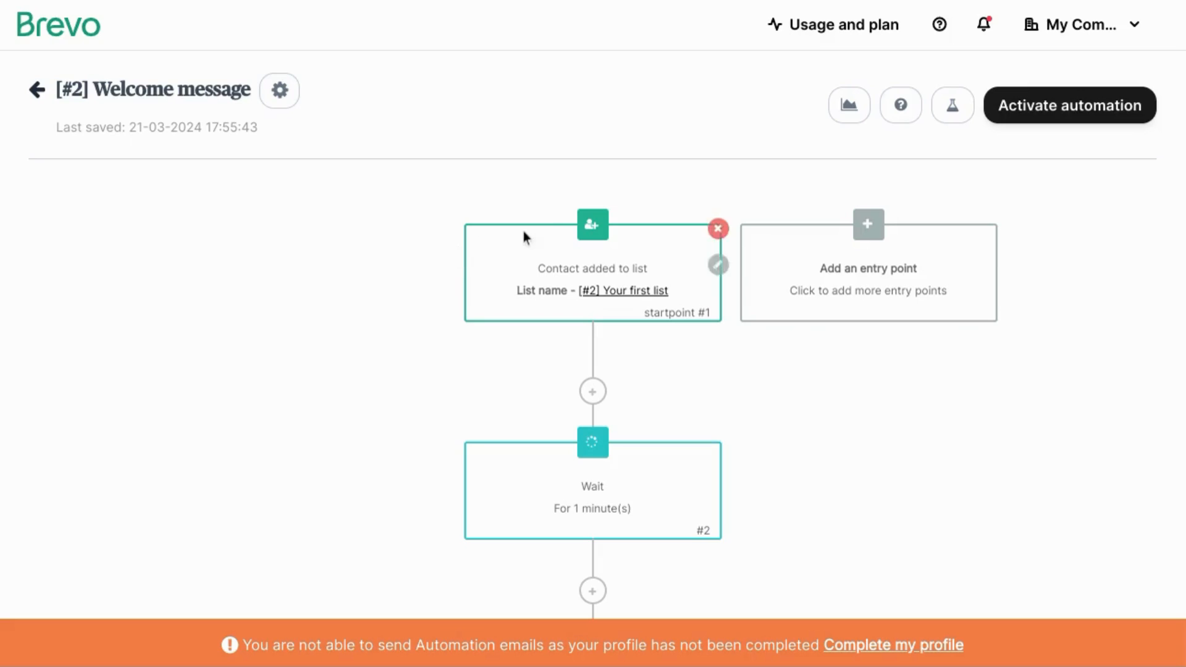
mouse_move(535, 287)
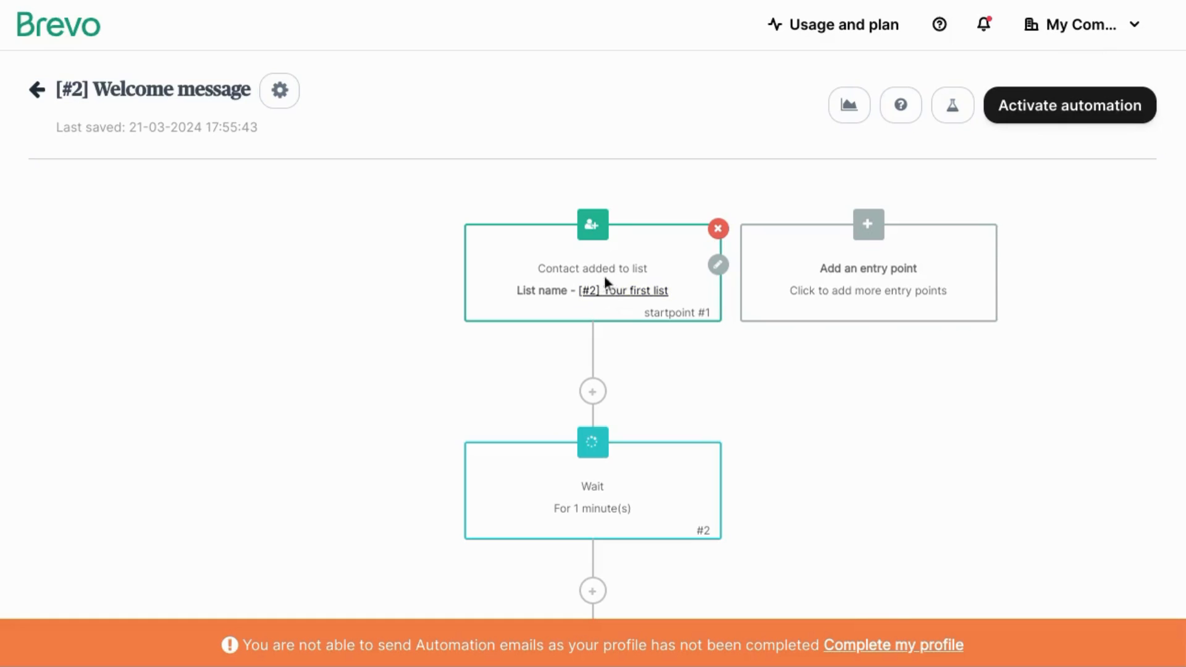
scroll("down", 3)
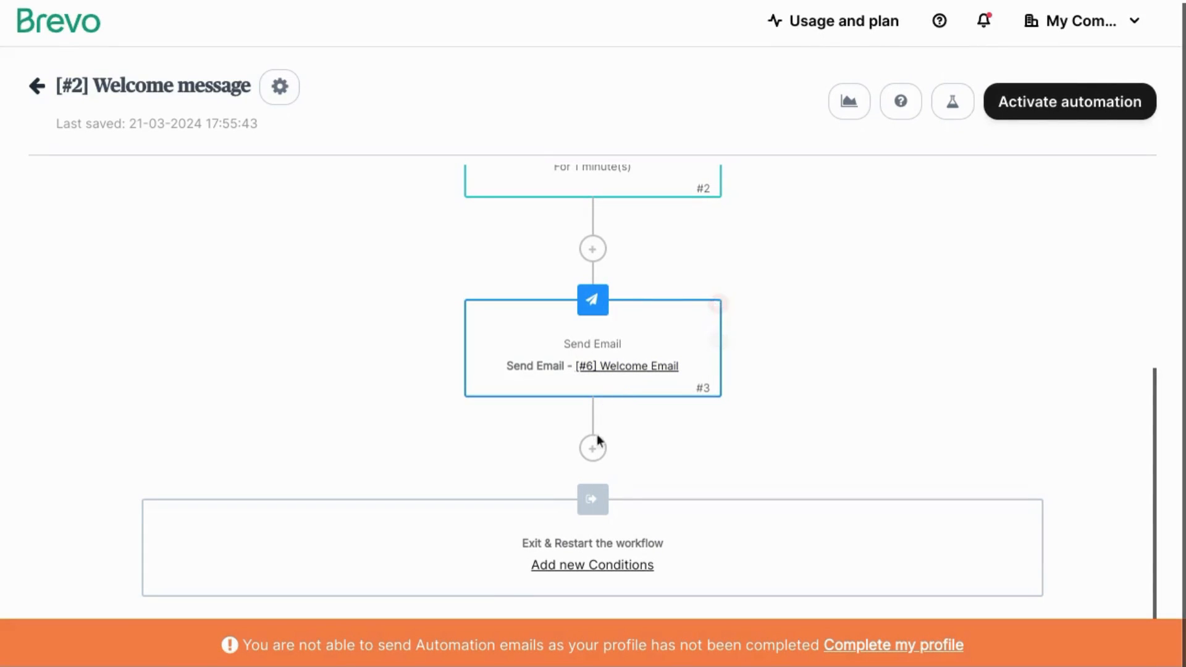
mouse_move(624, 555)
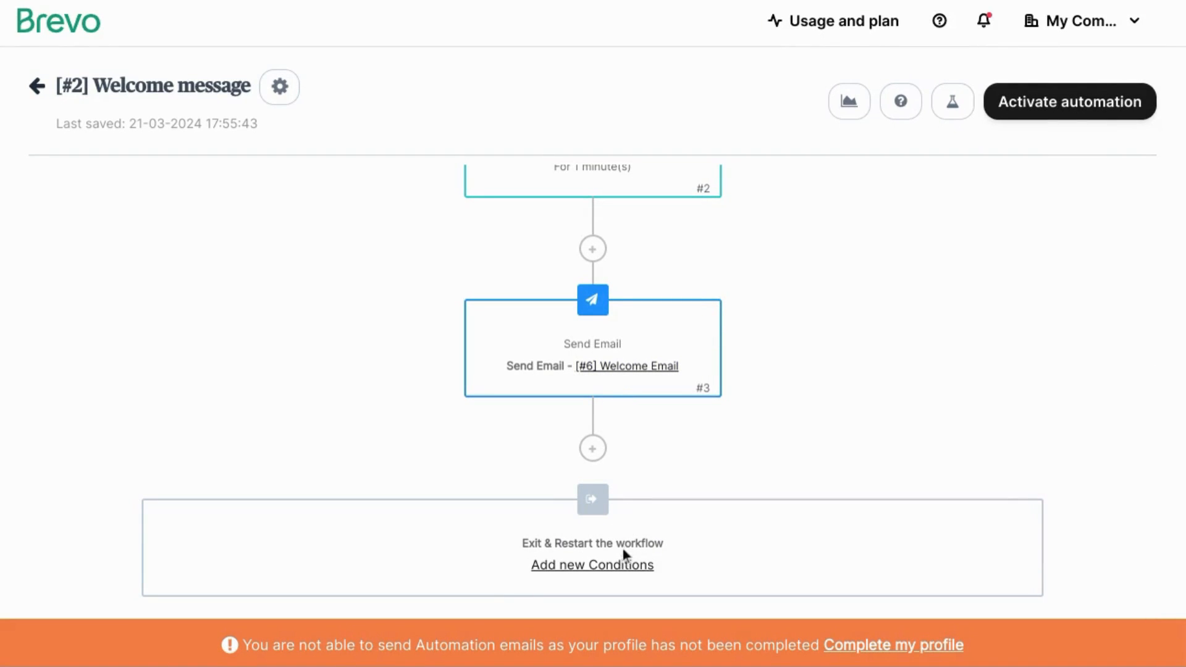
scroll("up", 3)
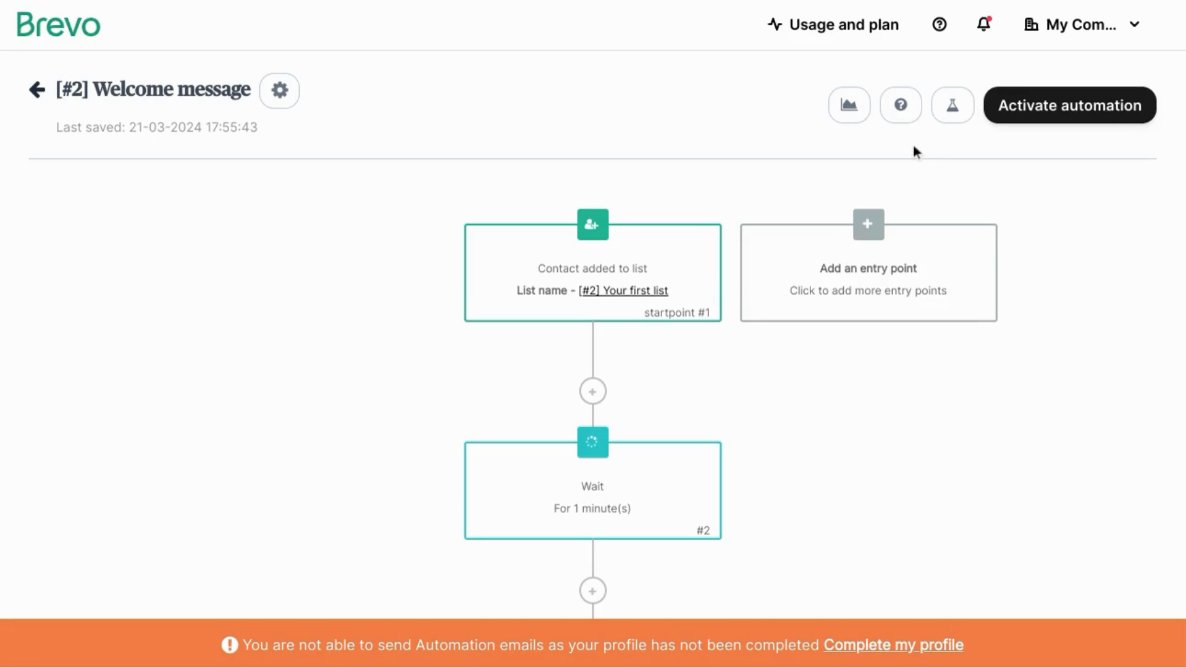
mouse_move(951, 104)
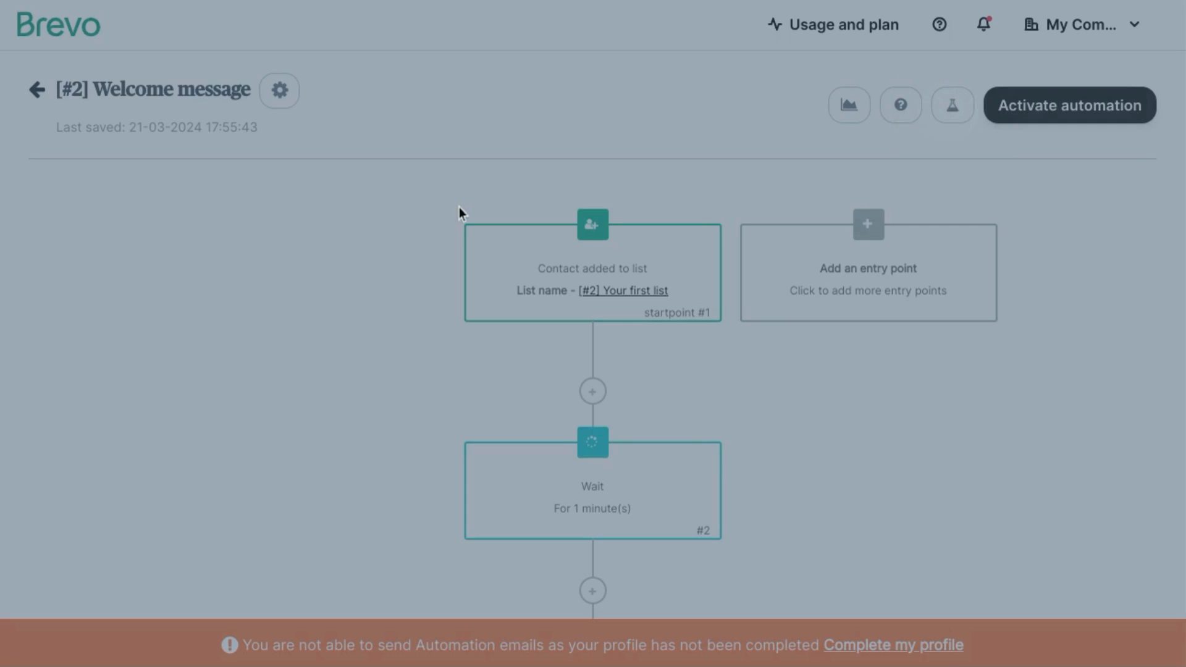
left_click(952, 104)
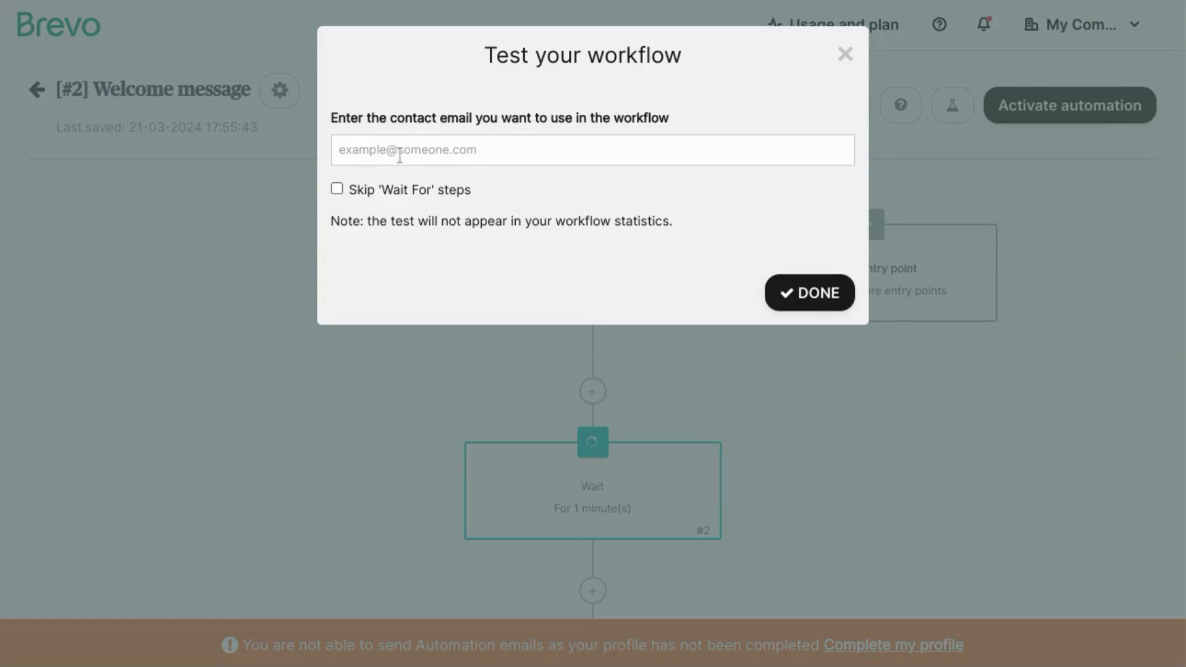
mouse_move(414, 199)
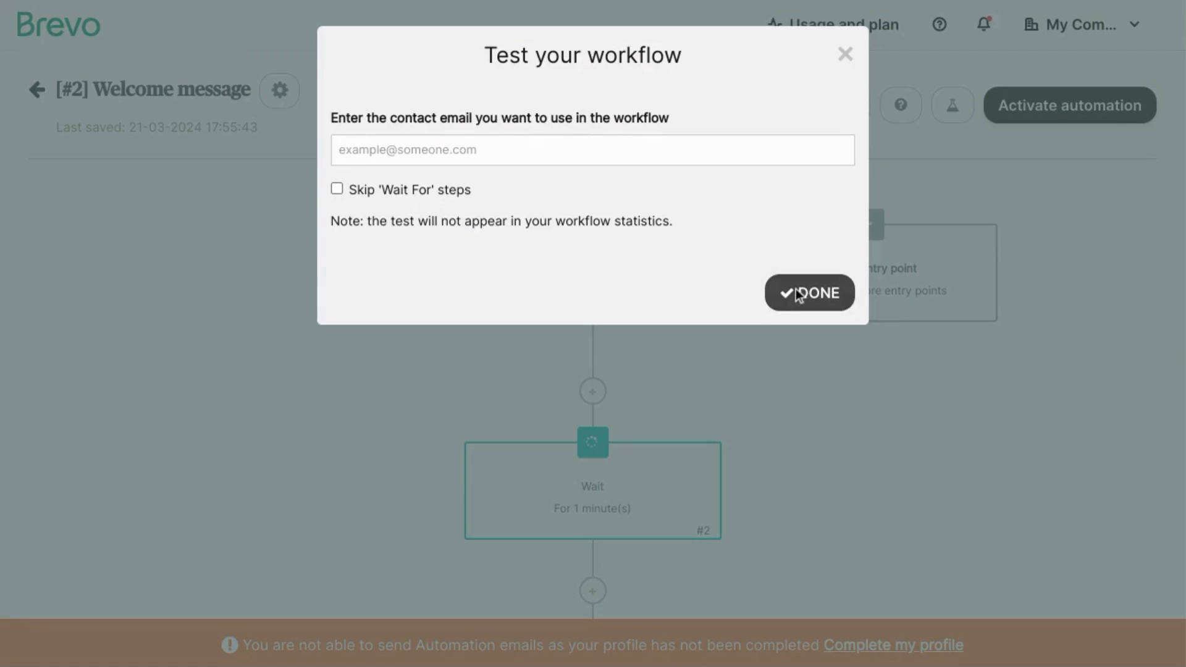
left_click(808, 292)
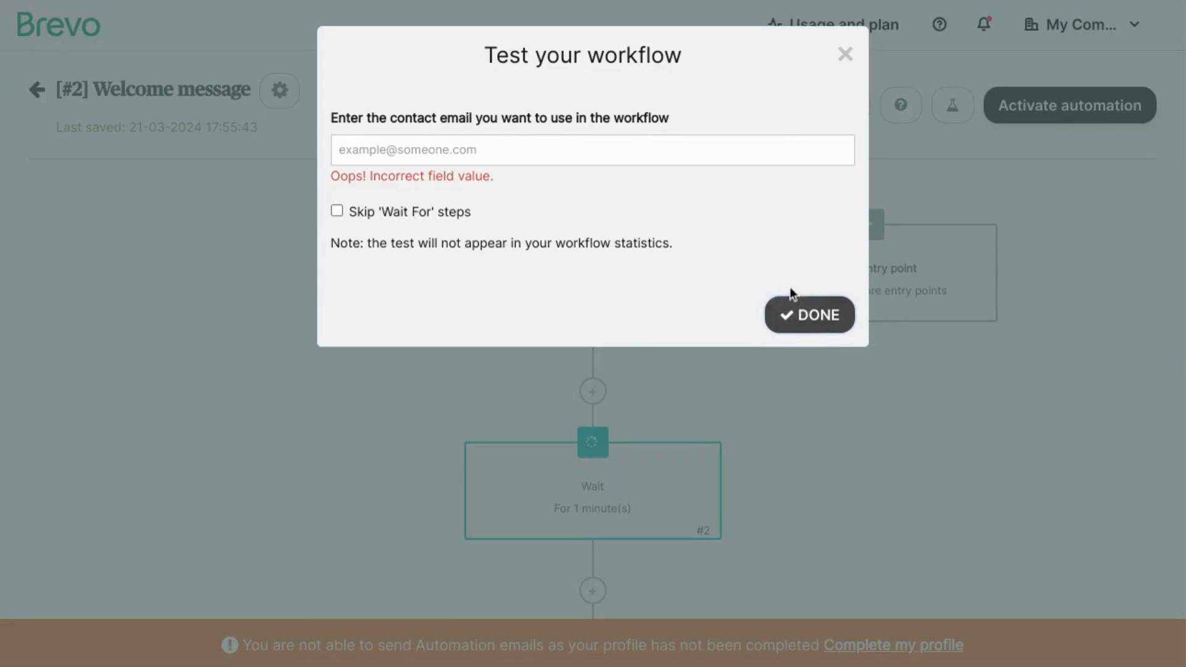
left_click(845, 53)
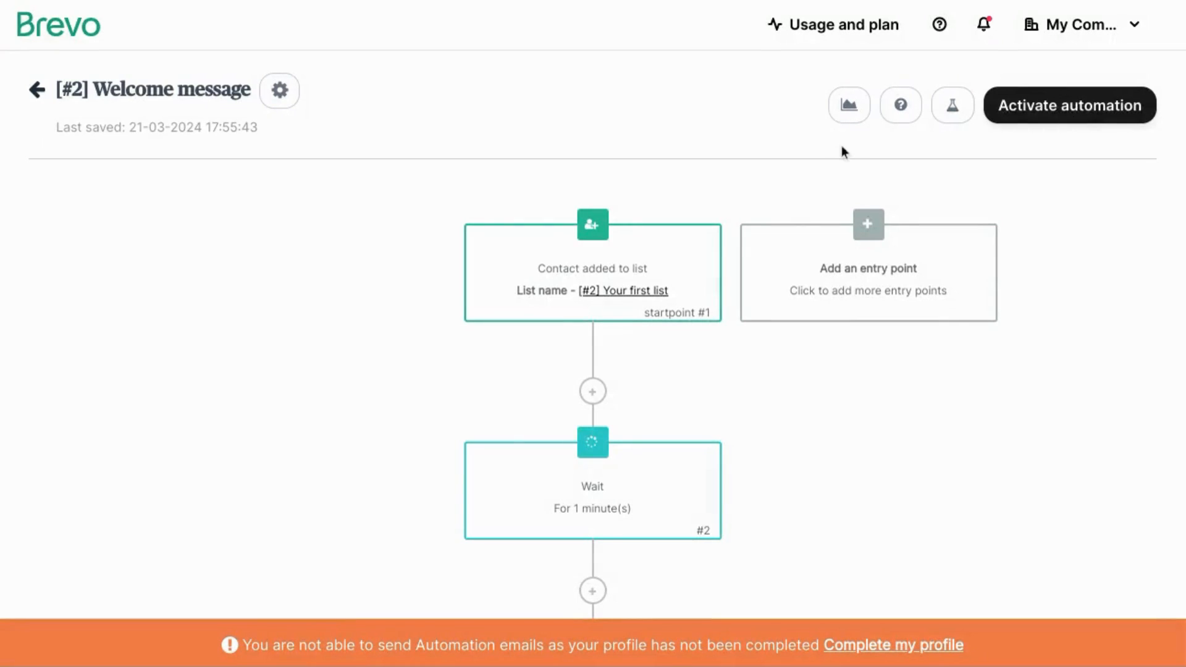
mouse_move(836, 150)
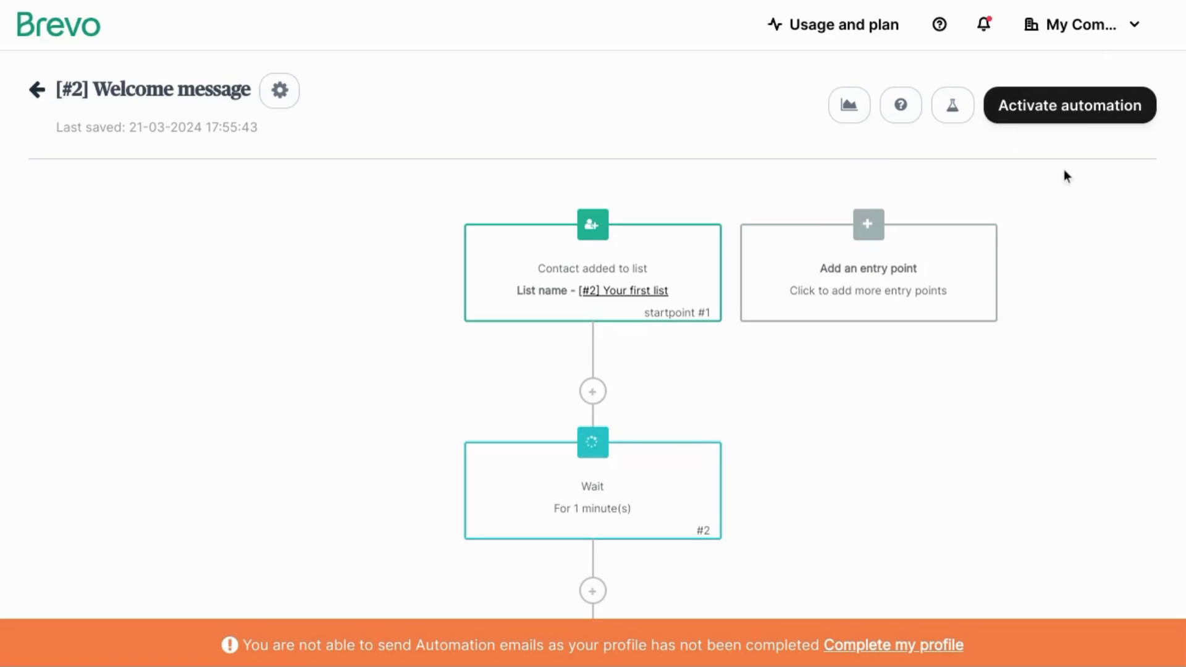
mouse_move(1051, 117)
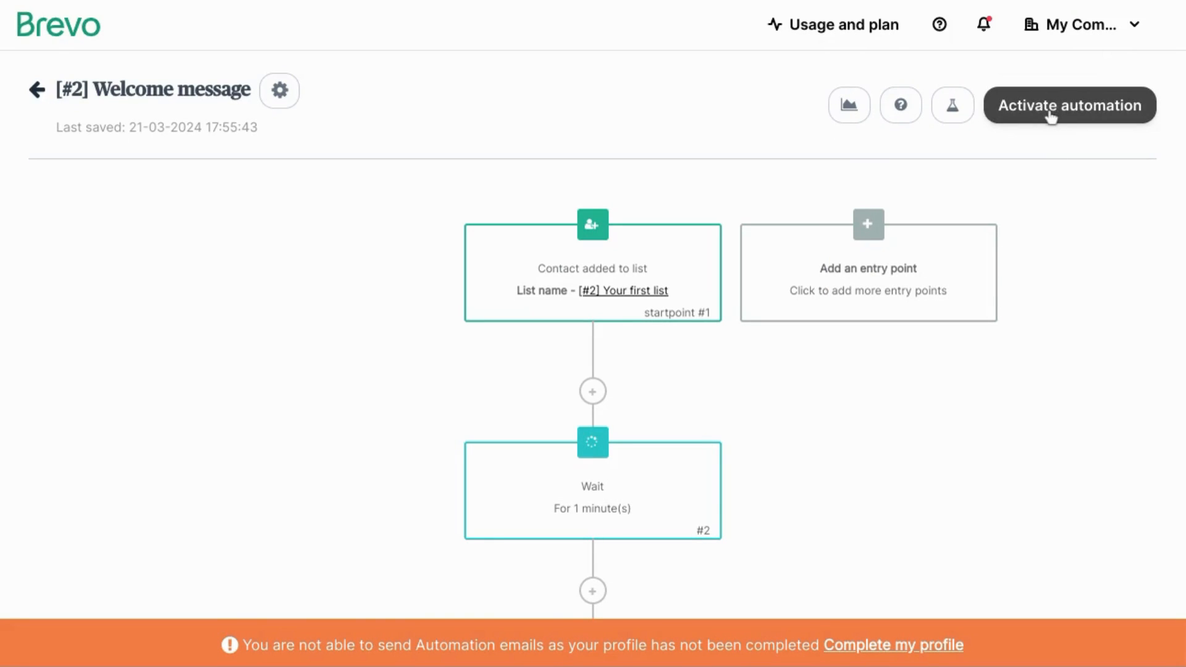
Activate the Welcome message automation and view its Active, Pause and Inactive status options
left_click(1070, 105)
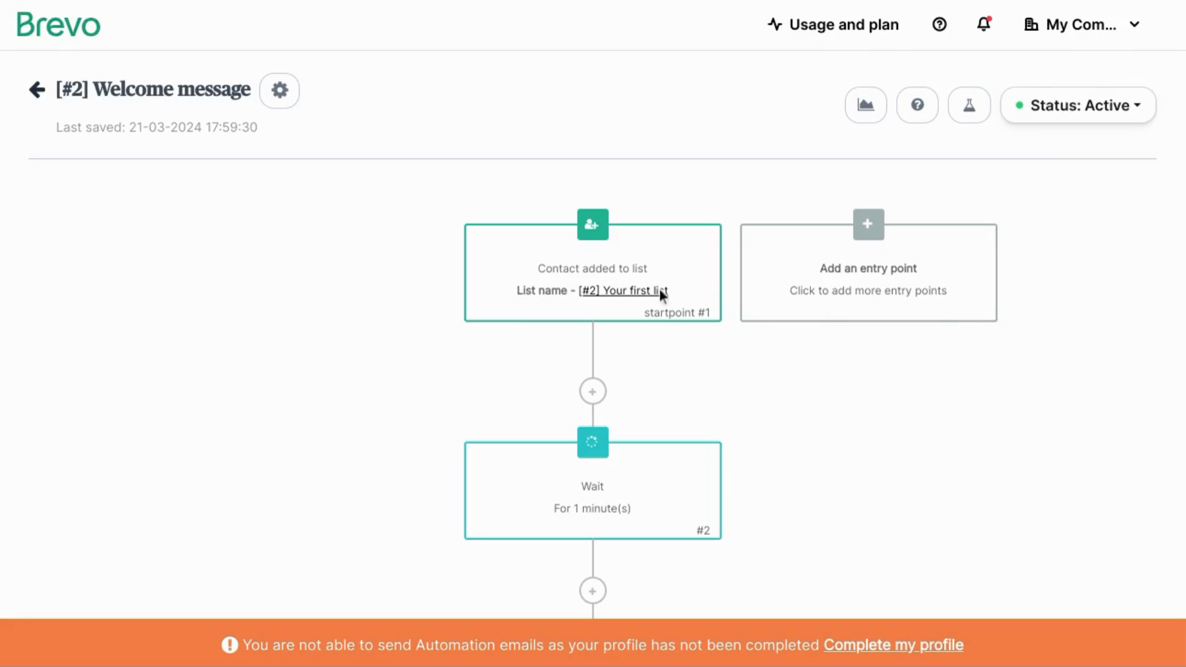
scroll("down", 3)
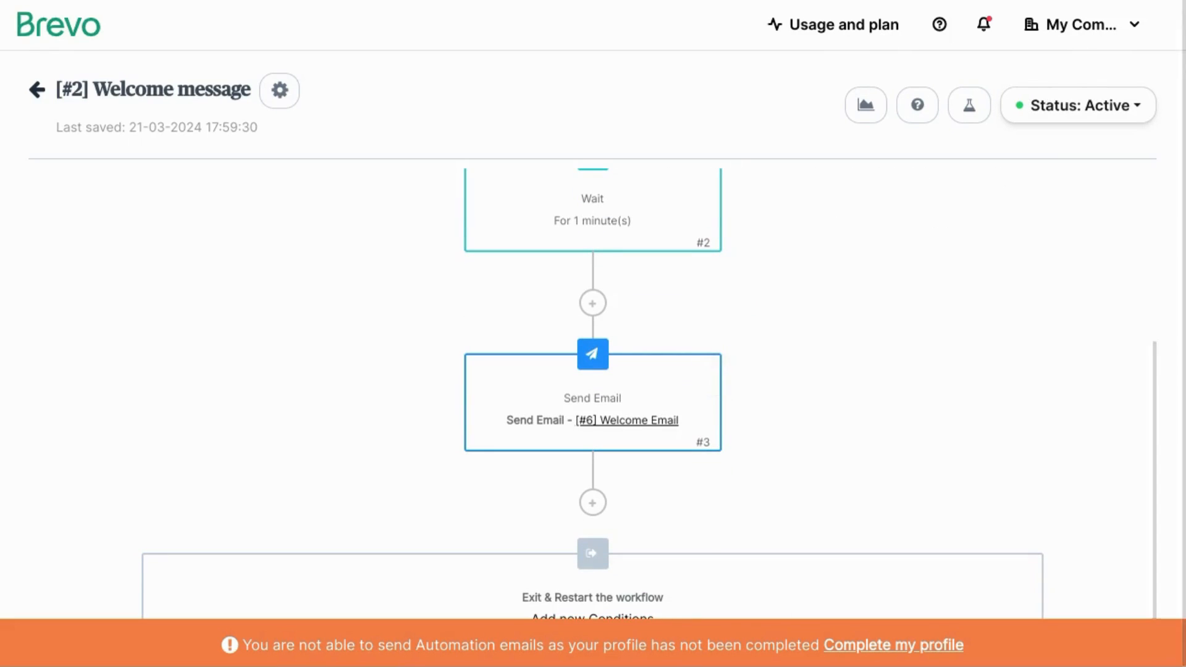
left_click(1077, 104)
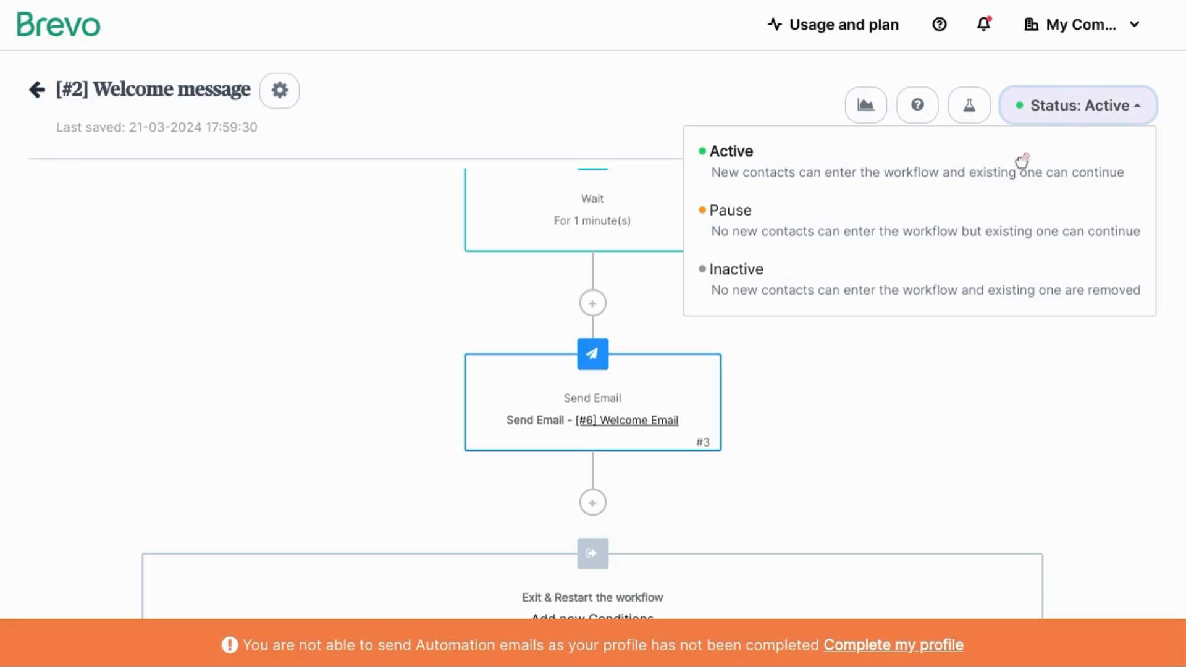
mouse_move(787, 238)
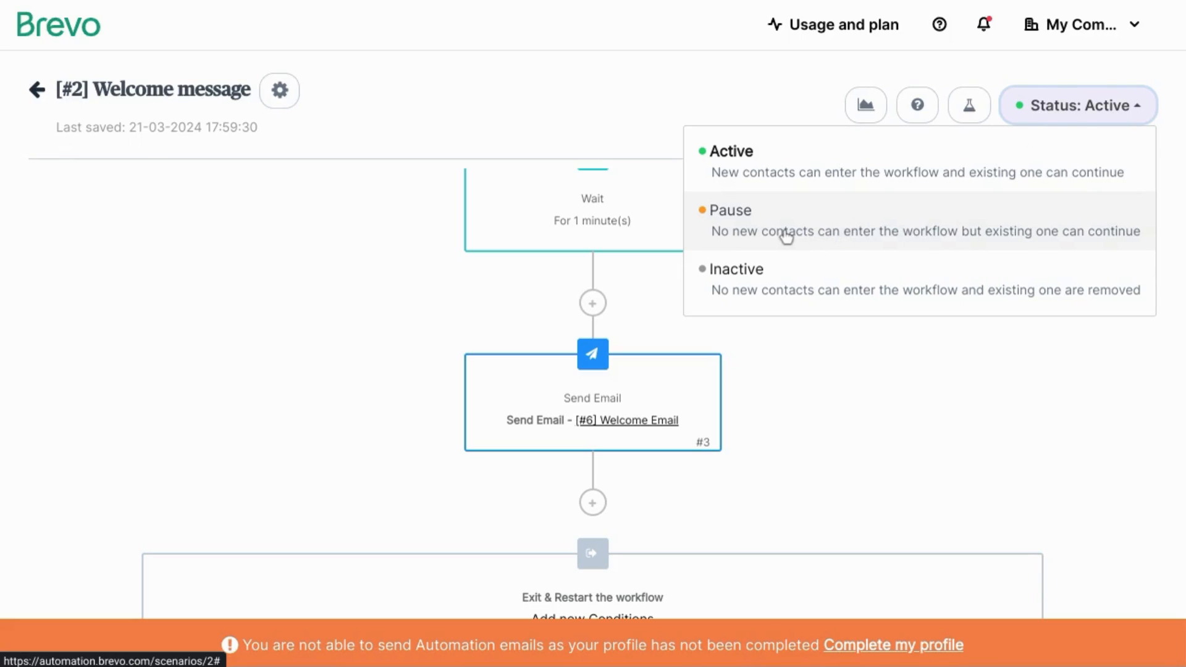
mouse_move(882, 221)
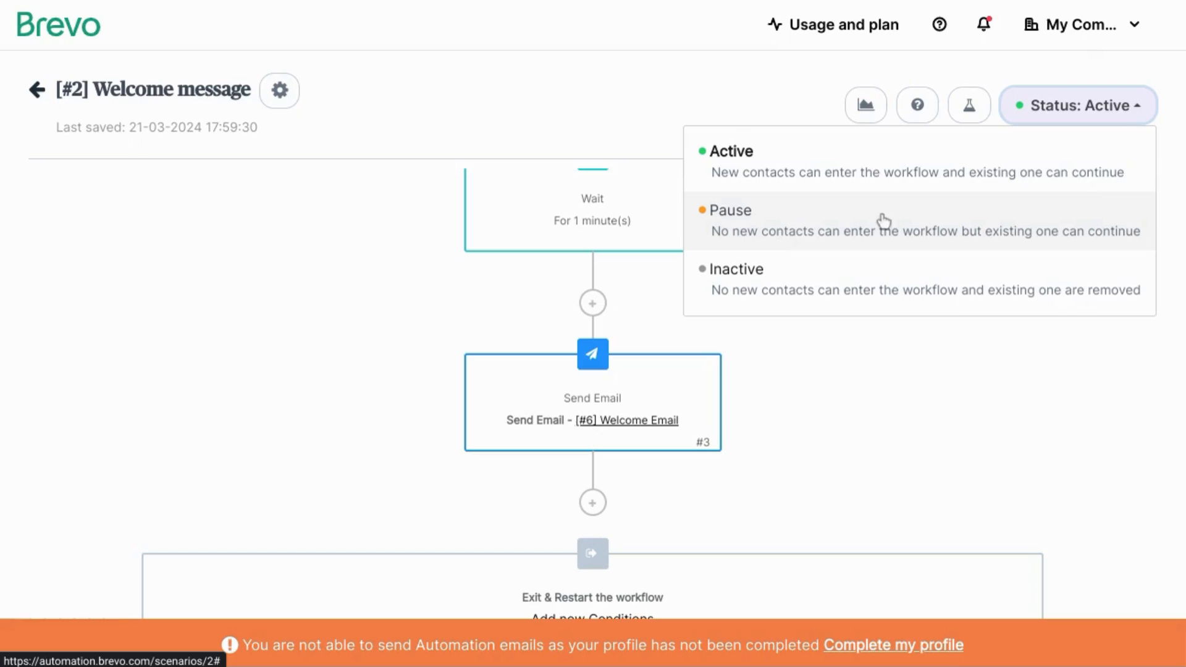
mouse_move(851, 231)
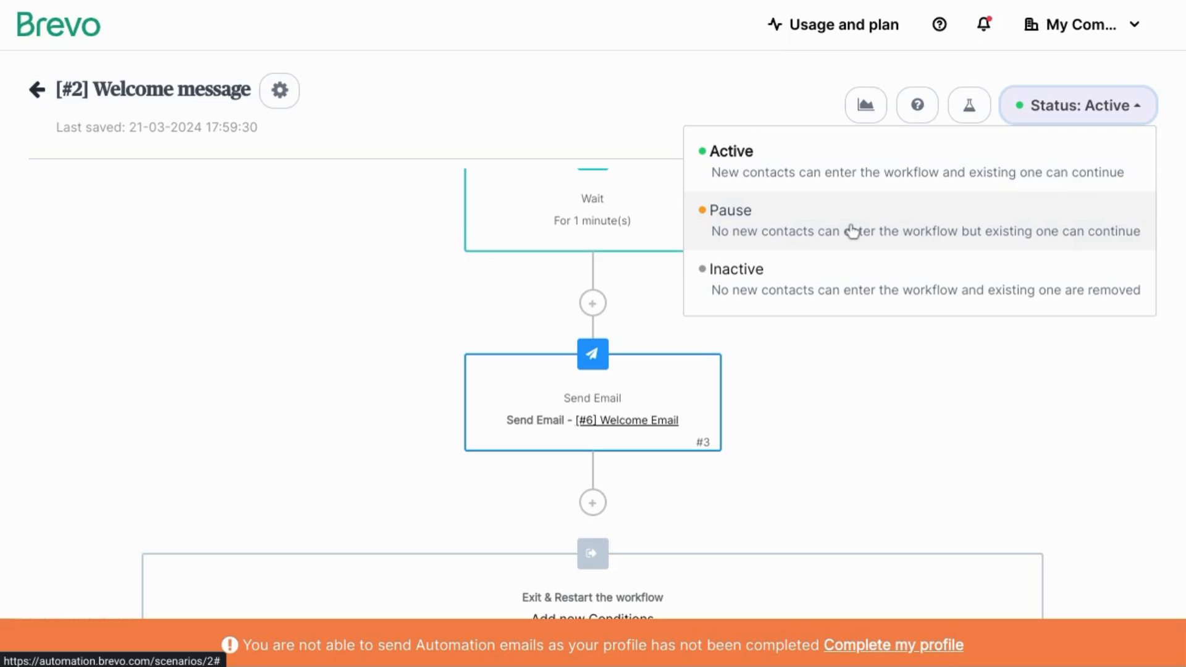
mouse_move(811, 277)
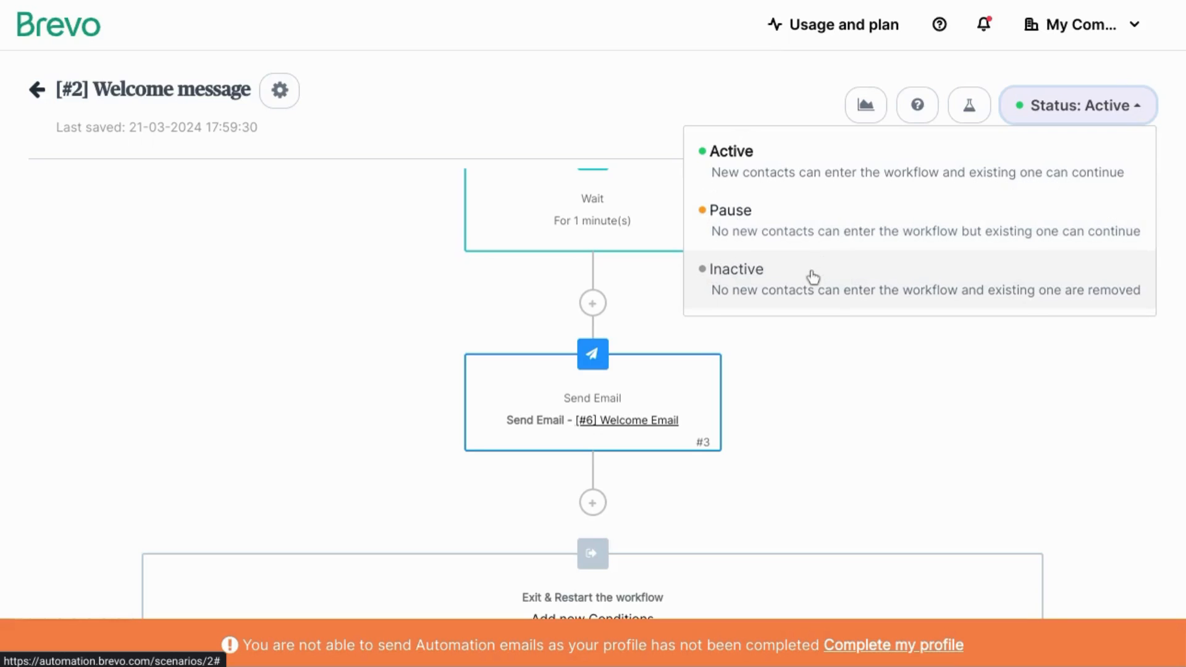
mouse_move(802, 294)
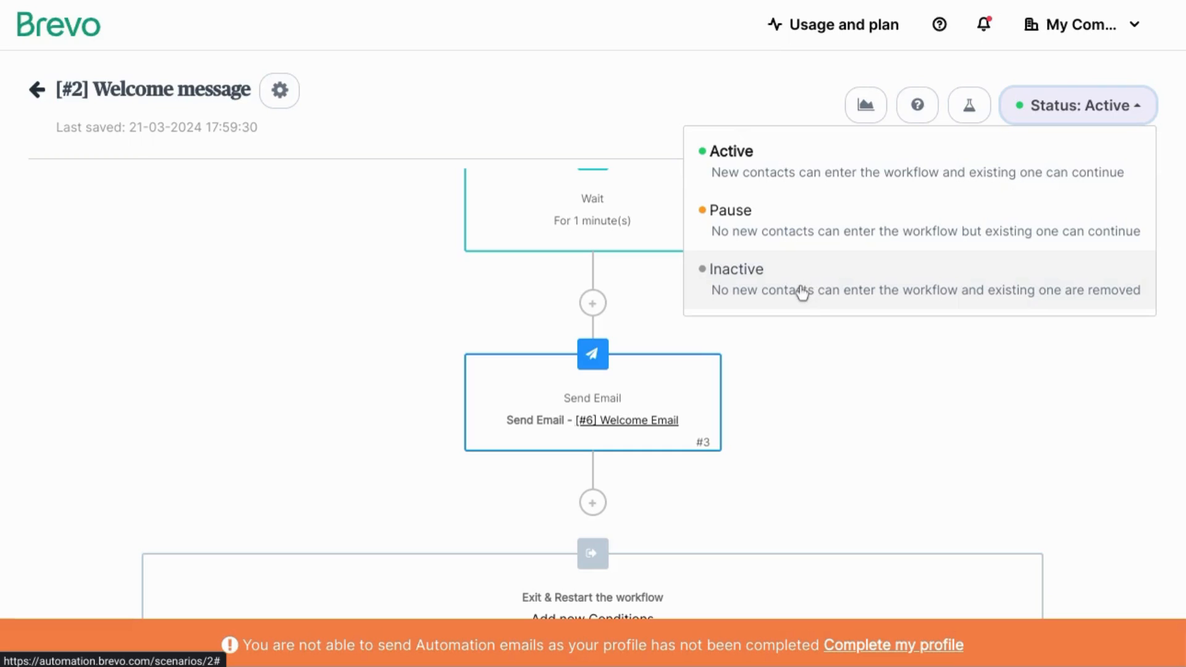
mouse_move(845, 298)
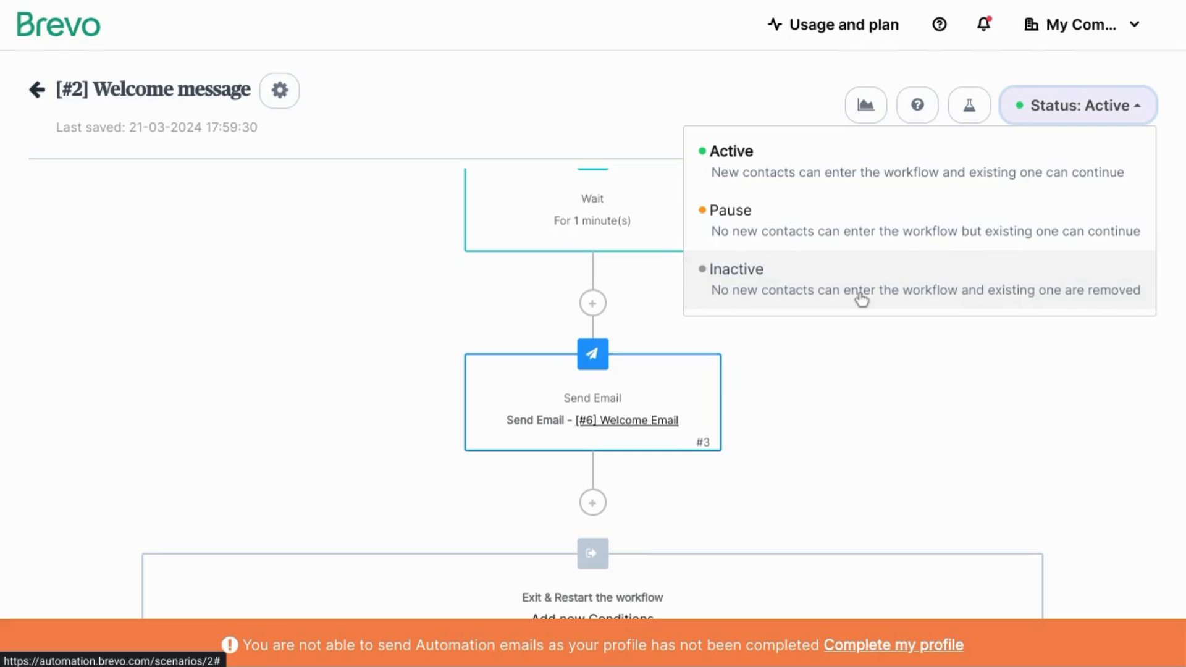
mouse_move(836, 297)
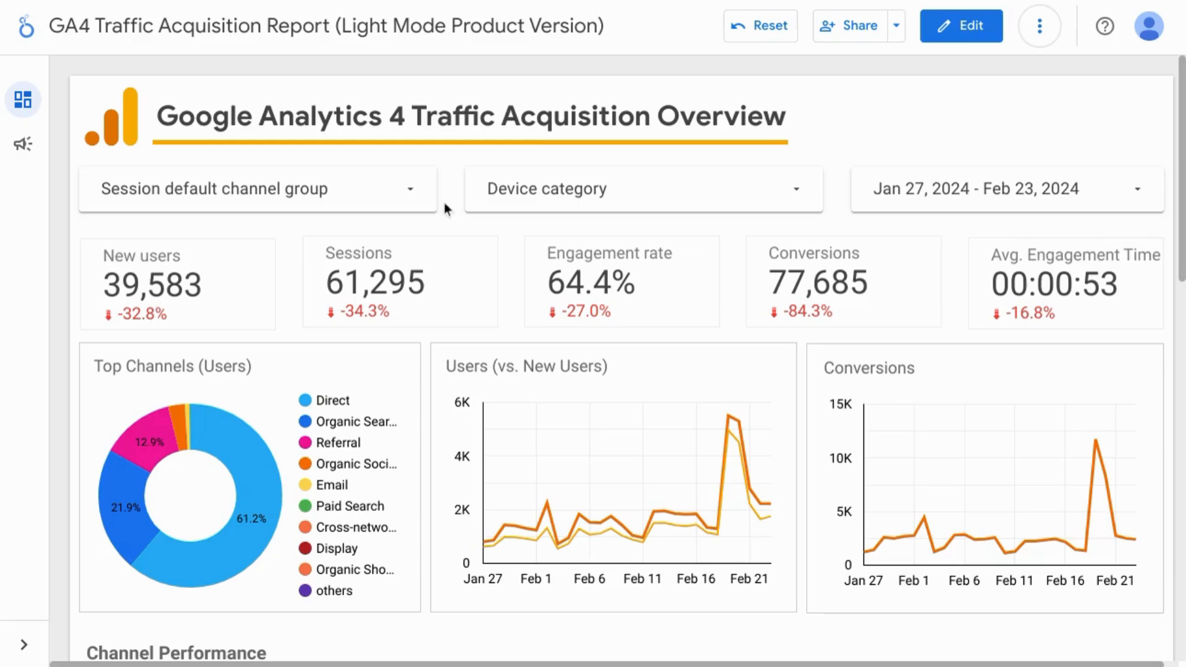
Scroll the GA4 Traffic Acquisition report down to its Landing Page Performance table
scroll("up", 3)
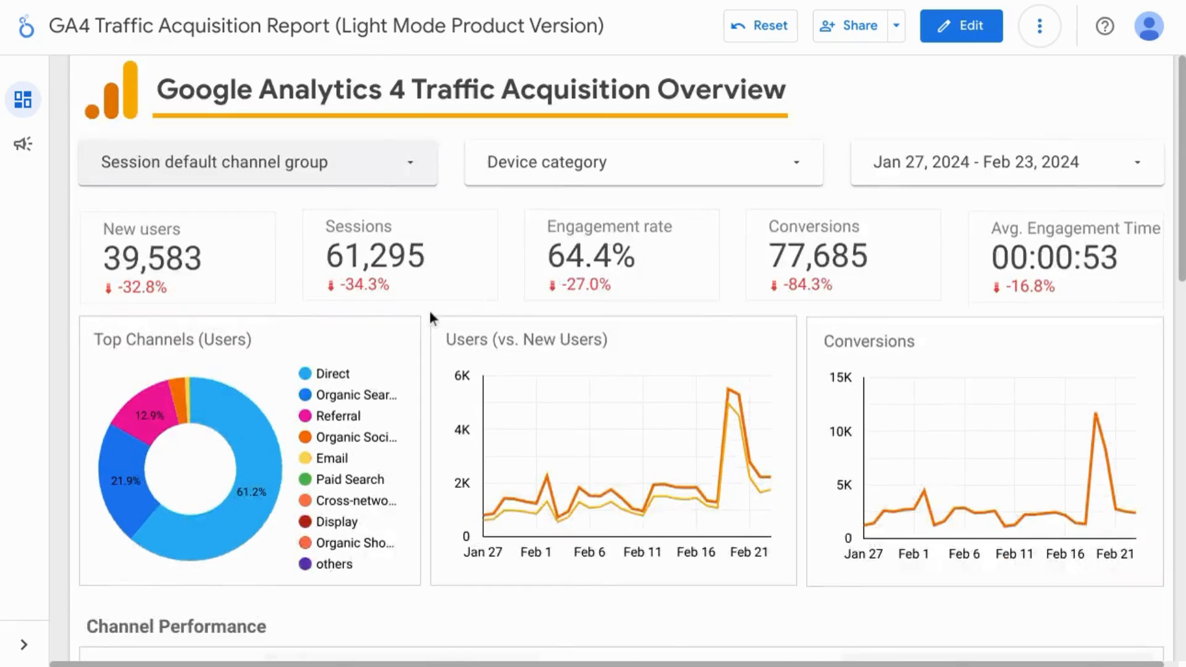
scroll("down", 3)
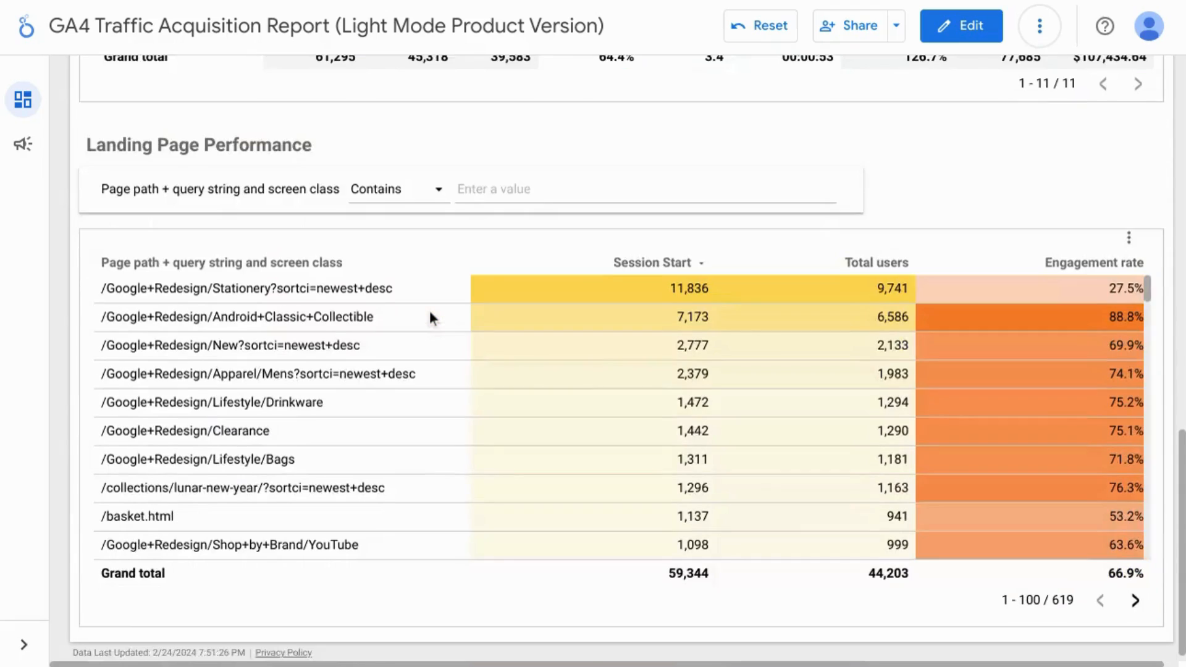
scroll("down", 3)
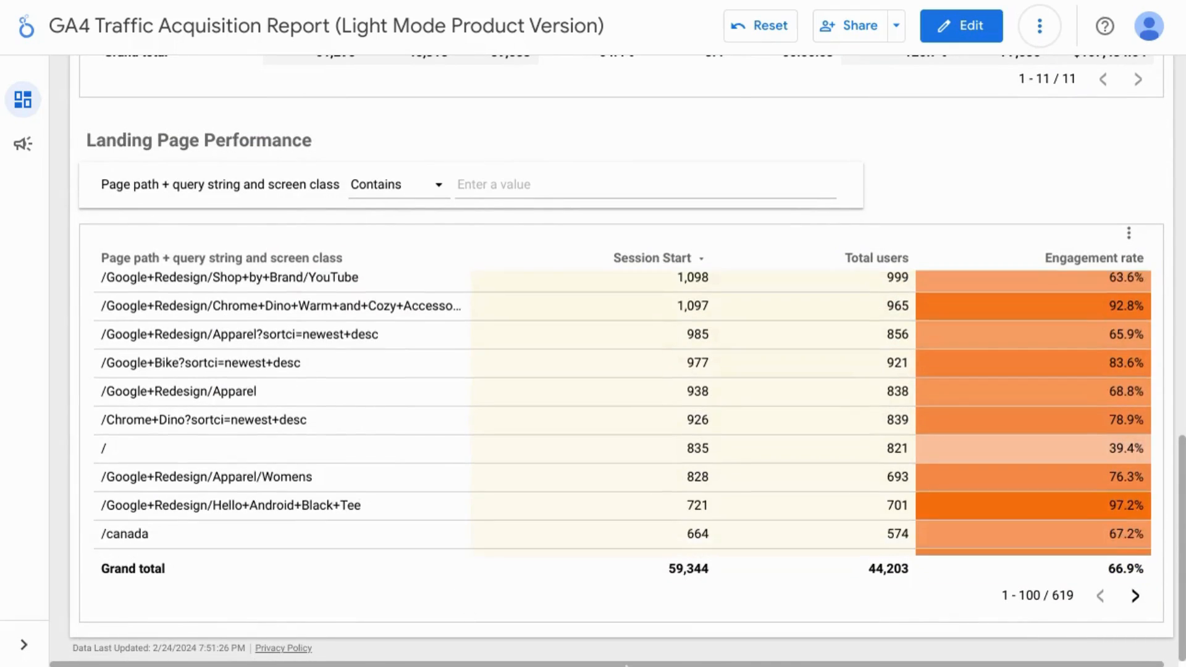